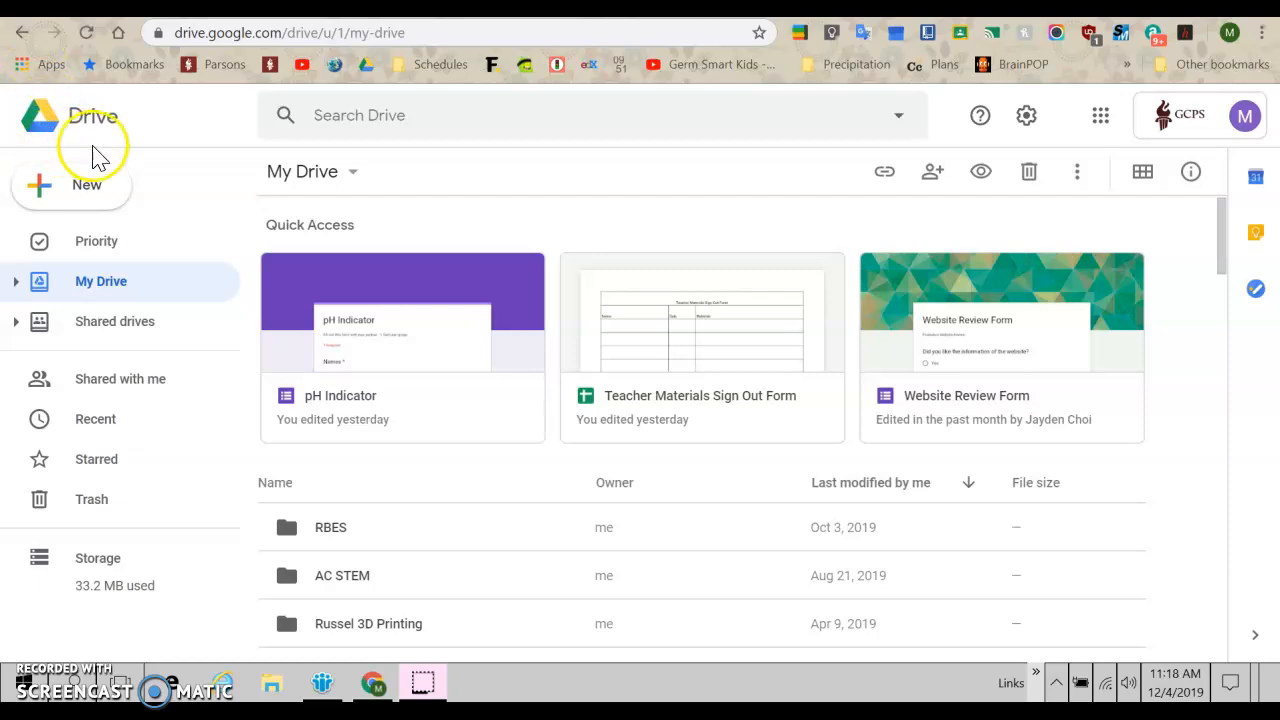
mouse_move(125, 145)
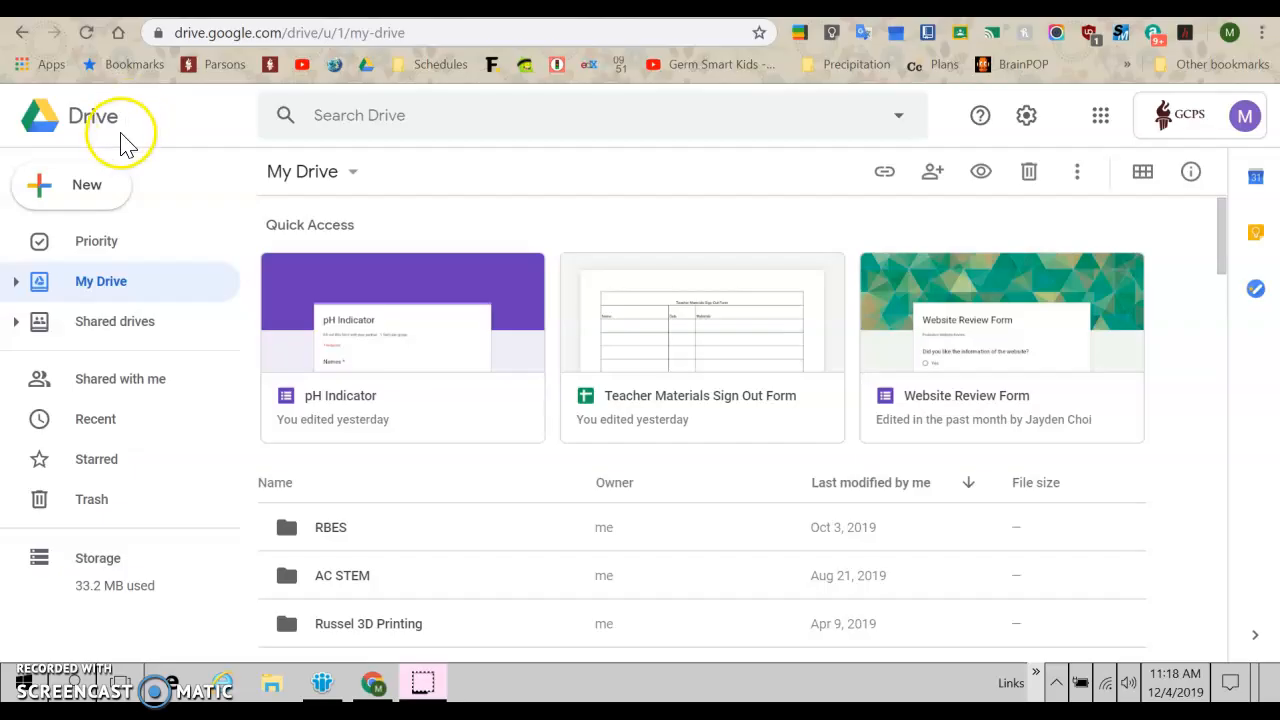
mouse_move(60, 190)
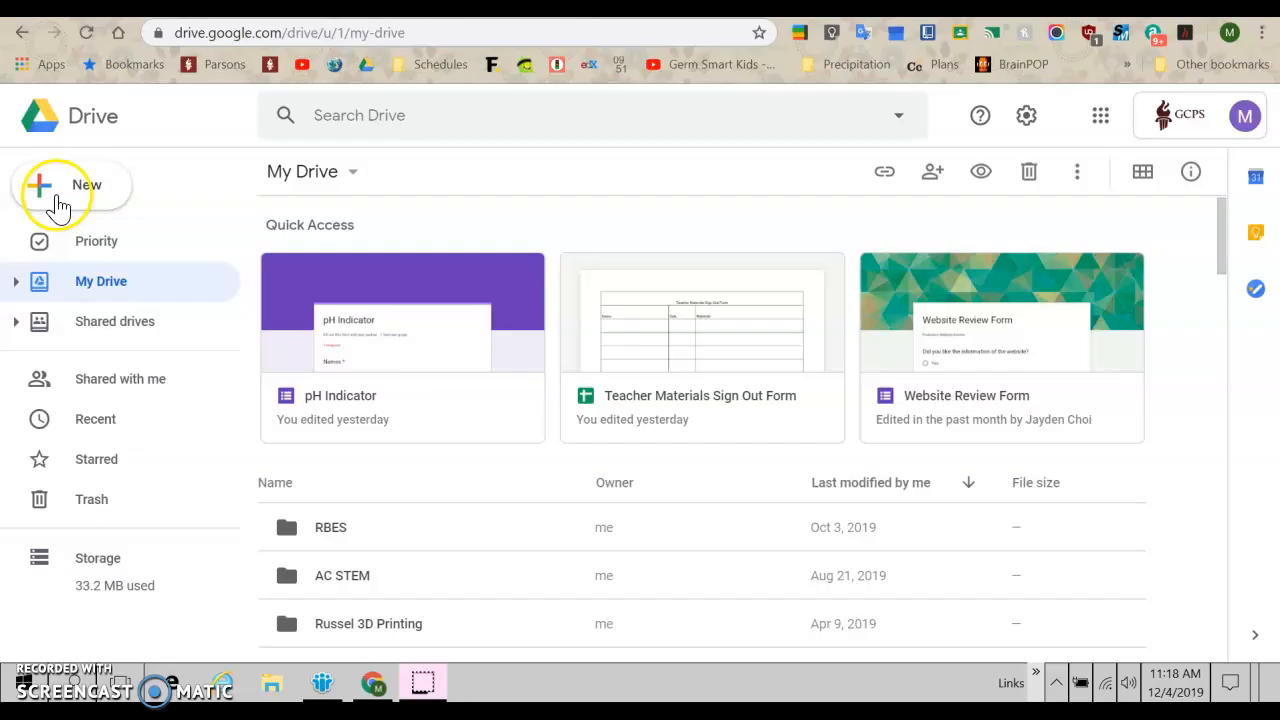
Create a blank Google Sheets spreadsheet from Drive's New menu
left_click(58, 186)
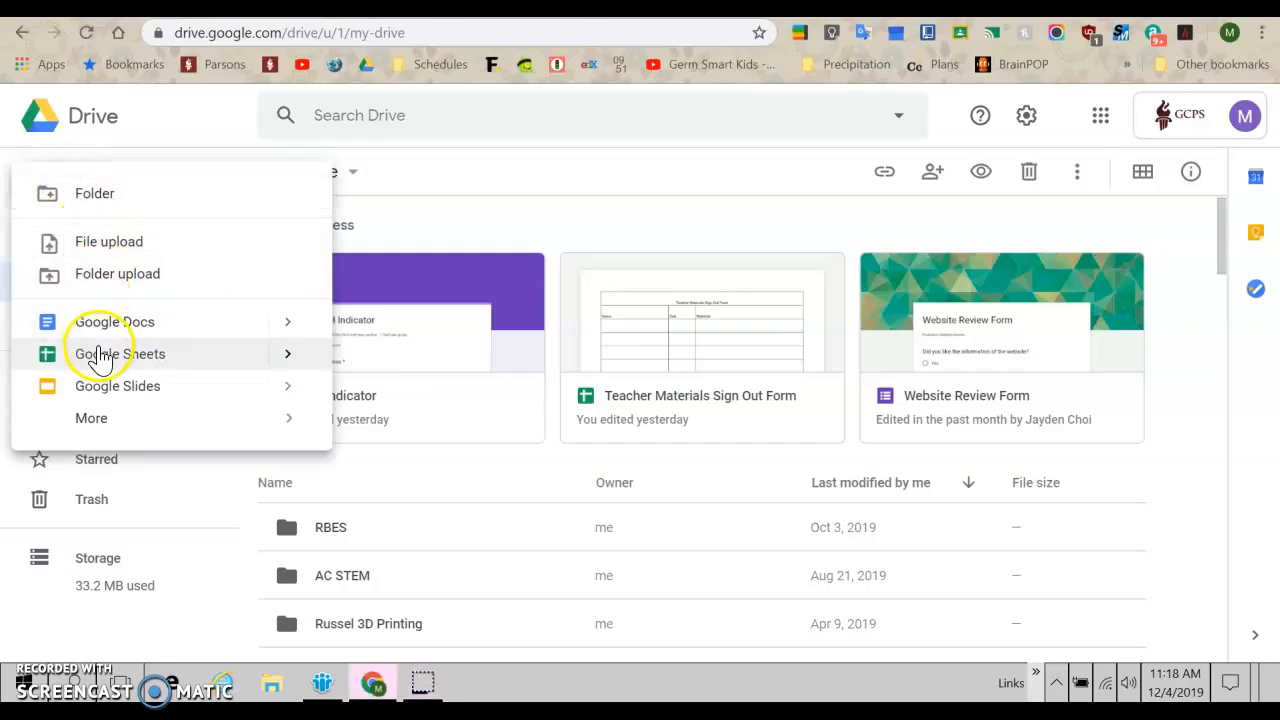
left_click(120, 353)
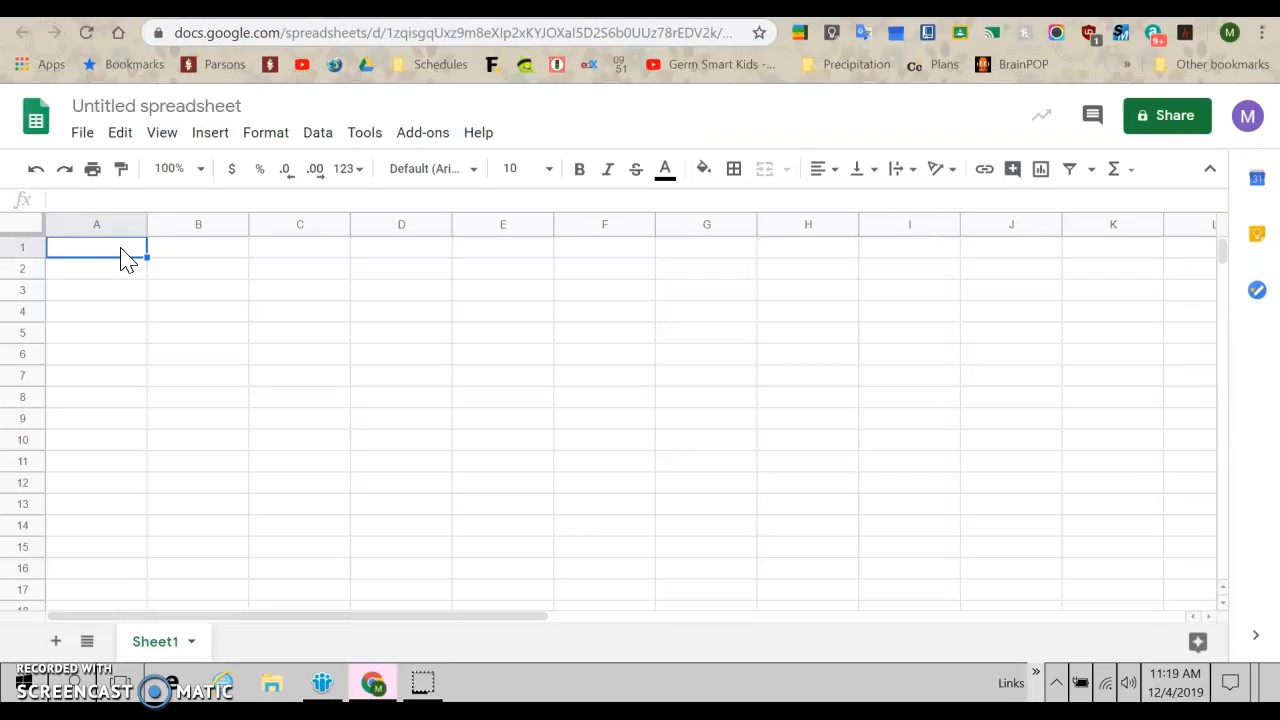
Enter the title 'Yeast Growth' in A1 and the heading 'Food' in A2
type("Yeast Gr")
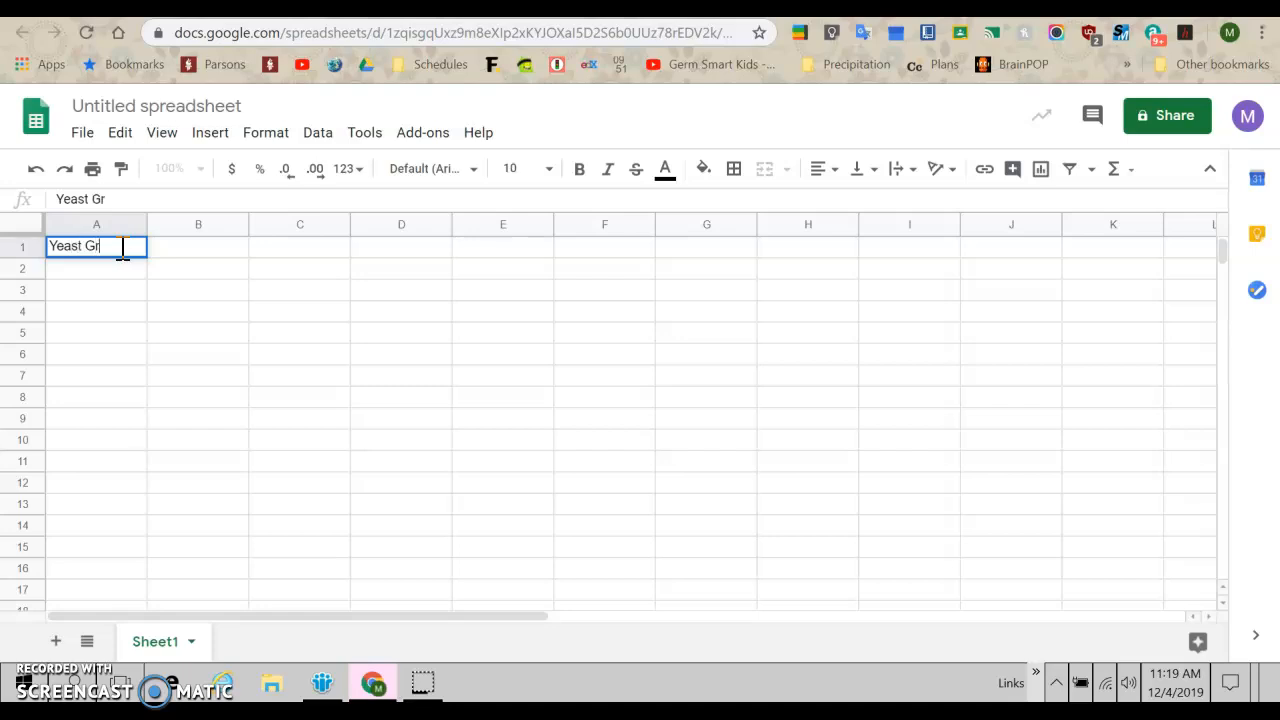
type("owth")
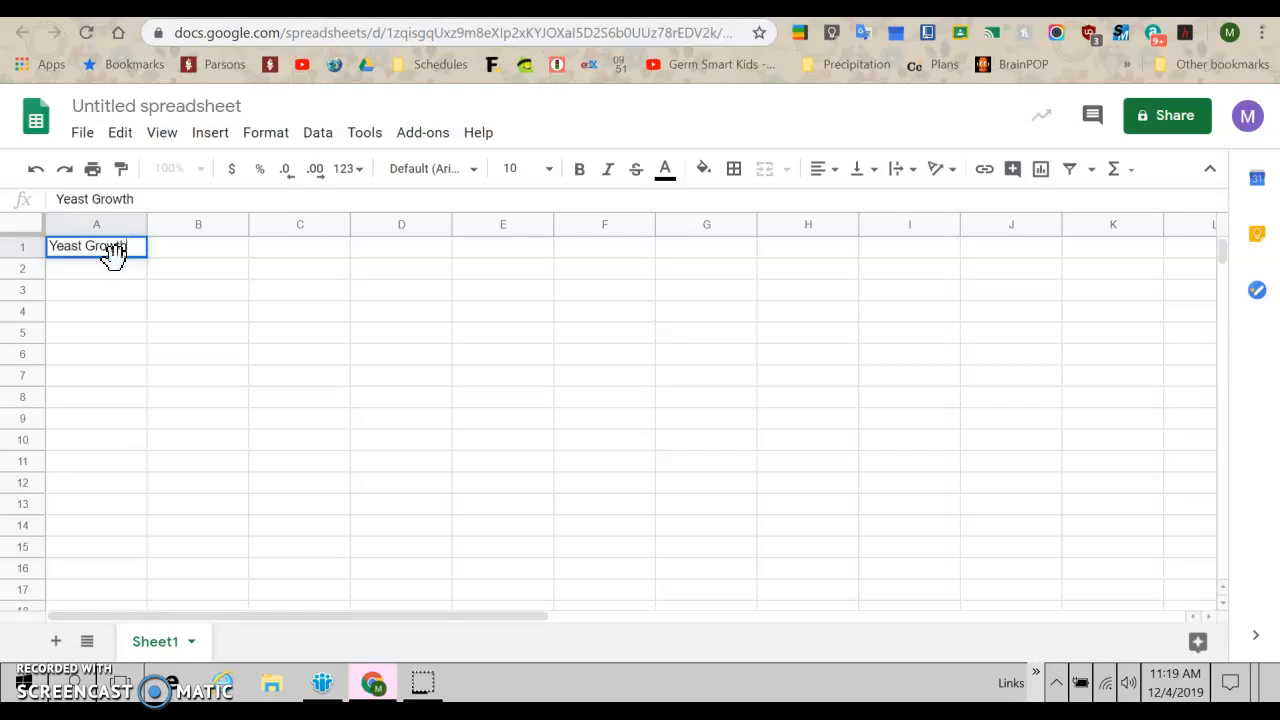
key("enter")
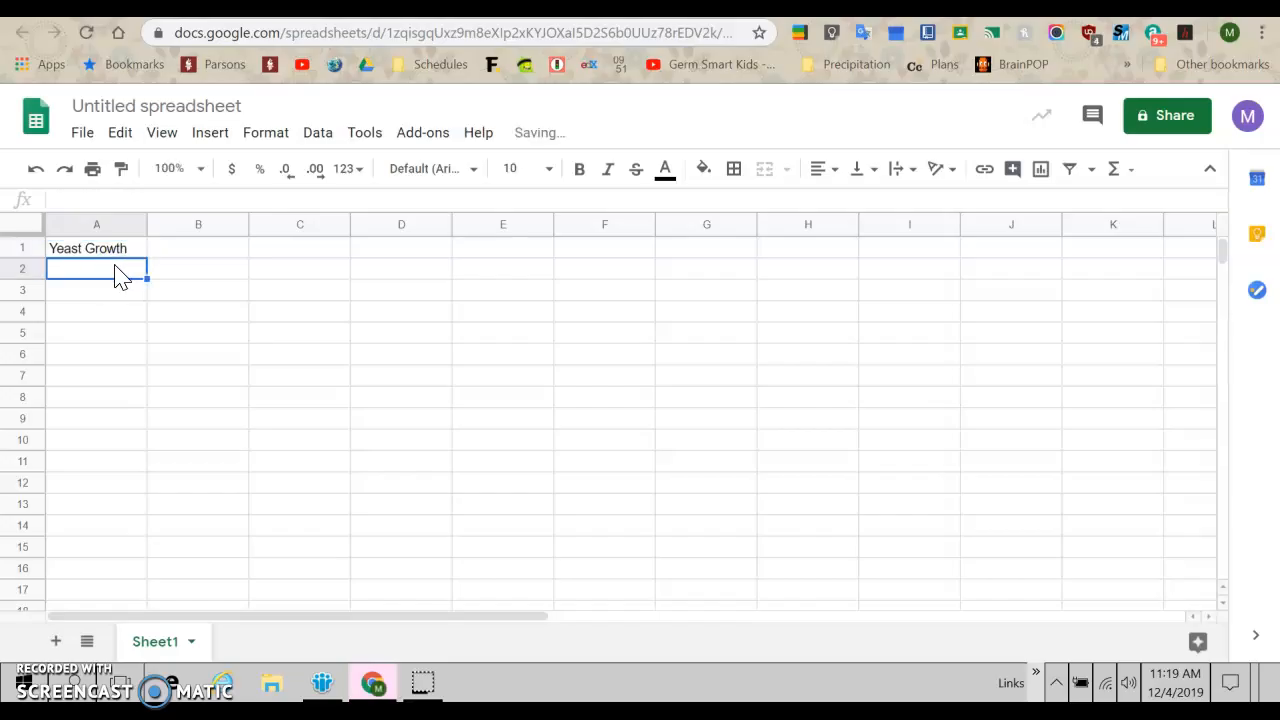
type("Food")
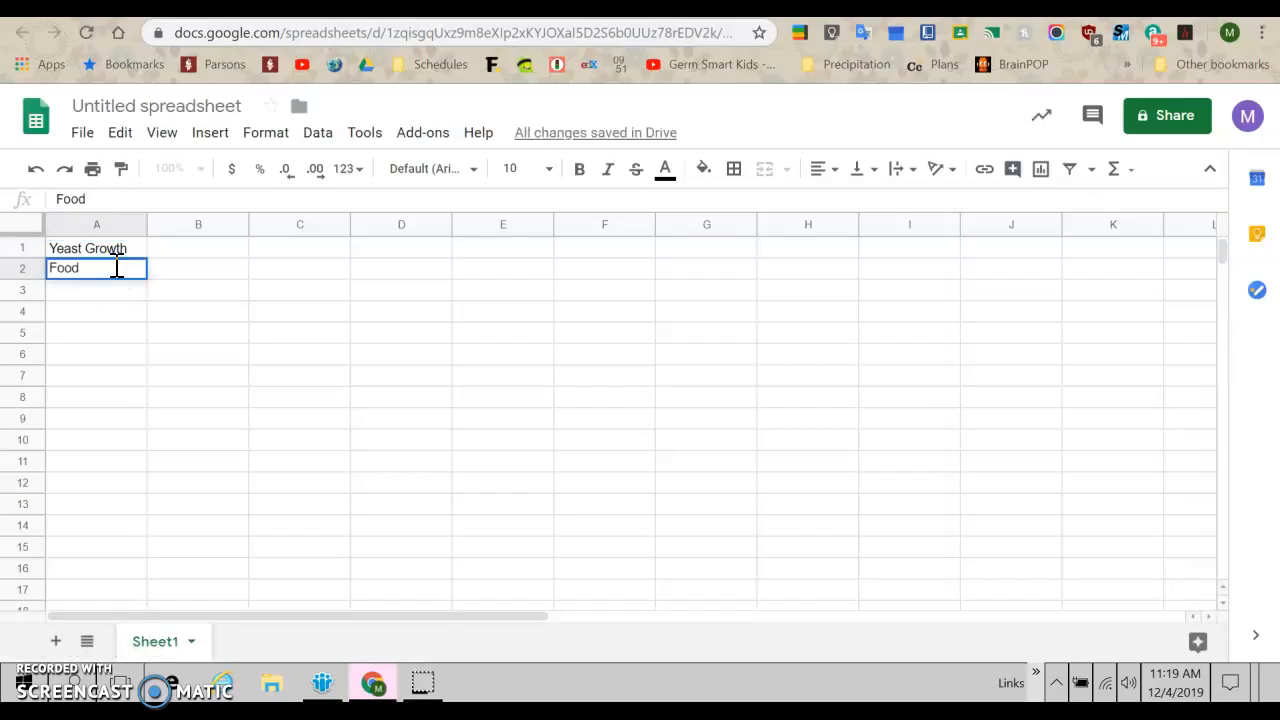
Enter the heading 'Growth (ml)' in B2
left_click(198, 269)
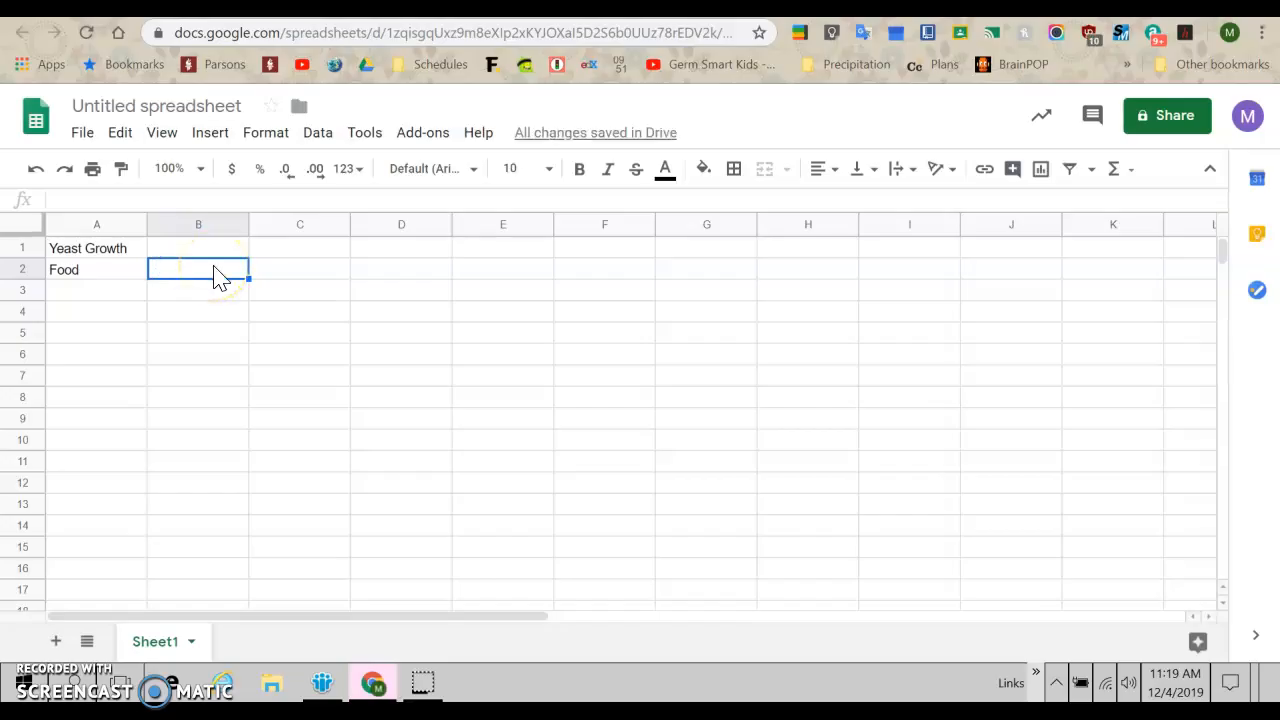
type("Growth")
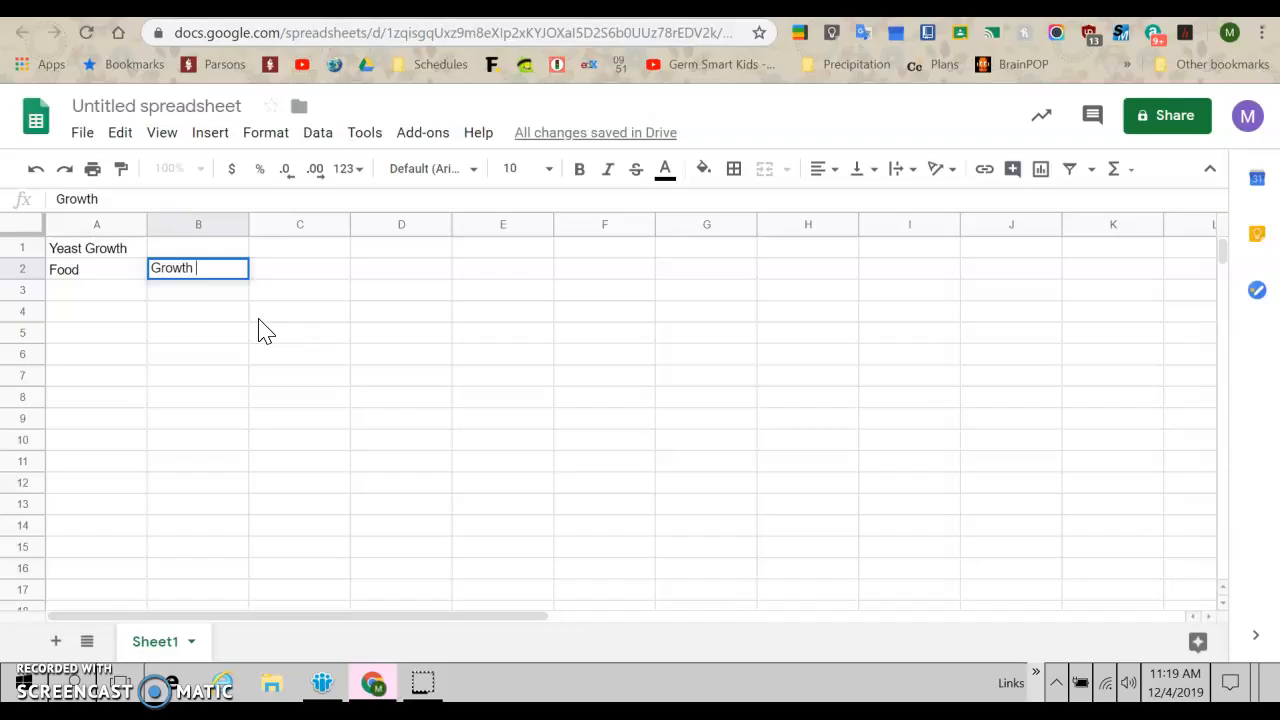
mouse_move(230, 303)
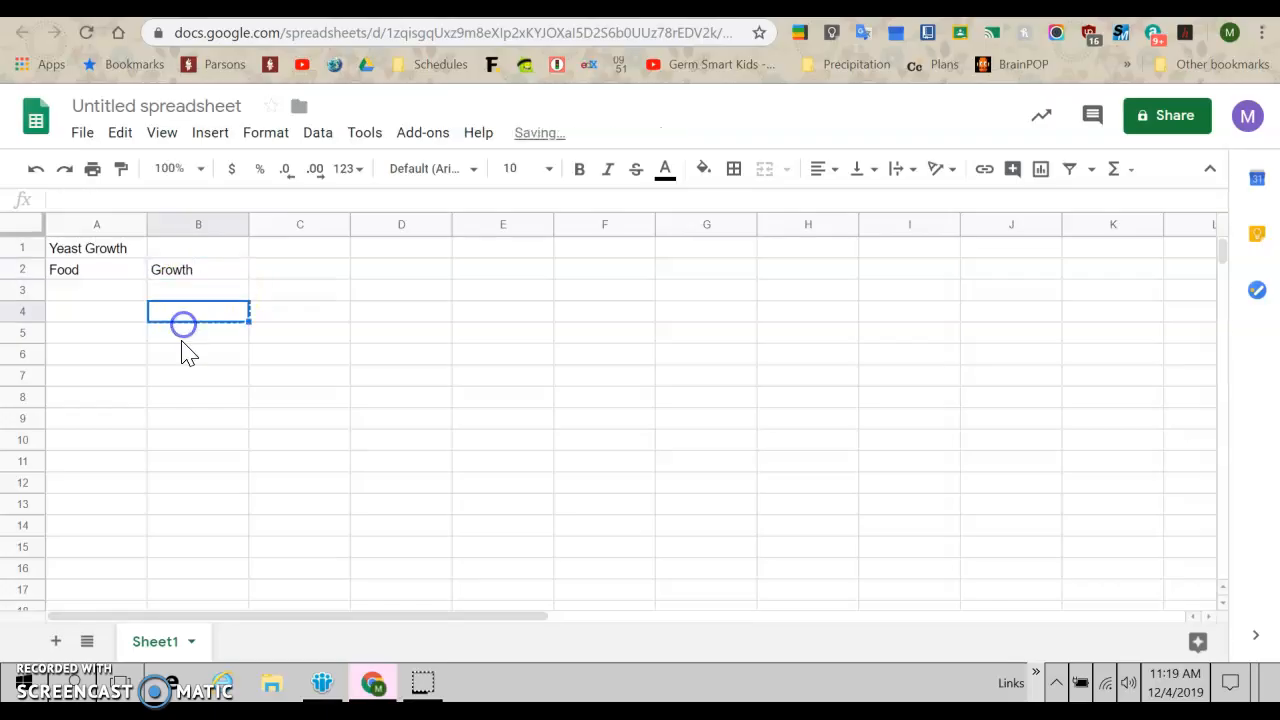
left_click(198, 269)
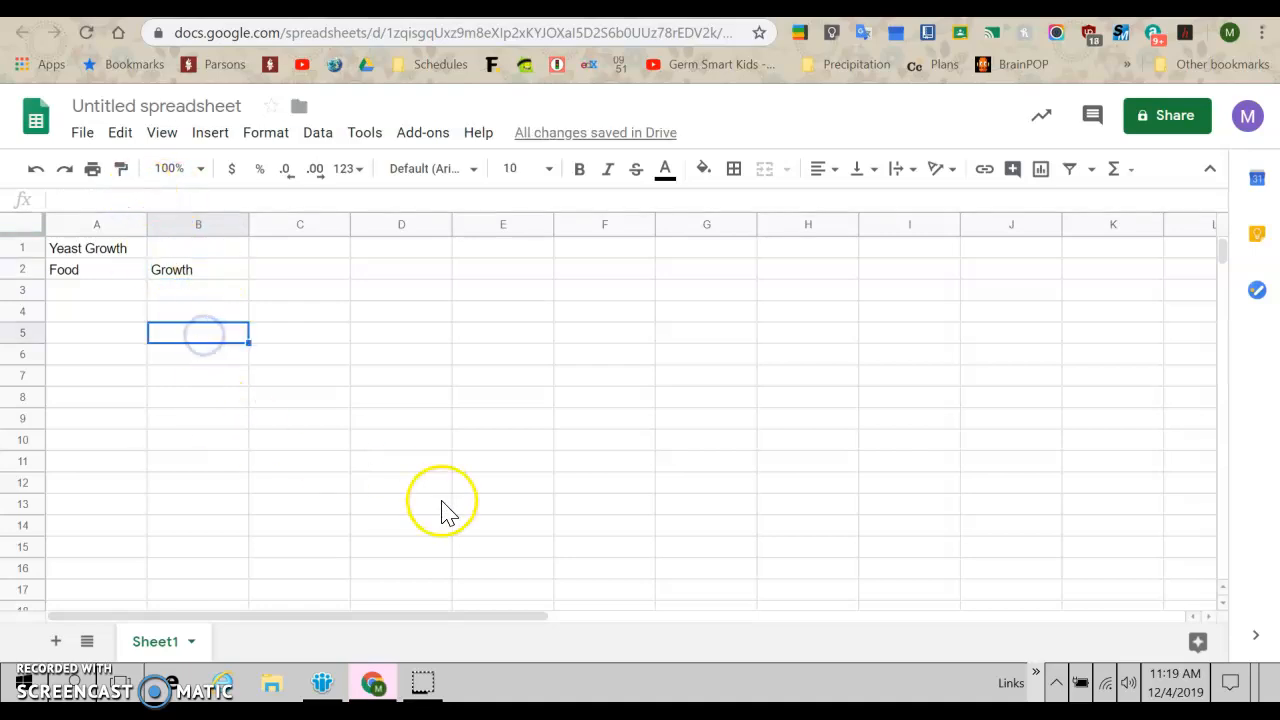
left_click(198, 269)
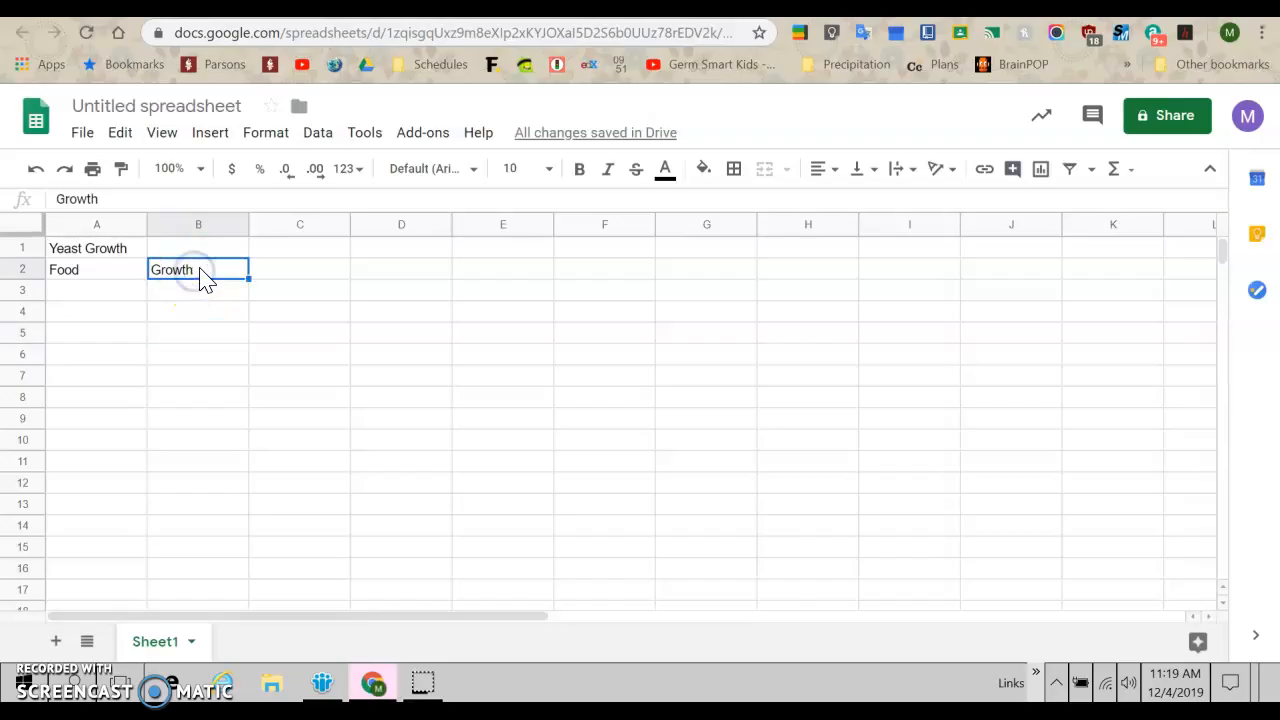
type("jeje")
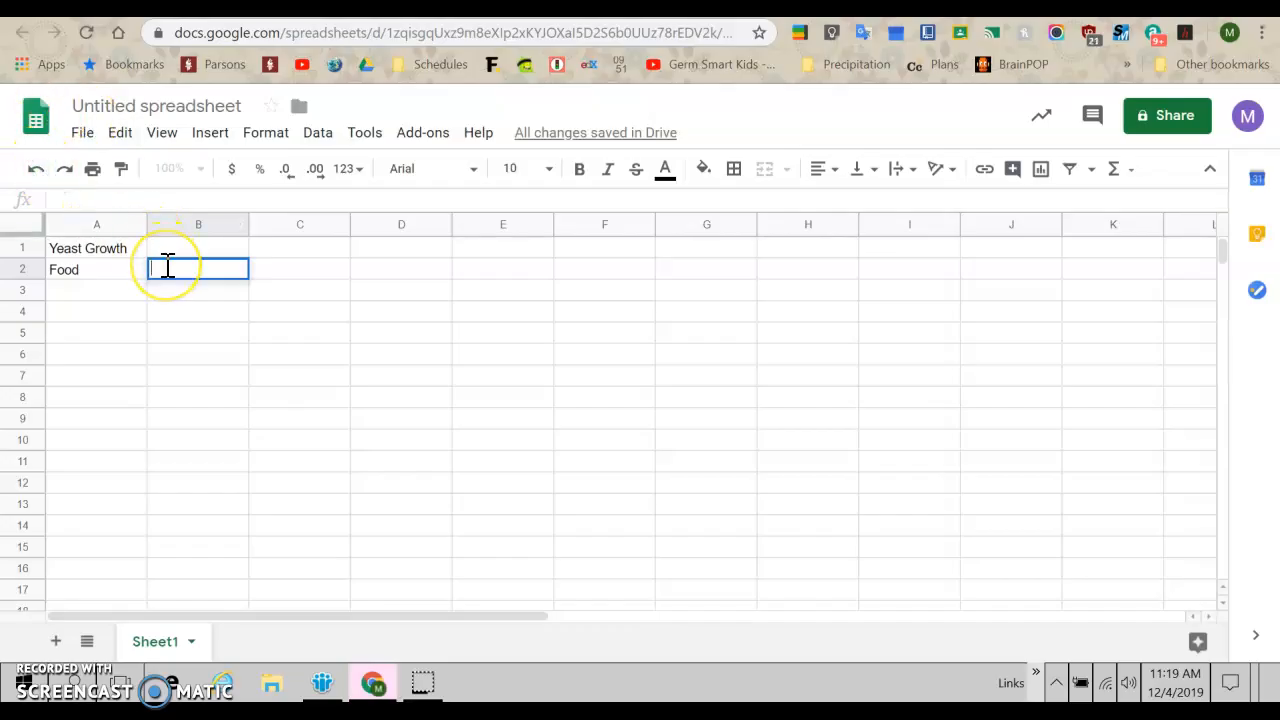
type("Growth (ml")
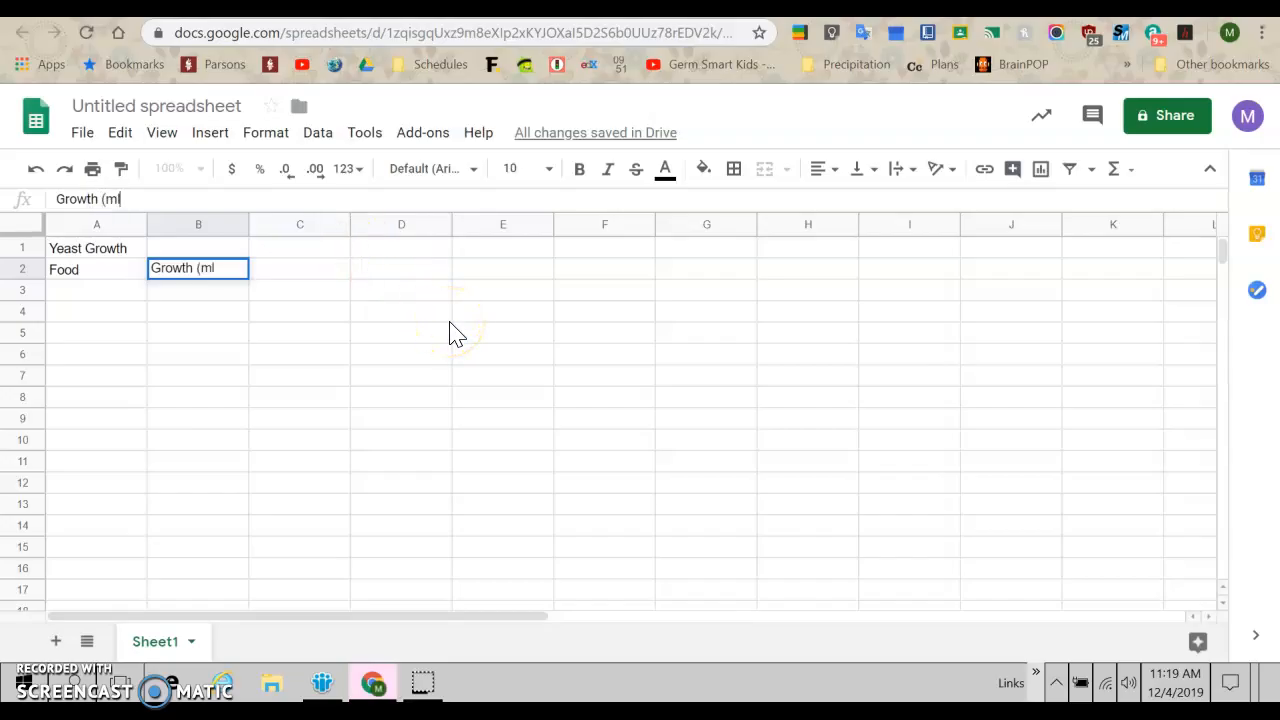
type(")")
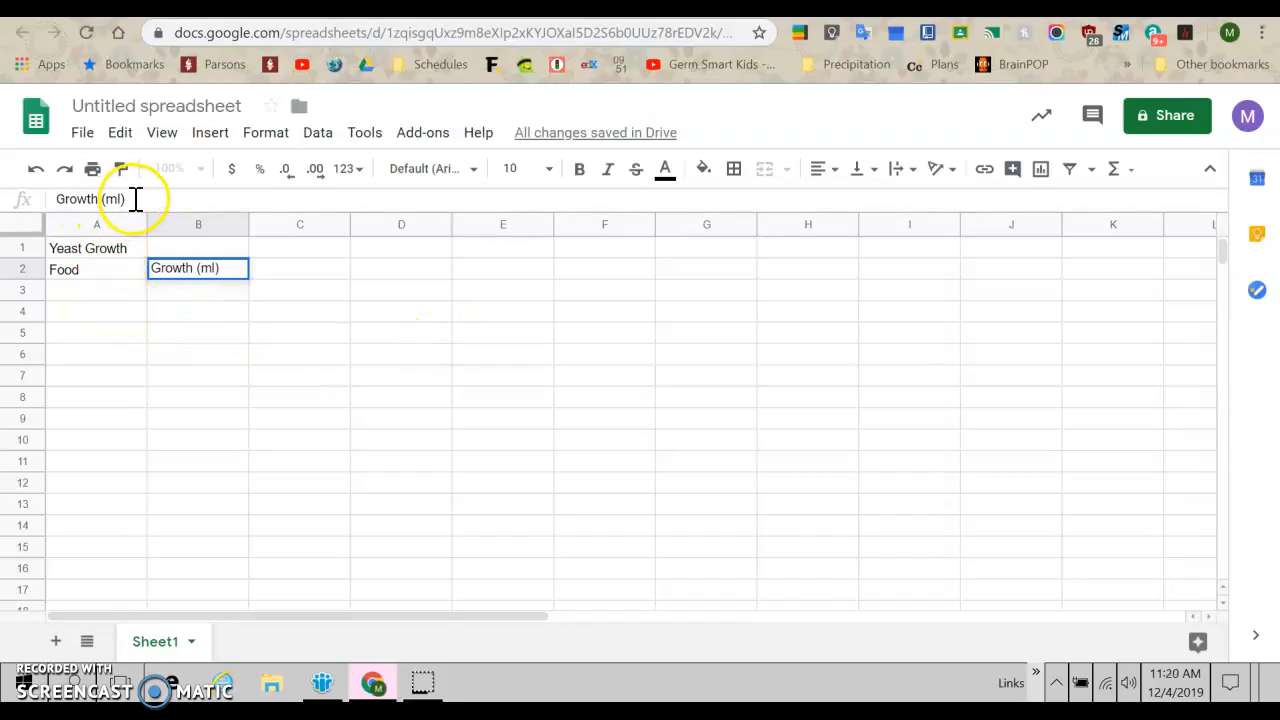
List the foods Sugar, Cornstarch, Alcohol and Kool-Aid in A3:A6
left_click(96, 290)
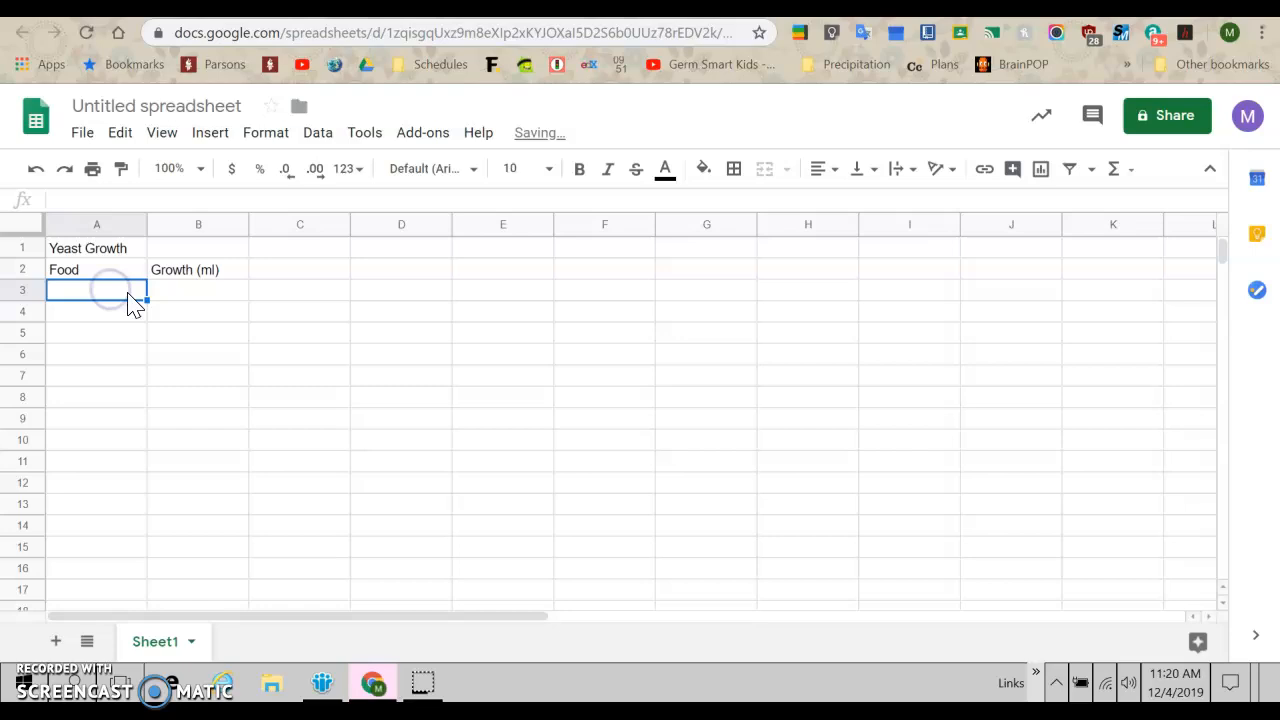
type("Sugar")
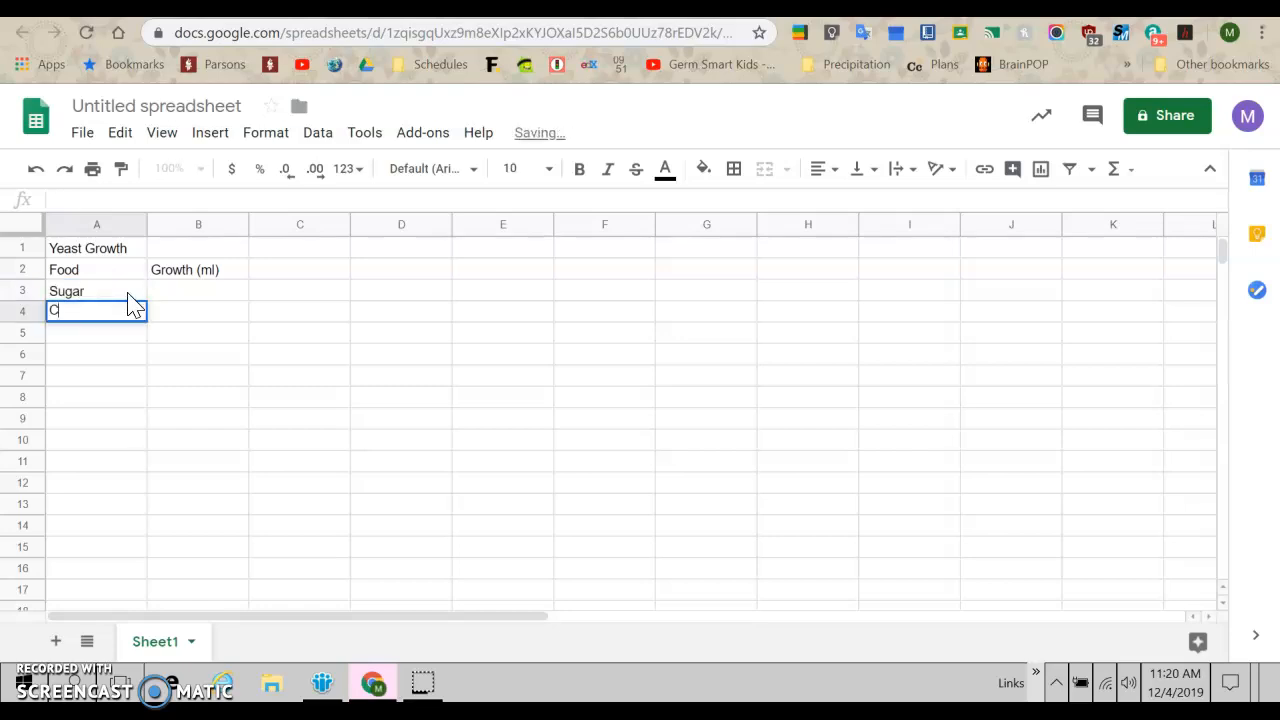
type("Cornstarc")
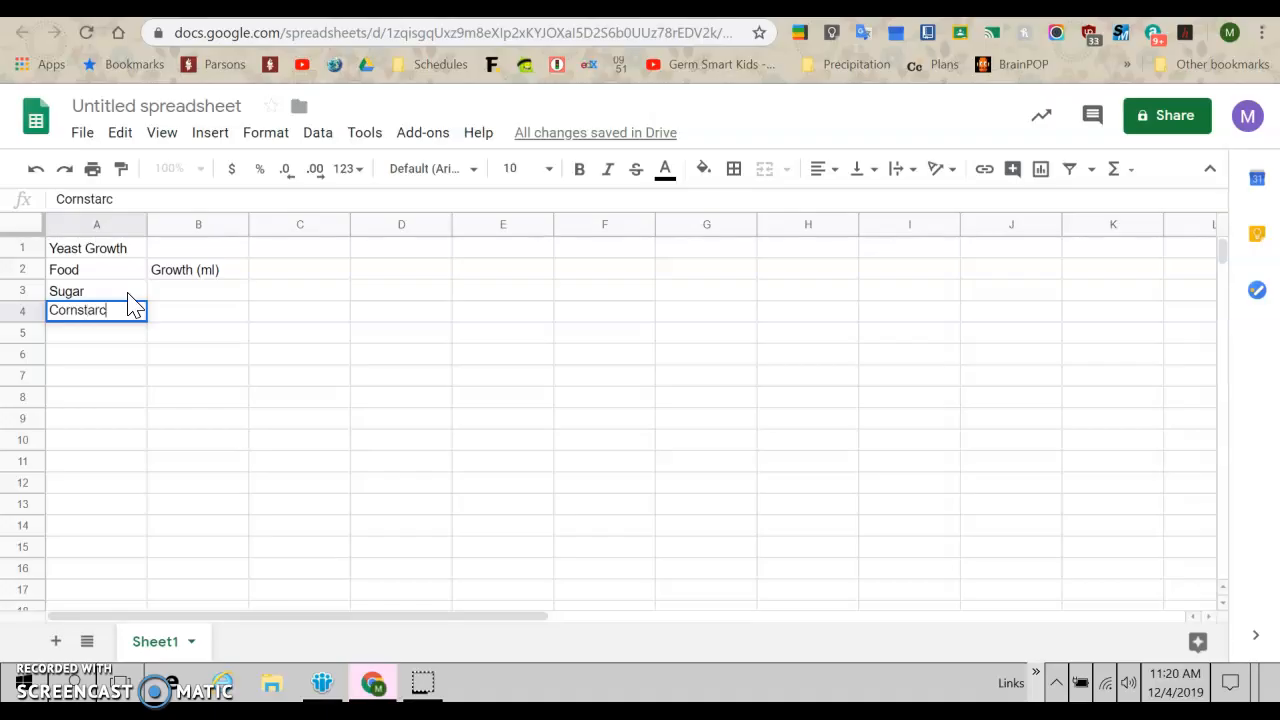
type("Alc")
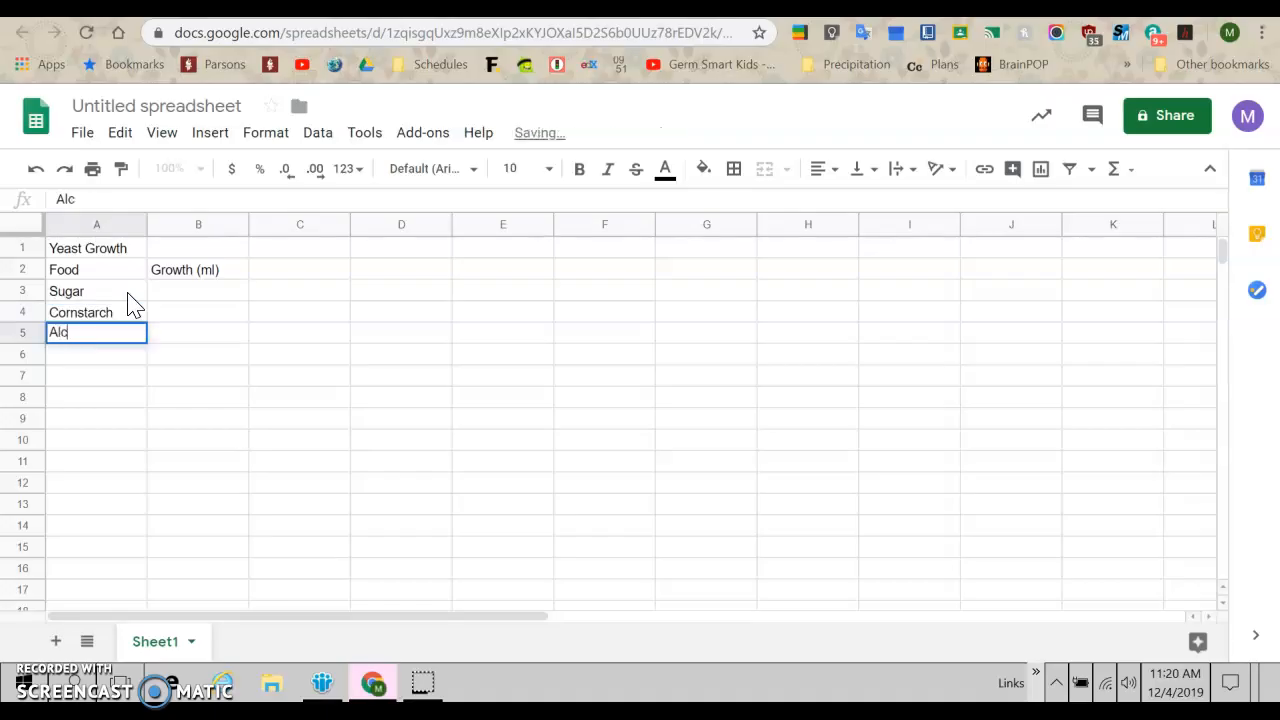
type("o")
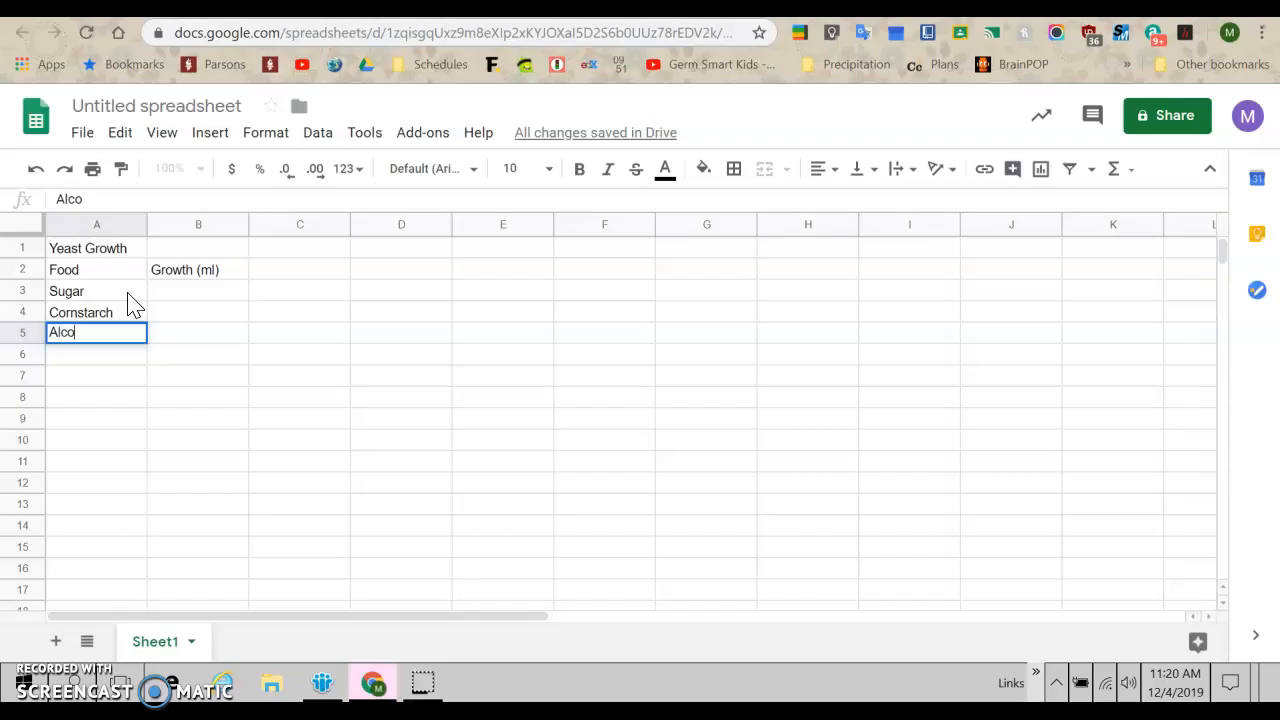
key("enter")
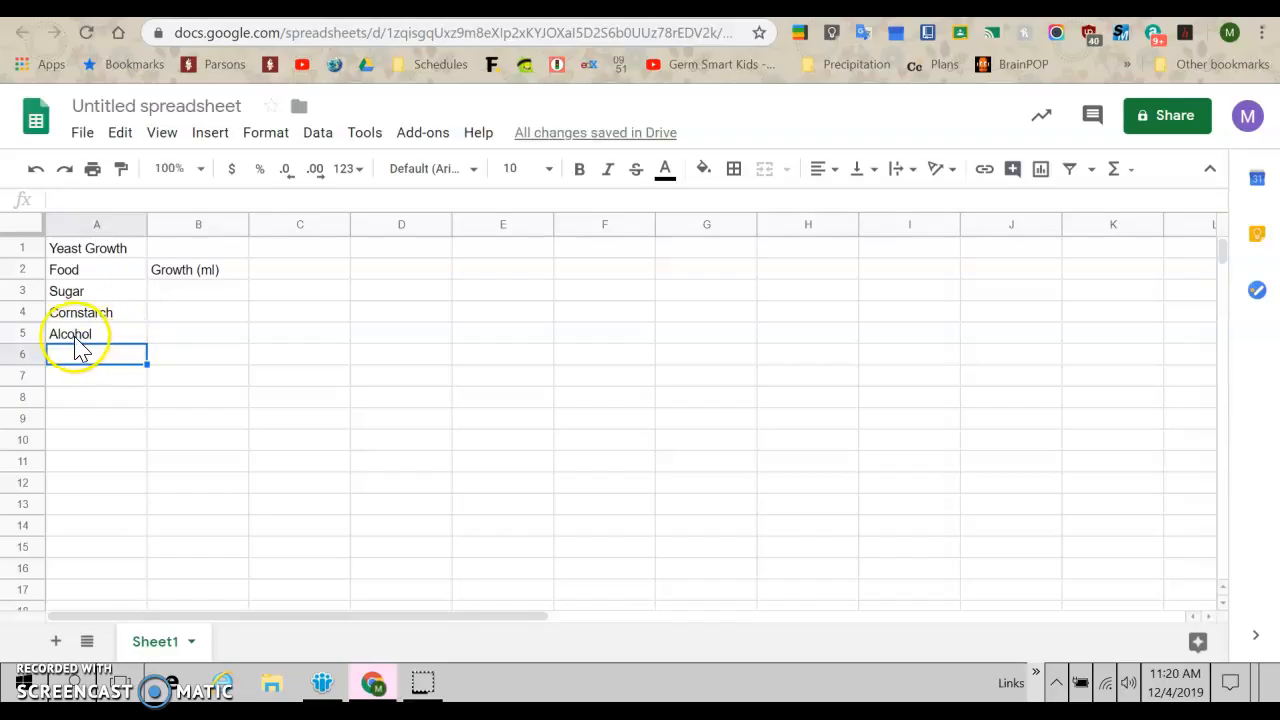
left_click(96, 334)
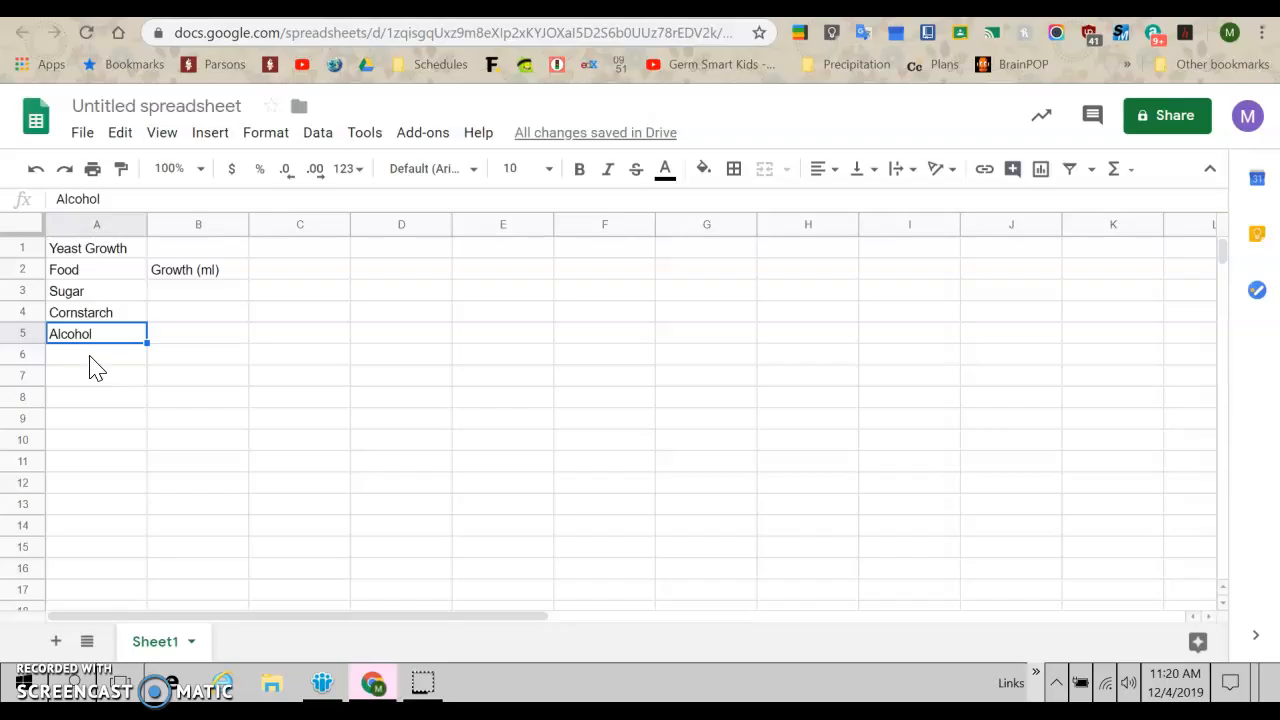
left_click(96, 354)
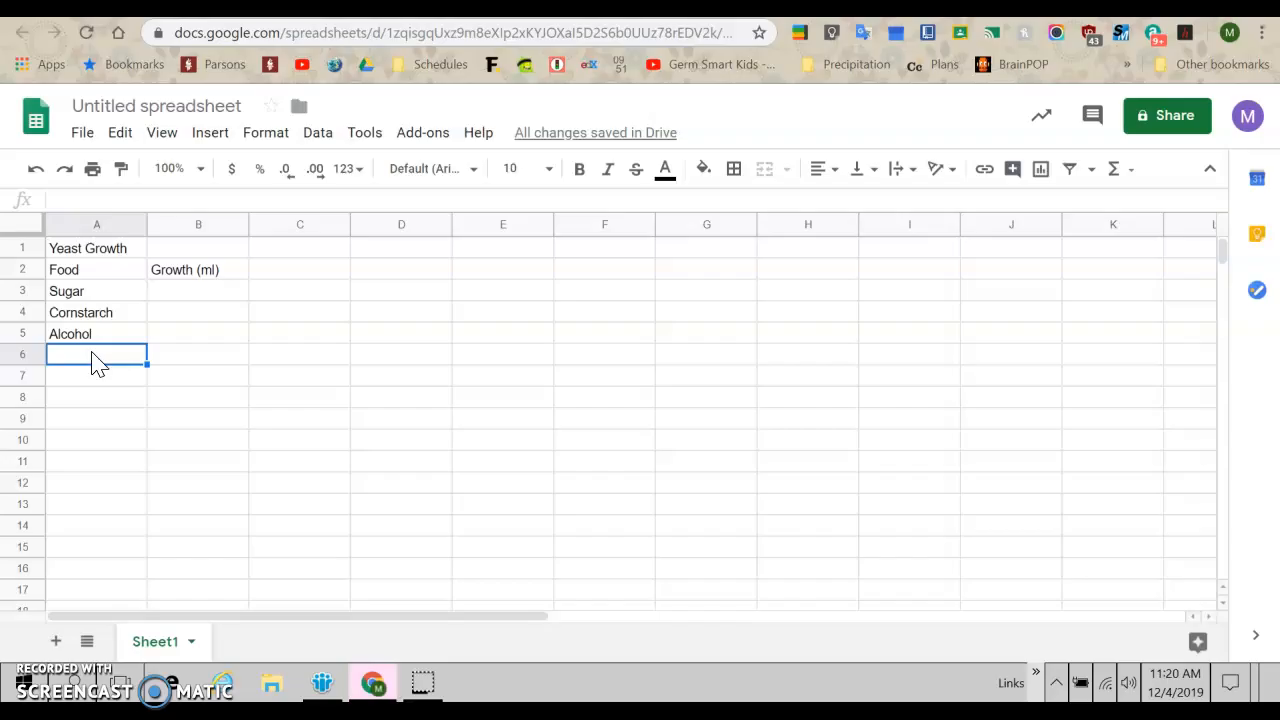
type("Kool-Aid")
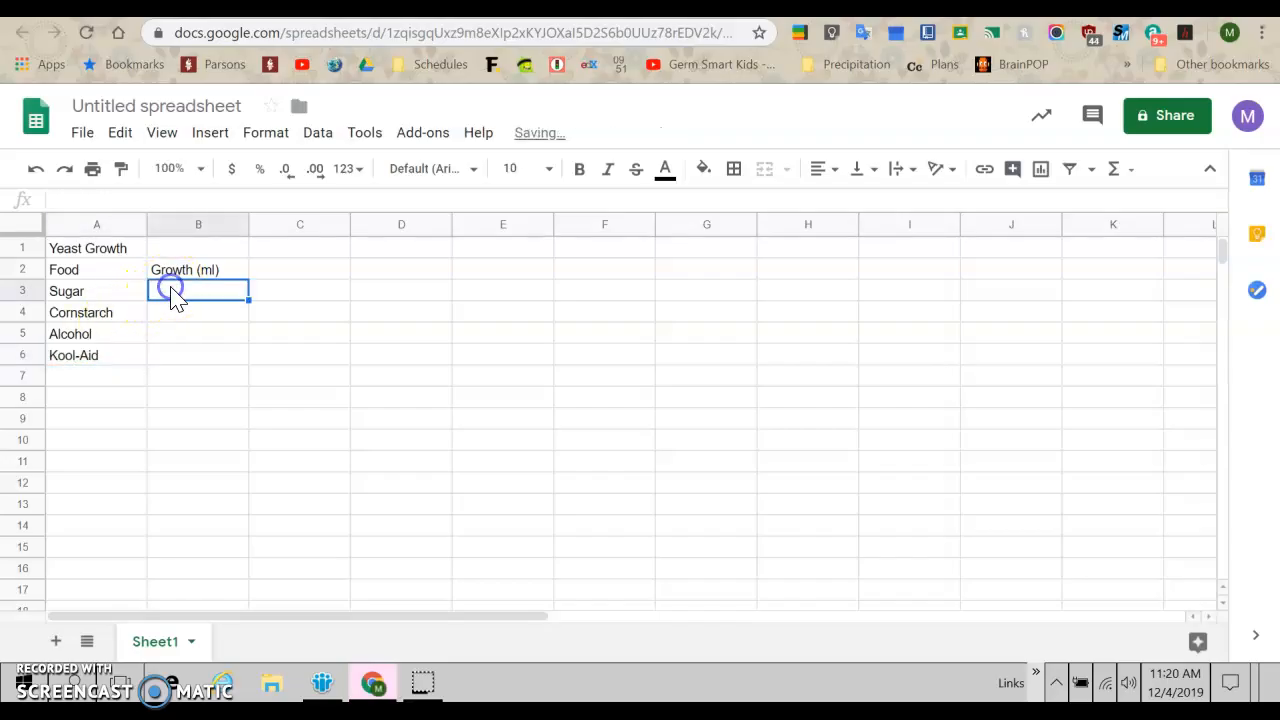
mouse_move(350, 382)
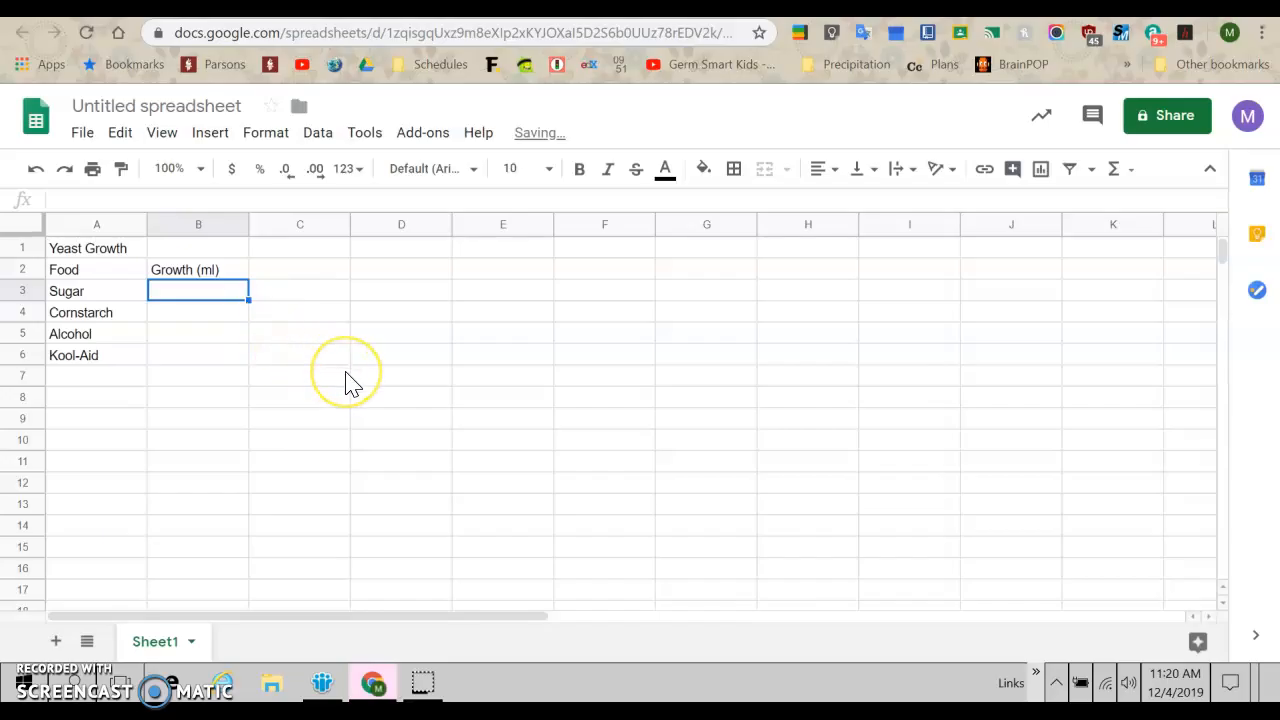
Enter growth values 40, 5, 0 and 30 in B3:B6
type("40")
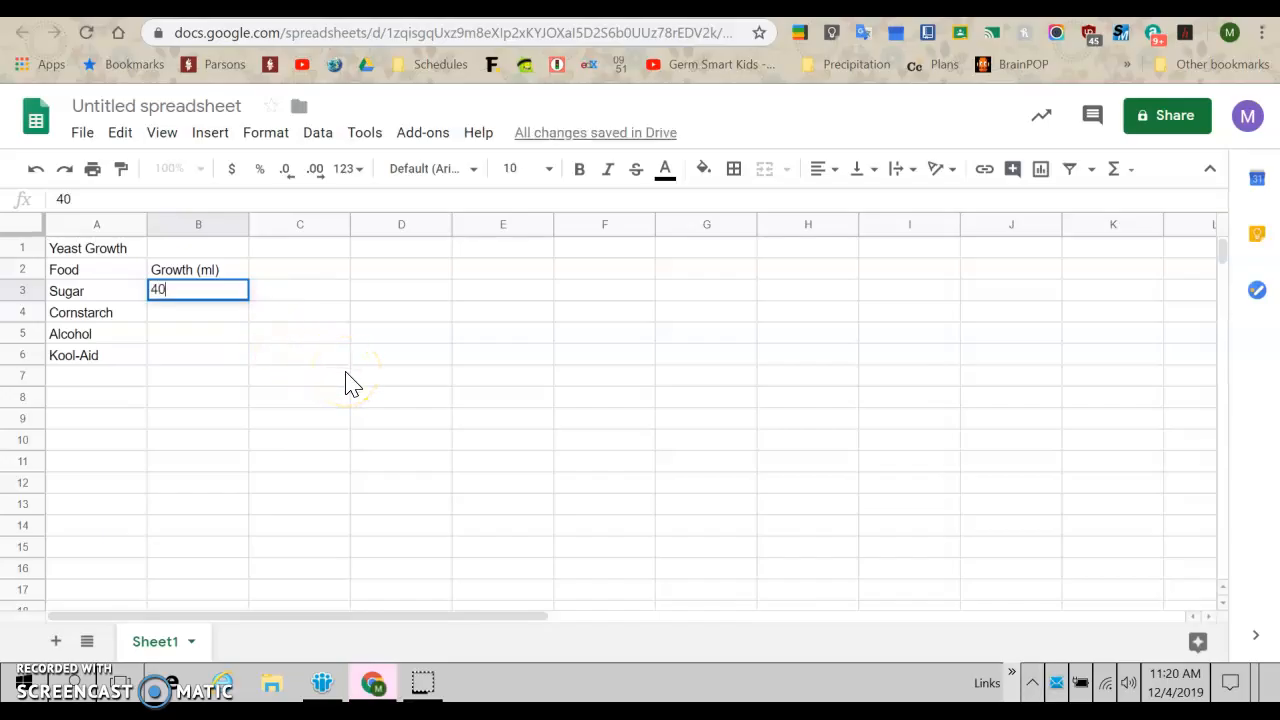
key("enter")
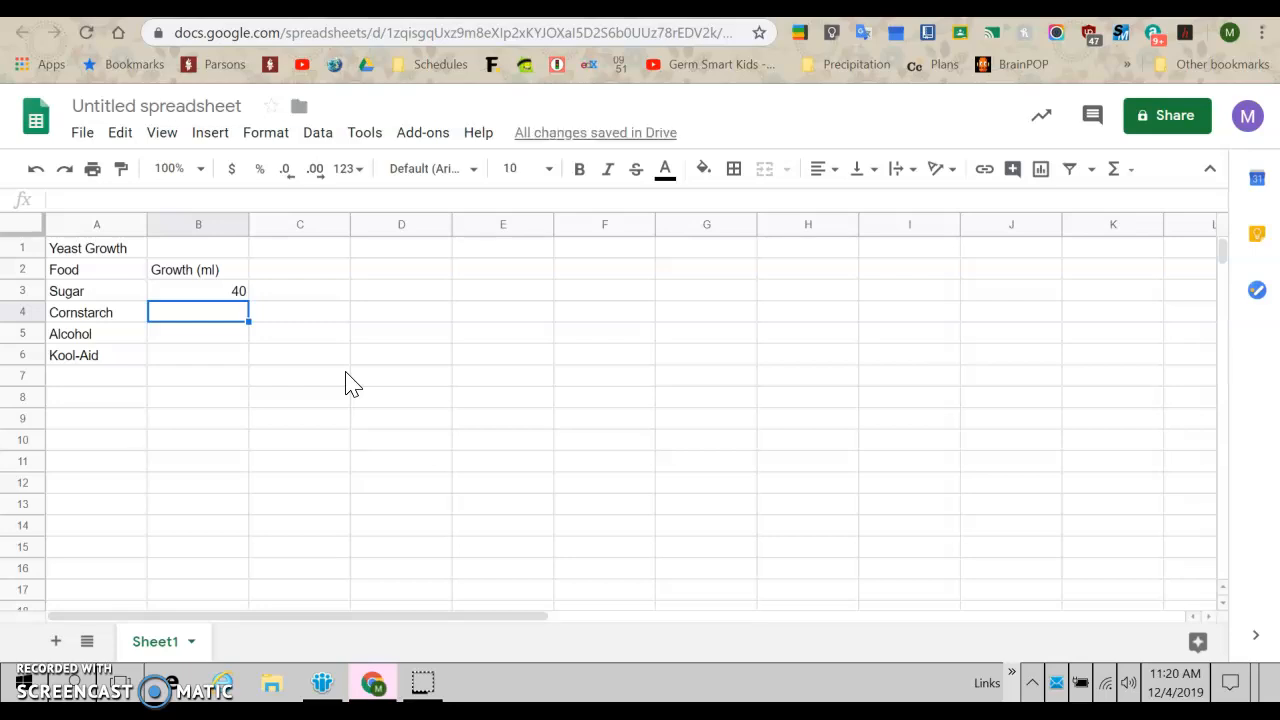
type("5")
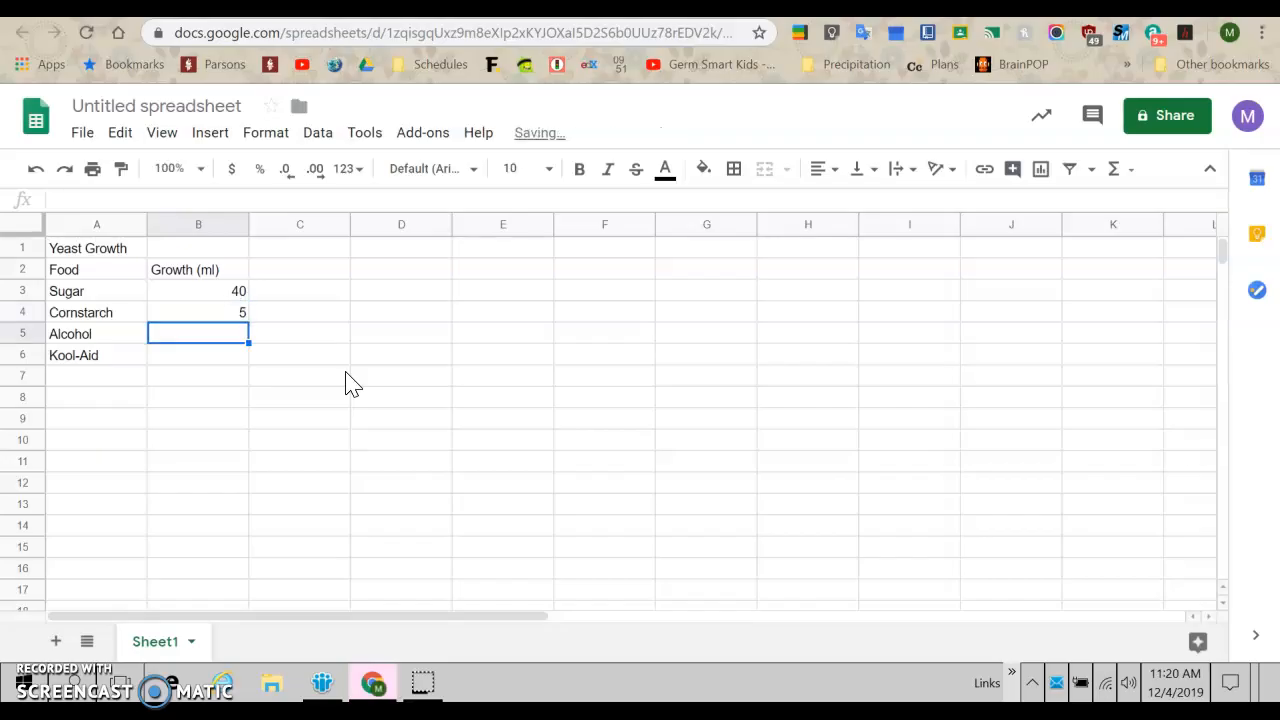
type("0")
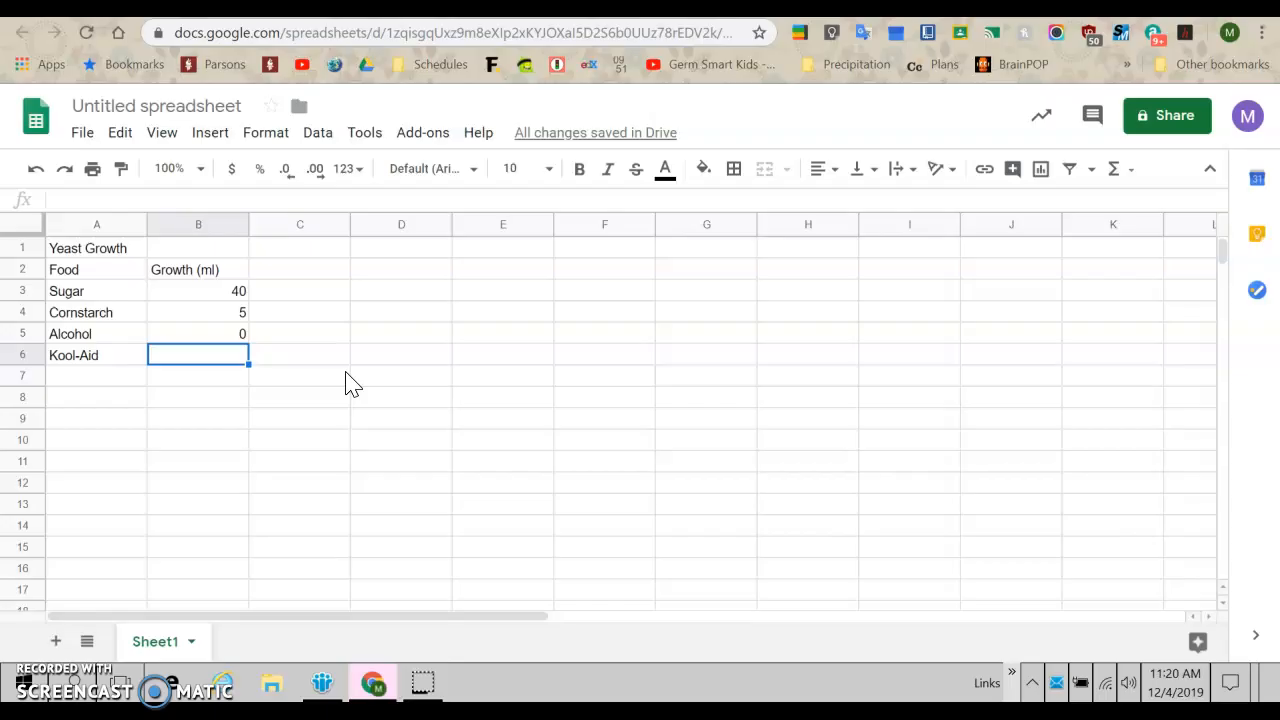
type("30")
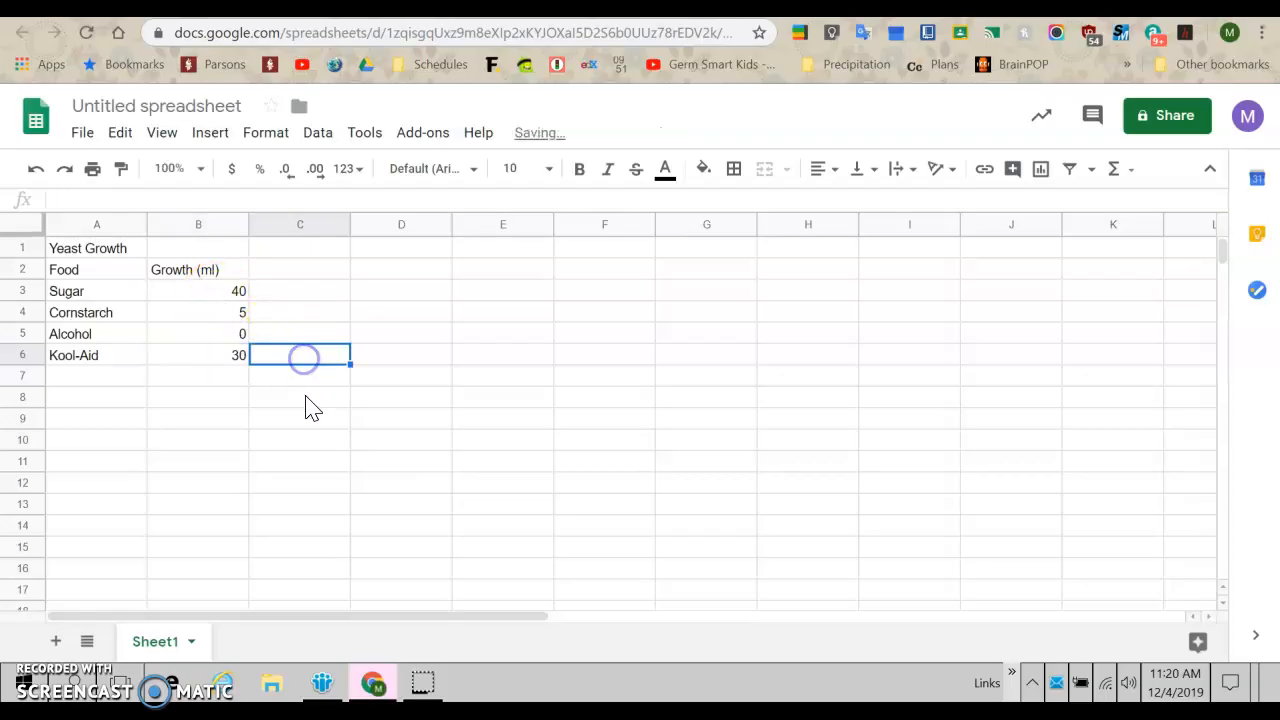
mouse_move(157, 300)
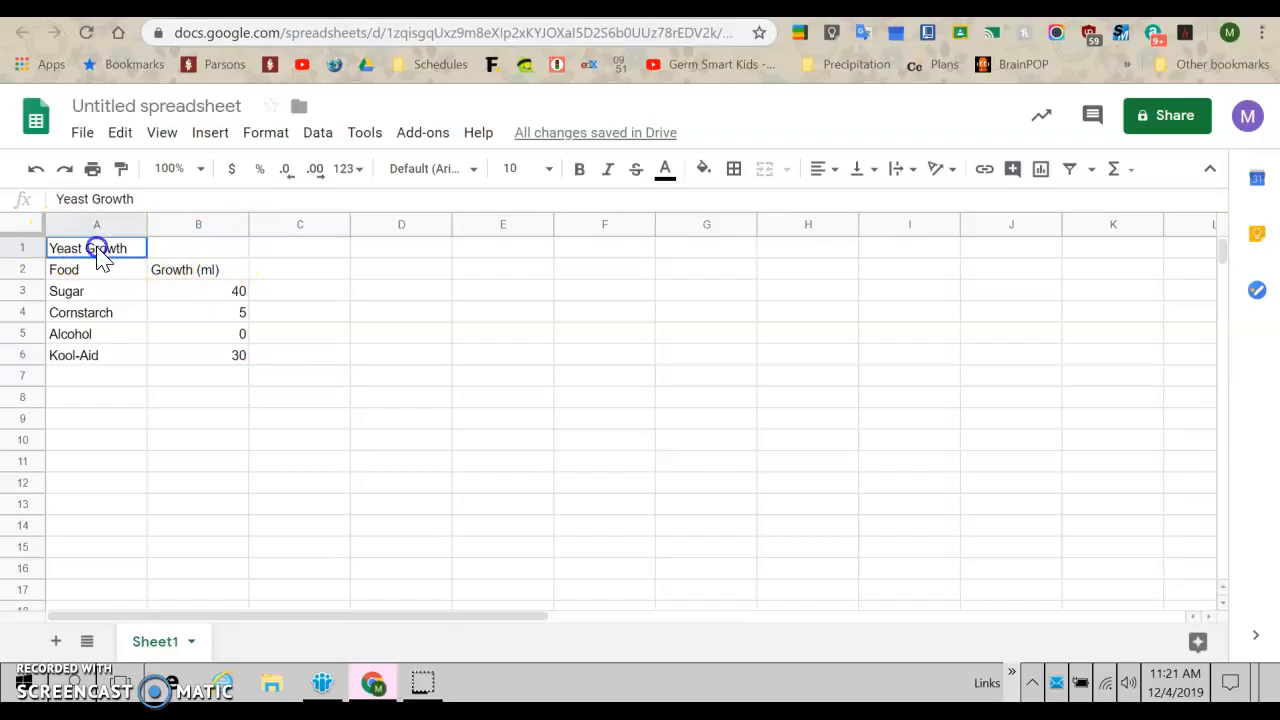
Merge the Yeast Growth title across A1:B1
left_click(198, 248)
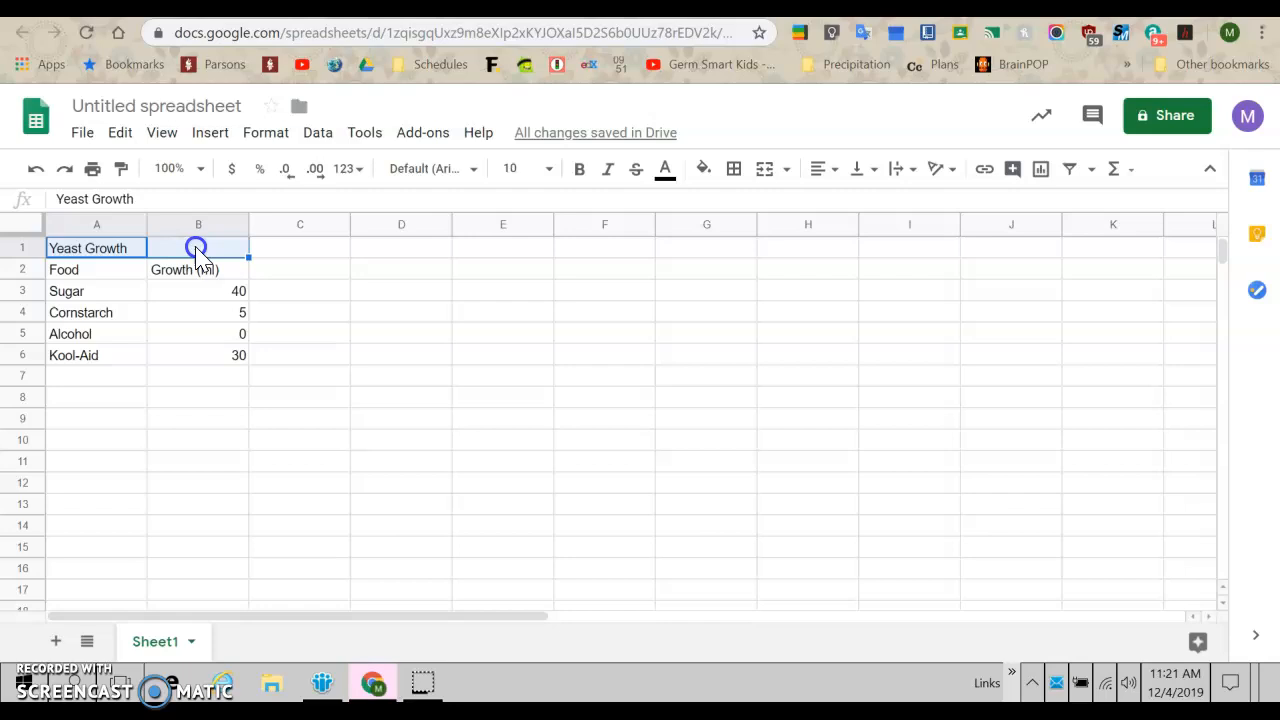
left_click(198, 248)
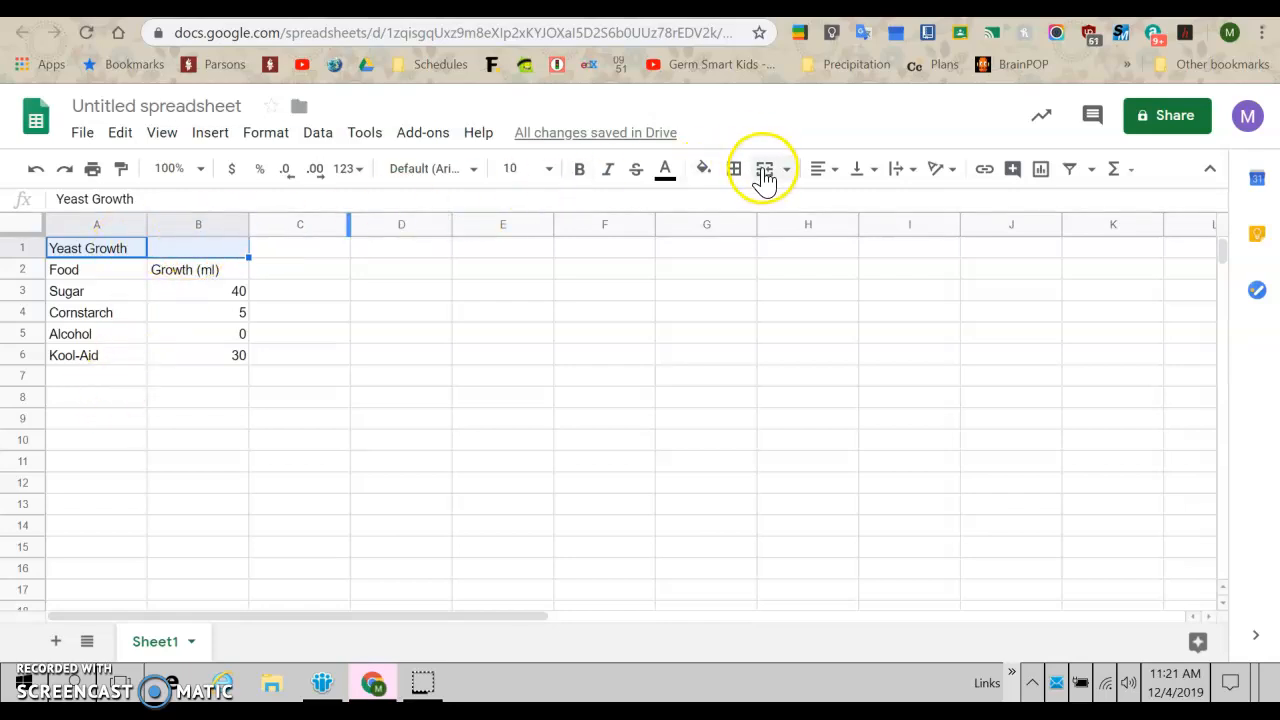
mouse_move(765, 168)
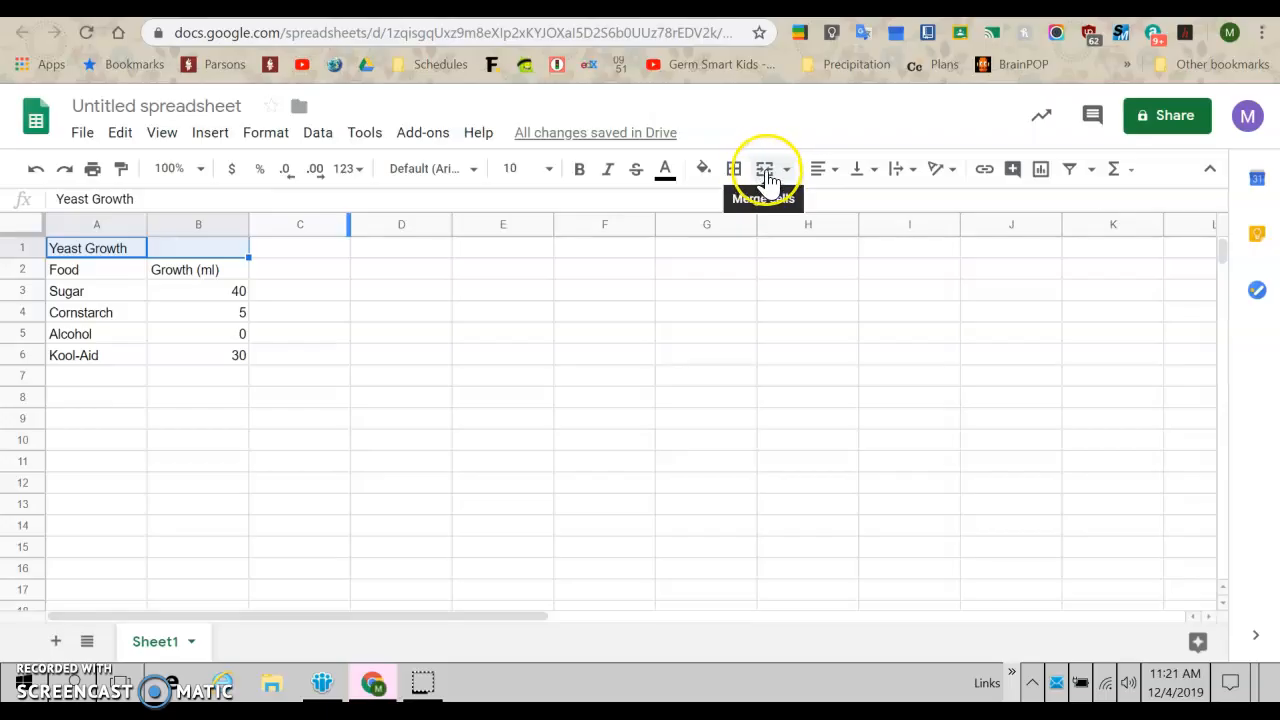
left_click(764, 168)
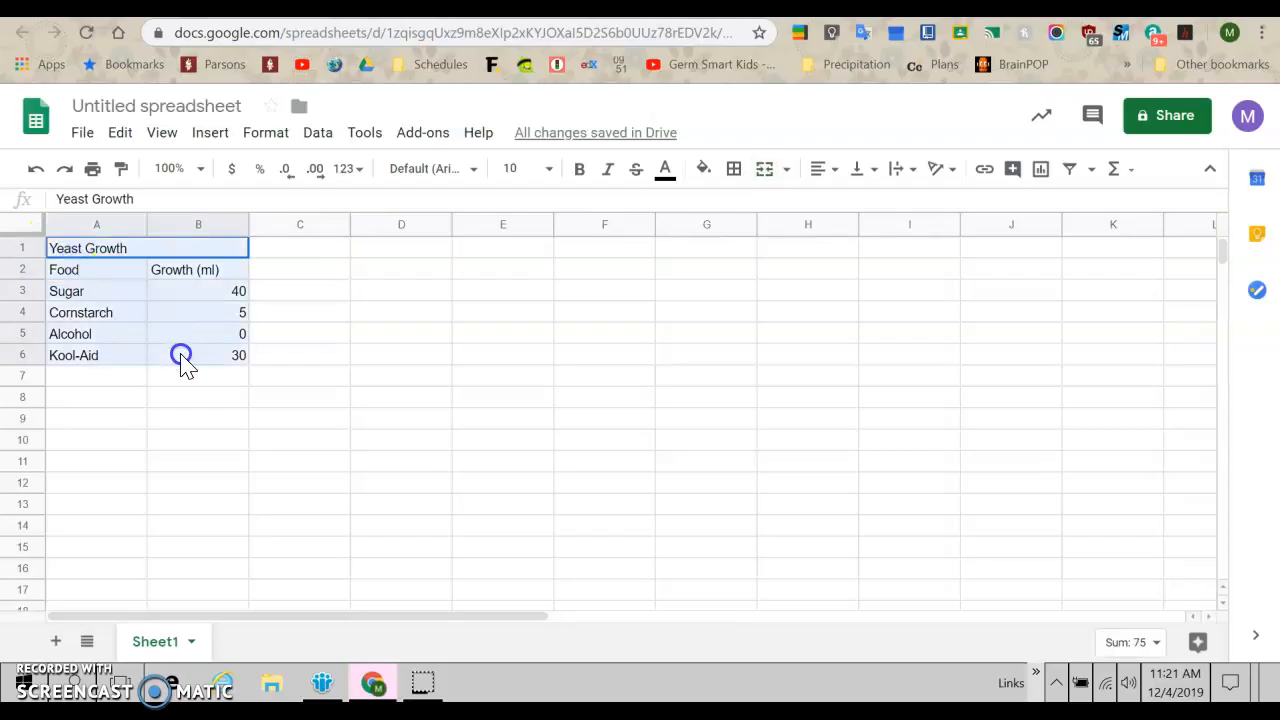
Centre all entries in A1:B6 and apply borders to every cell
left_click(818, 168)
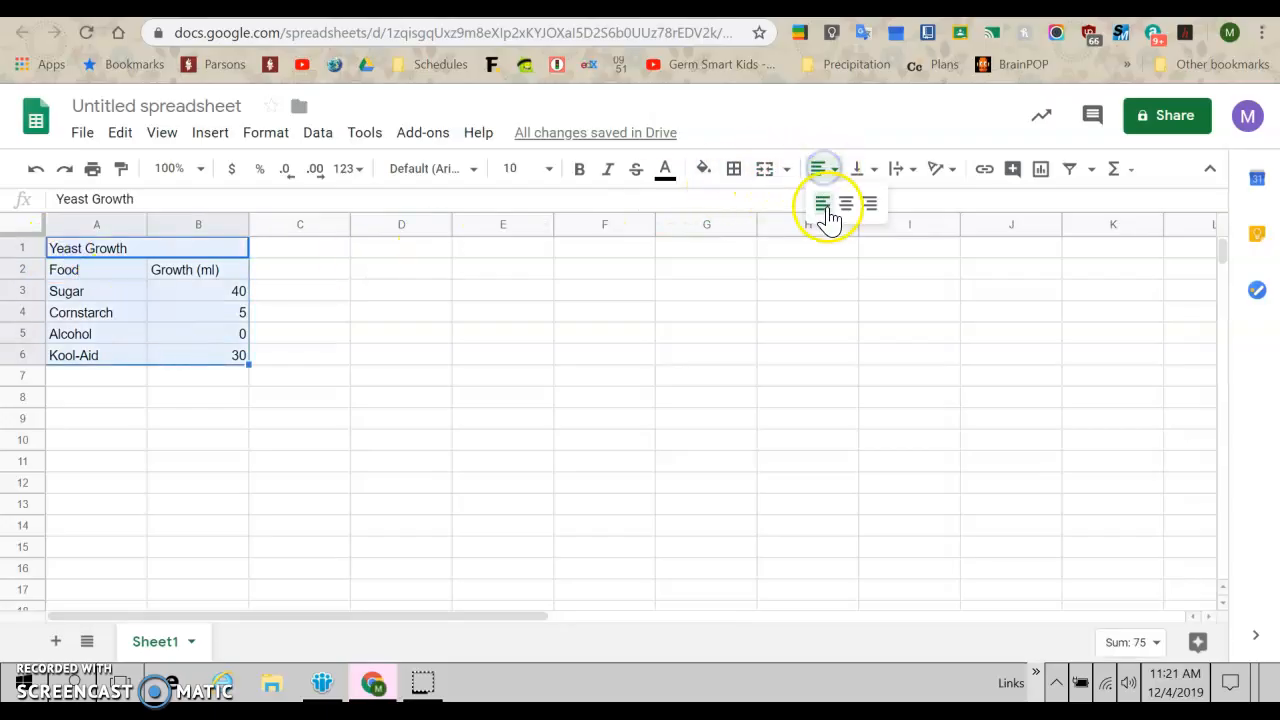
left_click(822, 204)
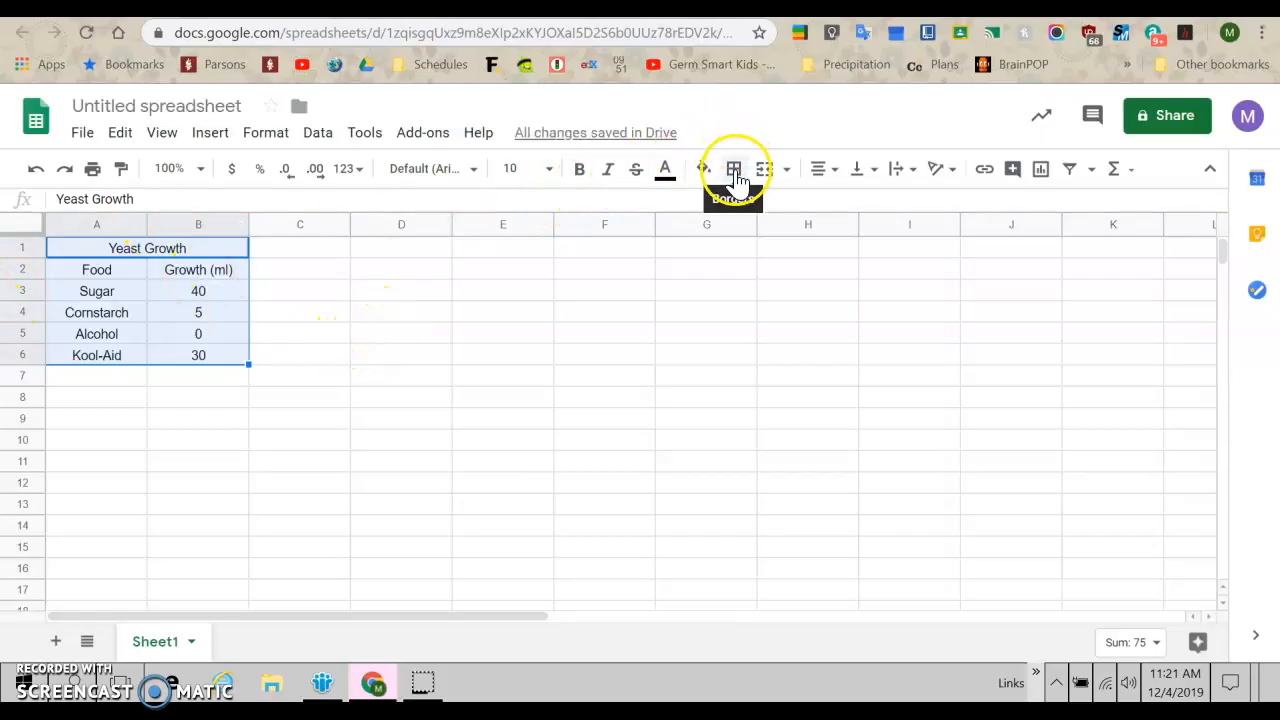
left_click(733, 168)
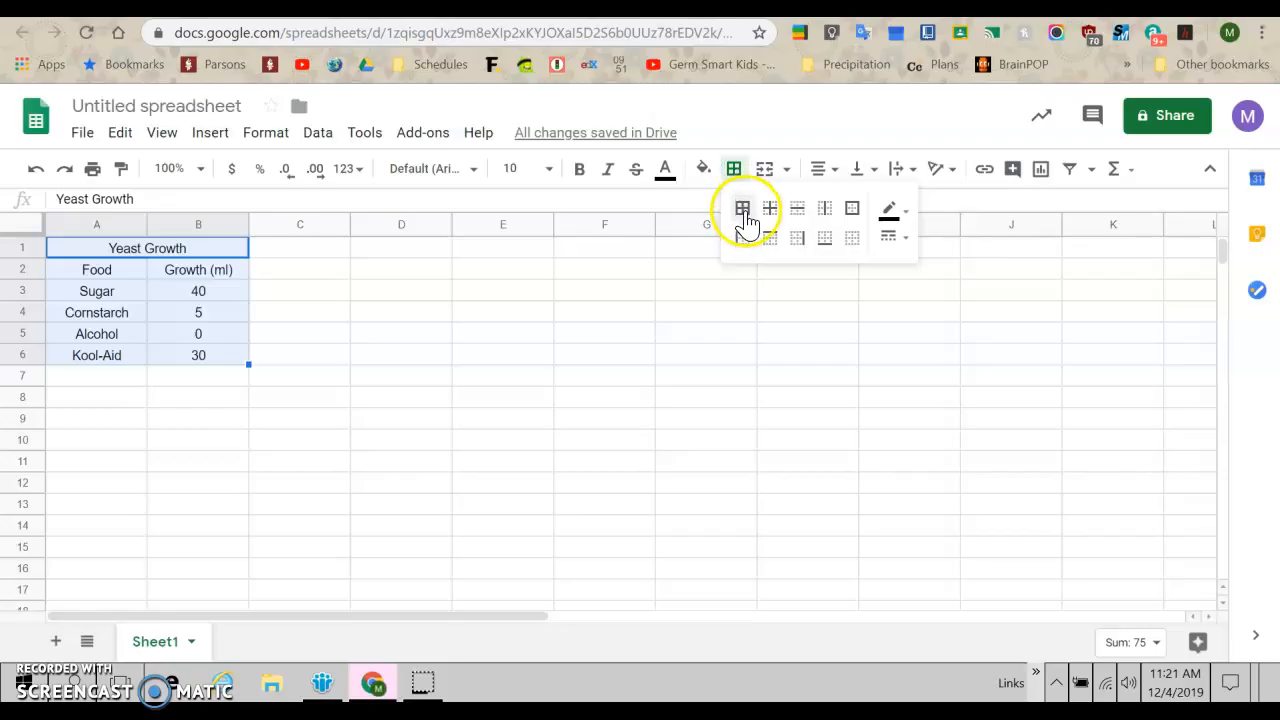
left_click(742, 208)
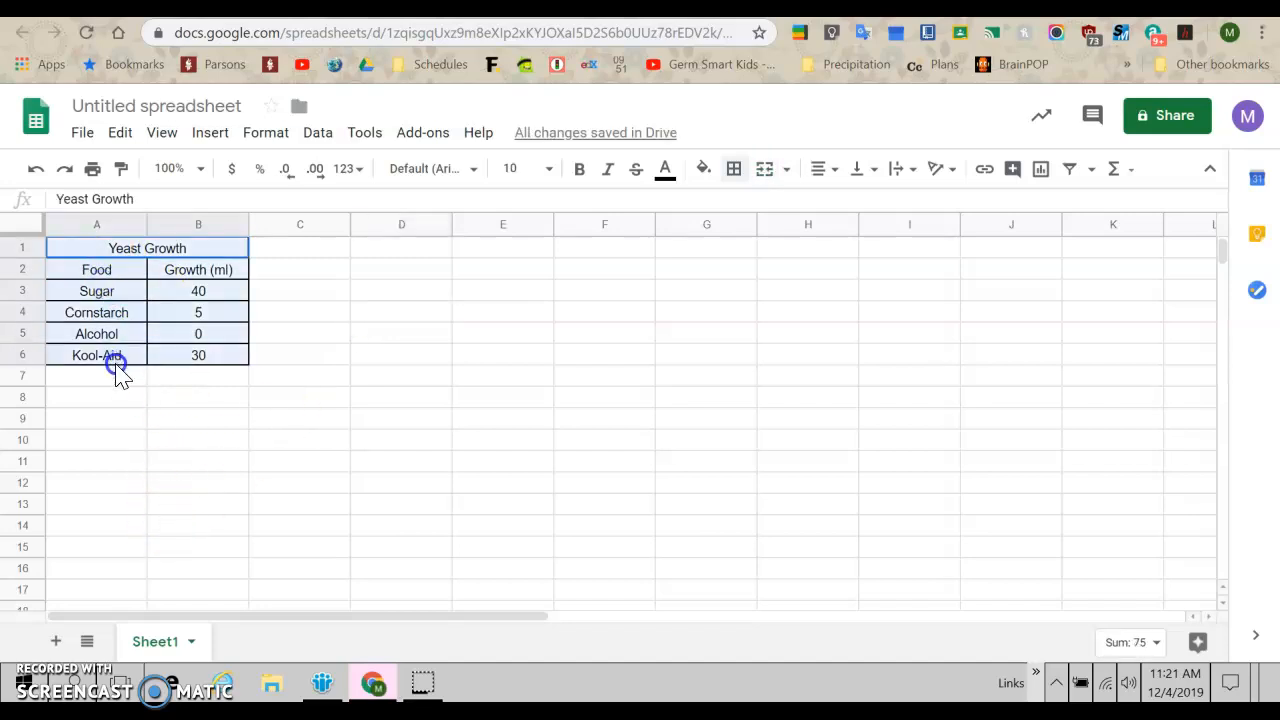
left_click(82, 132)
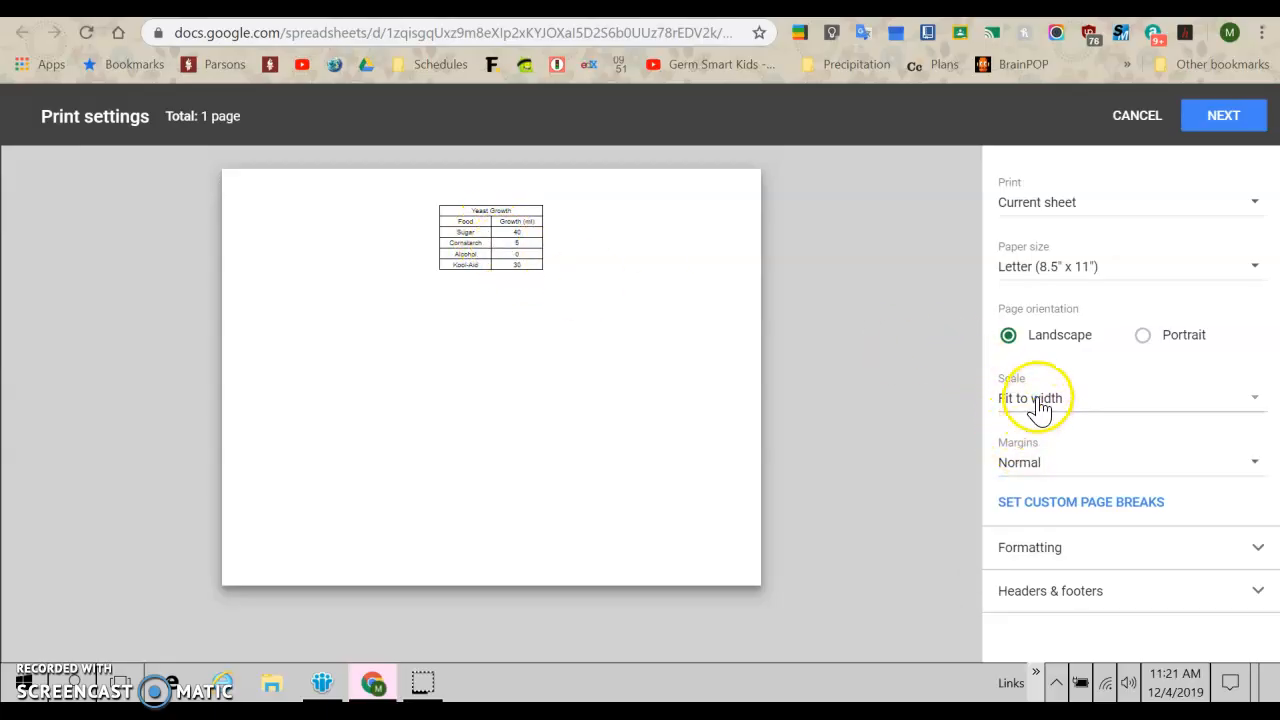
Set a custom print scale of 400 percent on a landscape page
left_click(1040, 398)
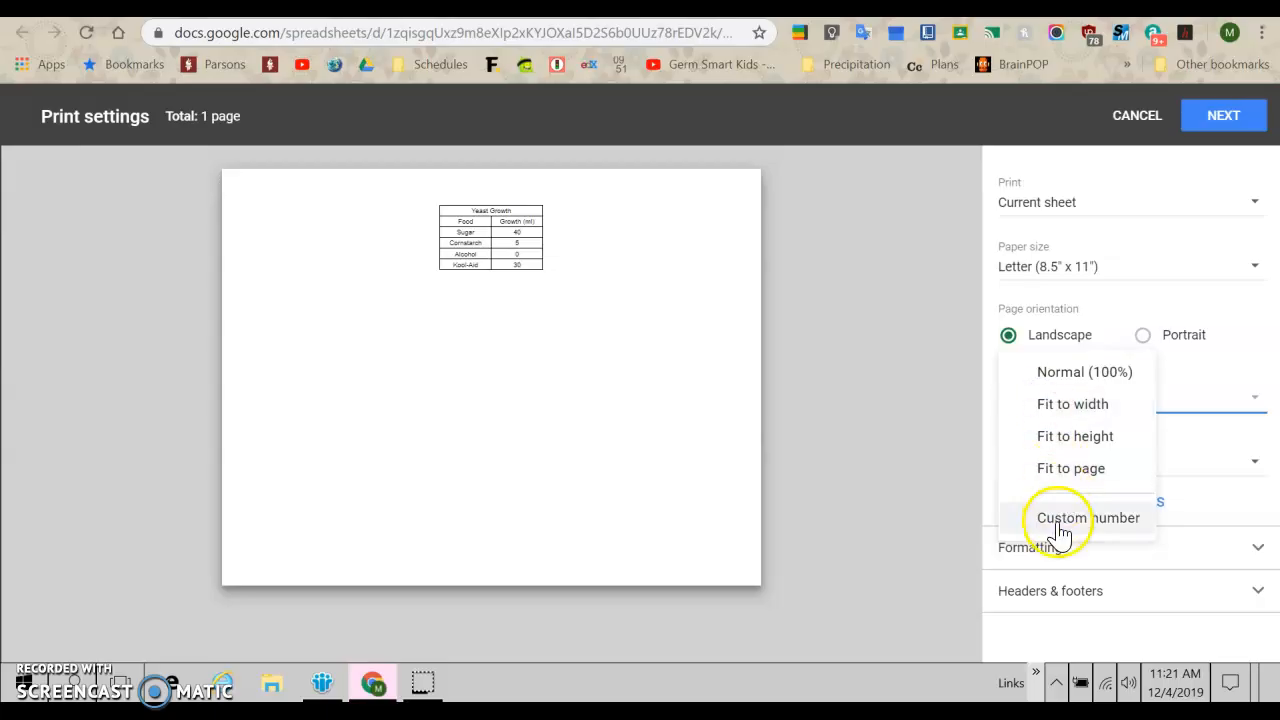
left_click(1087, 517)
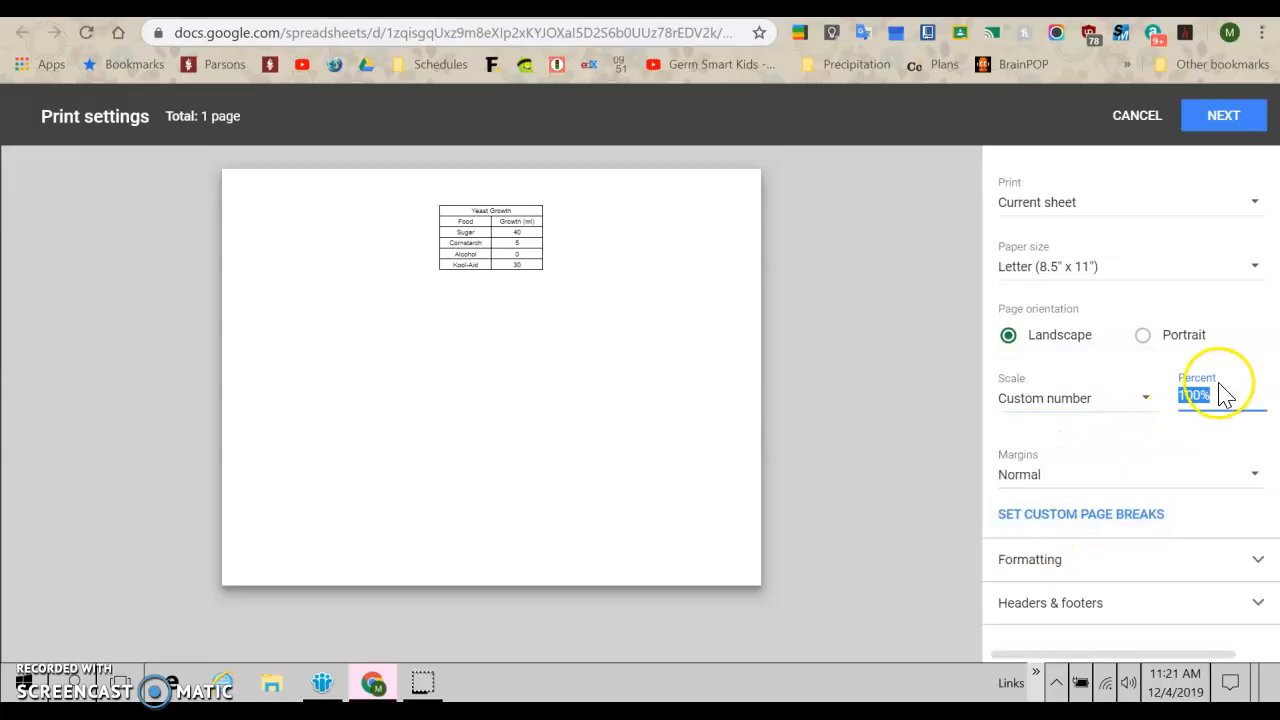
left_click(1210, 395)
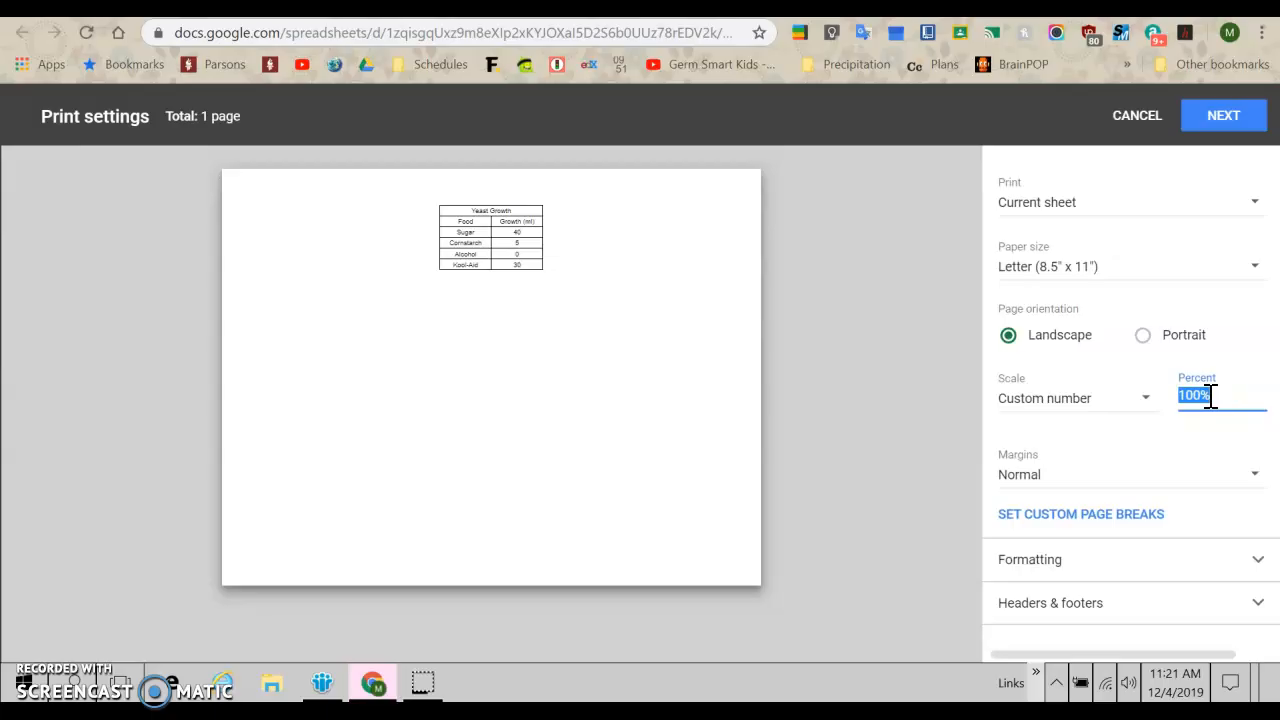
type("200")
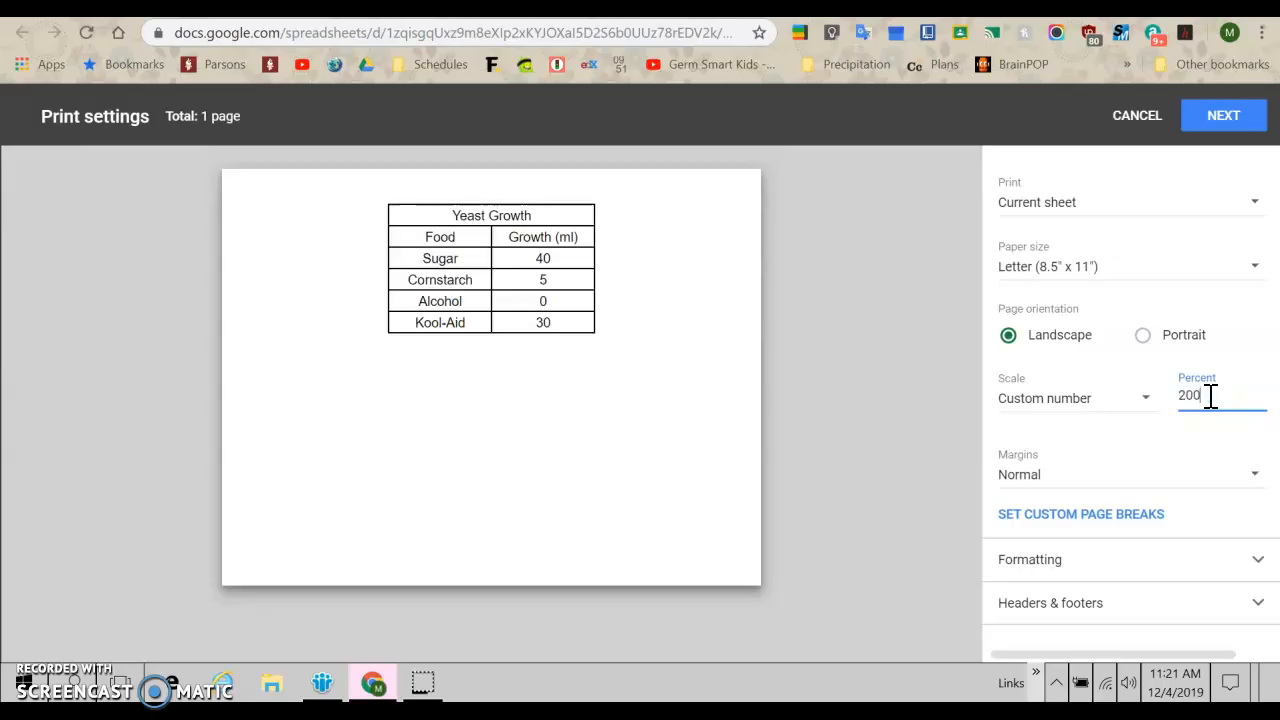
type("3")
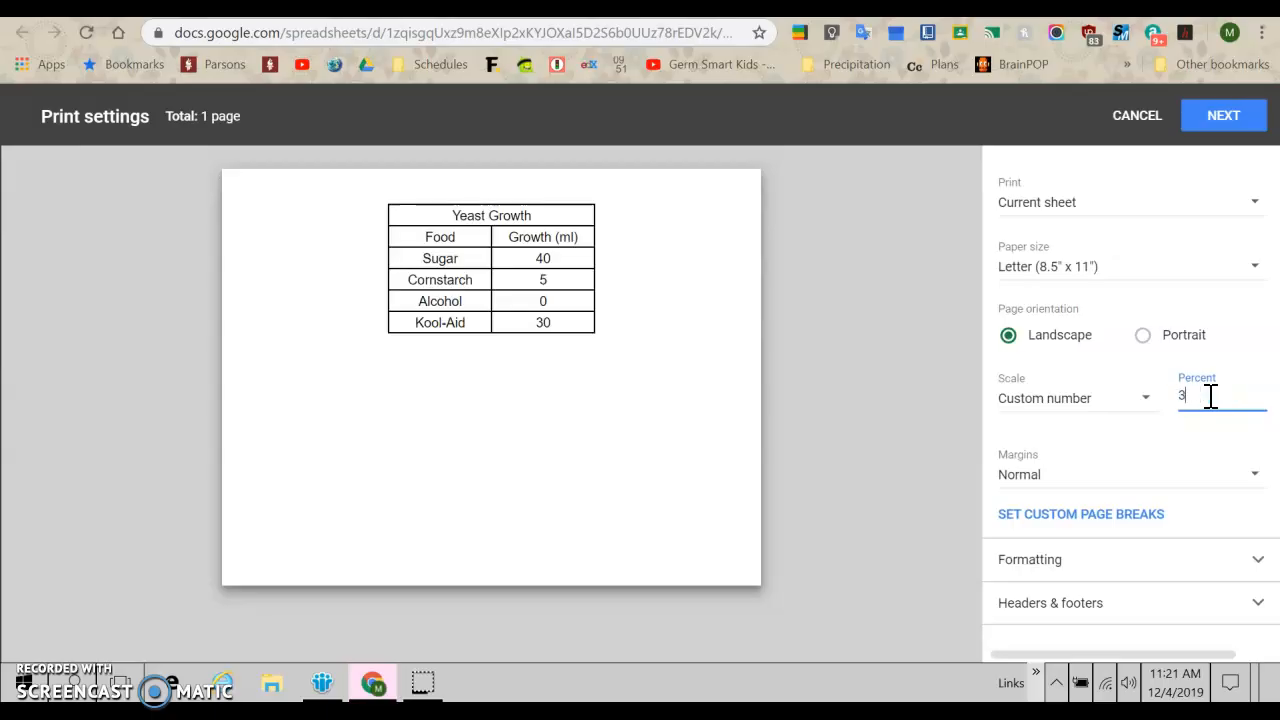
type("00")
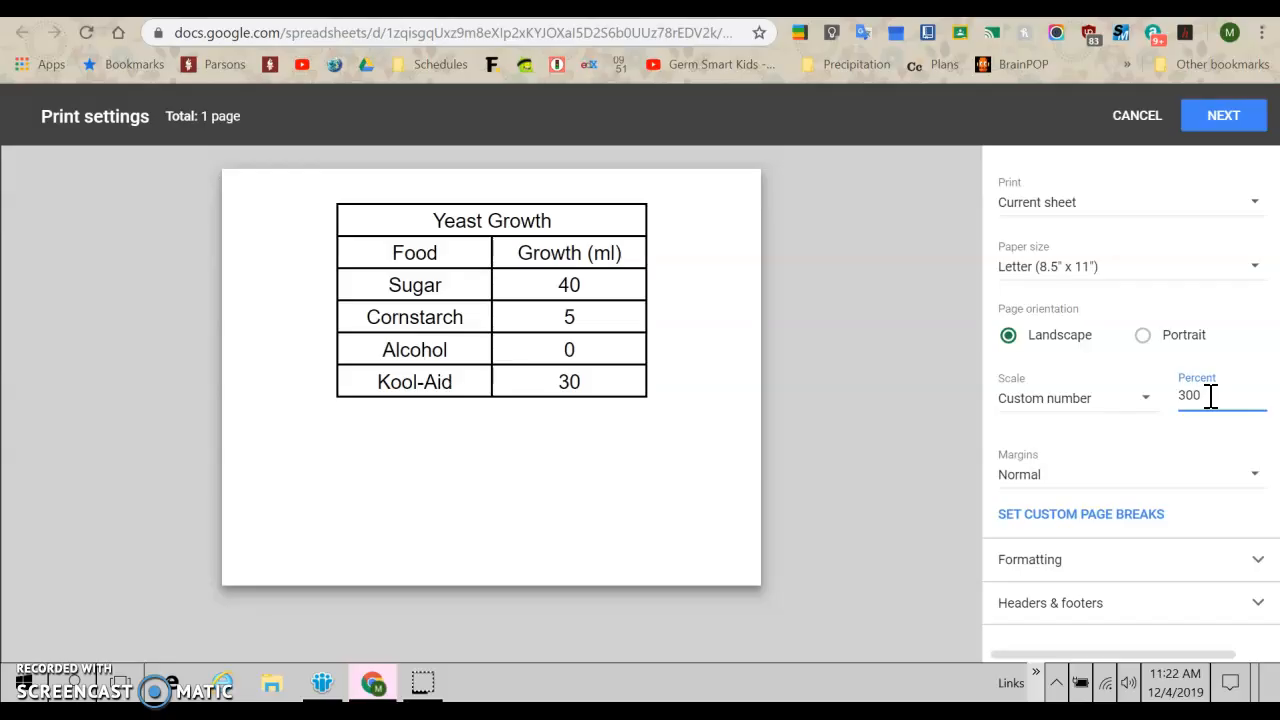
left_click(1220, 395)
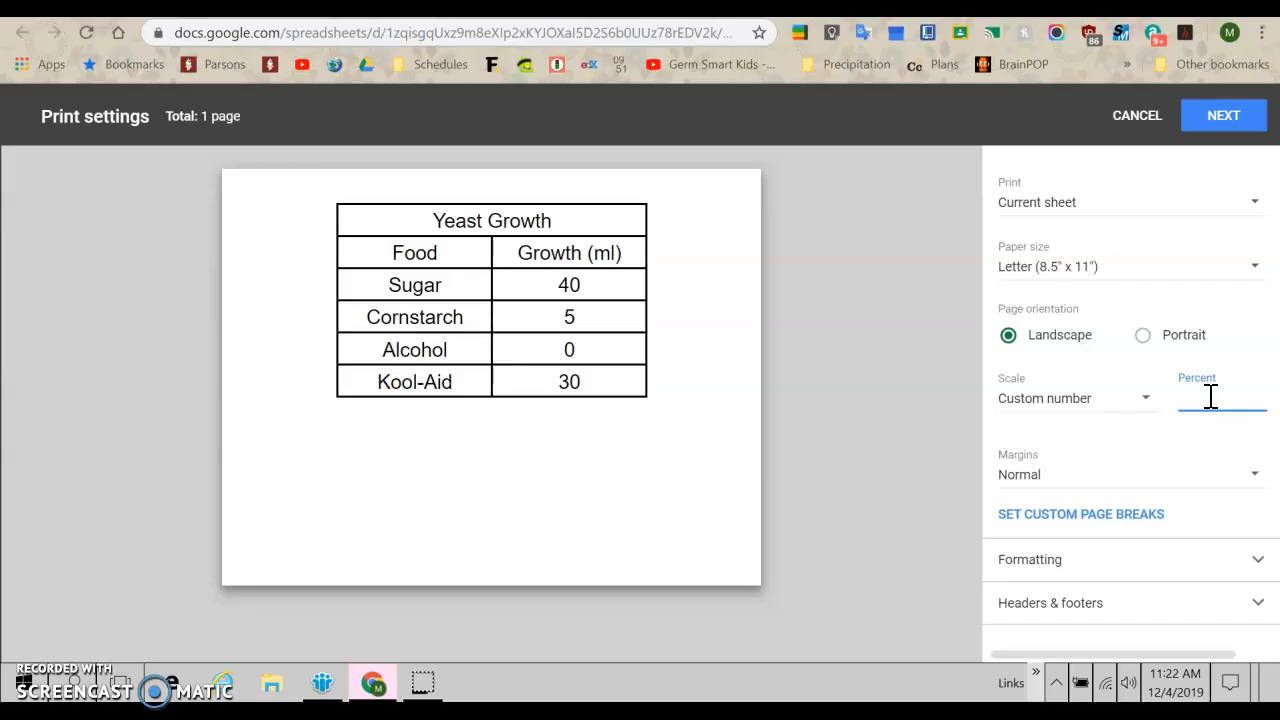
type("400")
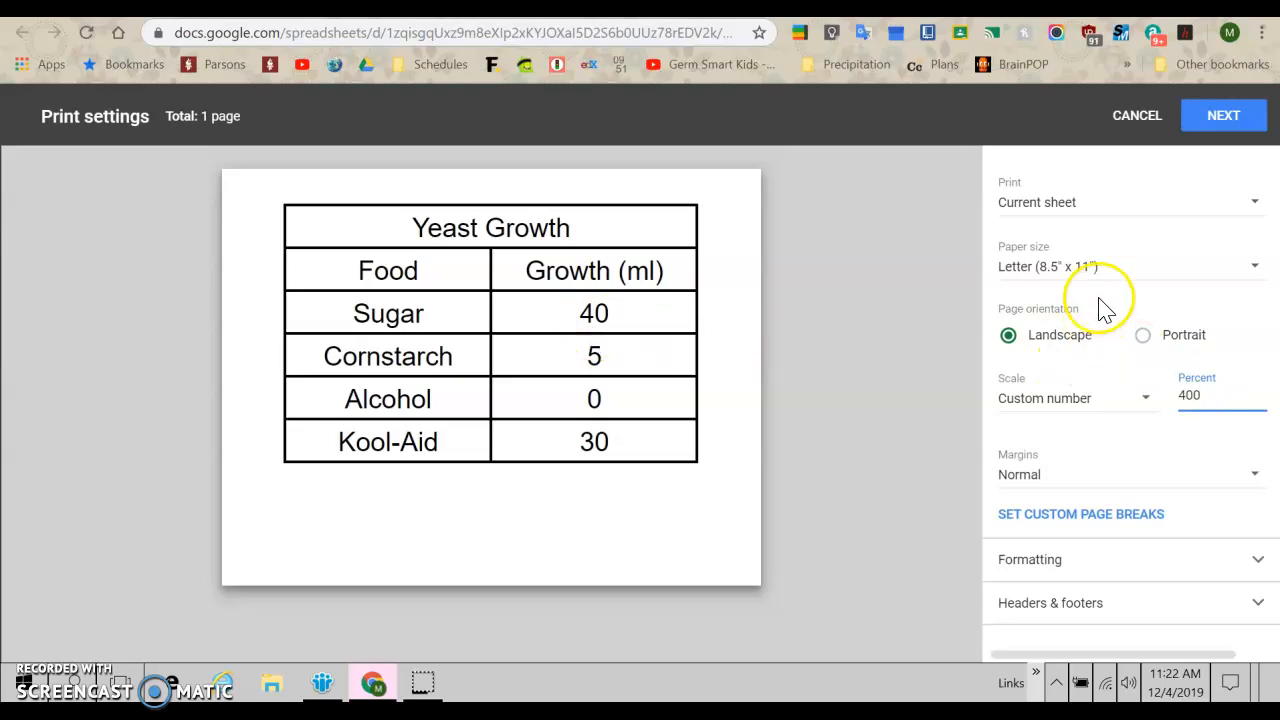
mouse_move(1060, 405)
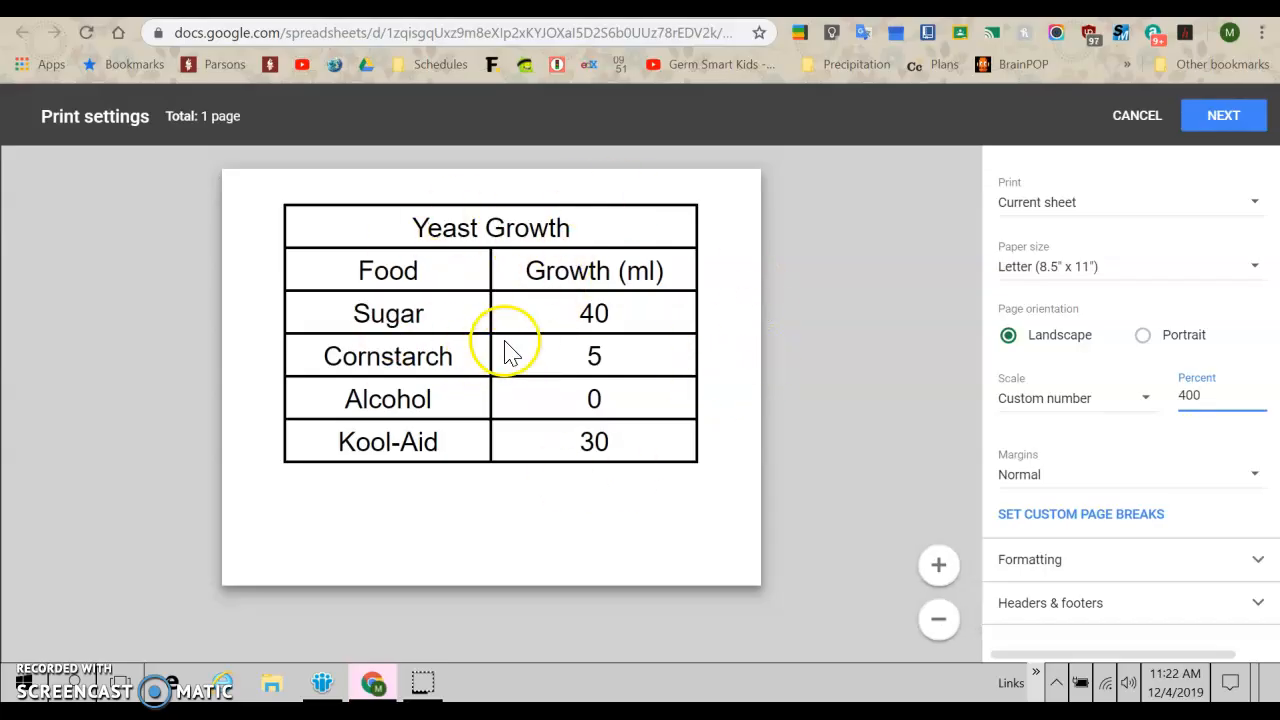
left_click(1136, 115)
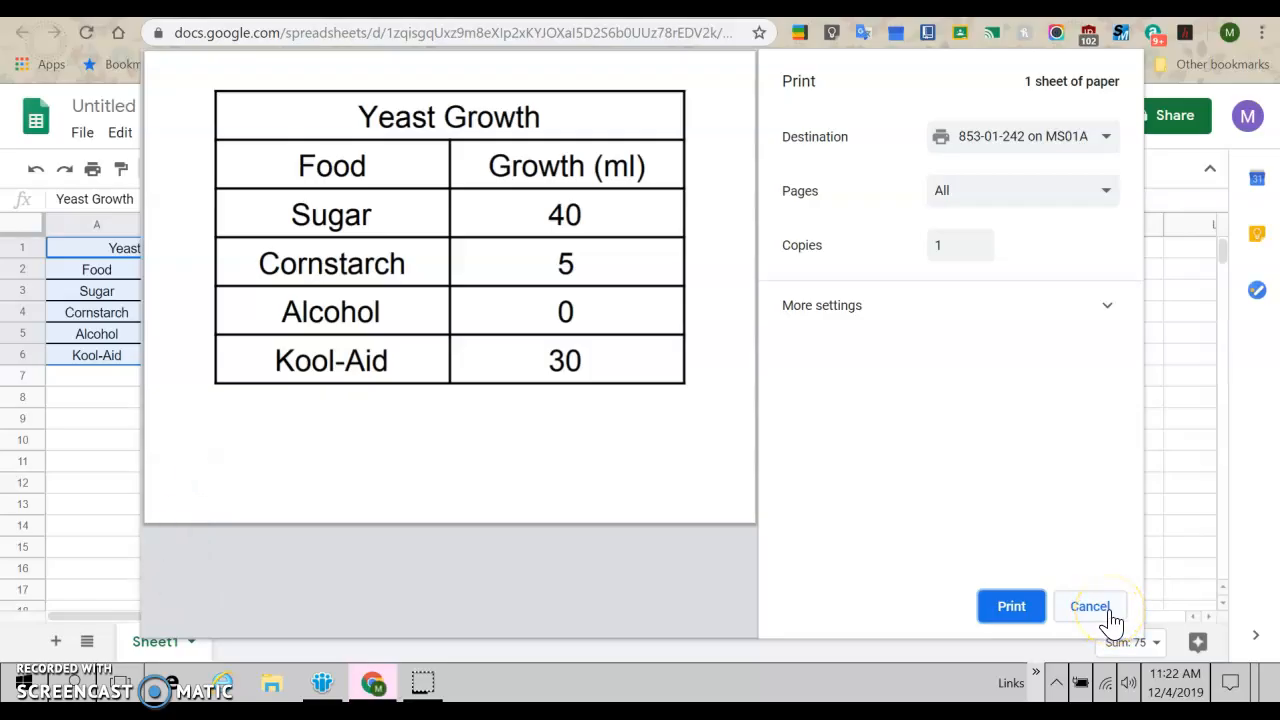
Cancel printing and return to the bordered Yeast Growth table
left_click(1089, 606)
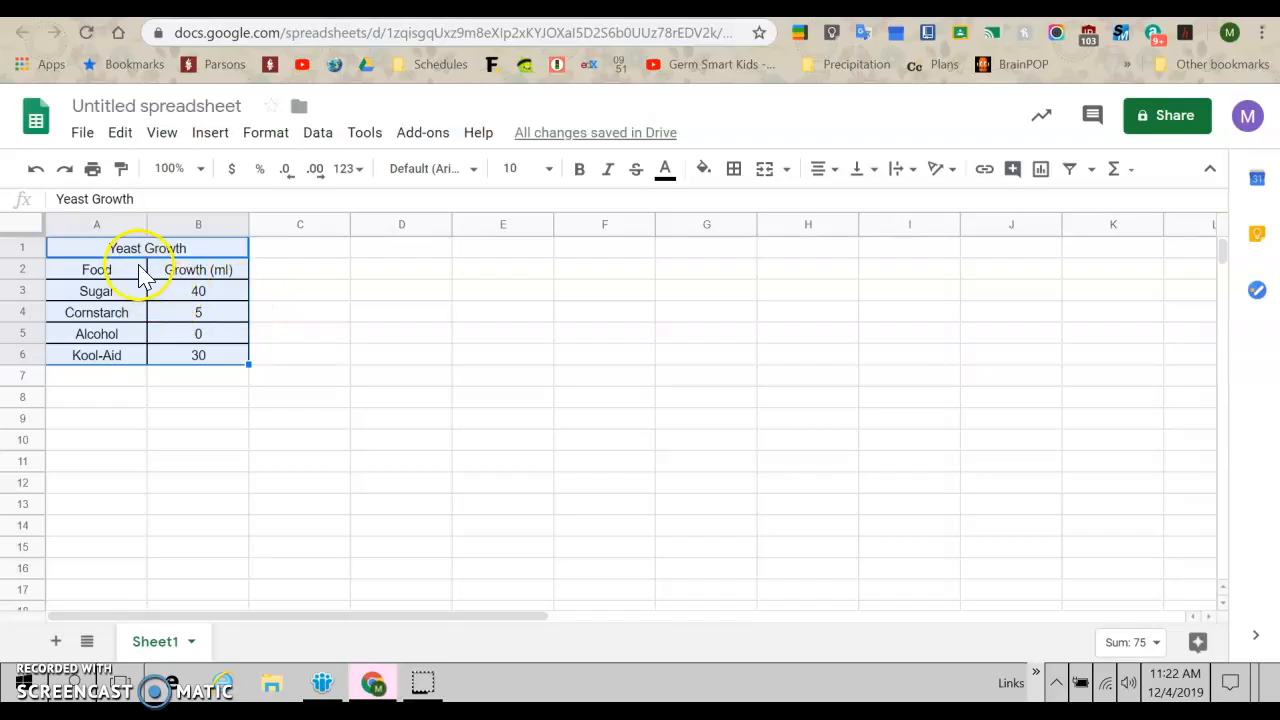
mouse_move(918, 135)
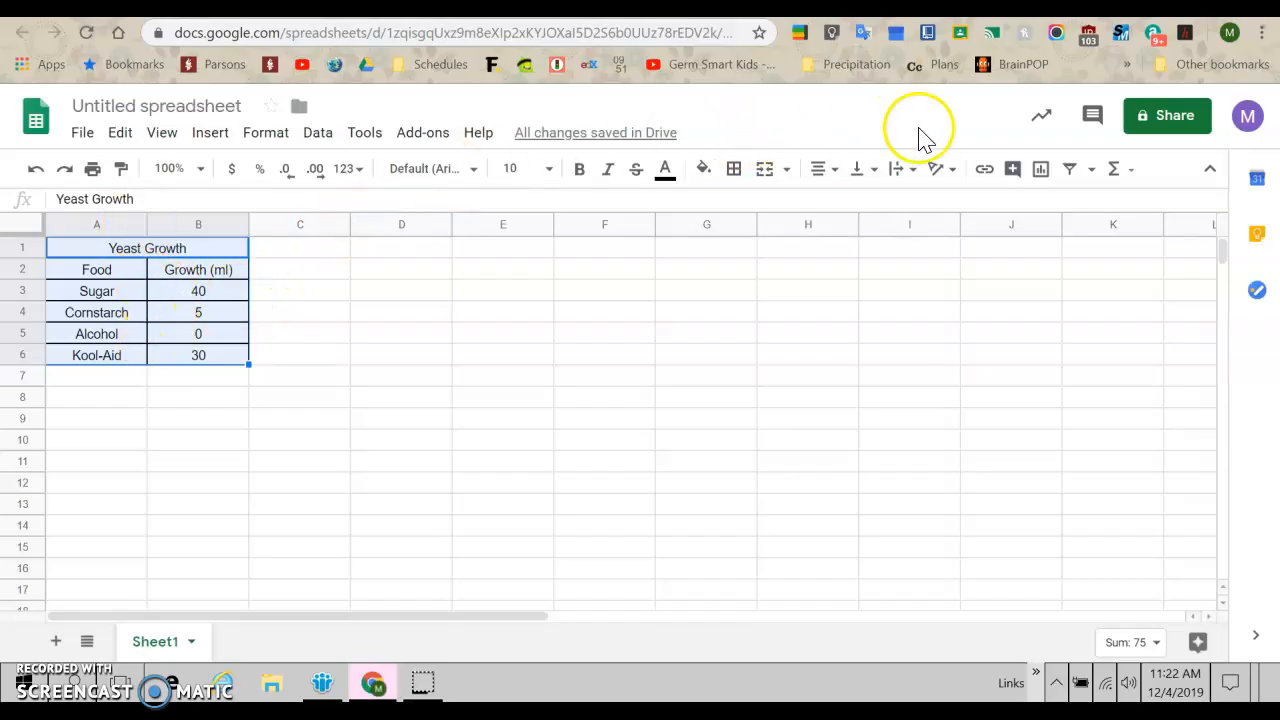
mouse_move(1040, 168)
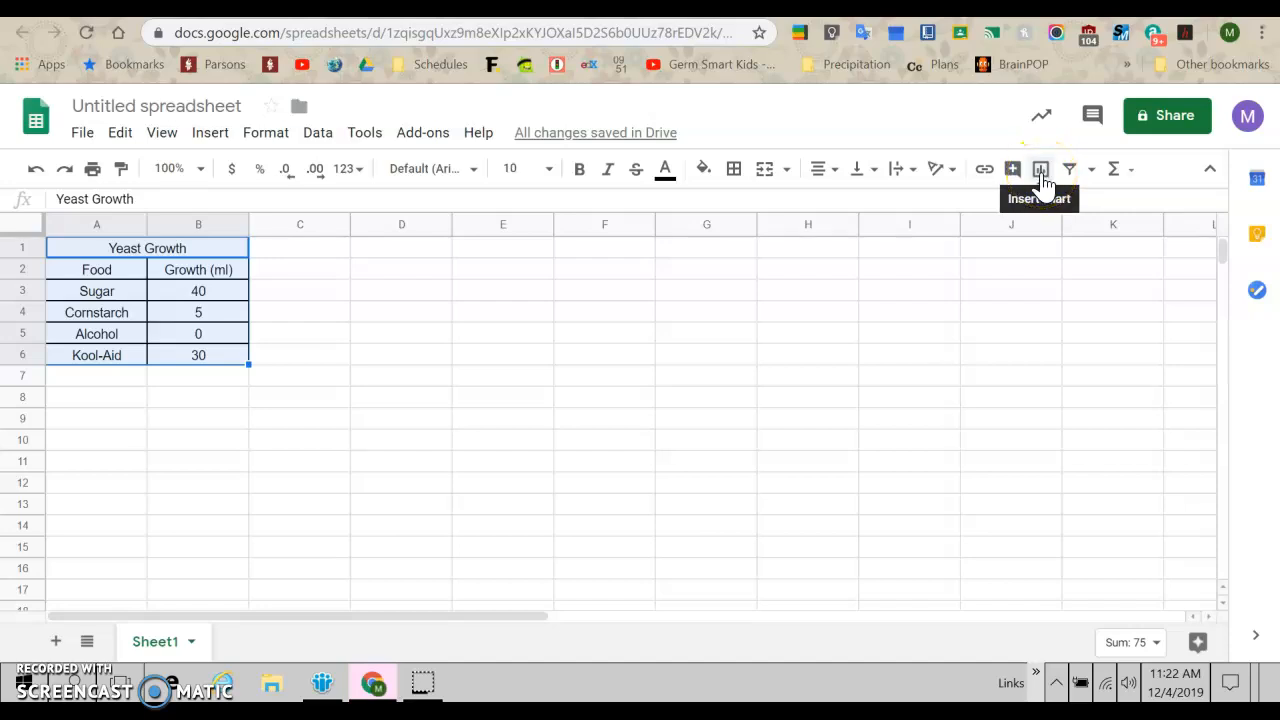
mouse_move(1160, 165)
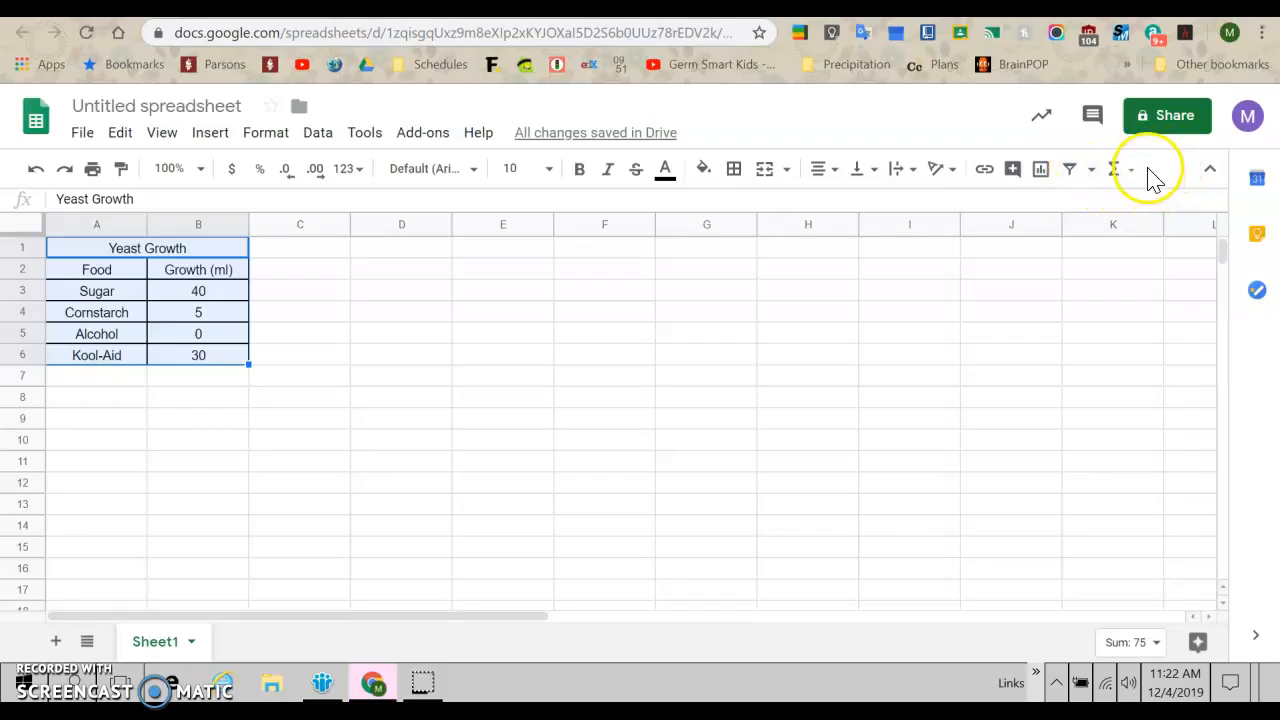
mouse_move(1040, 168)
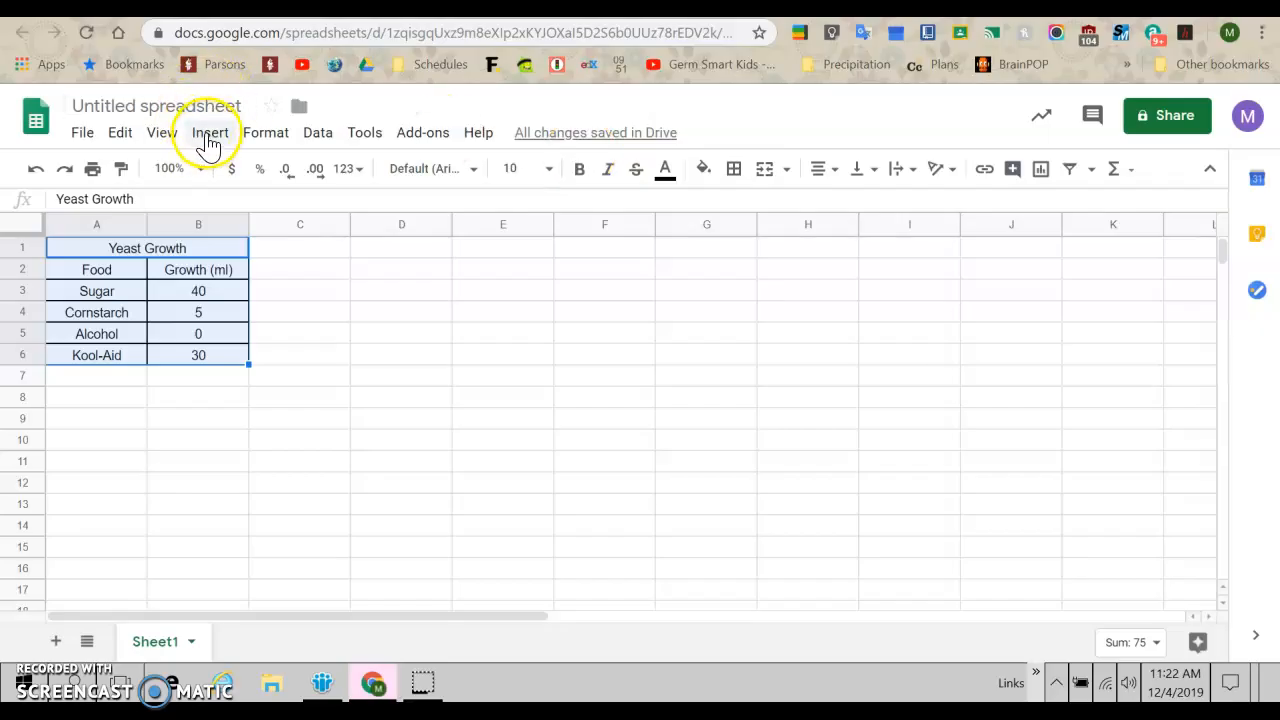
left_click(210, 132)
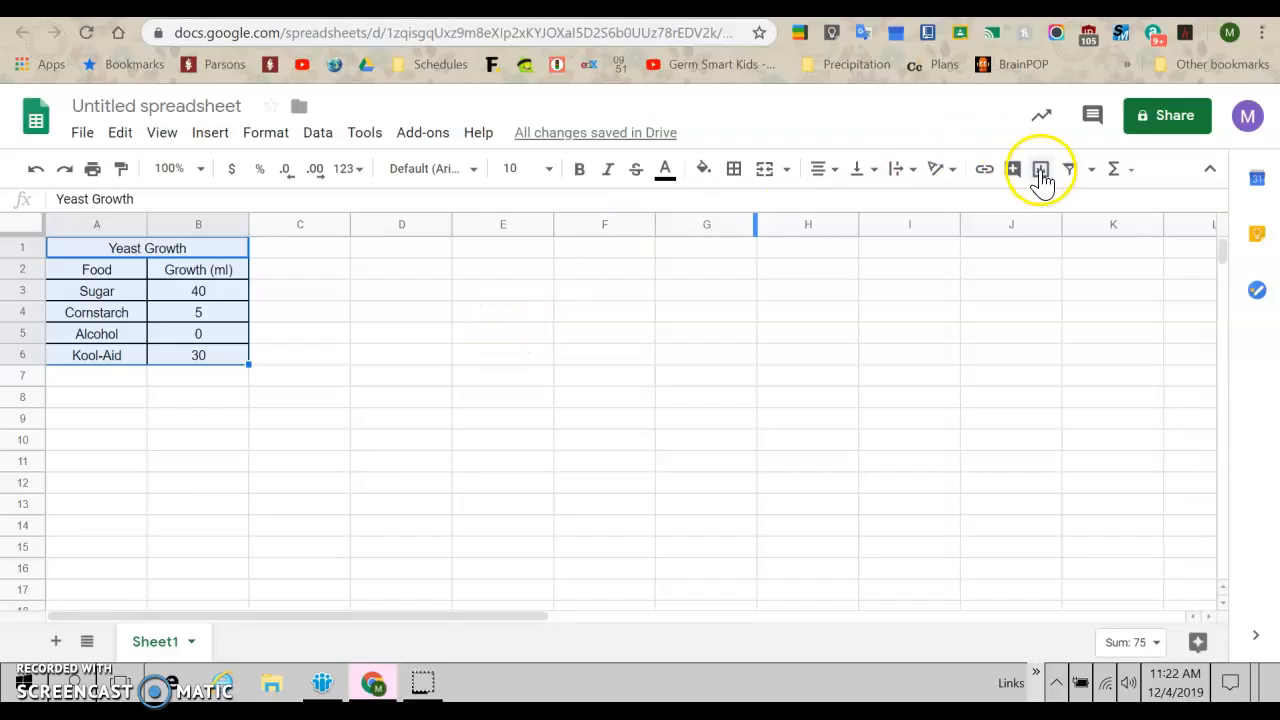
Insert a chart from A1:B6 and make it a vertical column chart
left_click(1041, 168)
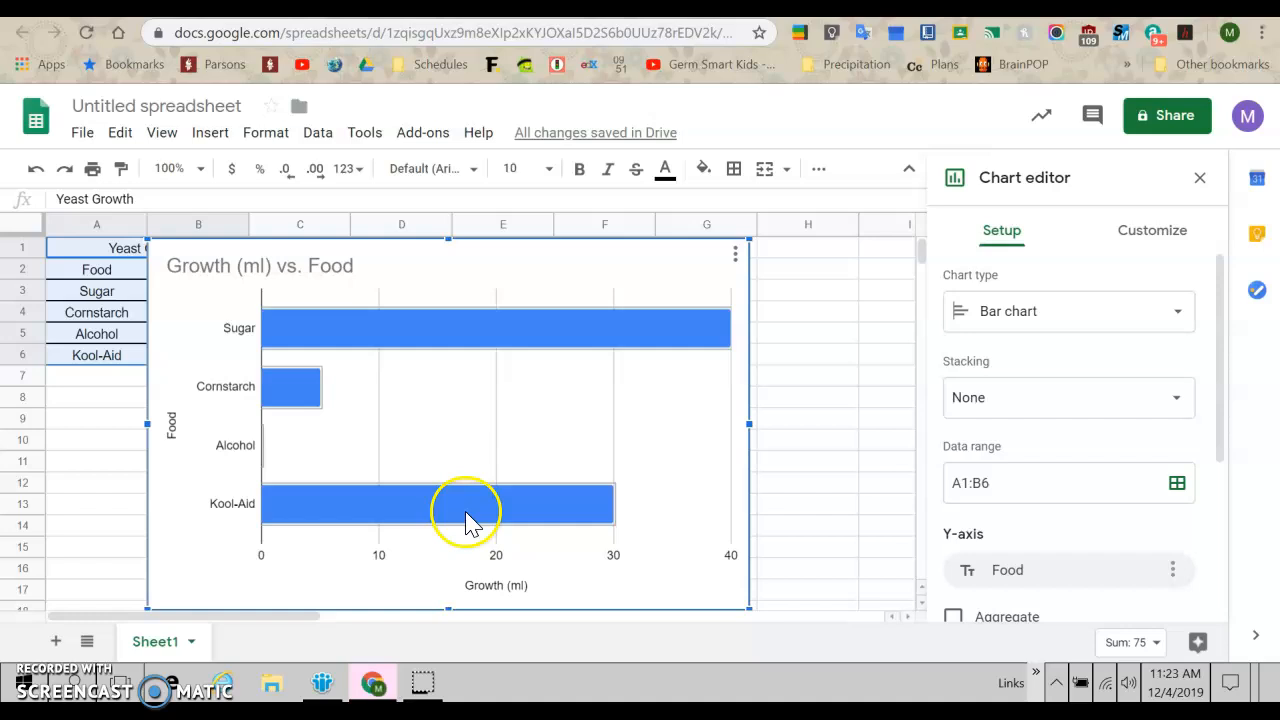
mouse_move(618, 495)
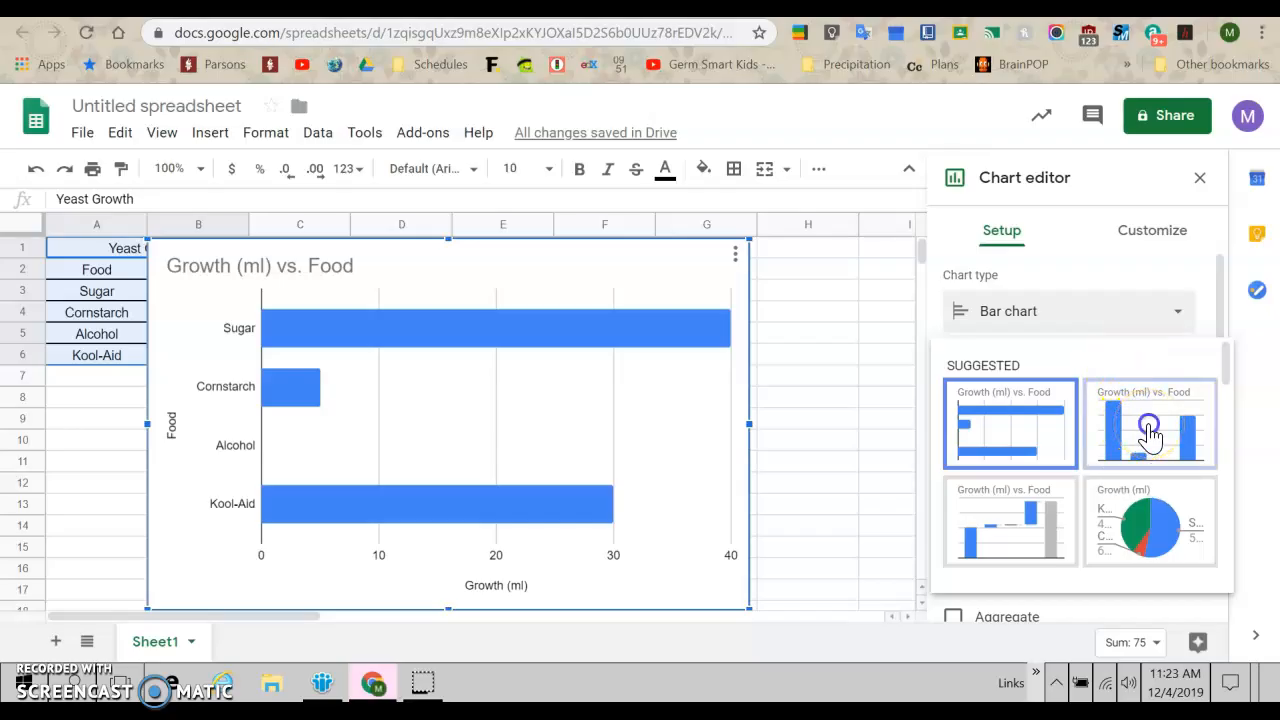
left_click(1150, 423)
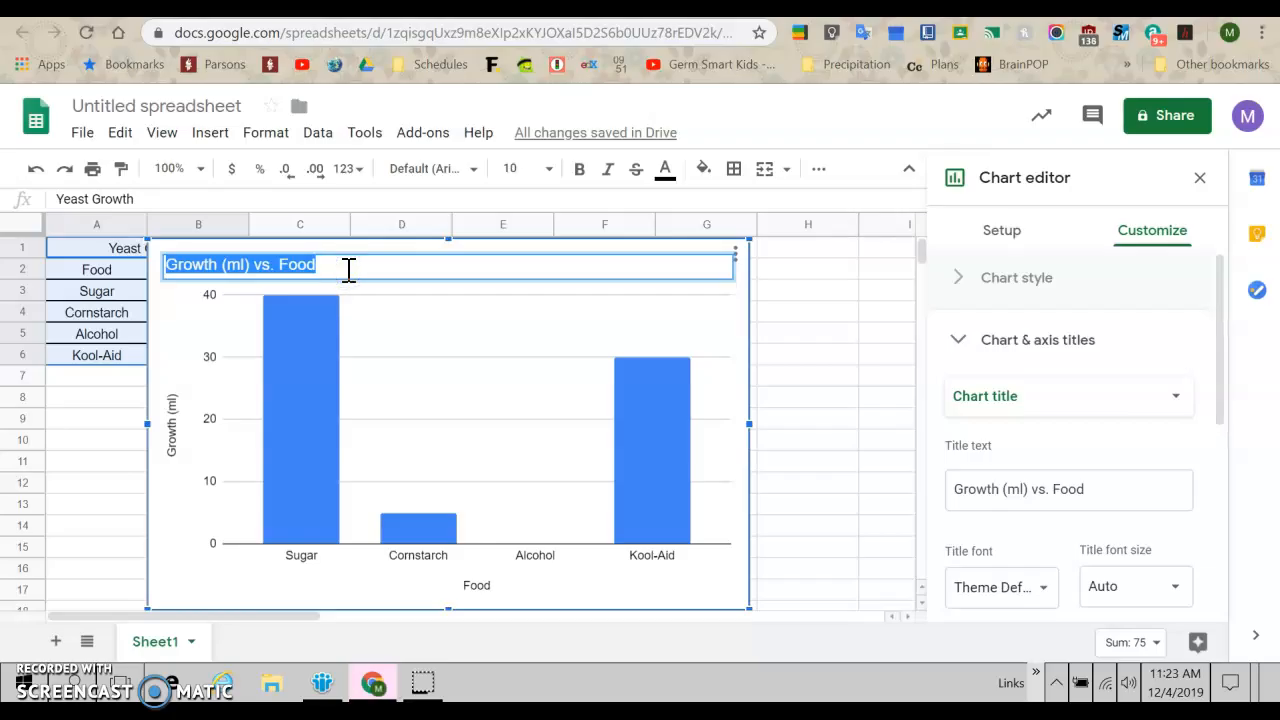
Change the chart title from 'Growth (ml) vs. Food' to 'Yeast Growth'
type("Yeast")
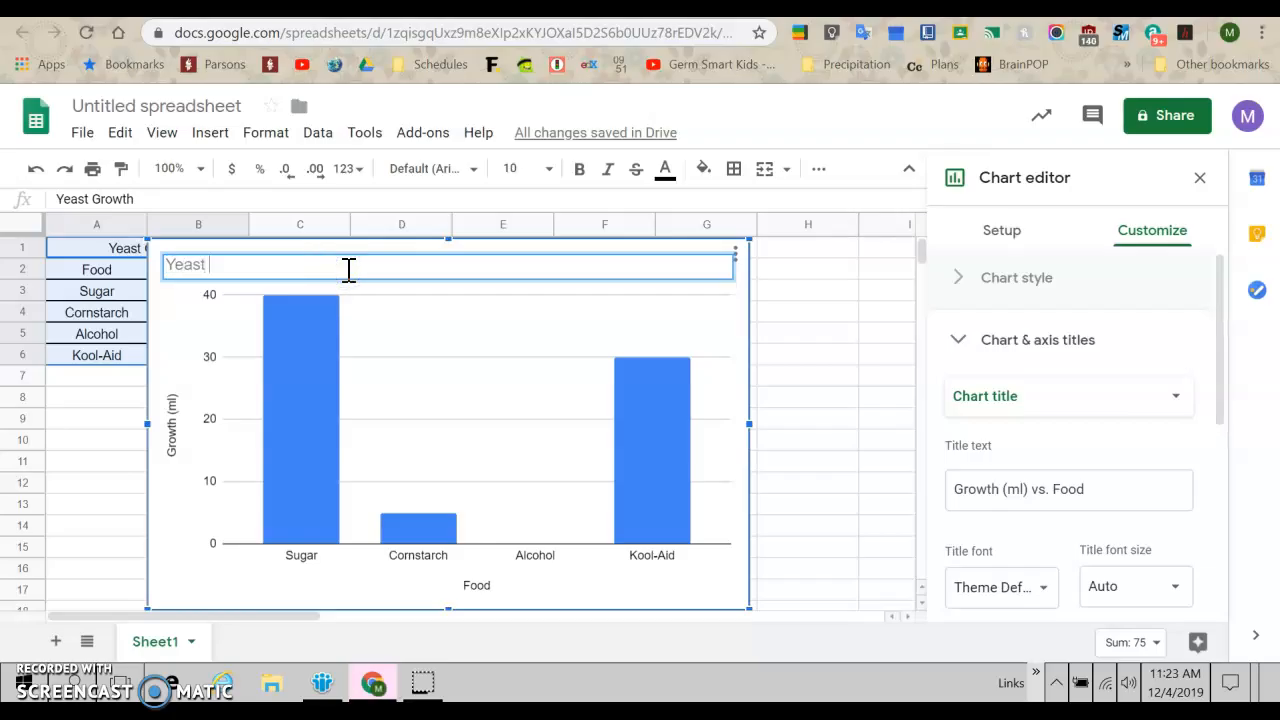
type("Growth")
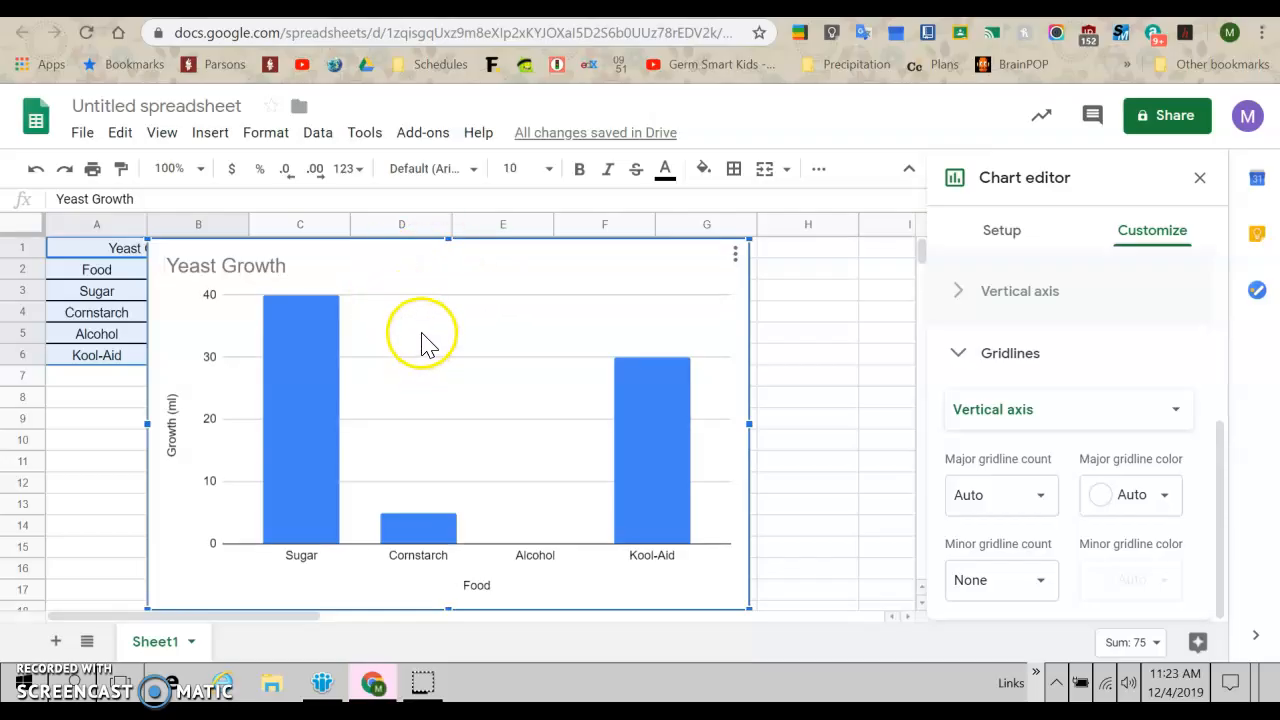
Copy the Yeast Growth chart and paste it onto a new Sheet2
right_click(420, 340)
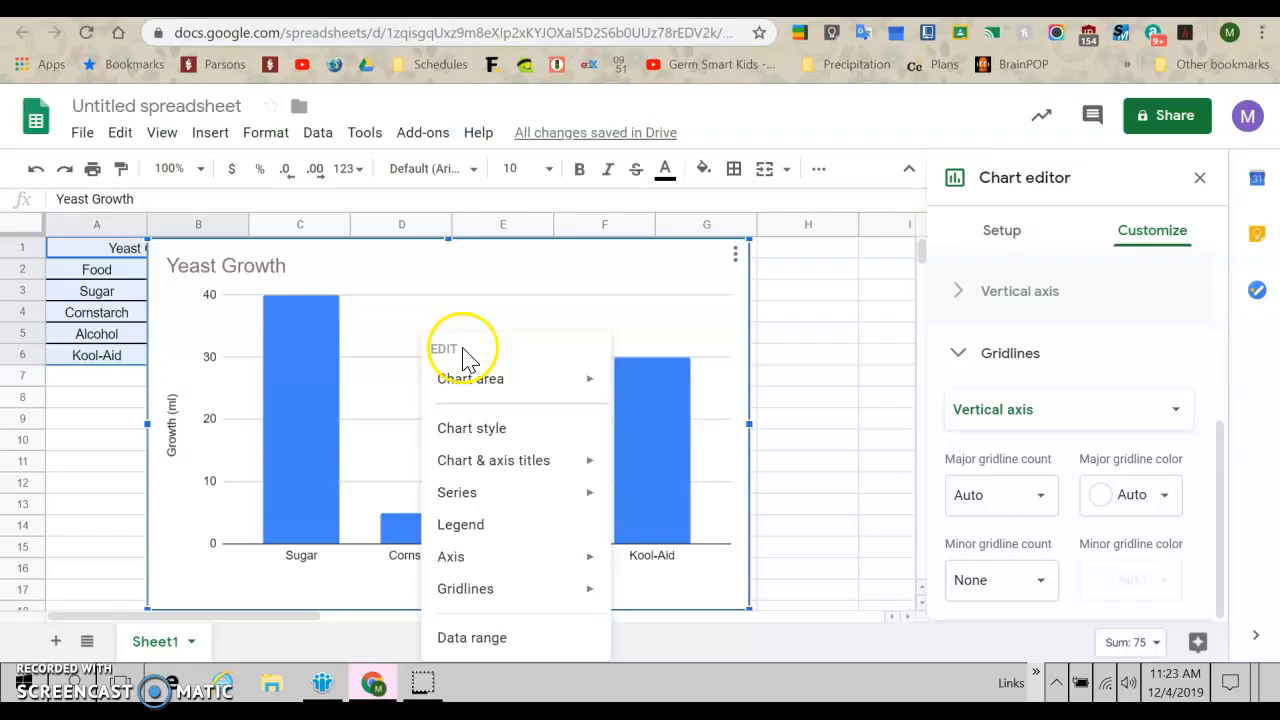
left_click(736, 253)
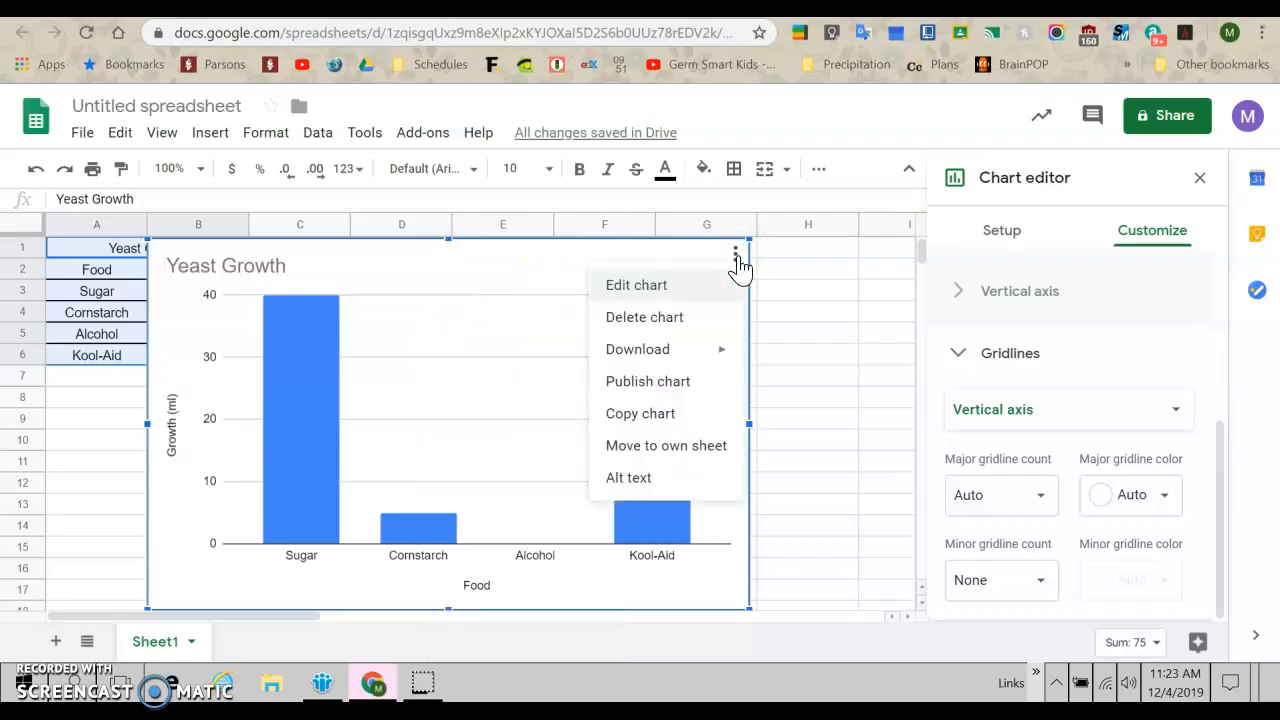
mouse_move(640, 413)
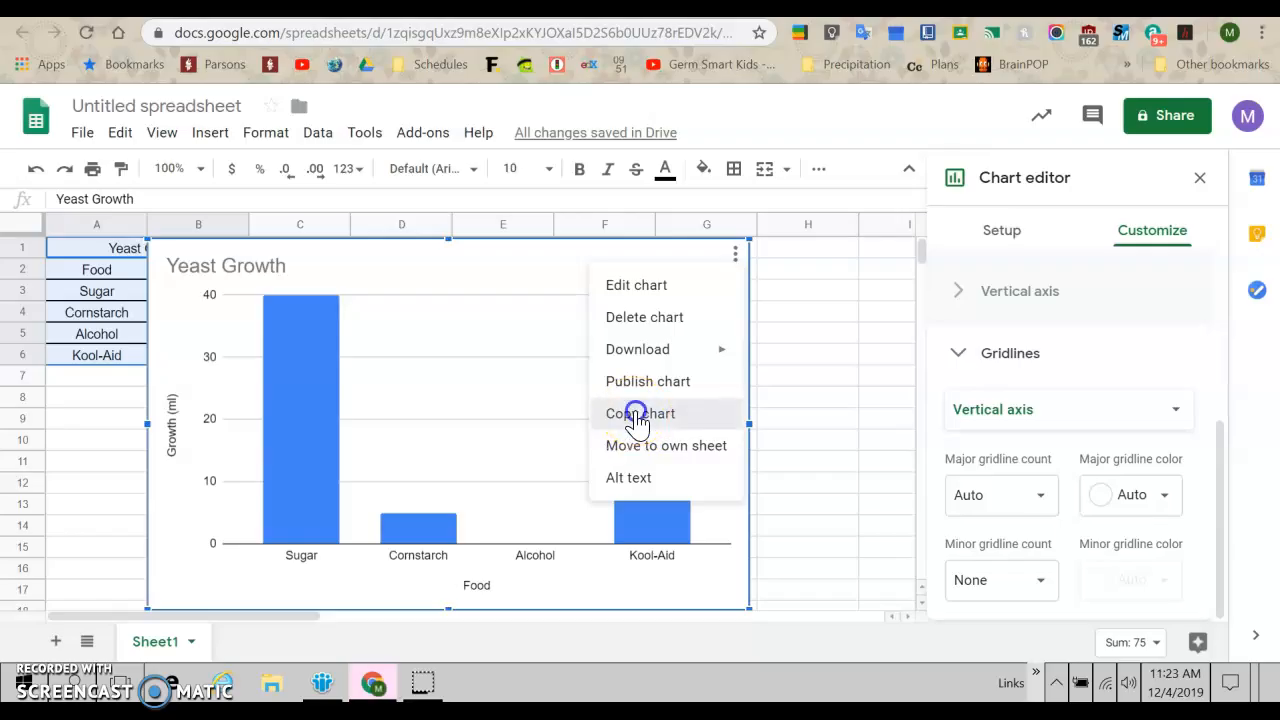
left_click(641, 413)
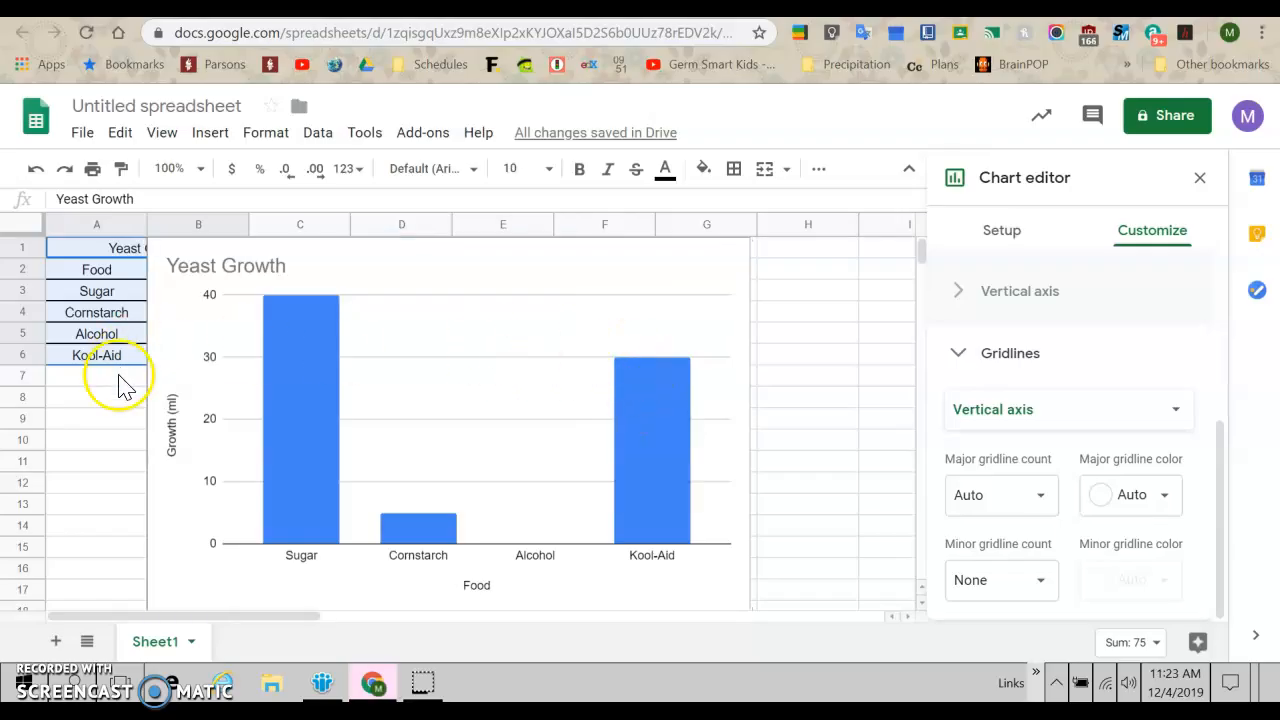
mouse_move(82, 318)
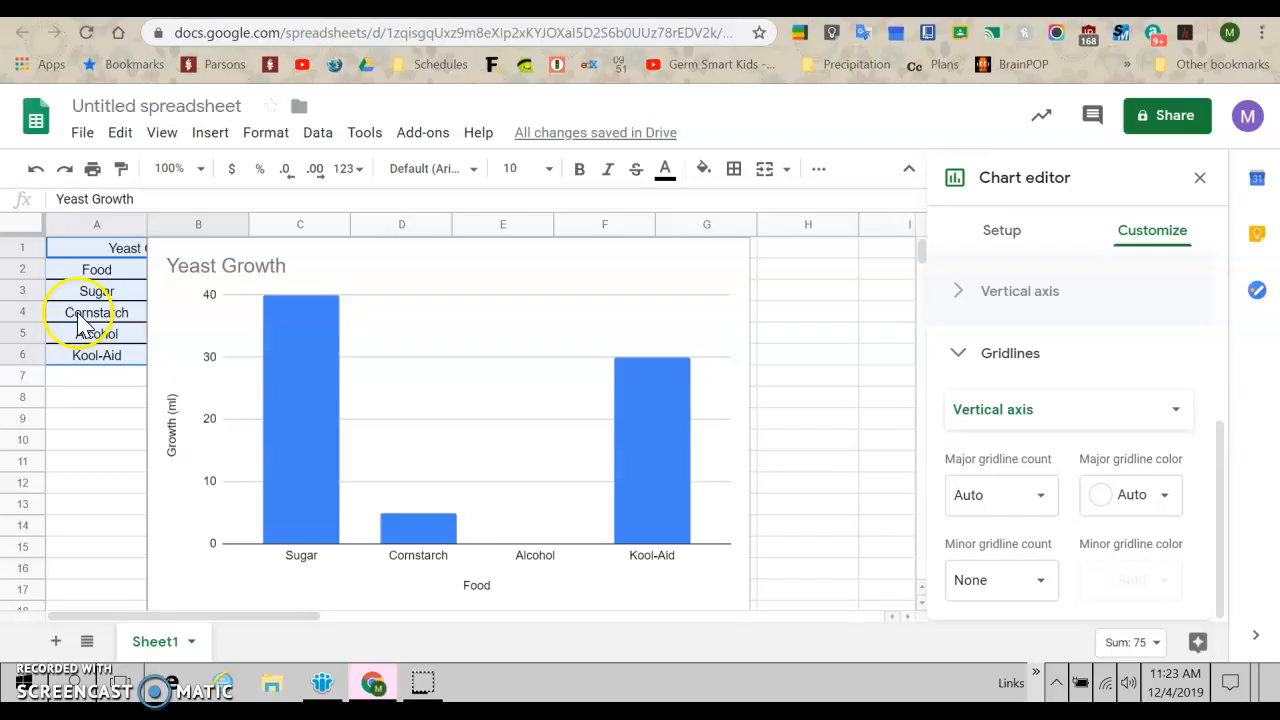
mouse_move(107, 442)
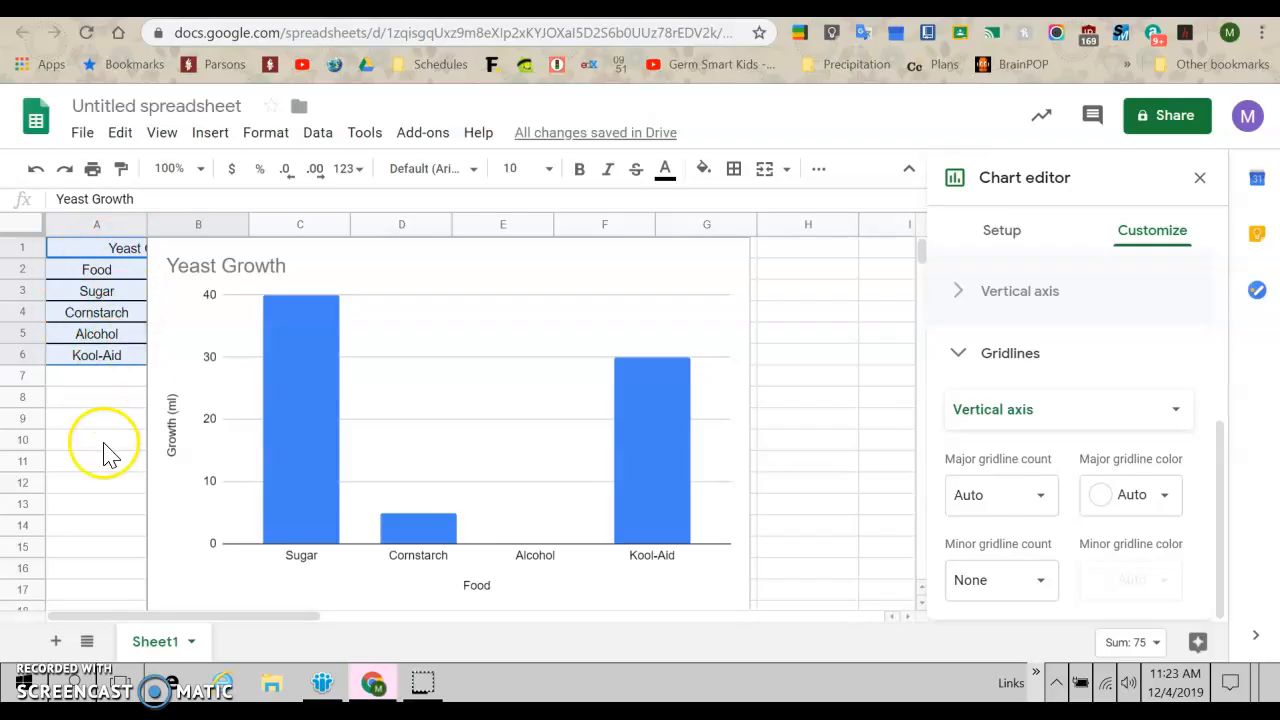
mouse_move(138, 555)
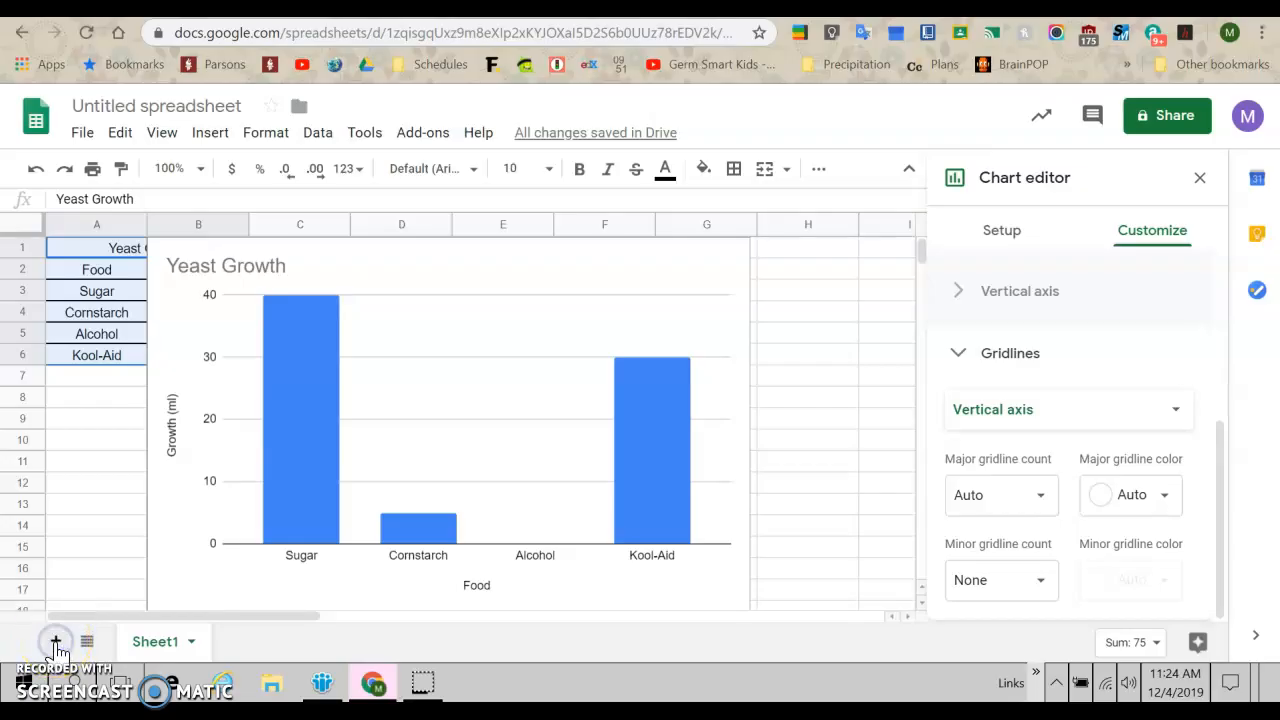
left_click(55, 641)
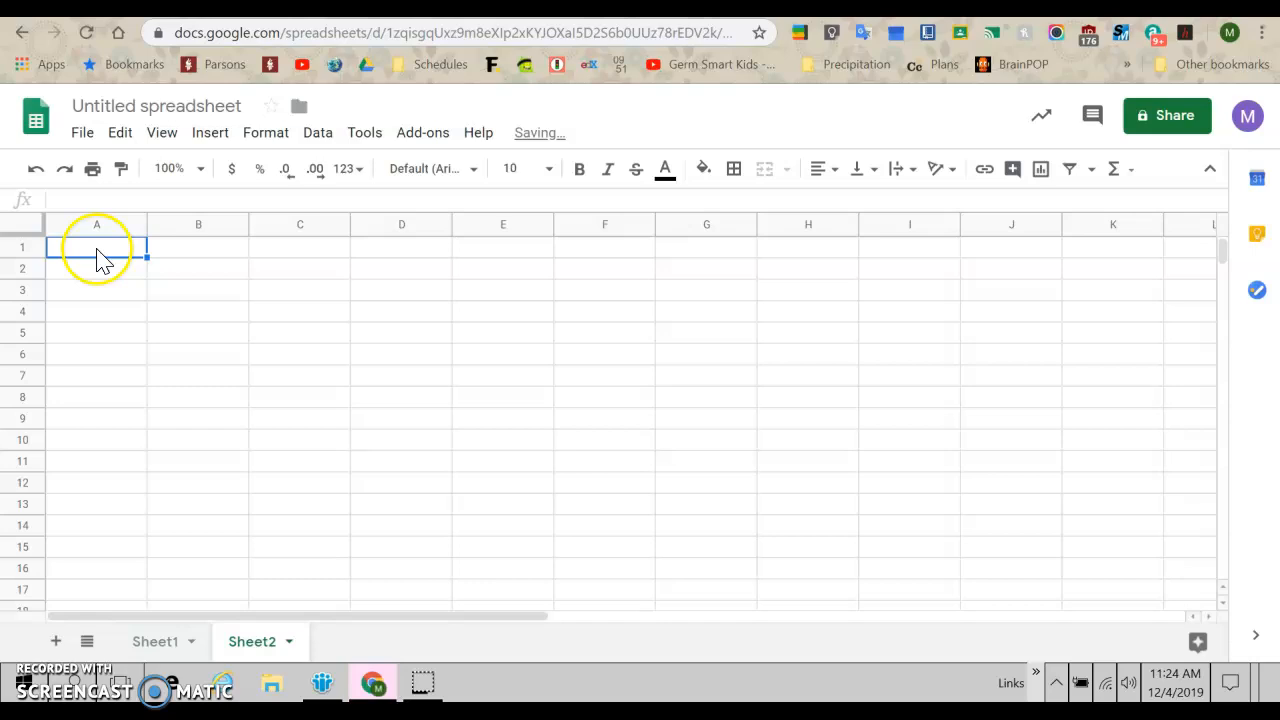
right_click(96, 247)
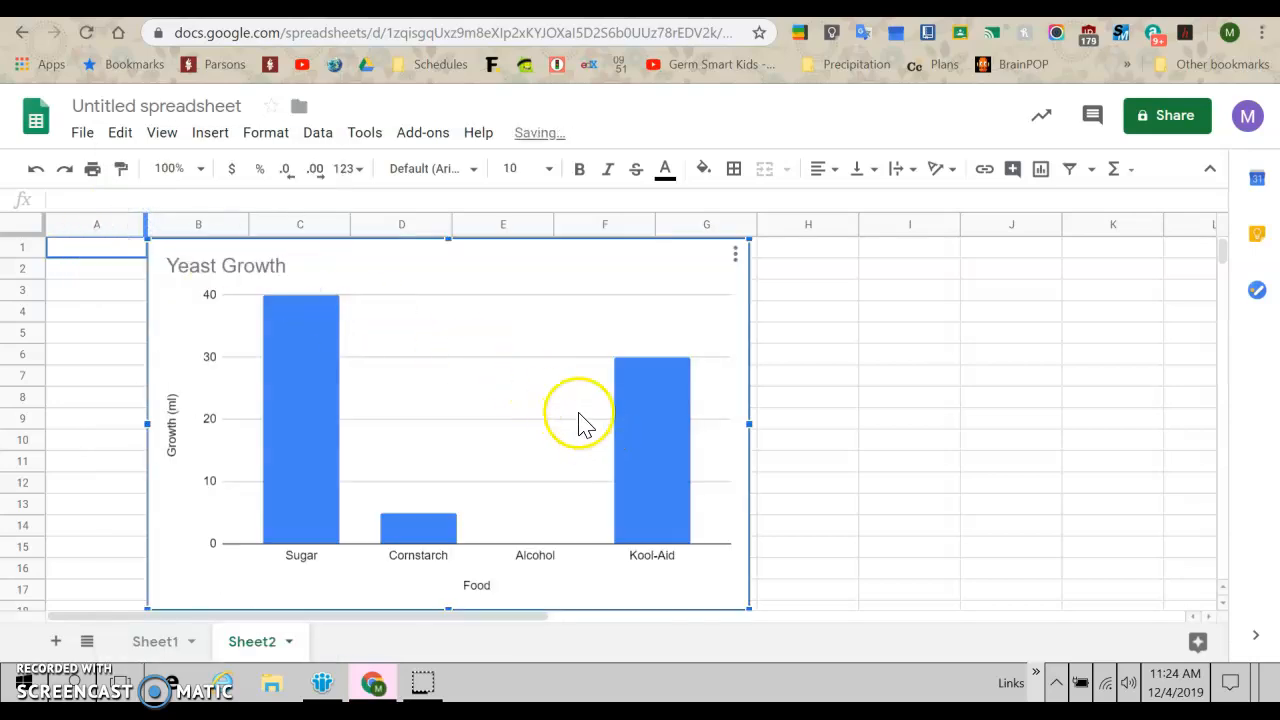
mouse_move(505, 305)
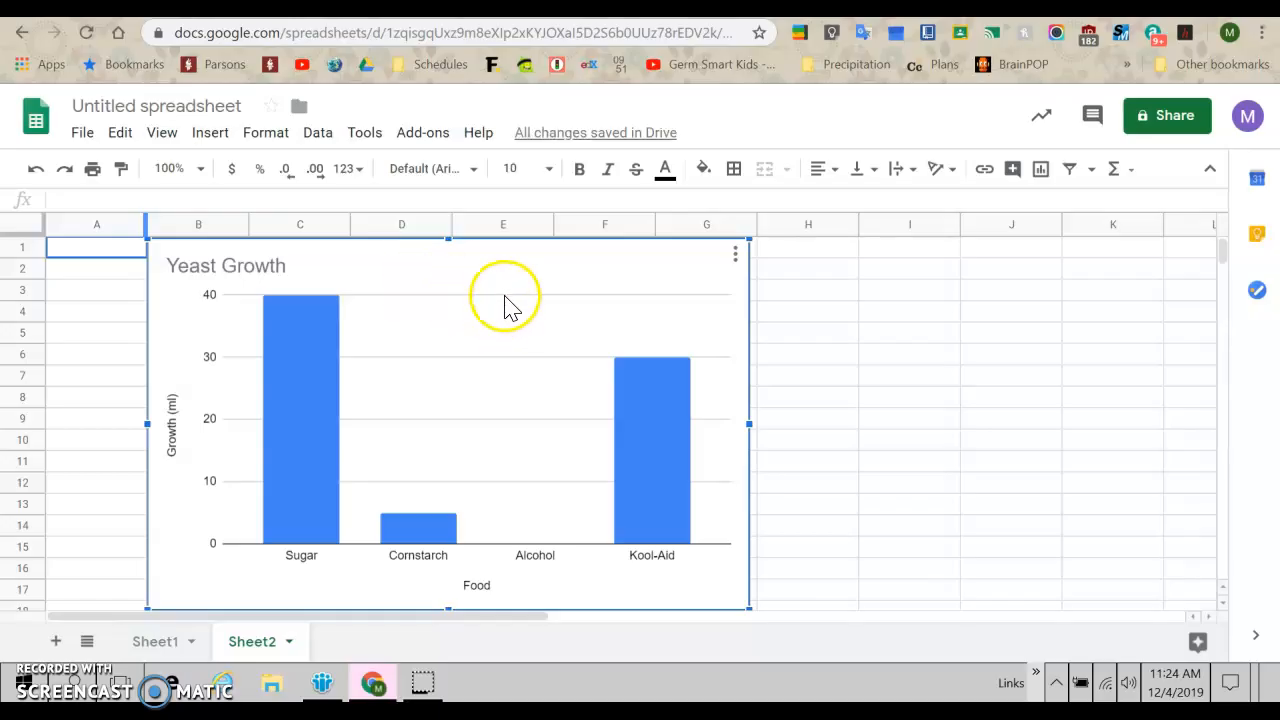
mouse_move(275, 270)
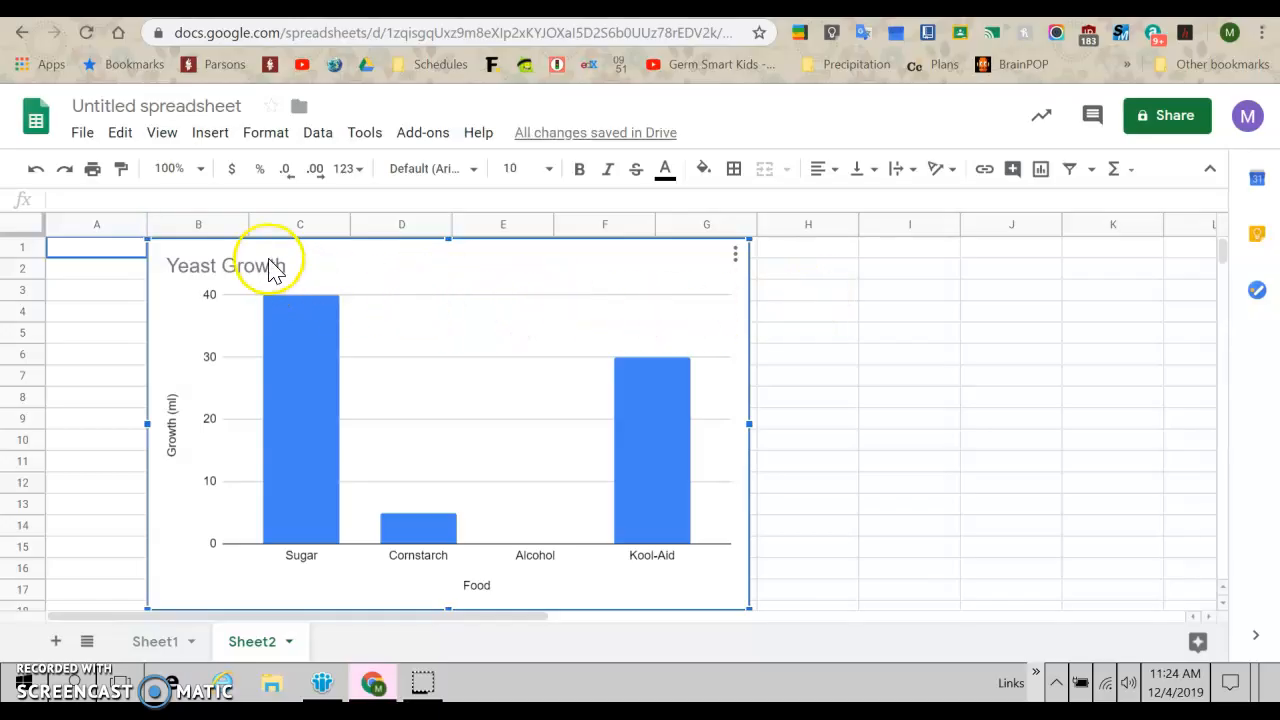
mouse_move(82, 132)
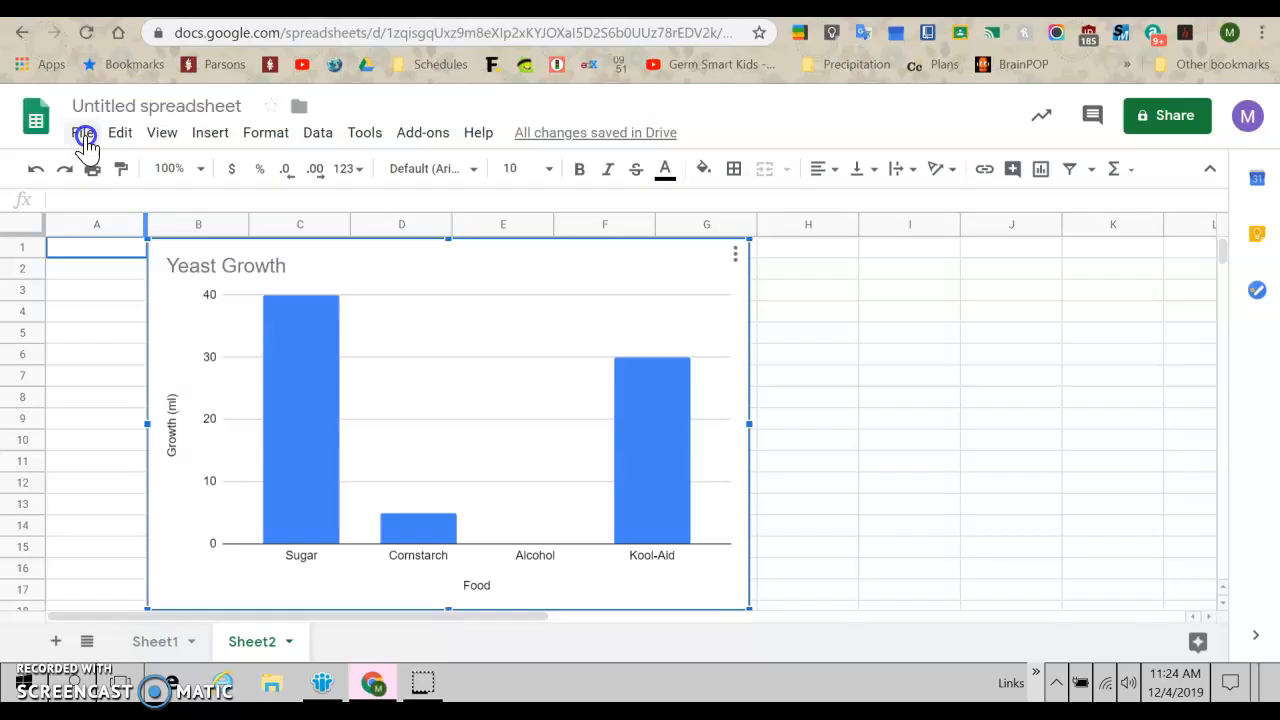
Set Sheet2's print scale to 100 percent for one landscape page
left_click(82, 132)
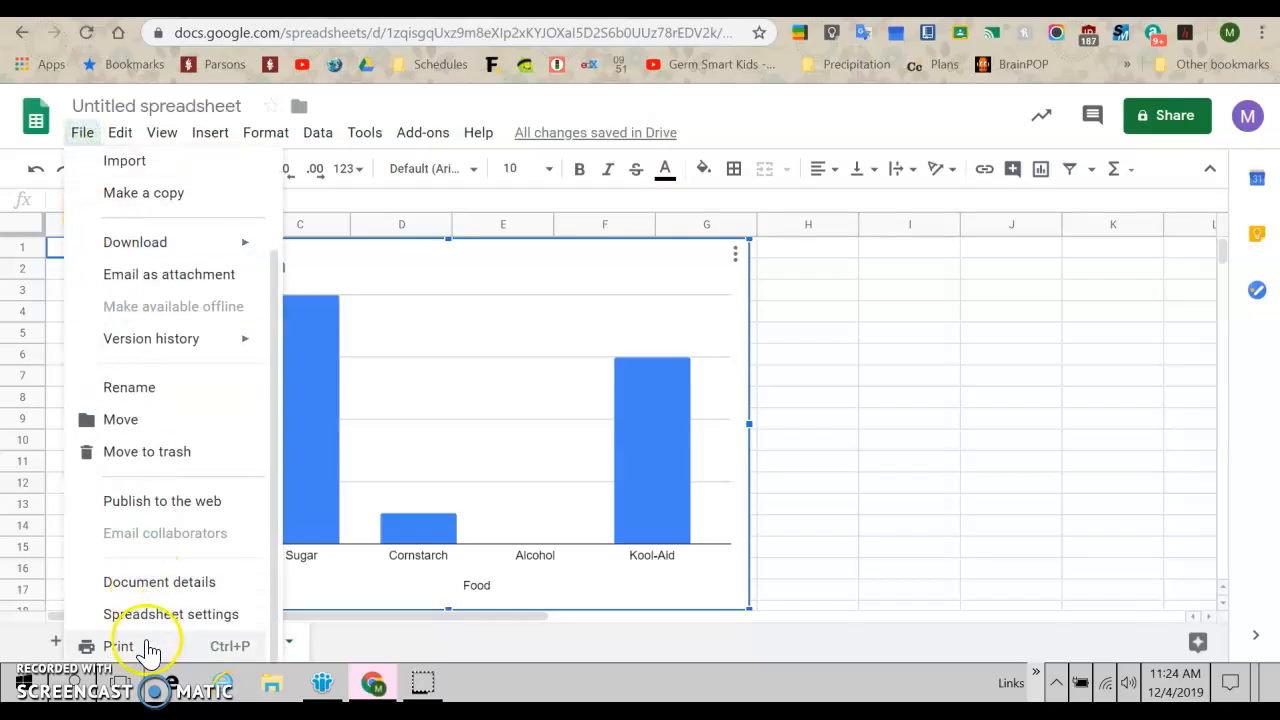
left_click(120, 646)
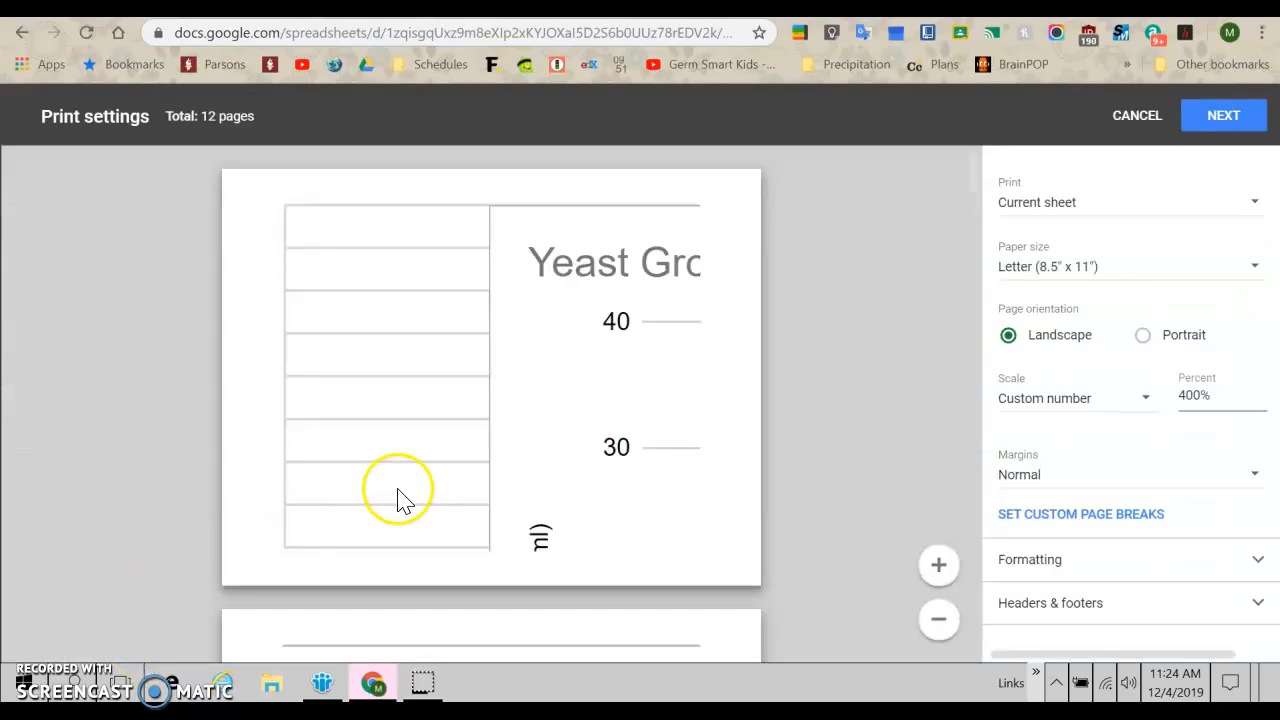
left_click(1220, 395)
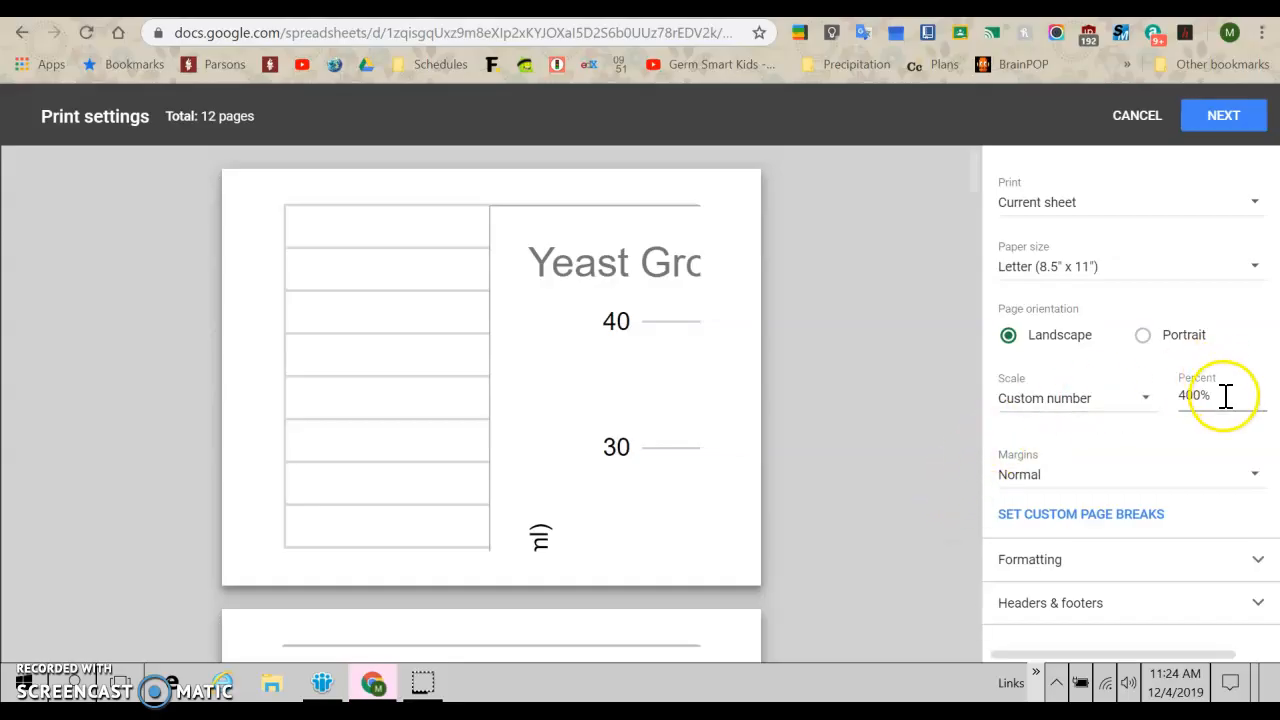
type("100")
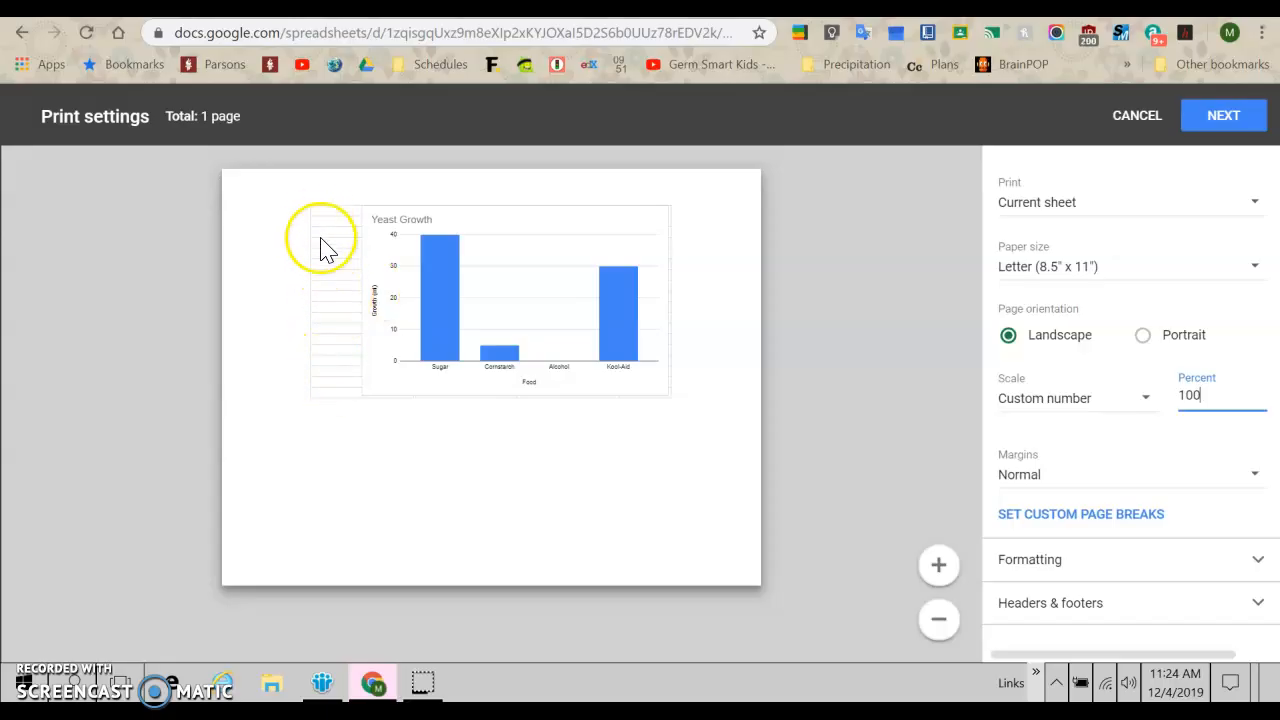
mouse_move(1040, 445)
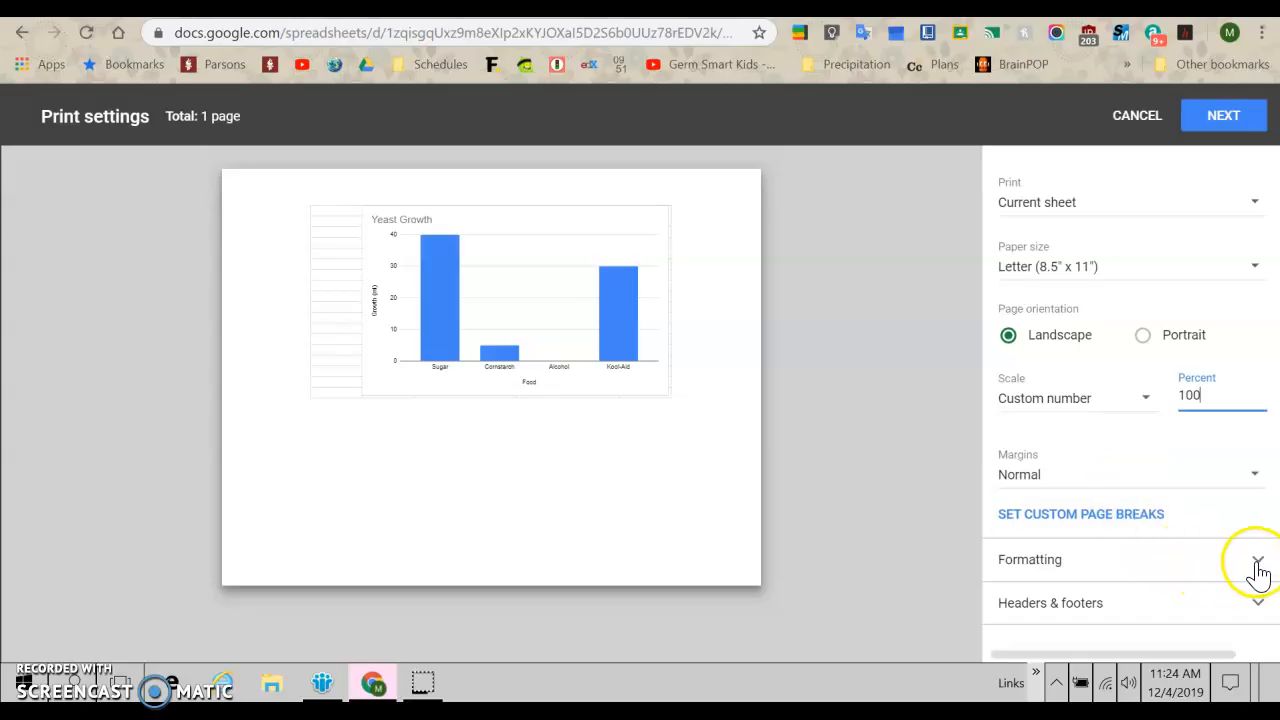
Hide gridlines in the print formatting and enlarge the print scale above 100 percent
left_click(1257, 559)
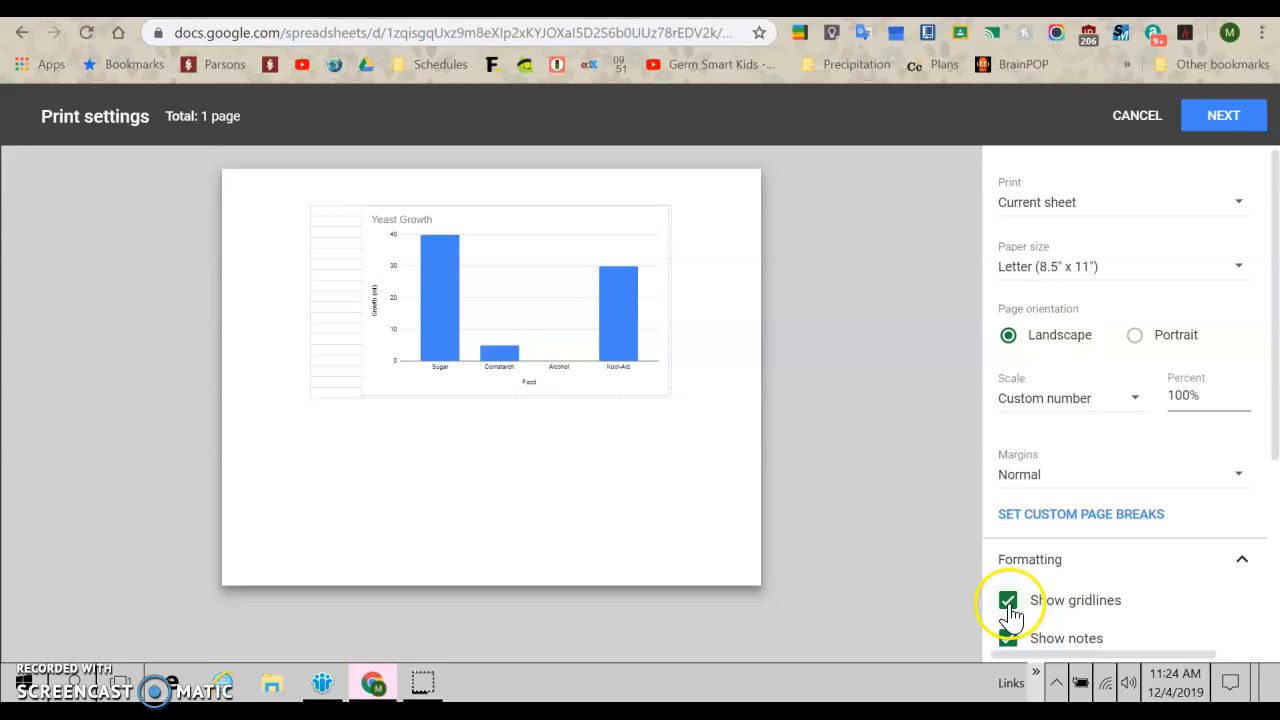
left_click(1008, 600)
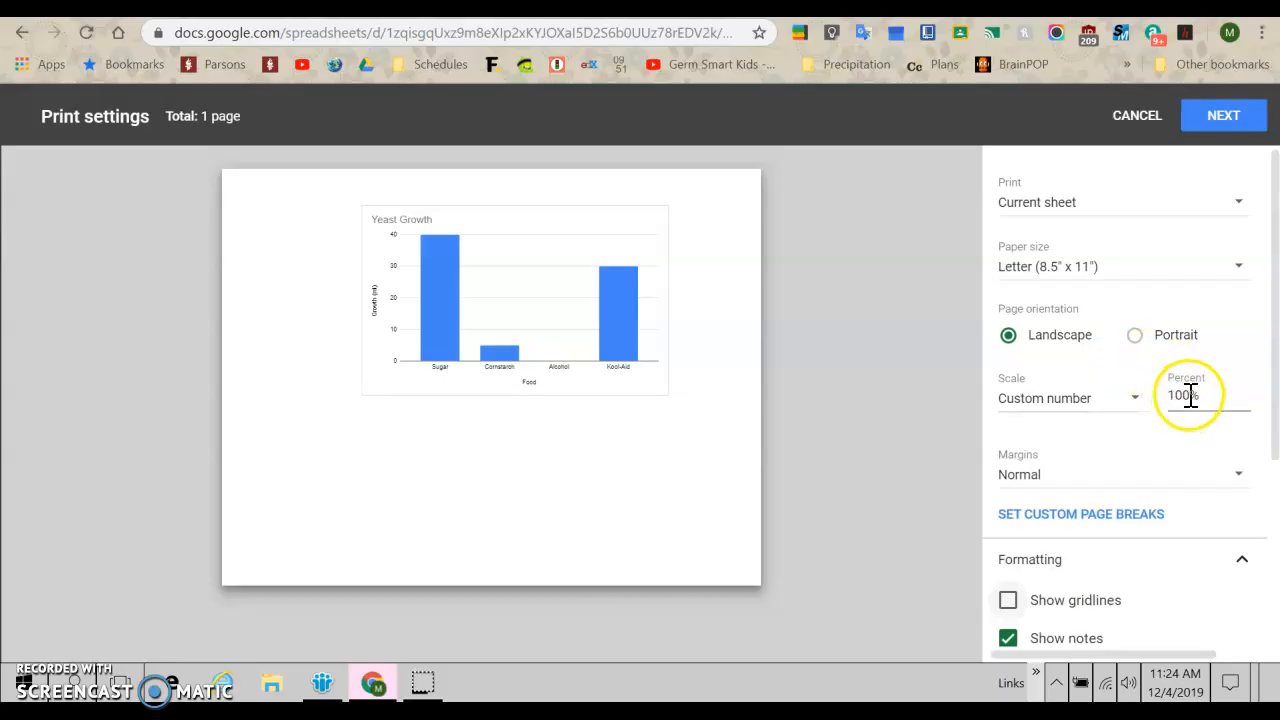
type("200")
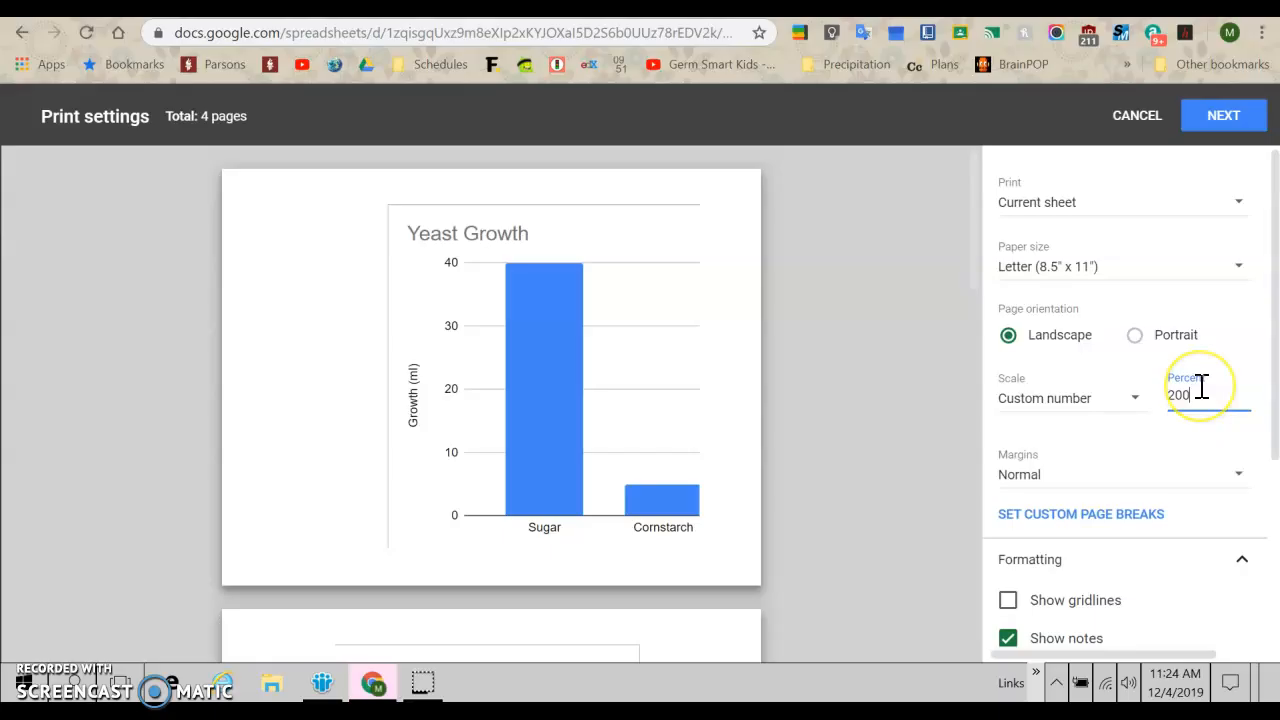
type("150")
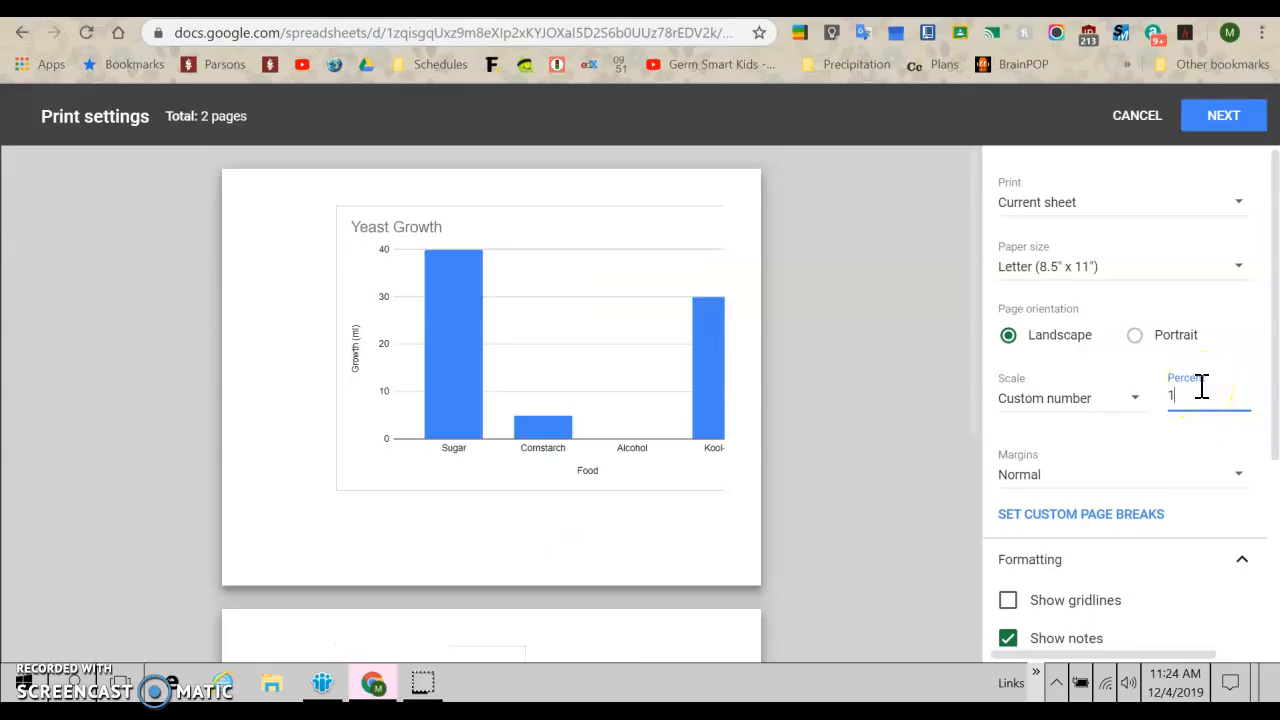
type("40")
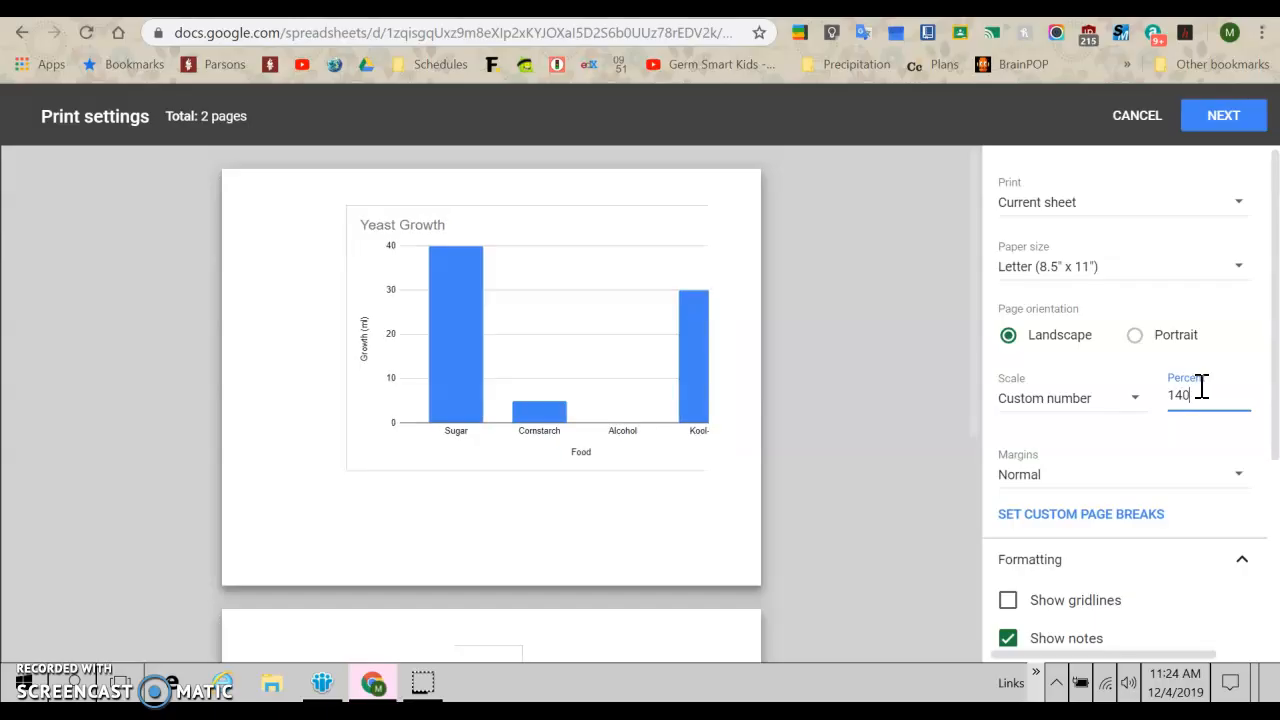
key("Backspace")
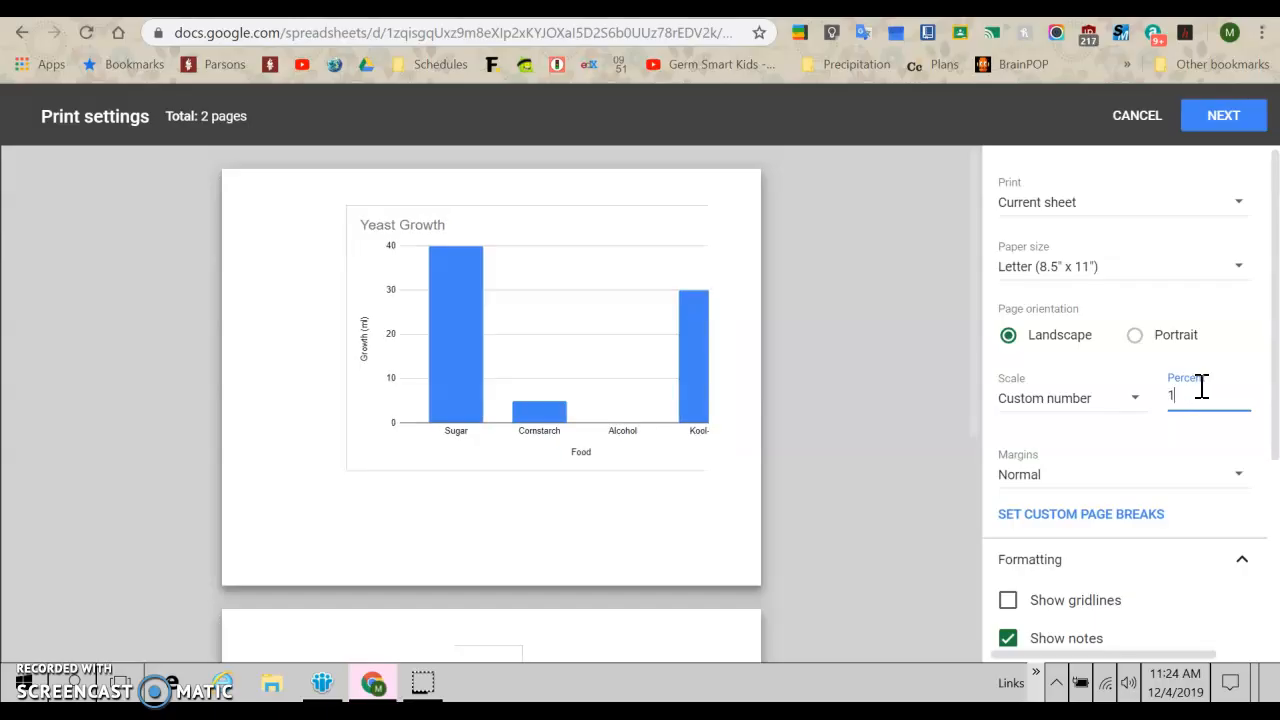
type("30")
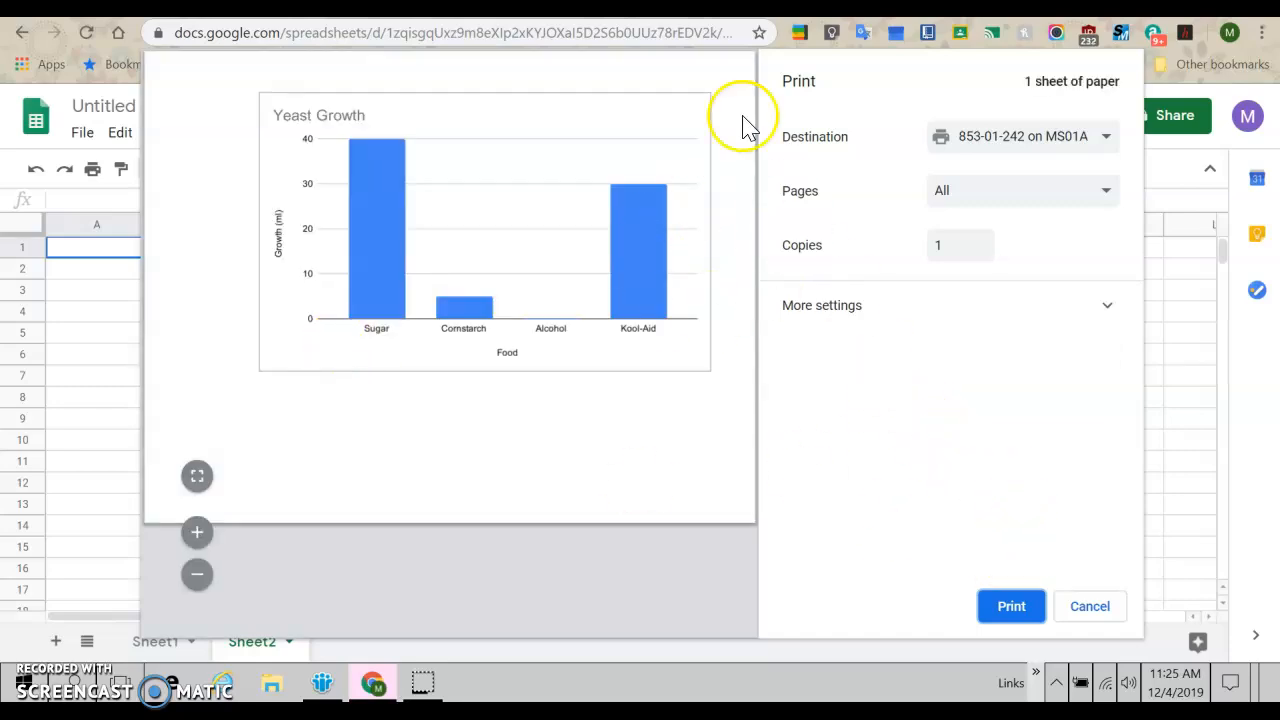
mouse_move(975, 475)
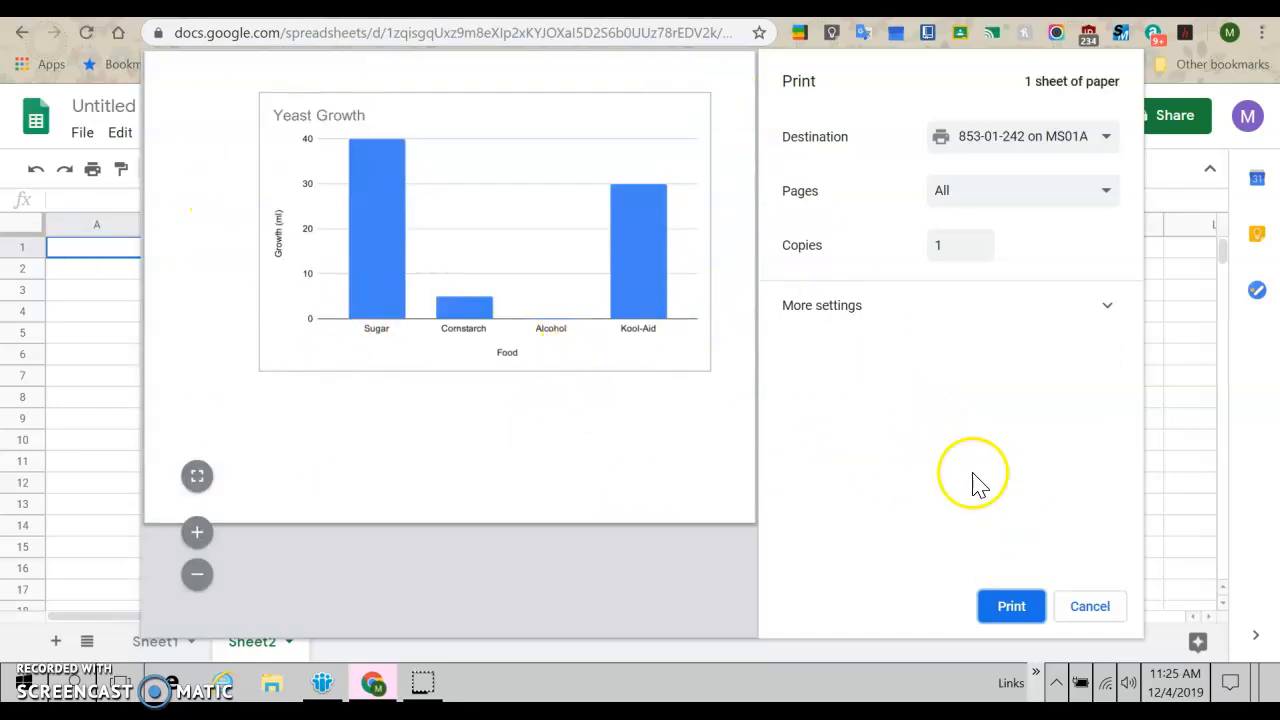
mouse_move(1050, 620)
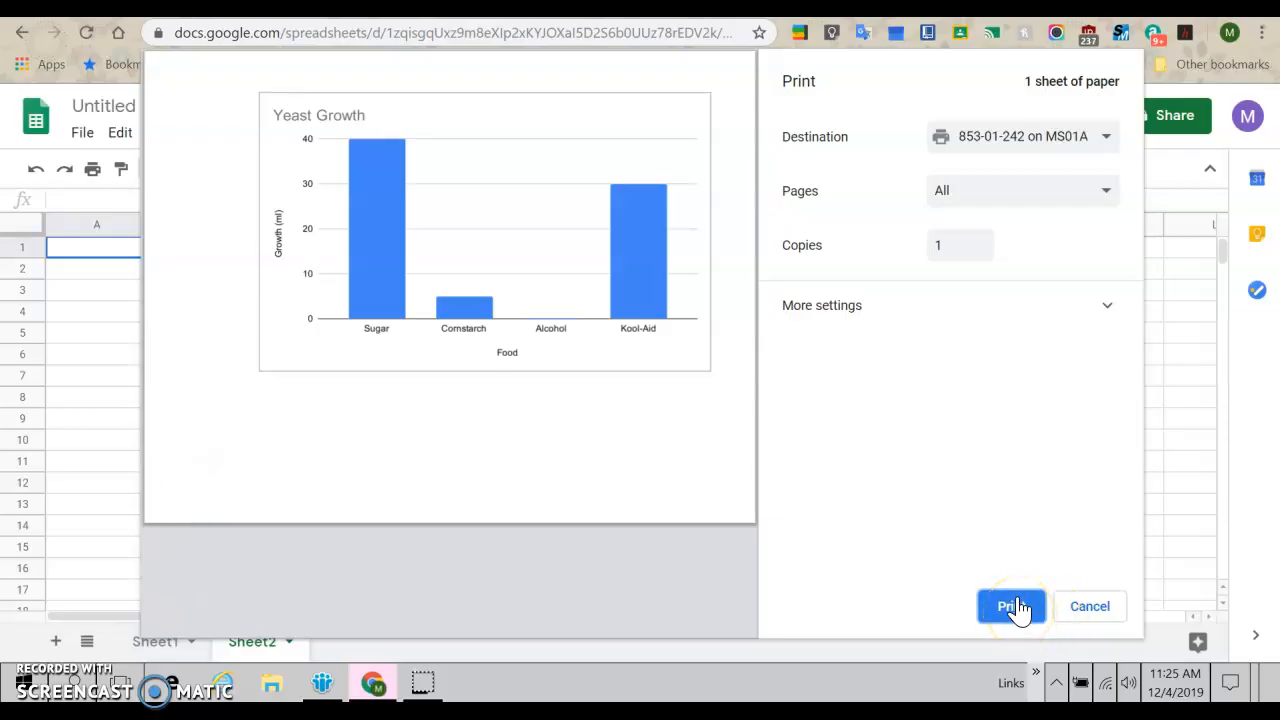
mouse_move(738, 462)
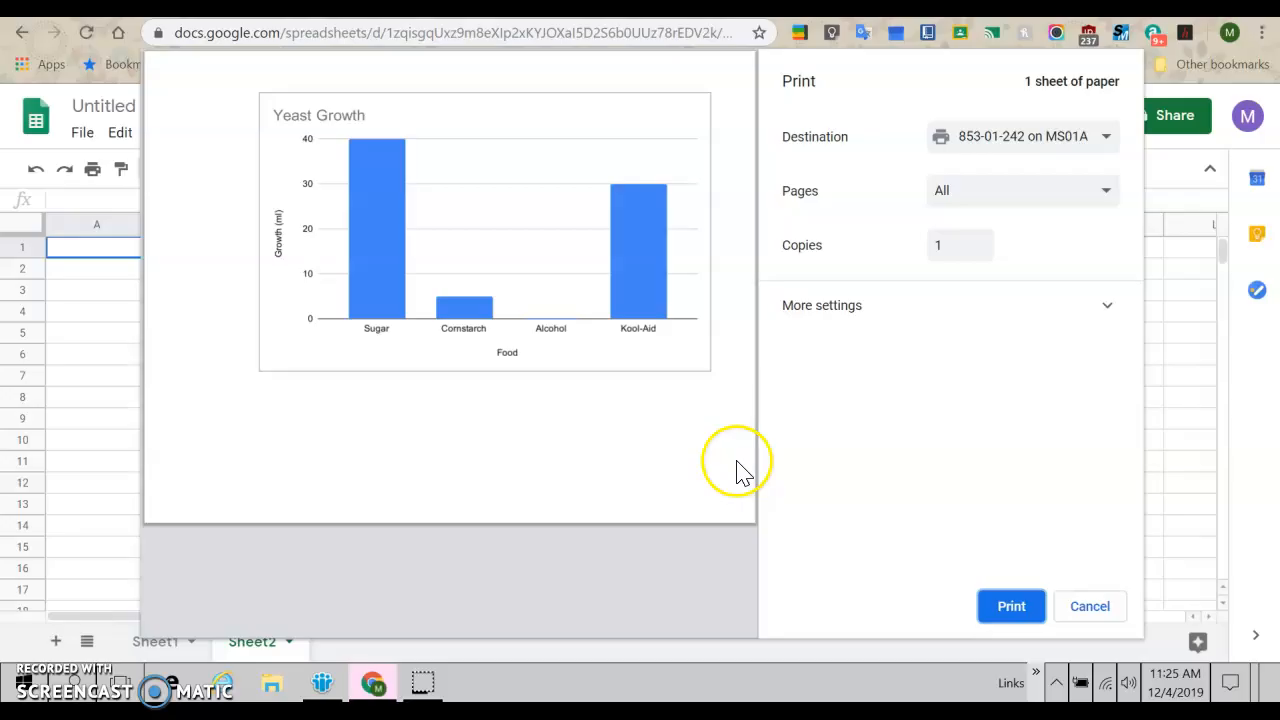
mouse_move(228, 160)
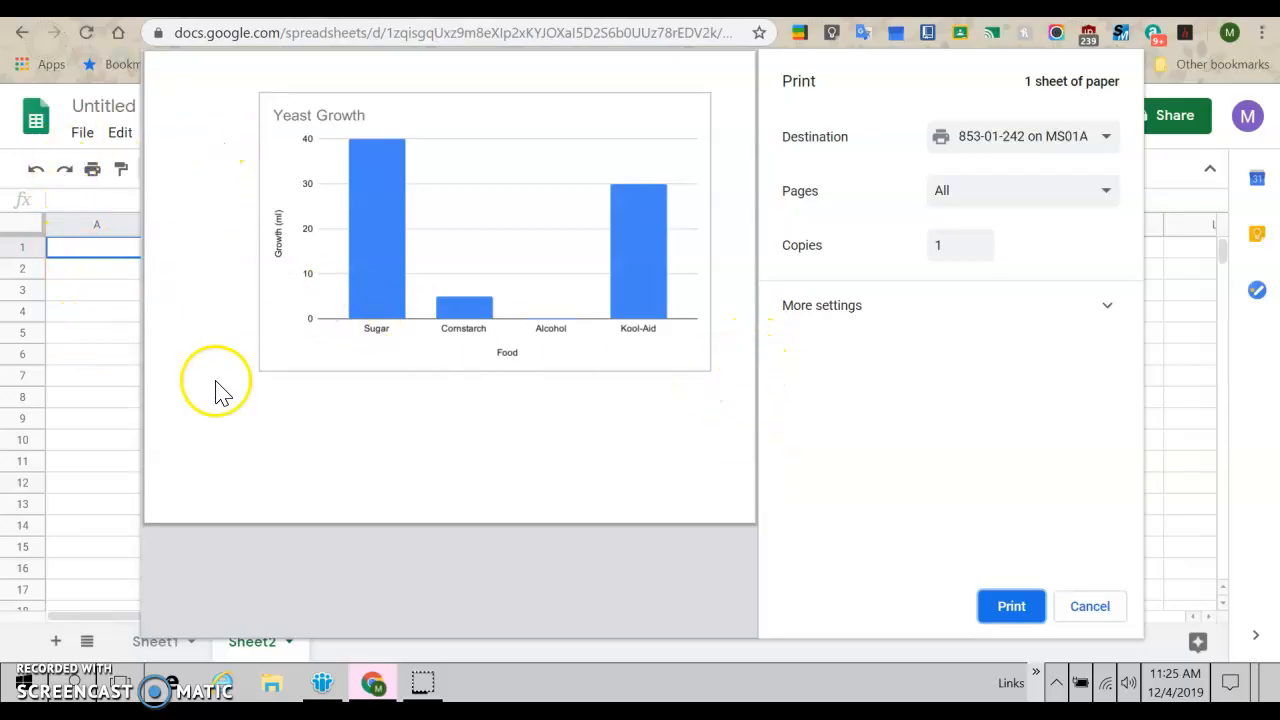
mouse_move(90, 345)
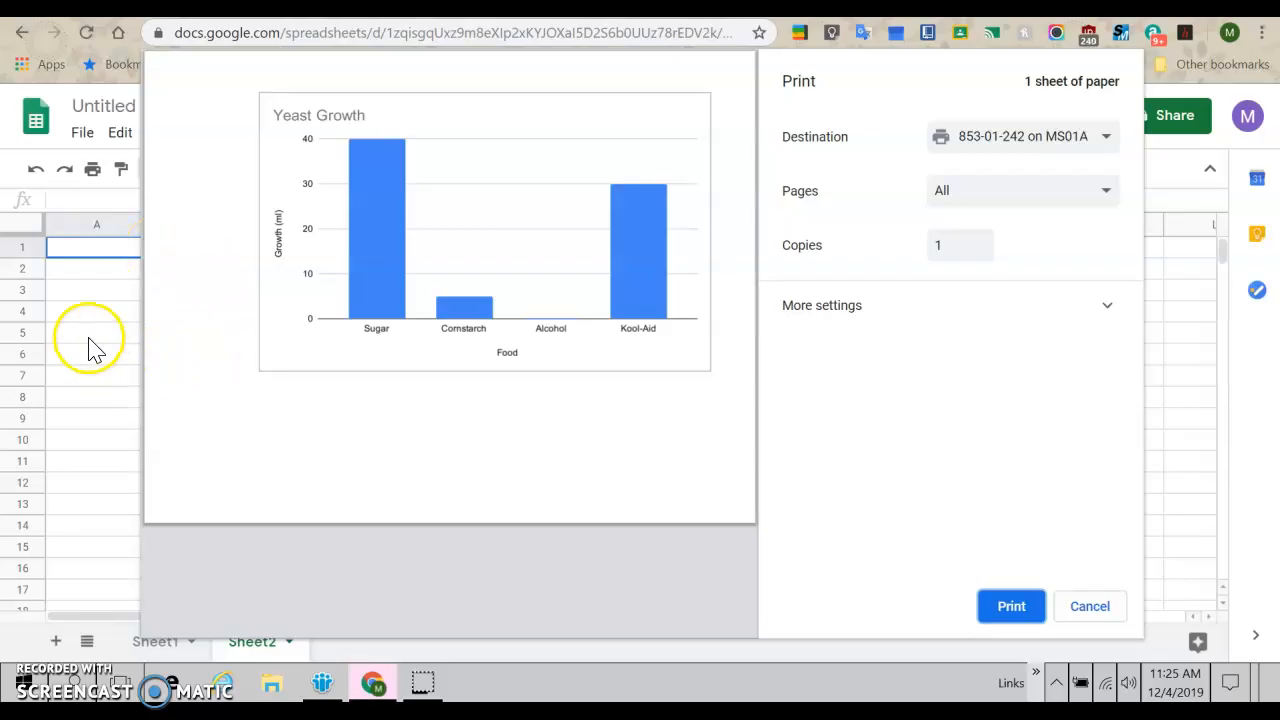
mouse_move(660, 315)
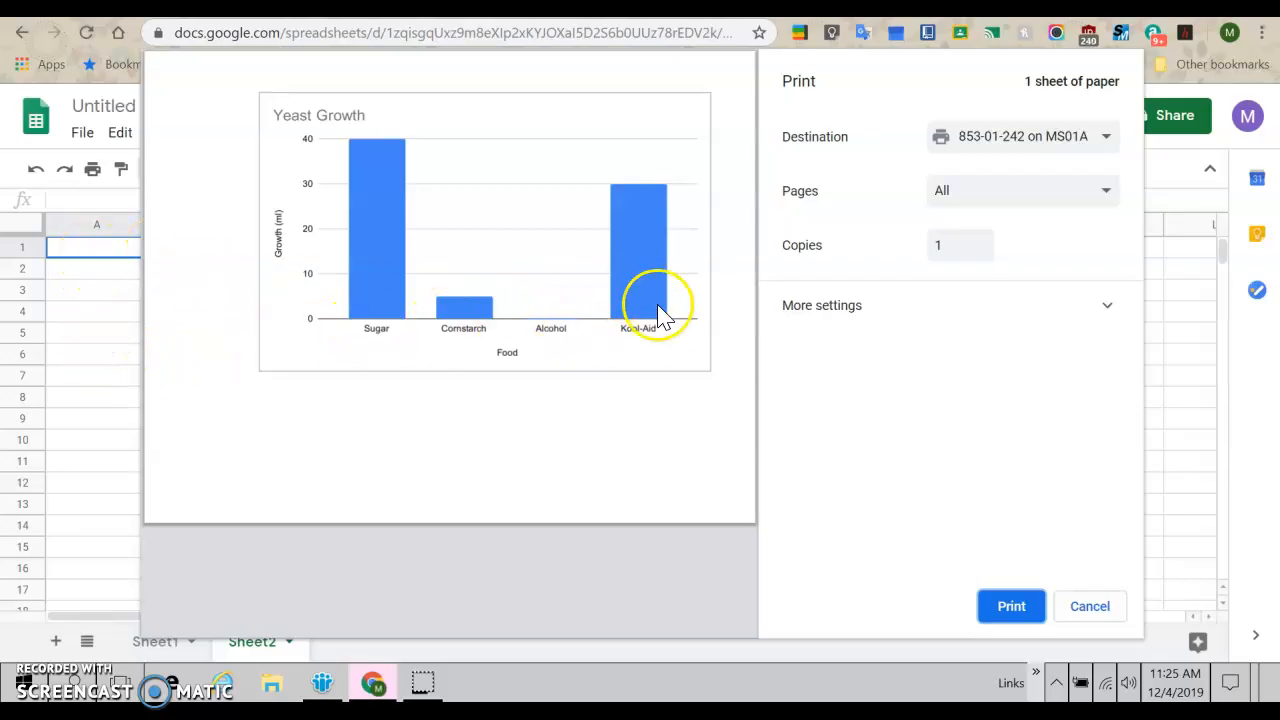
mouse_move(570, 310)
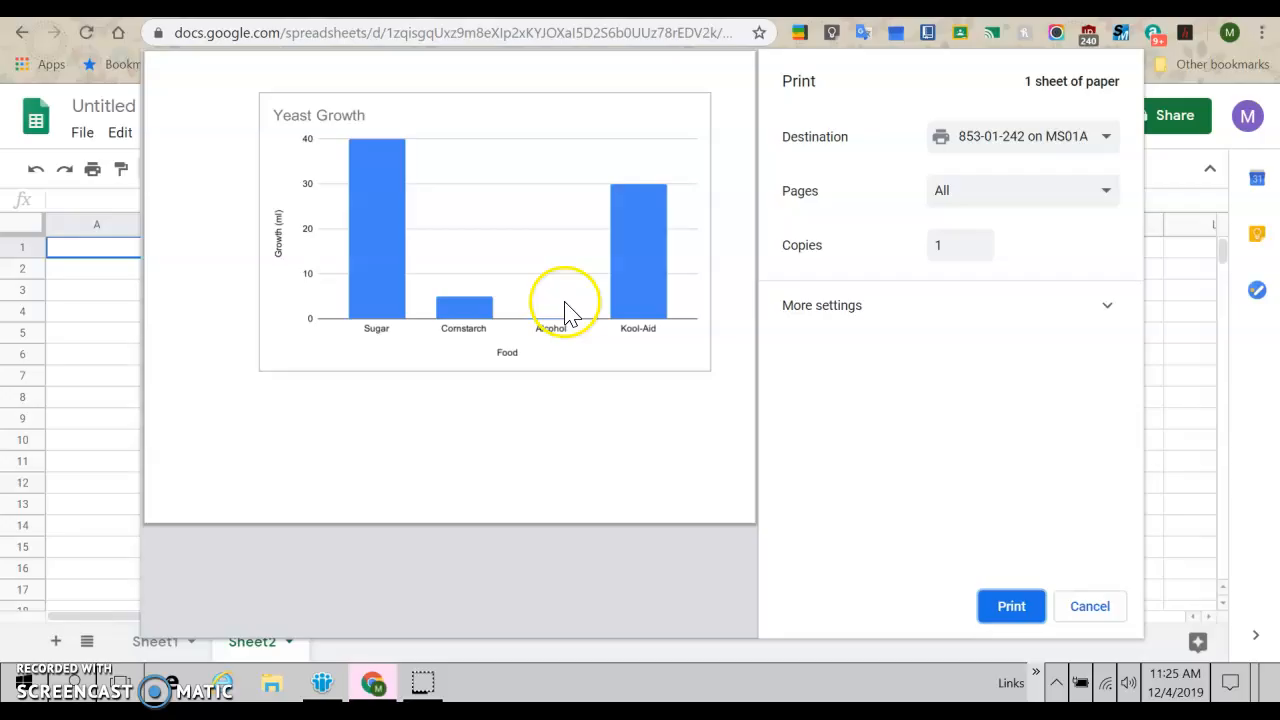
mouse_move(918, 520)
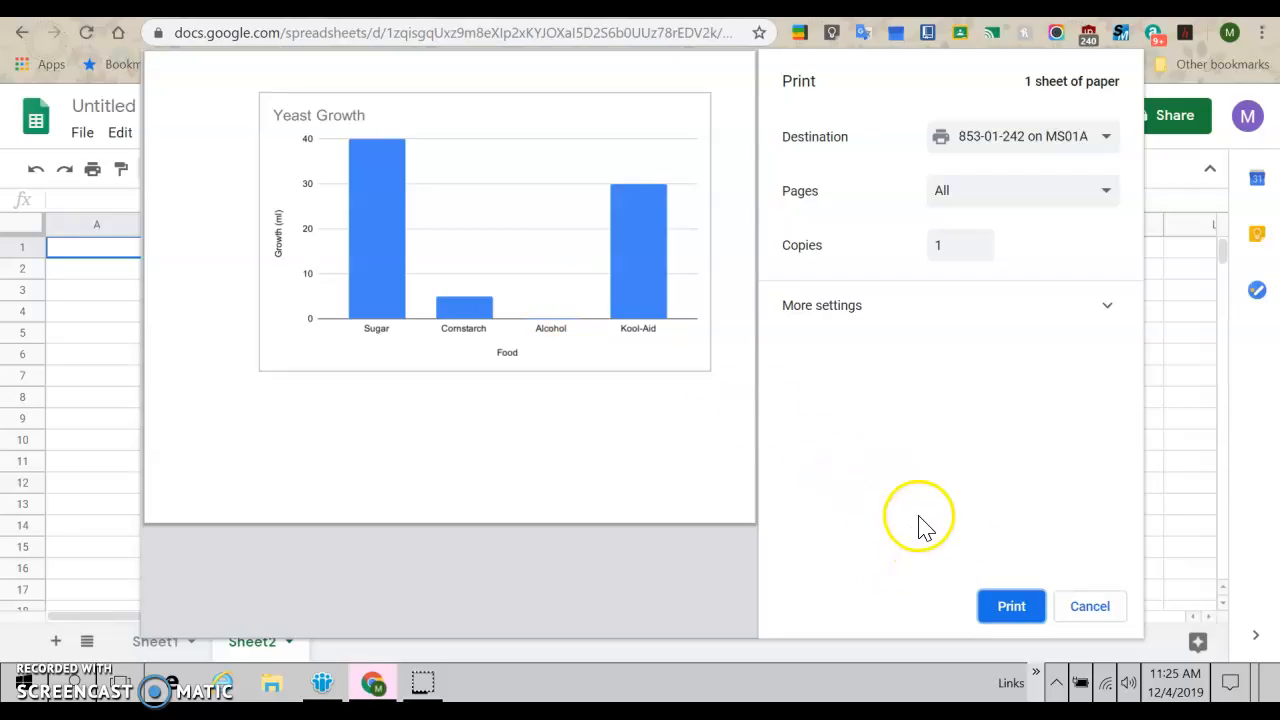
mouse_move(920, 495)
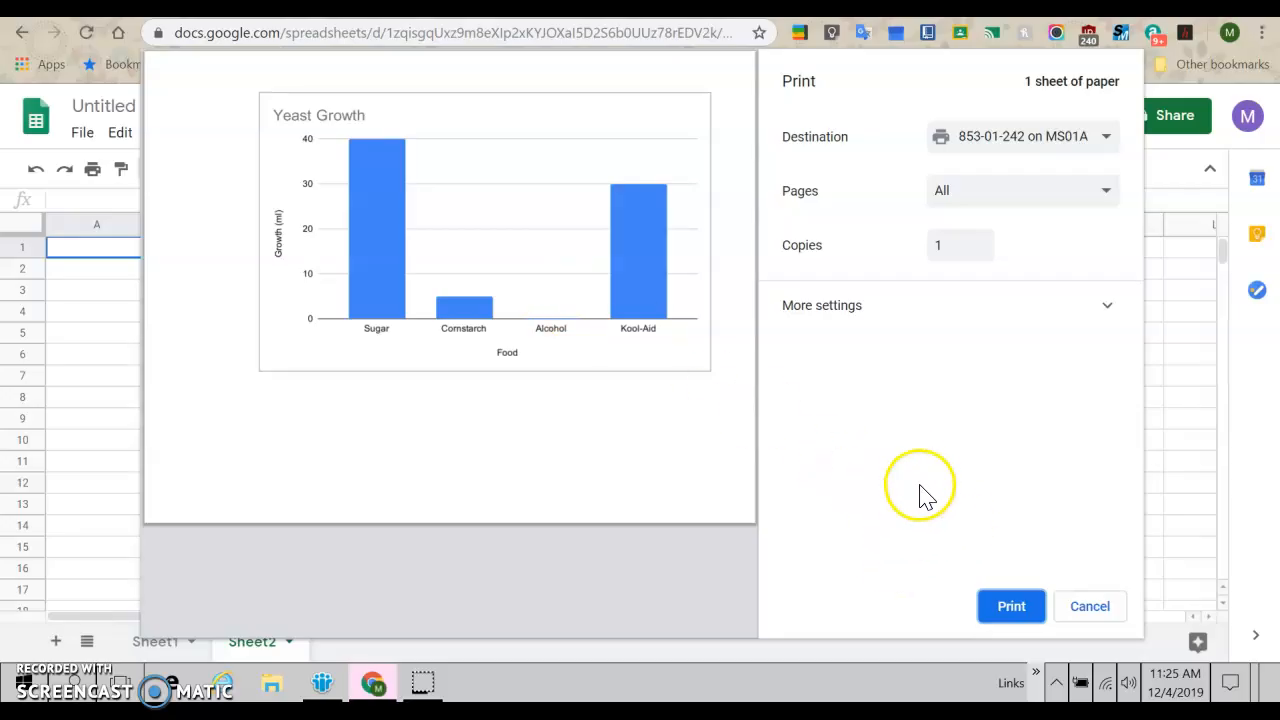
mouse_move(928, 495)
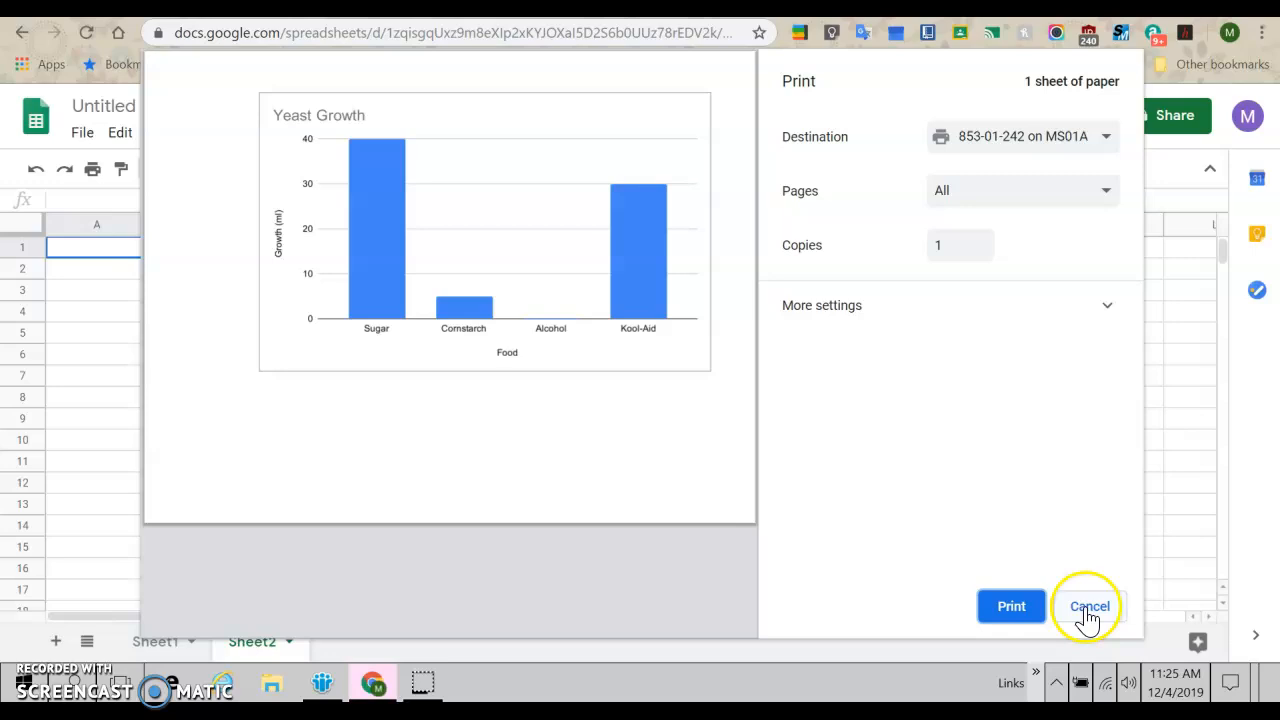
Close the print preview, add Sheet3 and enter the title Plant Growth in A1
left_click(1089, 606)
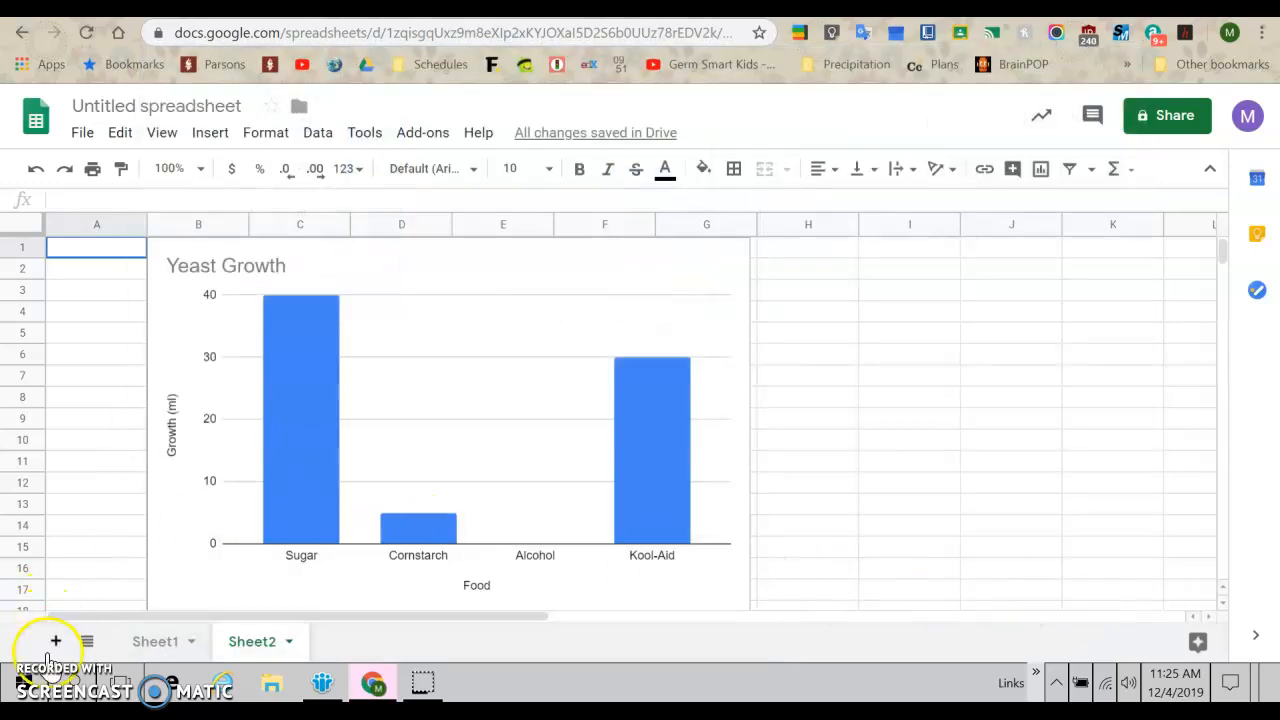
left_click(55, 641)
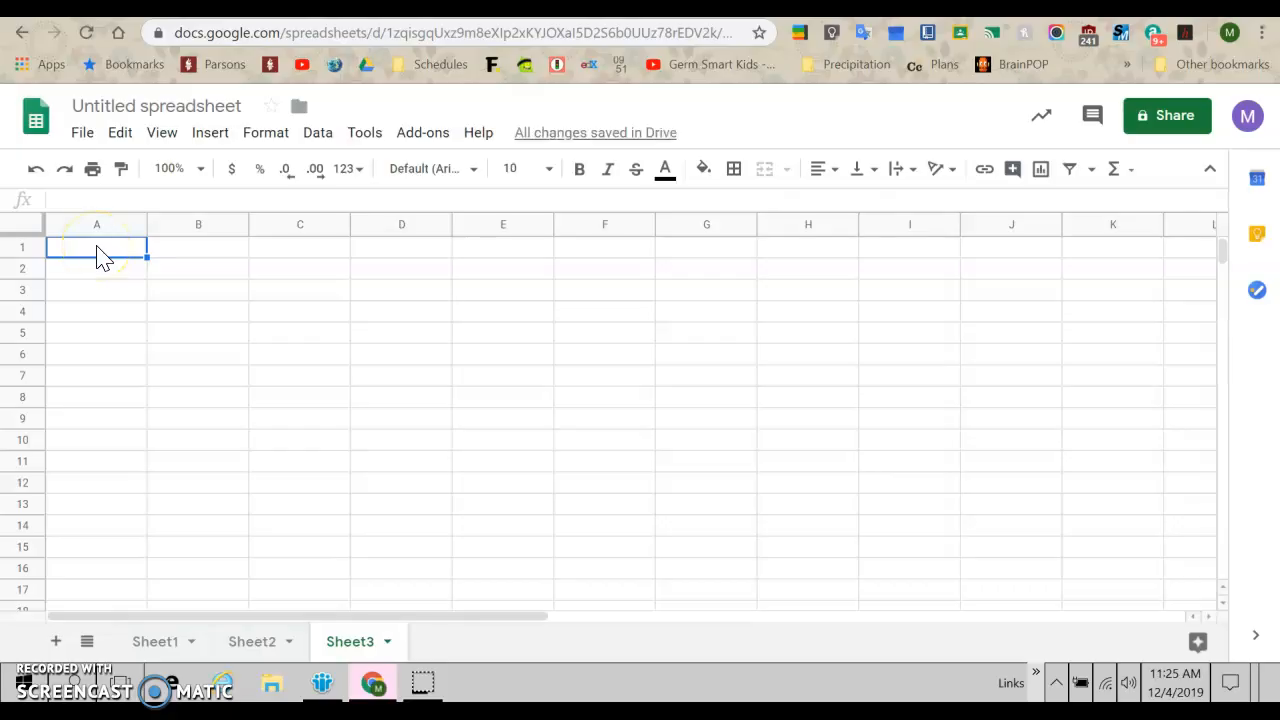
type("Plant Gr")
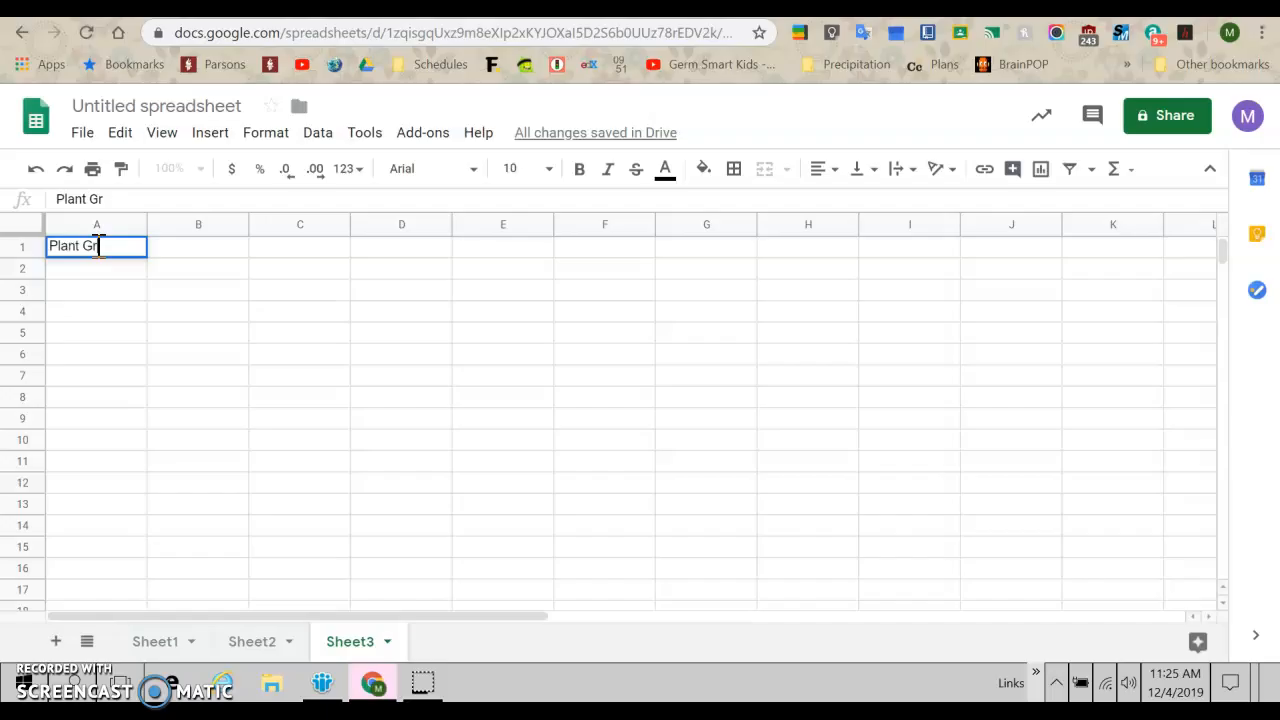
type("owth")
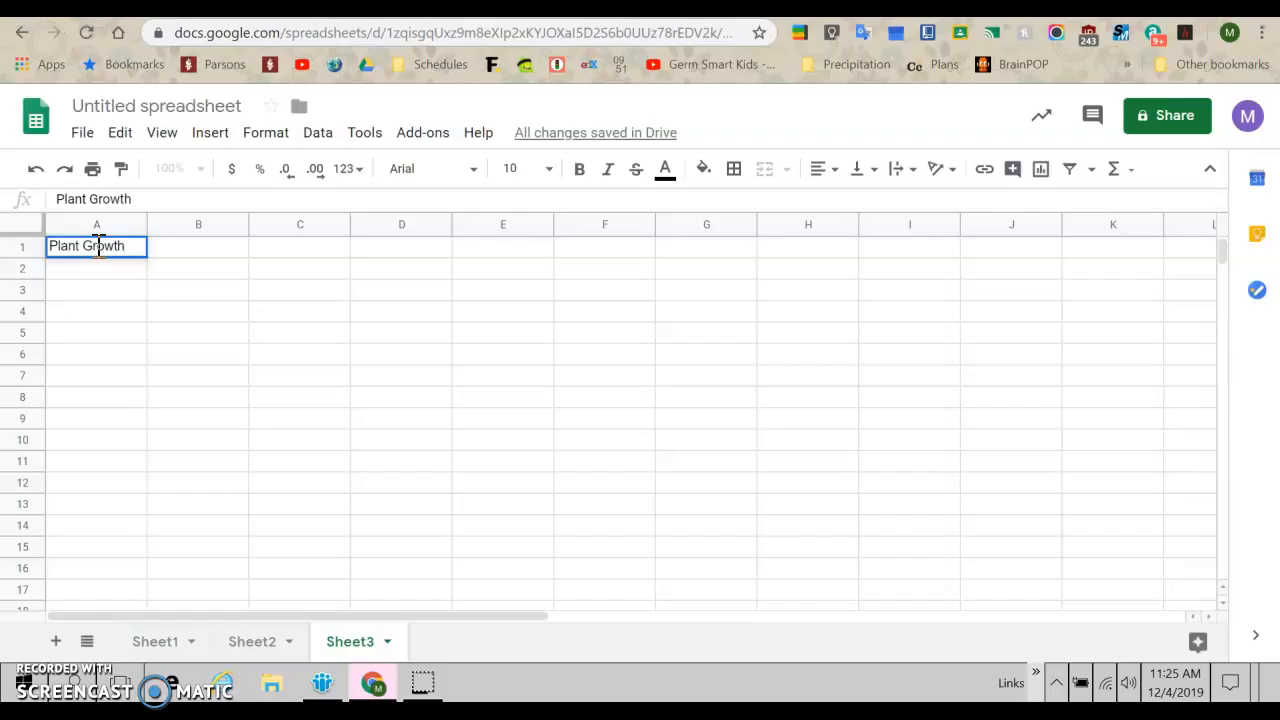
Enter headings Week, Water, Lemonade, Coke and Water & Fertilizer across row 2
type("Week")
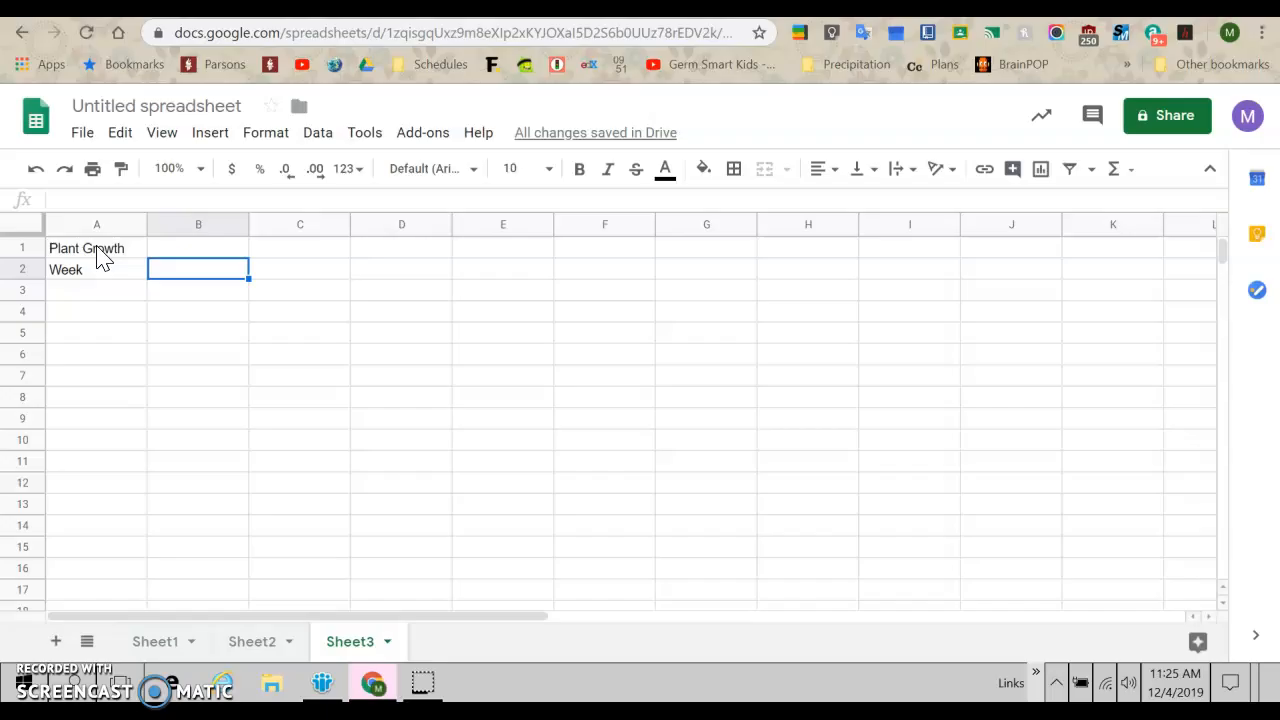
type("Water")
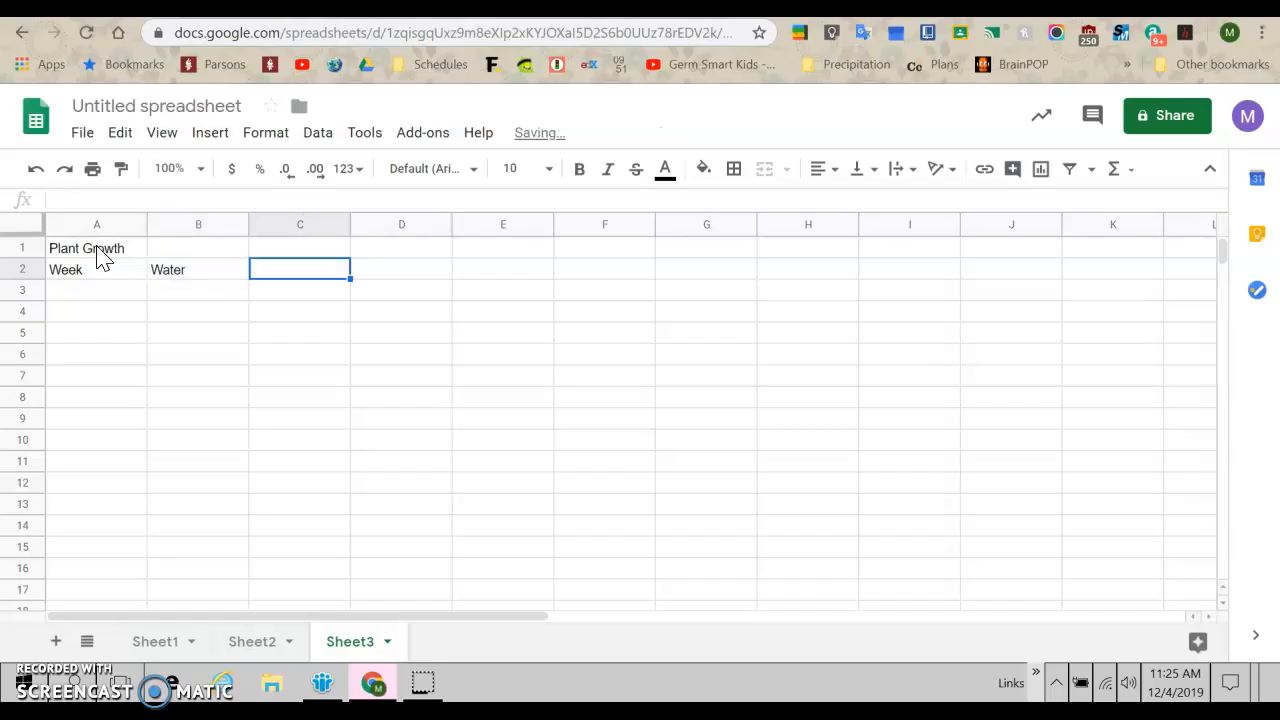
type("Lemo")
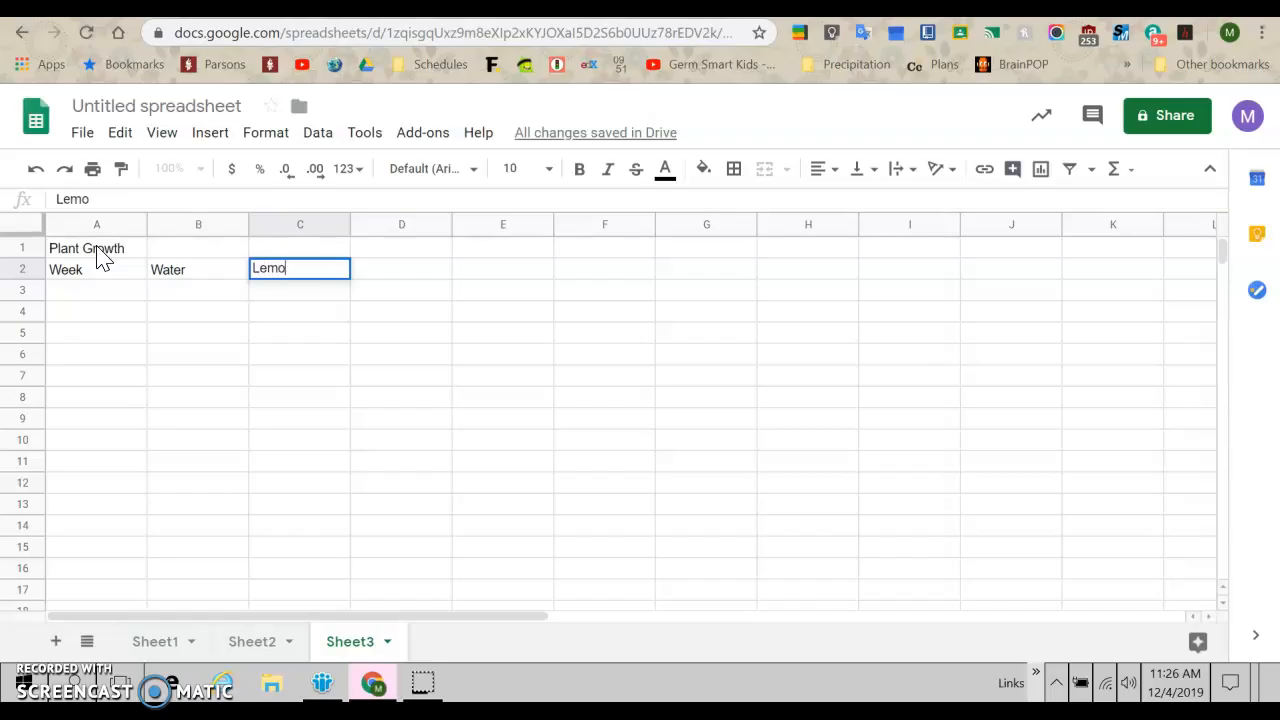
key("Tab")
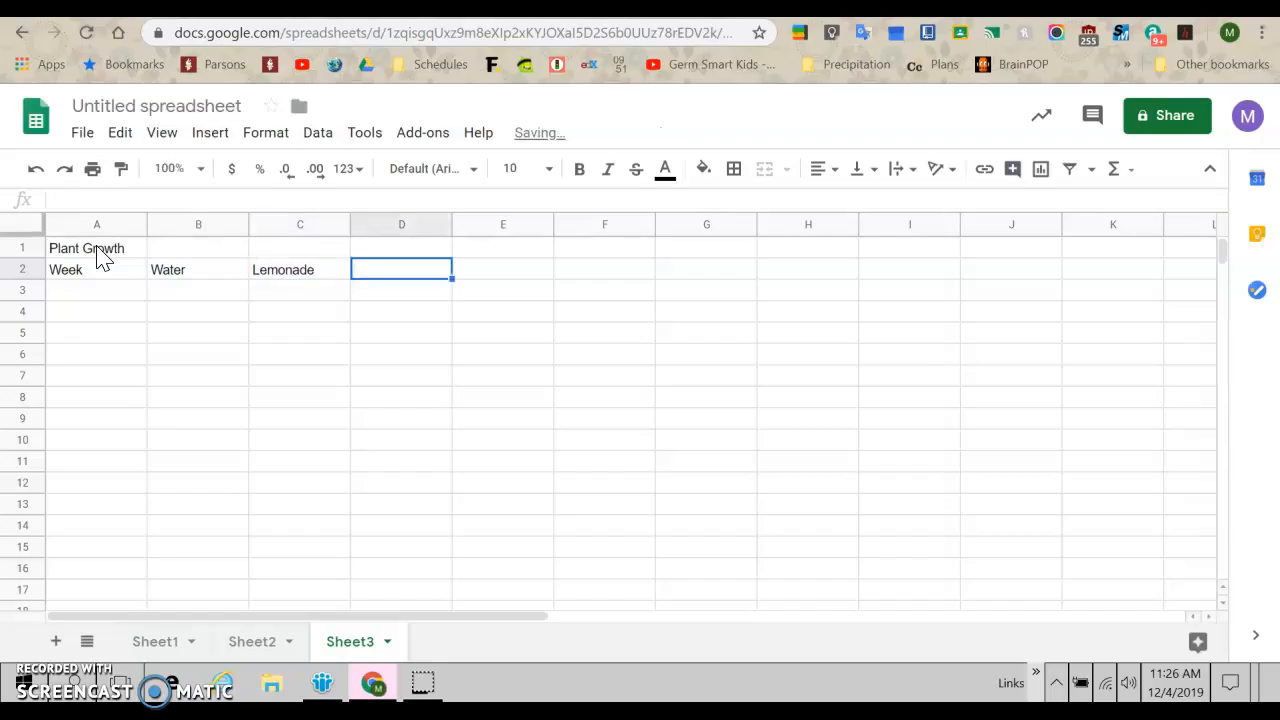
type("Coke")
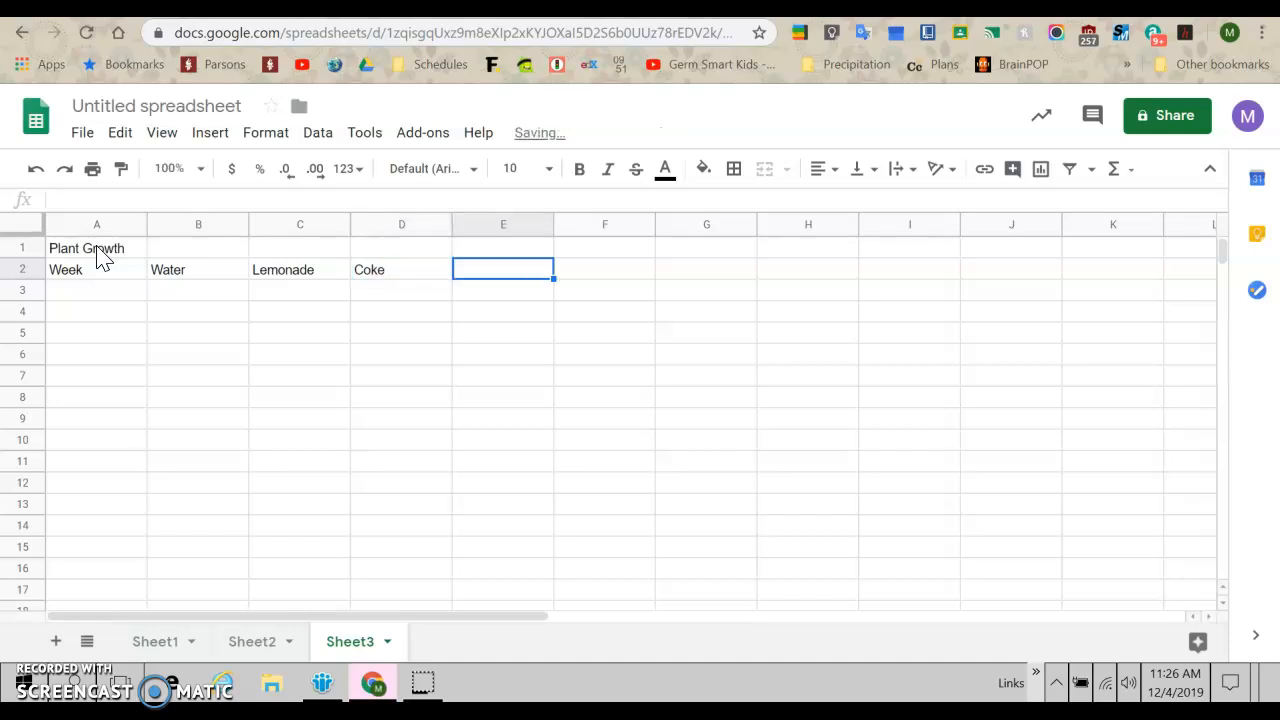
type("Water")
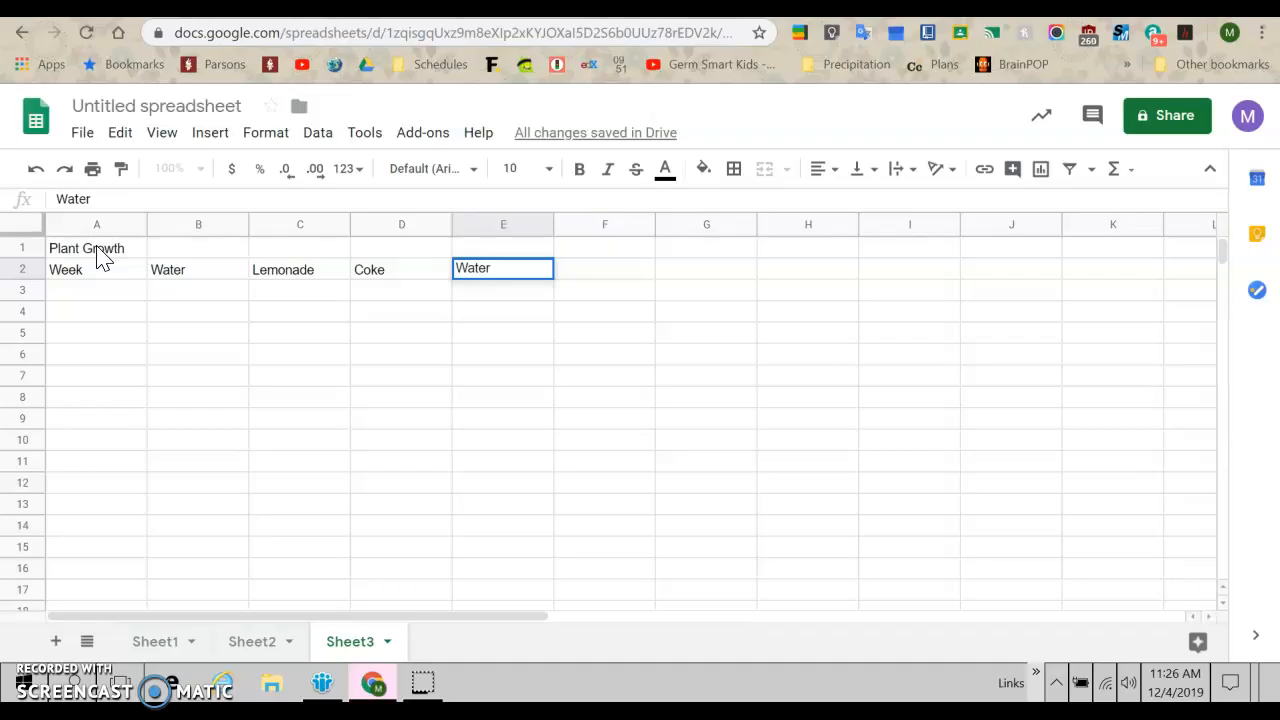
type("&")
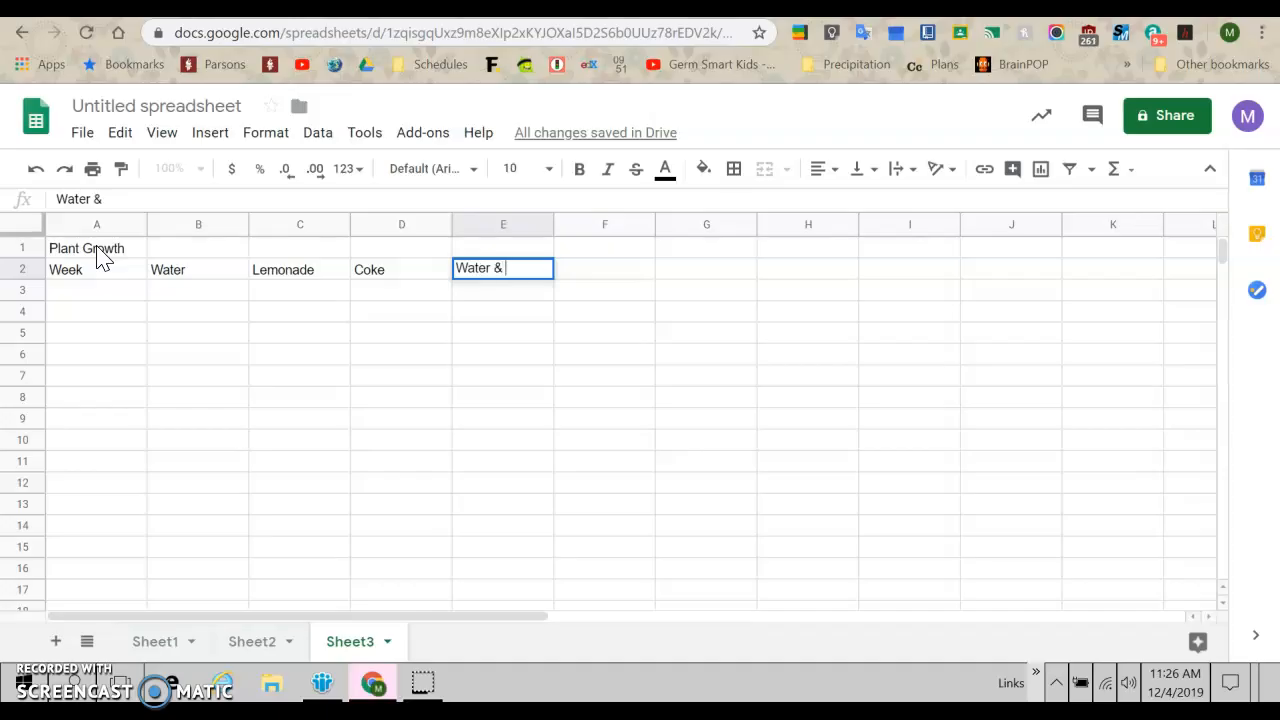
type("Fertilizer")
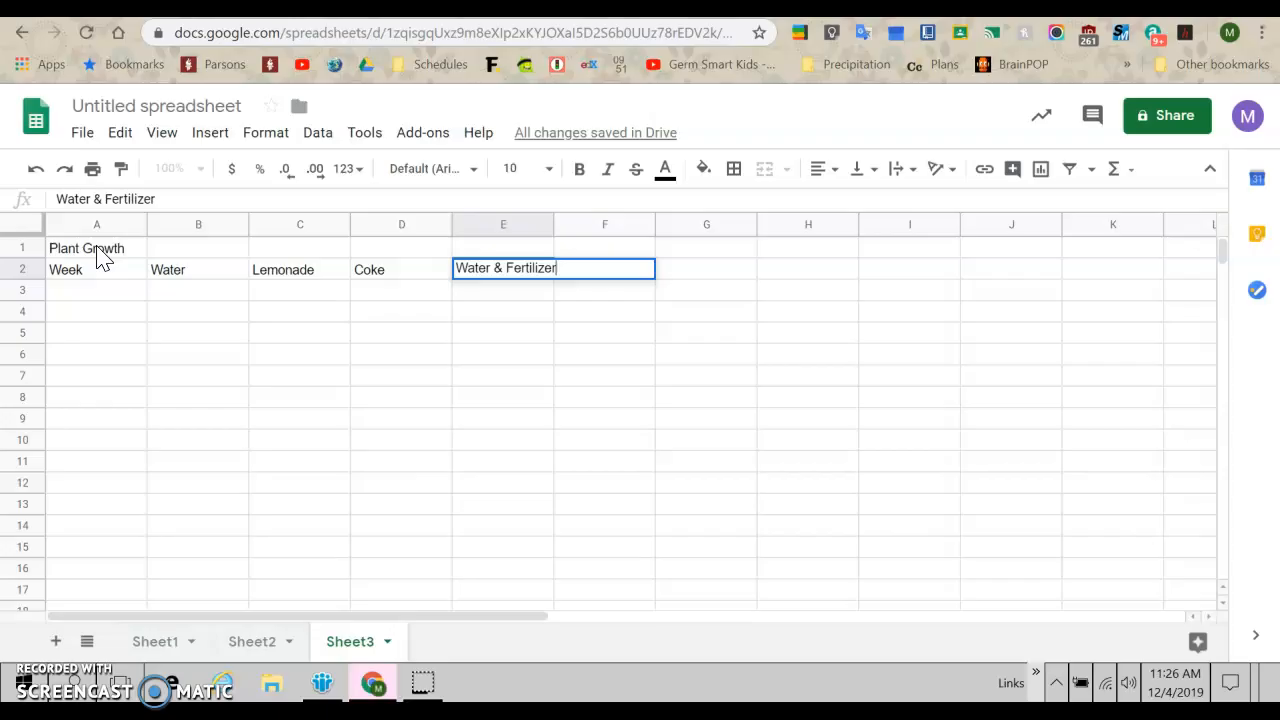
mouse_move(508, 358)
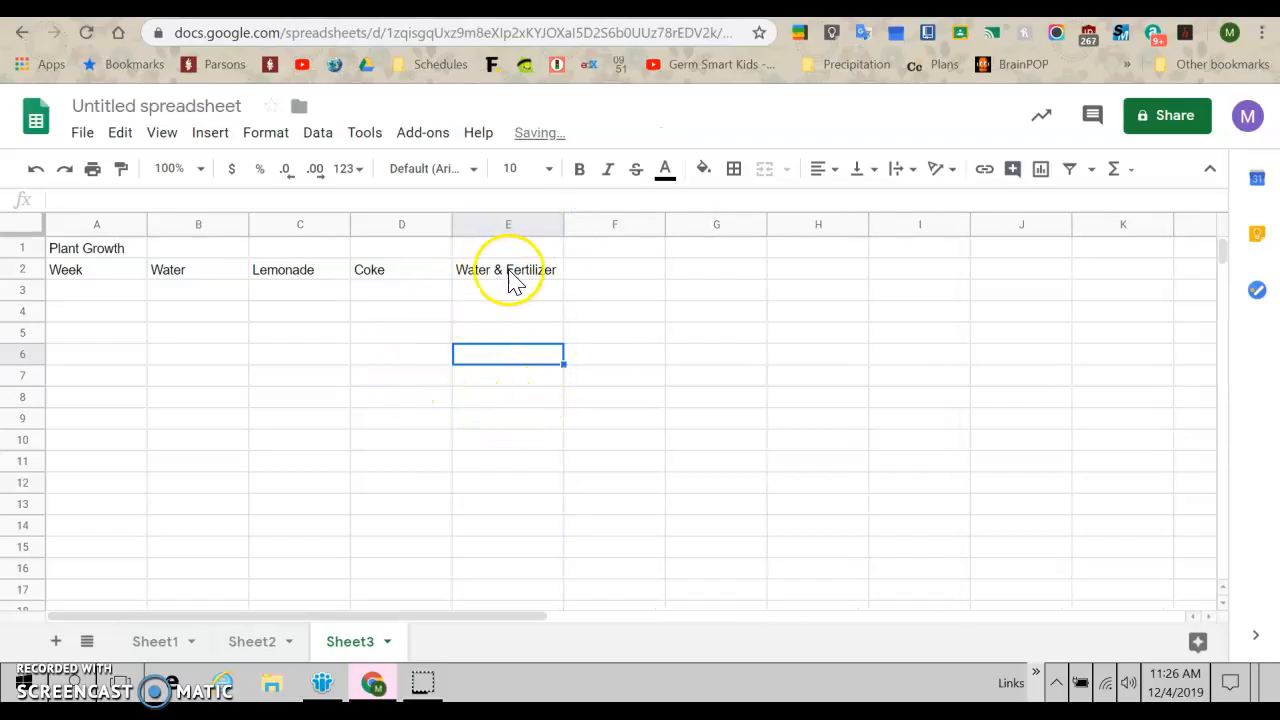
List week numbers up to 4 under the Week heading
left_click(96, 289)
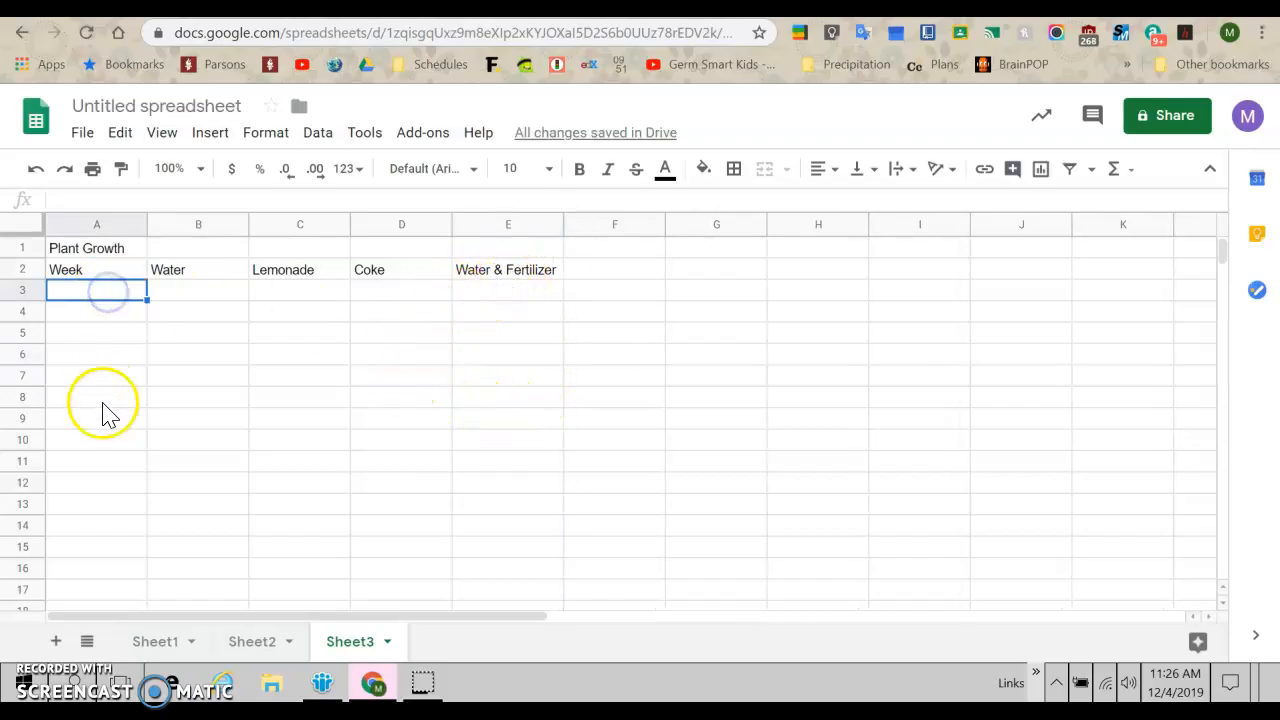
type("1")
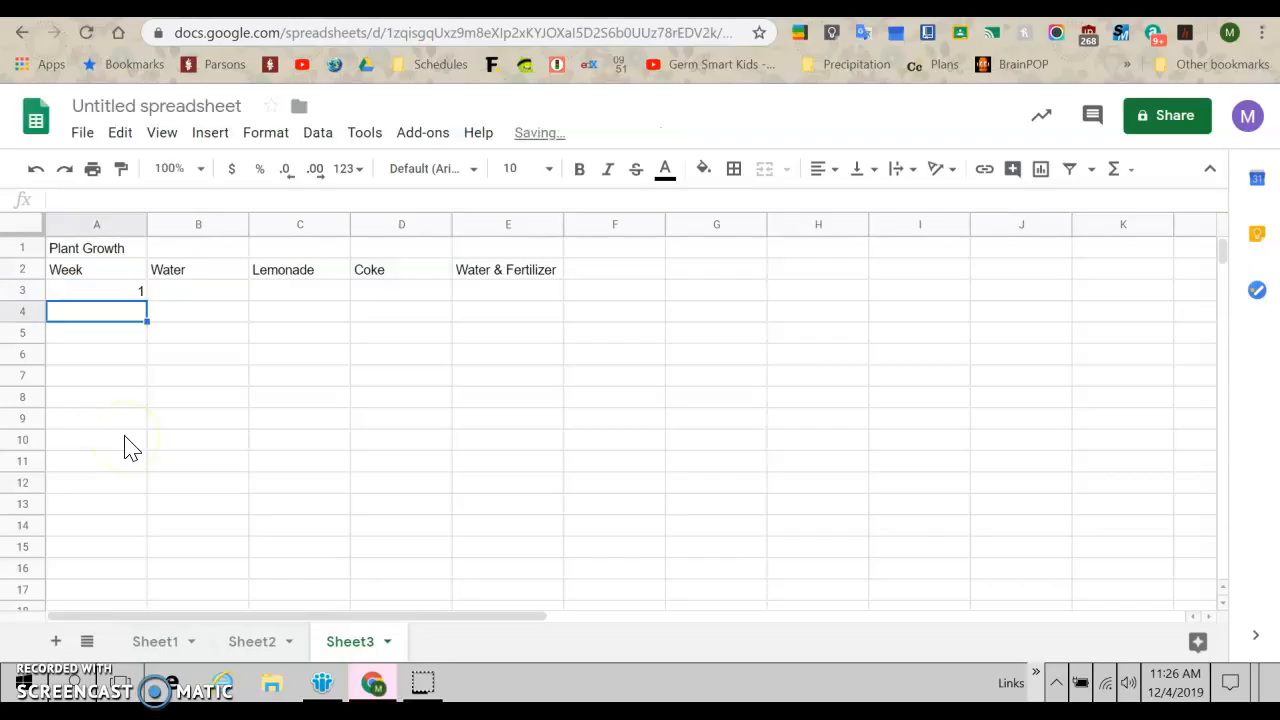
type("4")
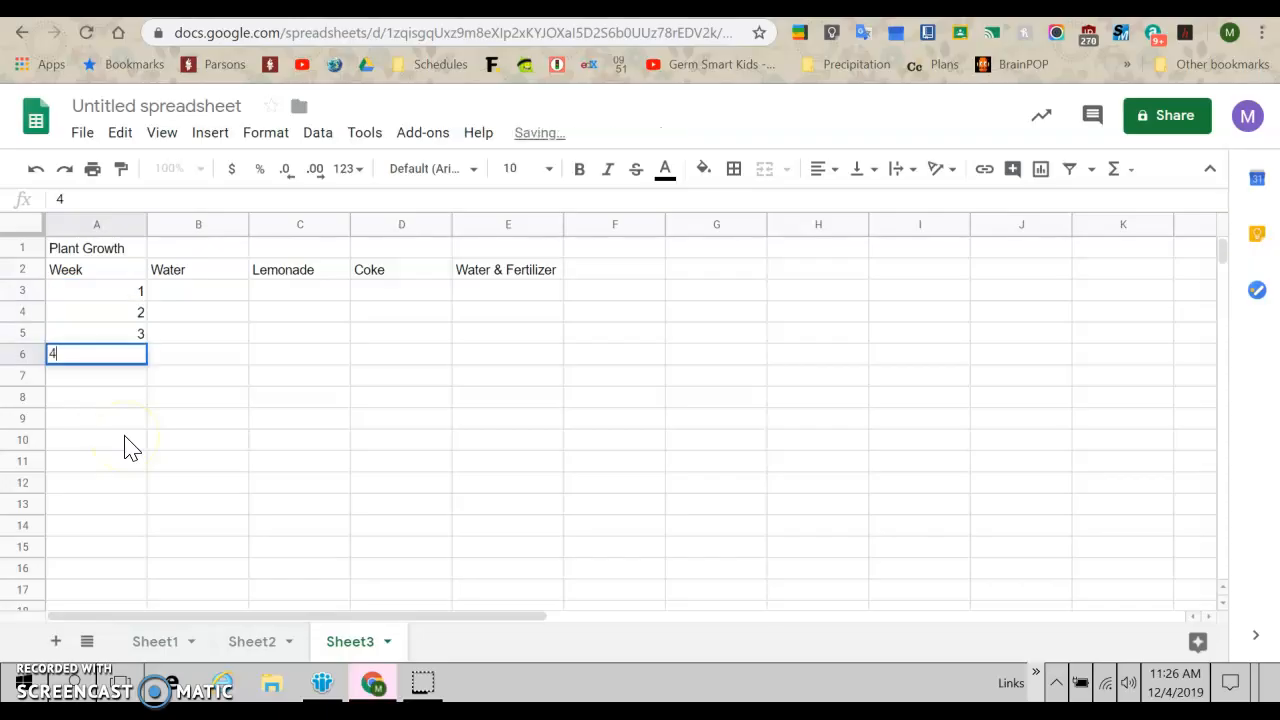
key("enter")
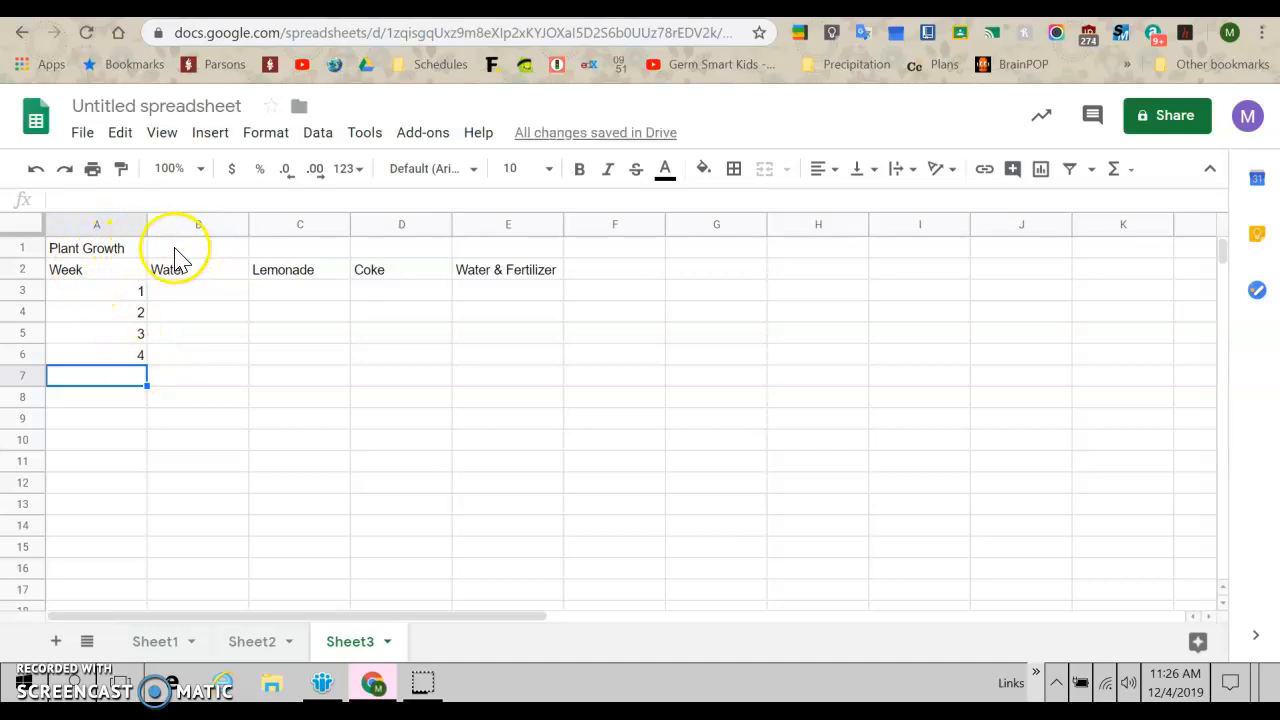
Rename the title to Plant Height, renumber weeks 0–4, and enter 11 for week 0 Water
left_click(96, 248)
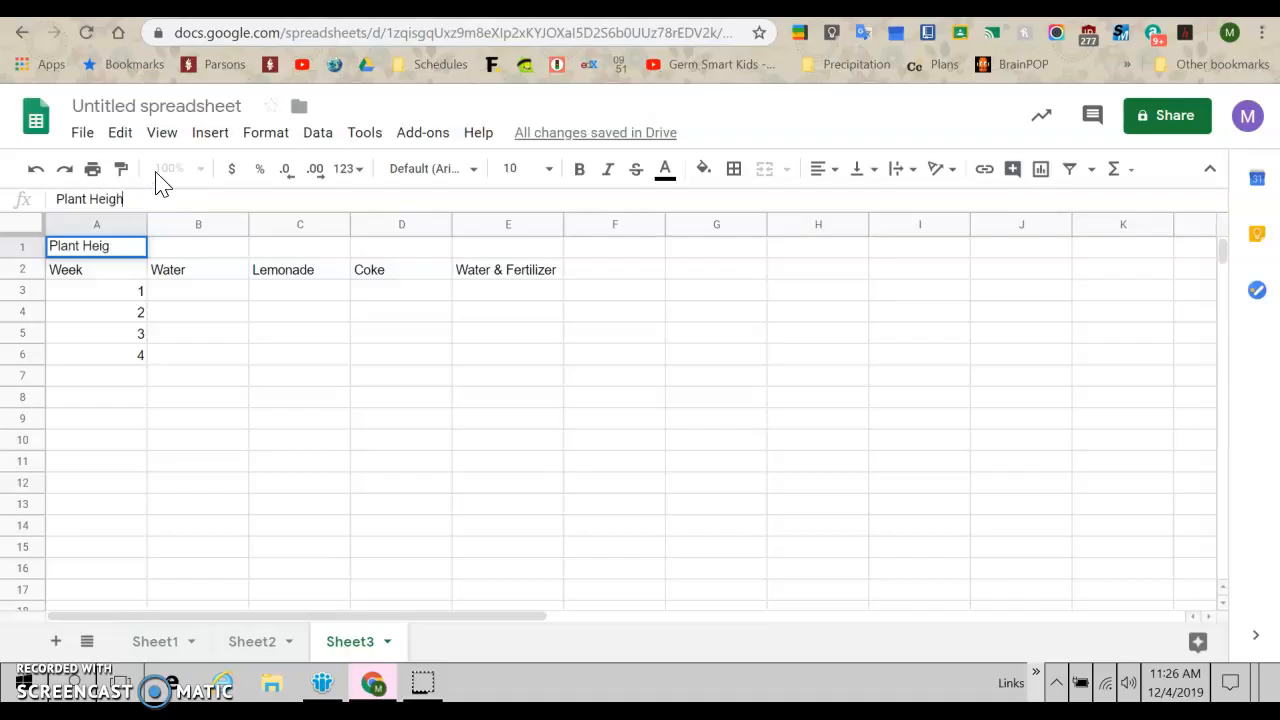
left_click(198, 290)
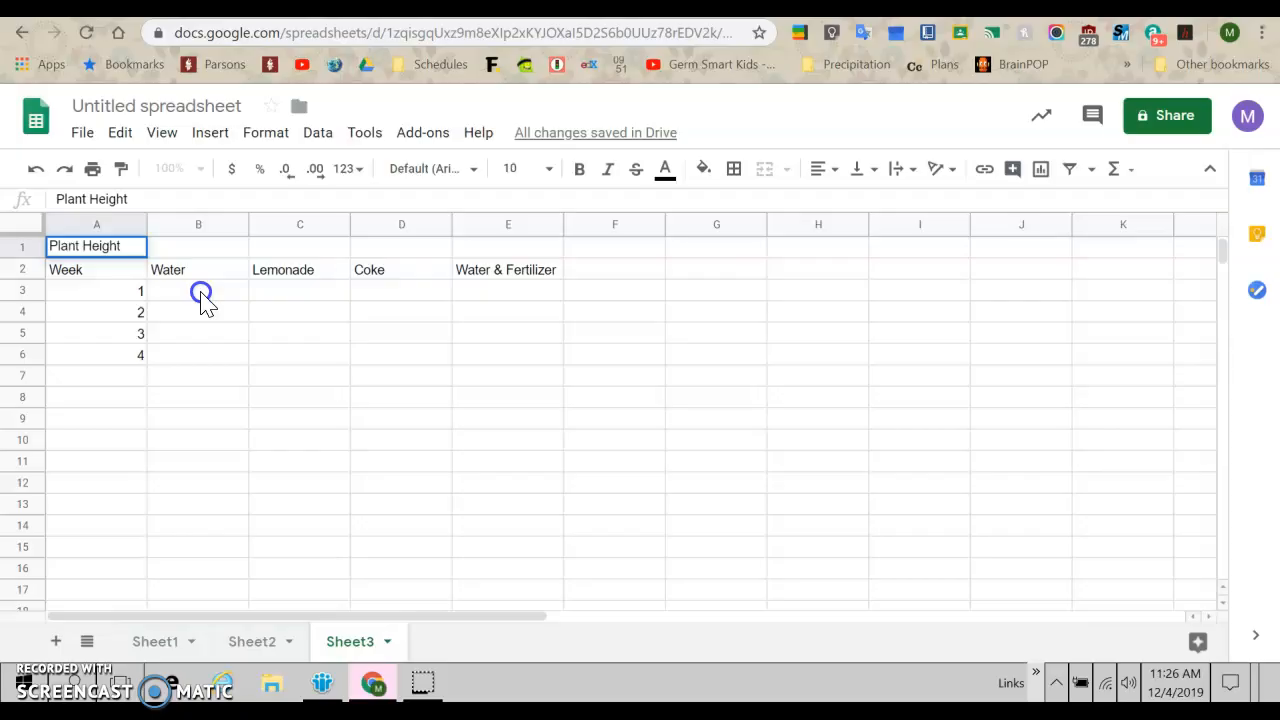
left_click(198, 290)
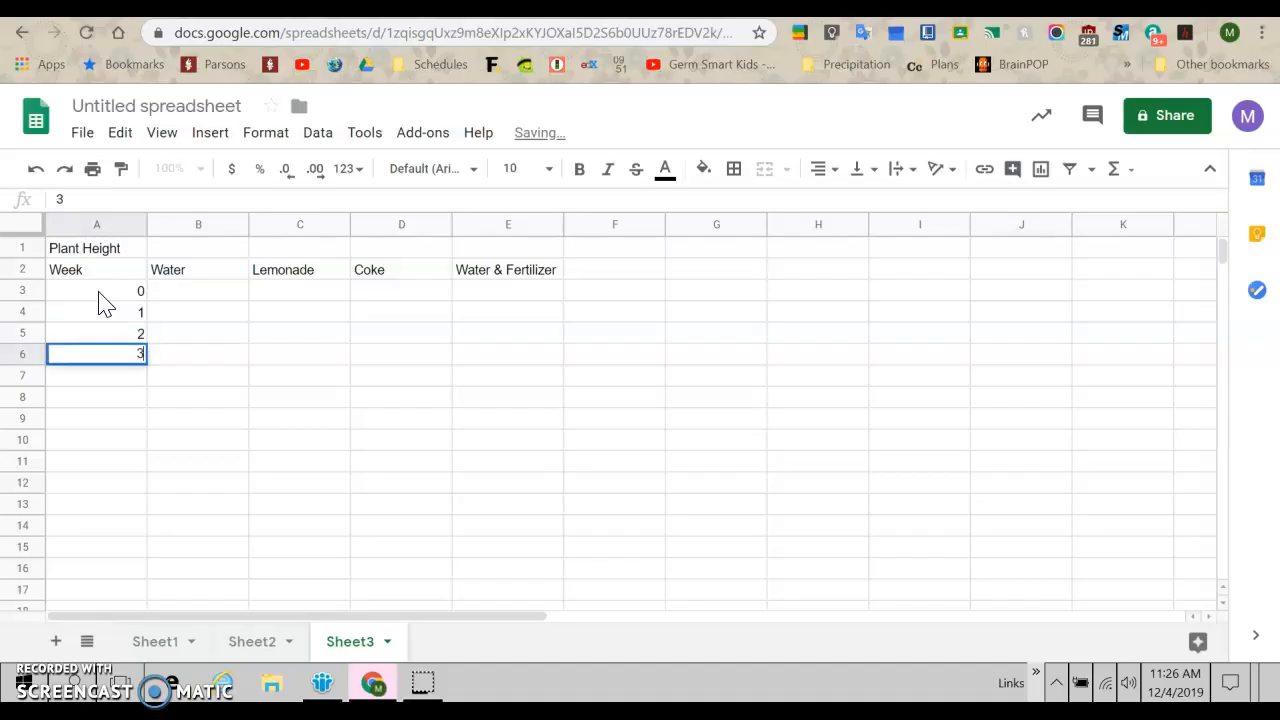
type("4")
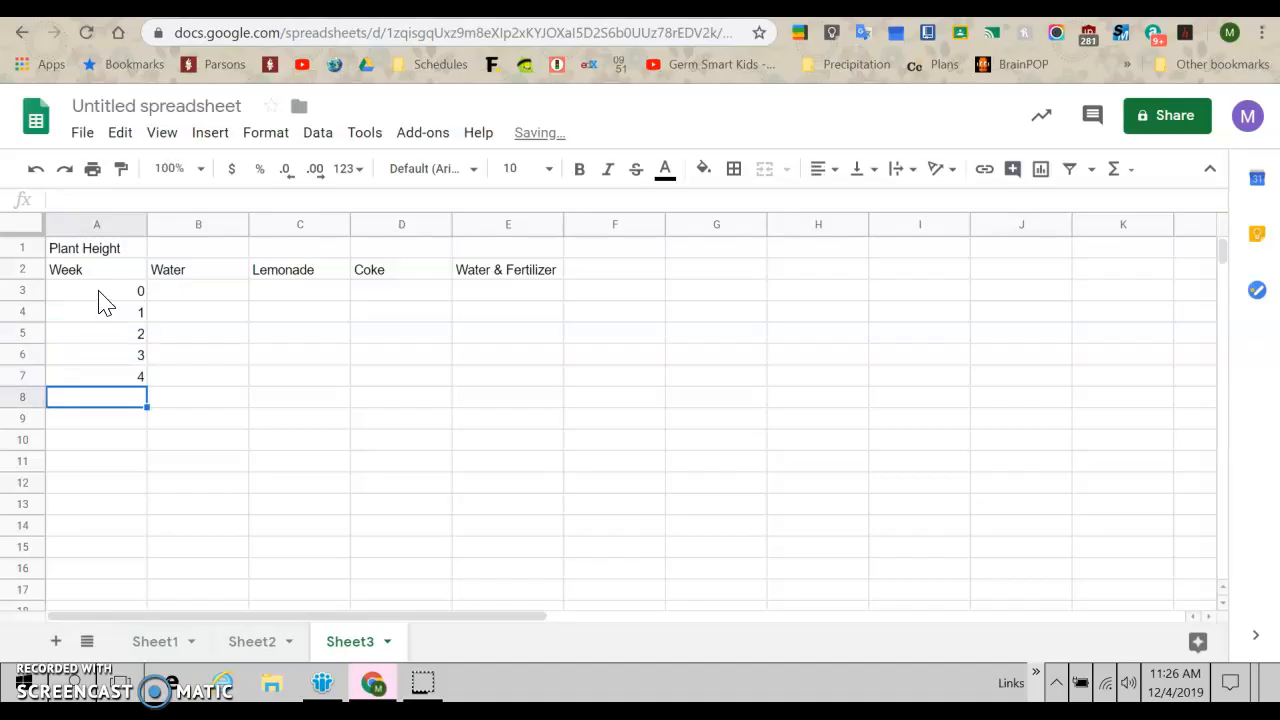
left_click(198, 290)
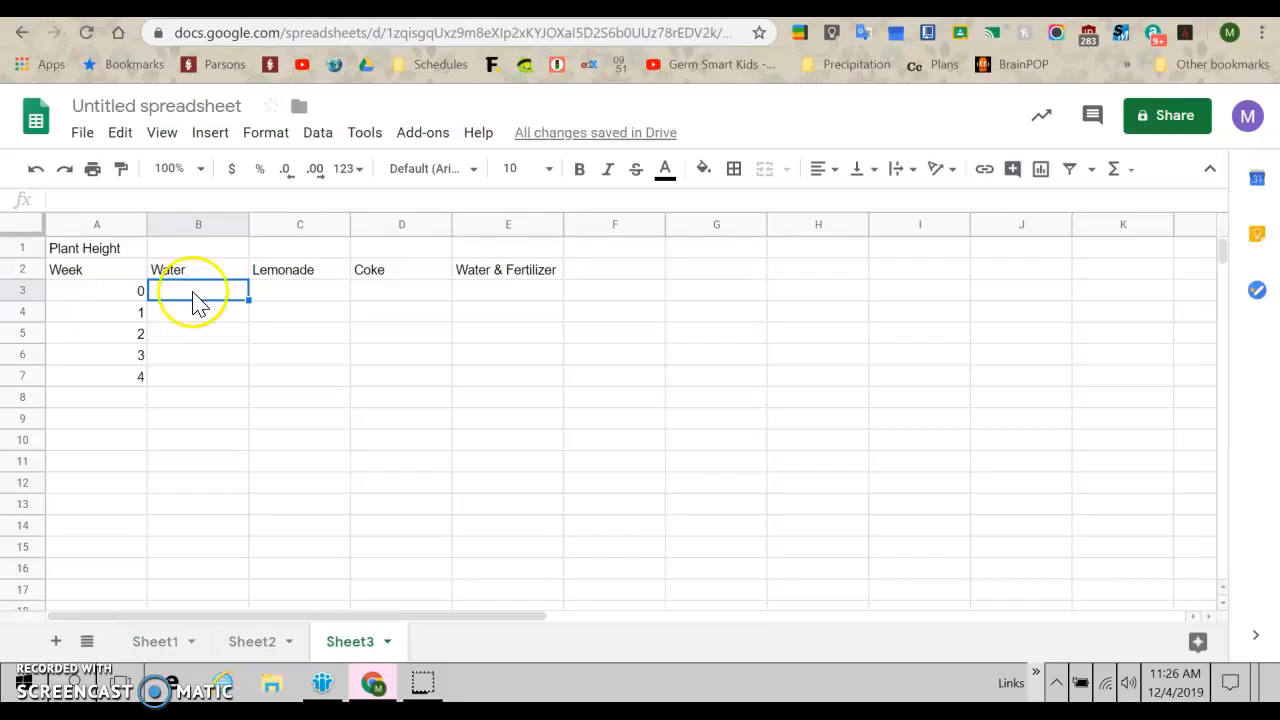
type("11 cm")
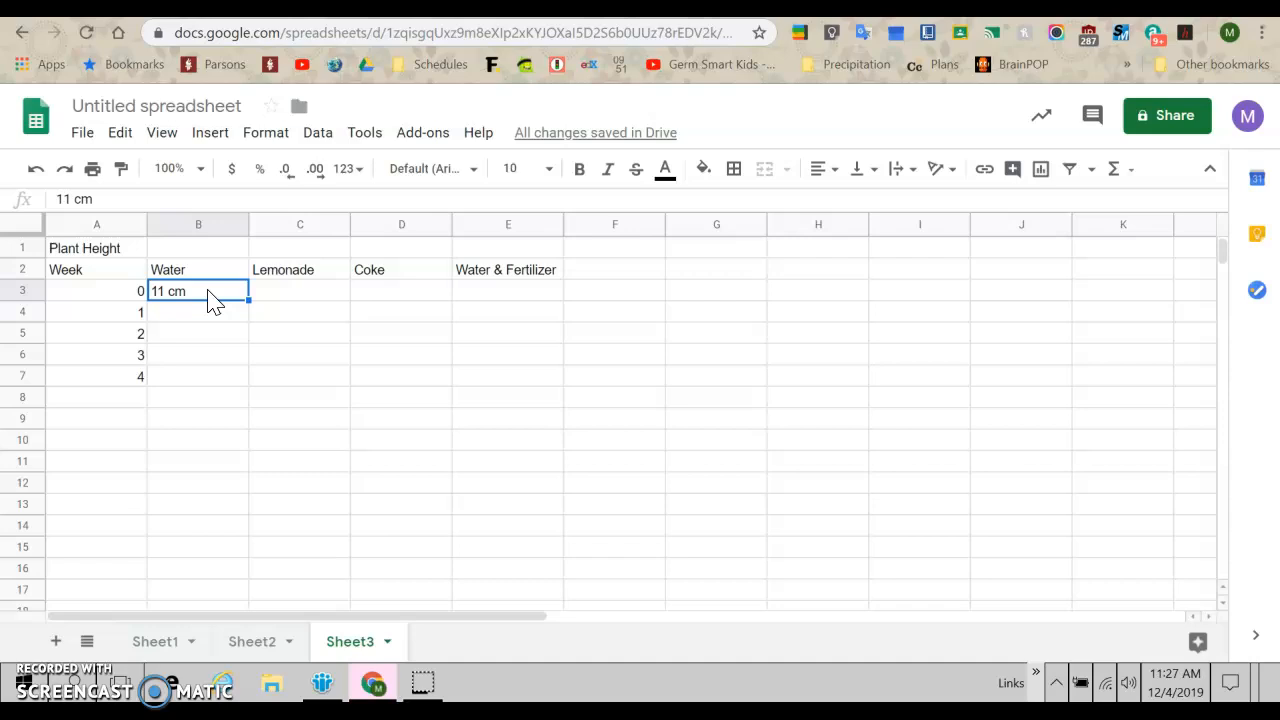
Re-enter 11 as the week 0 Water height and add (cm) to the title
key("Delete")
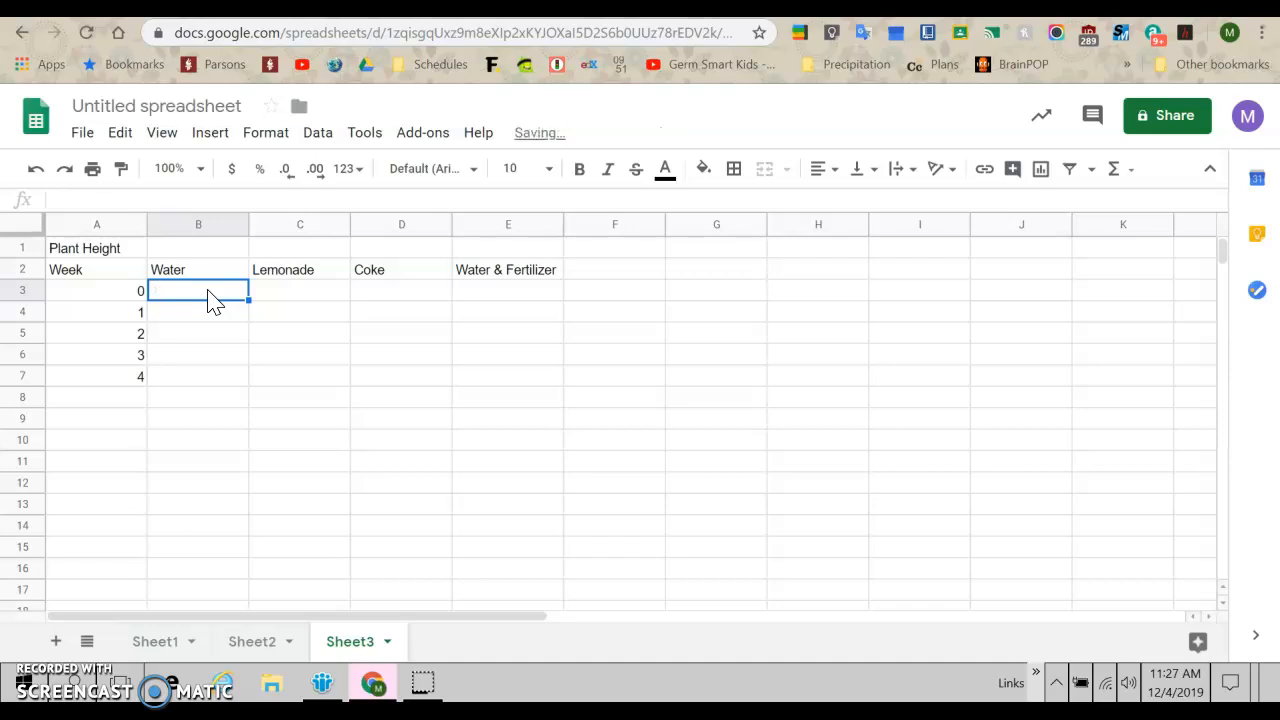
type("11")
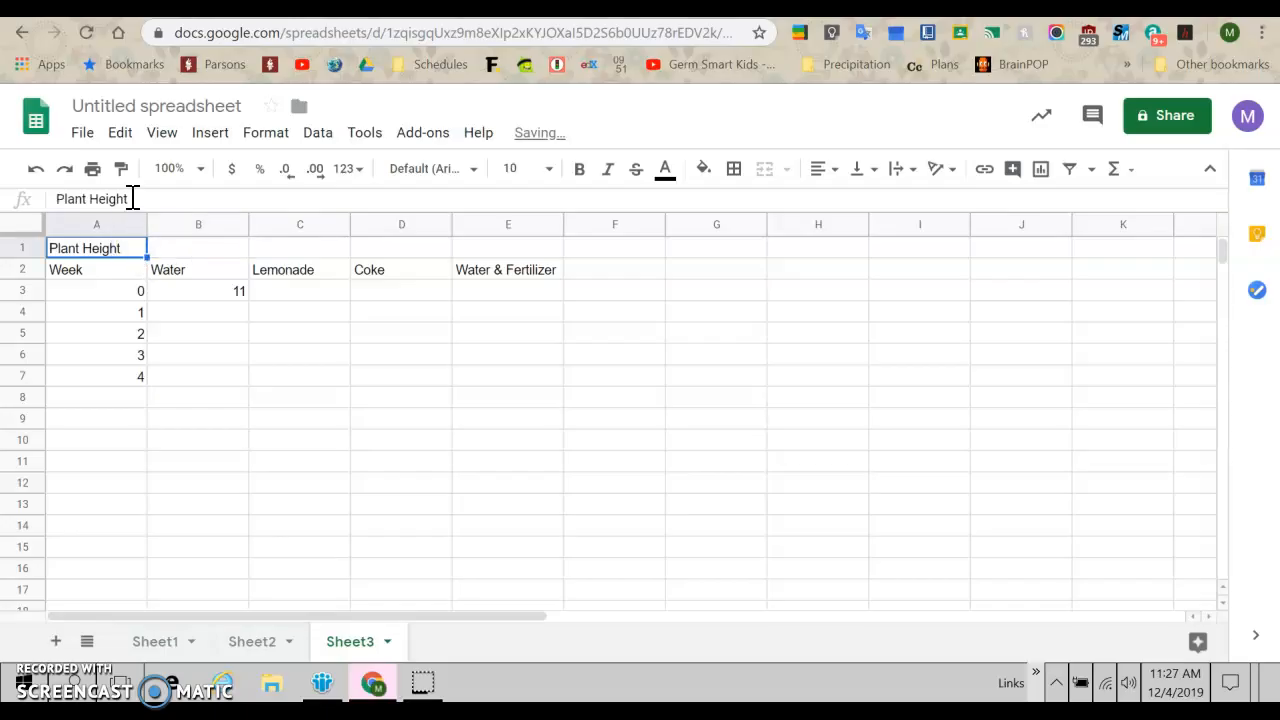
type("(cm")
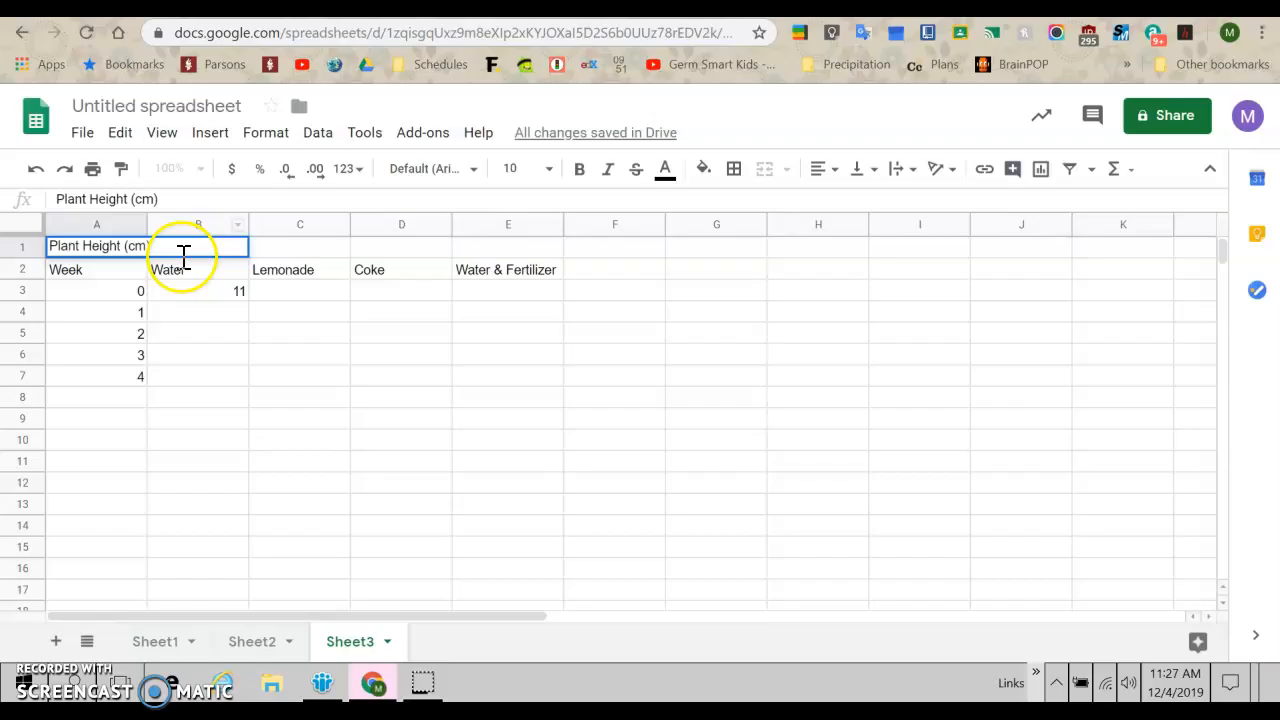
Enter Water heights 12, 14, 14 and 14.5 for weeks 1–4
left_click(198, 311)
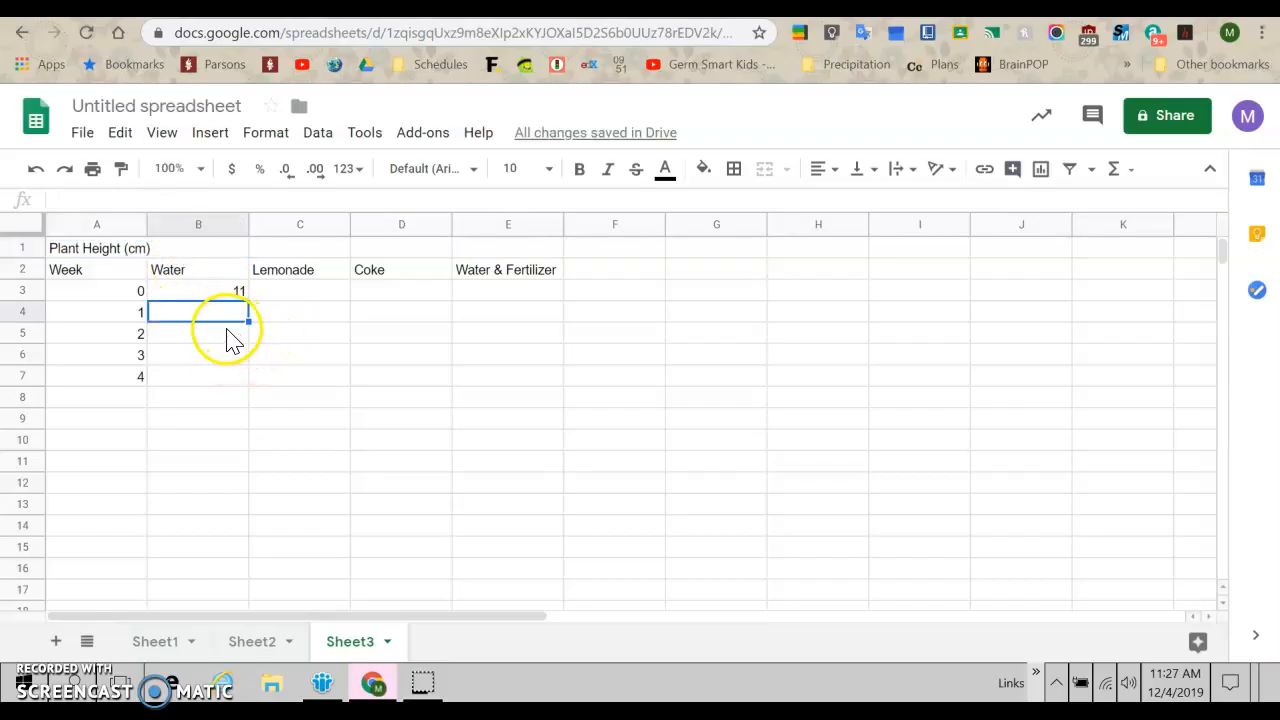
type("12")
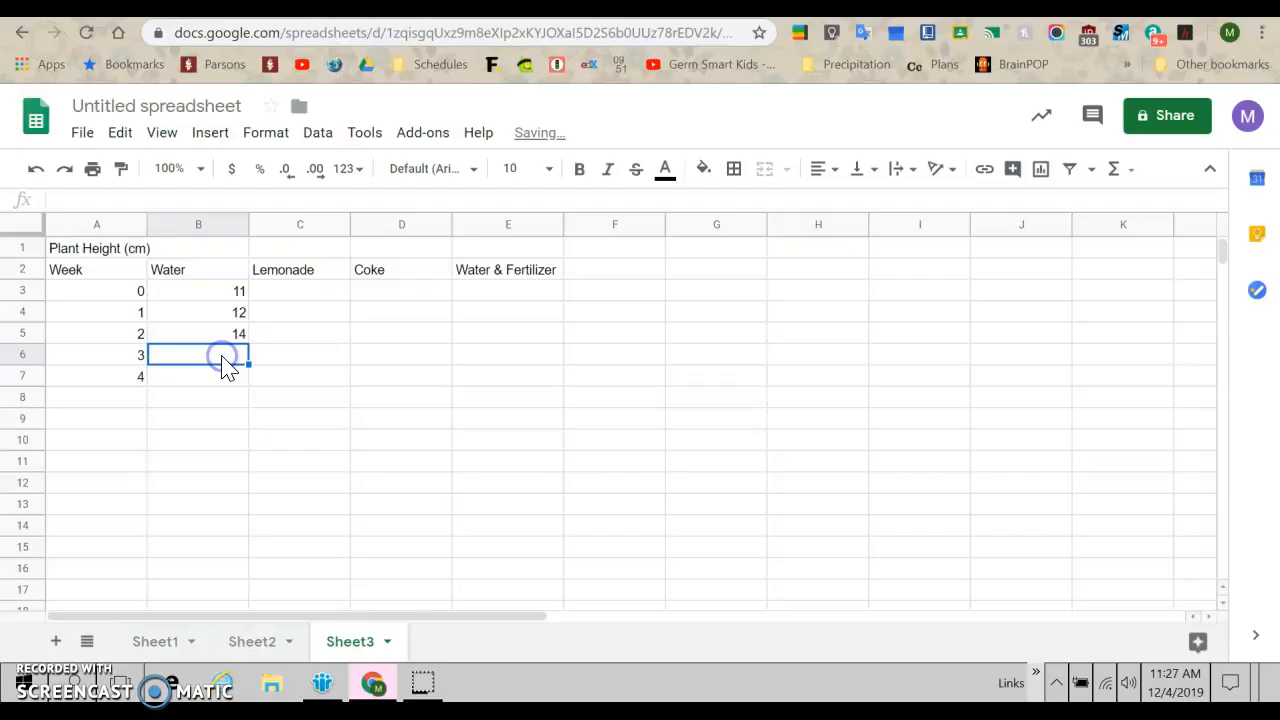
type("14")
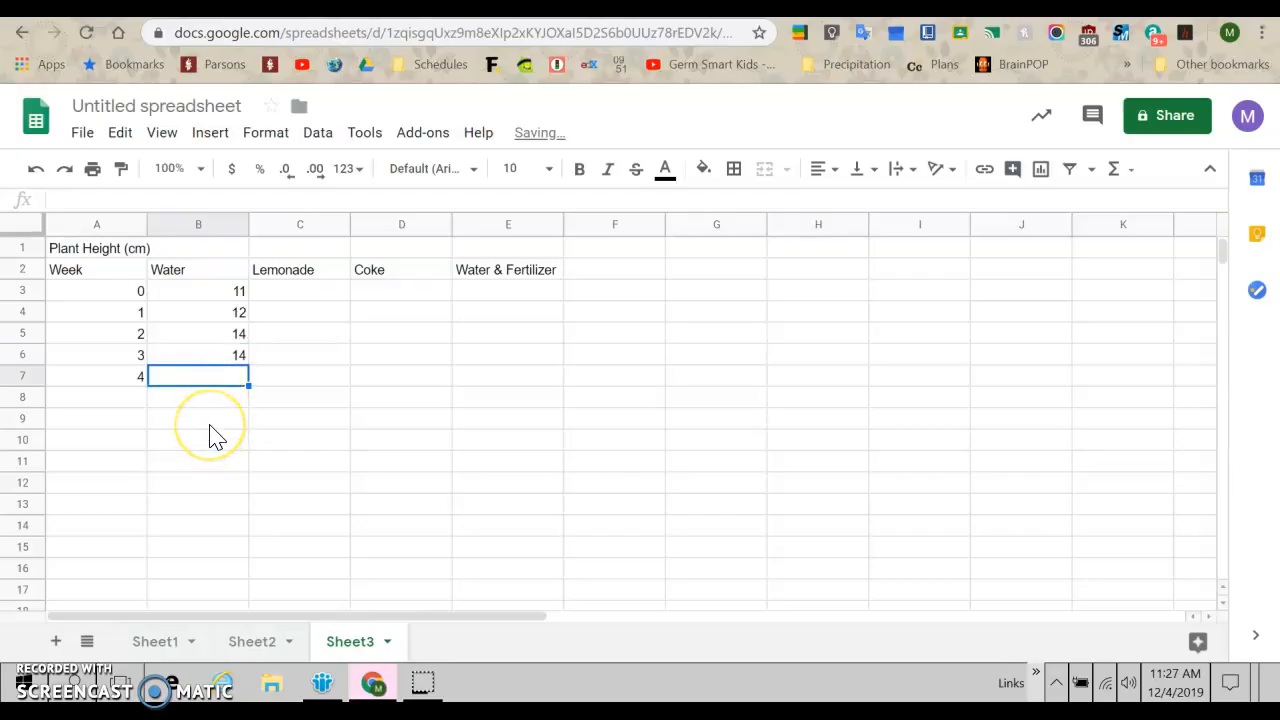
type("14.5")
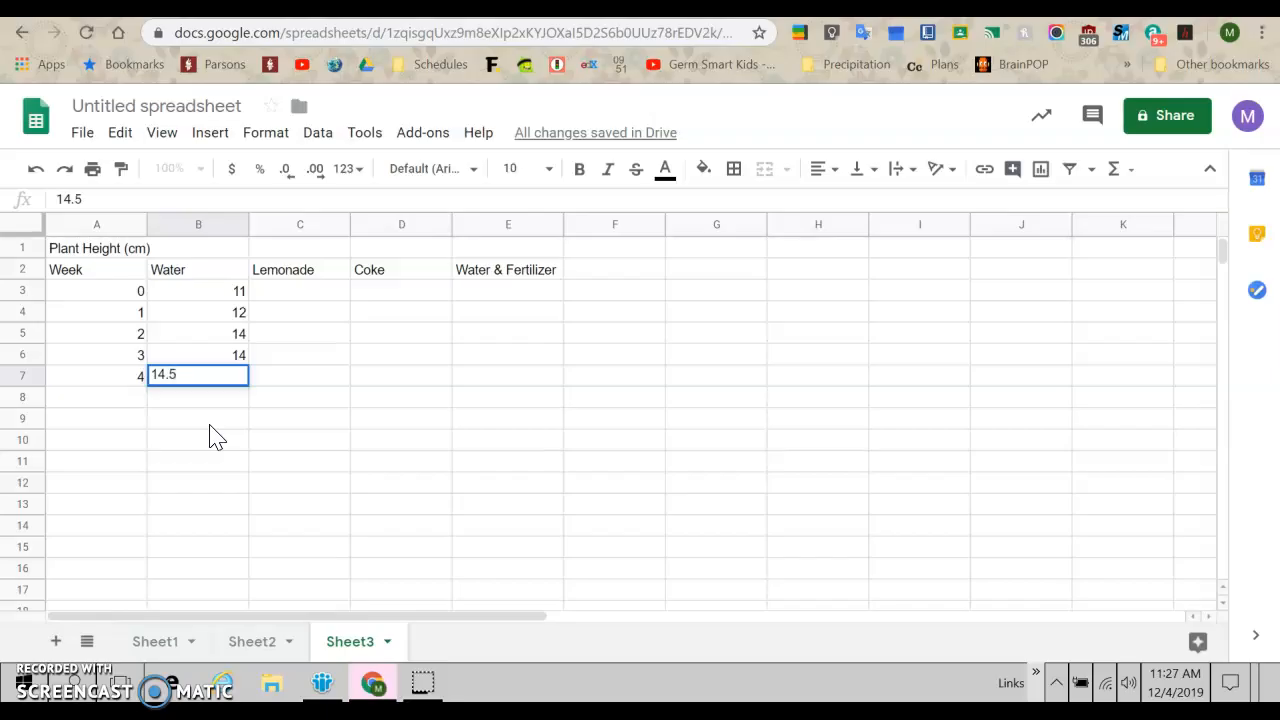
Enter Lemonade heights 12, 12.5, 12, 10 and 8 for weeks 0–4
left_click(300, 290)
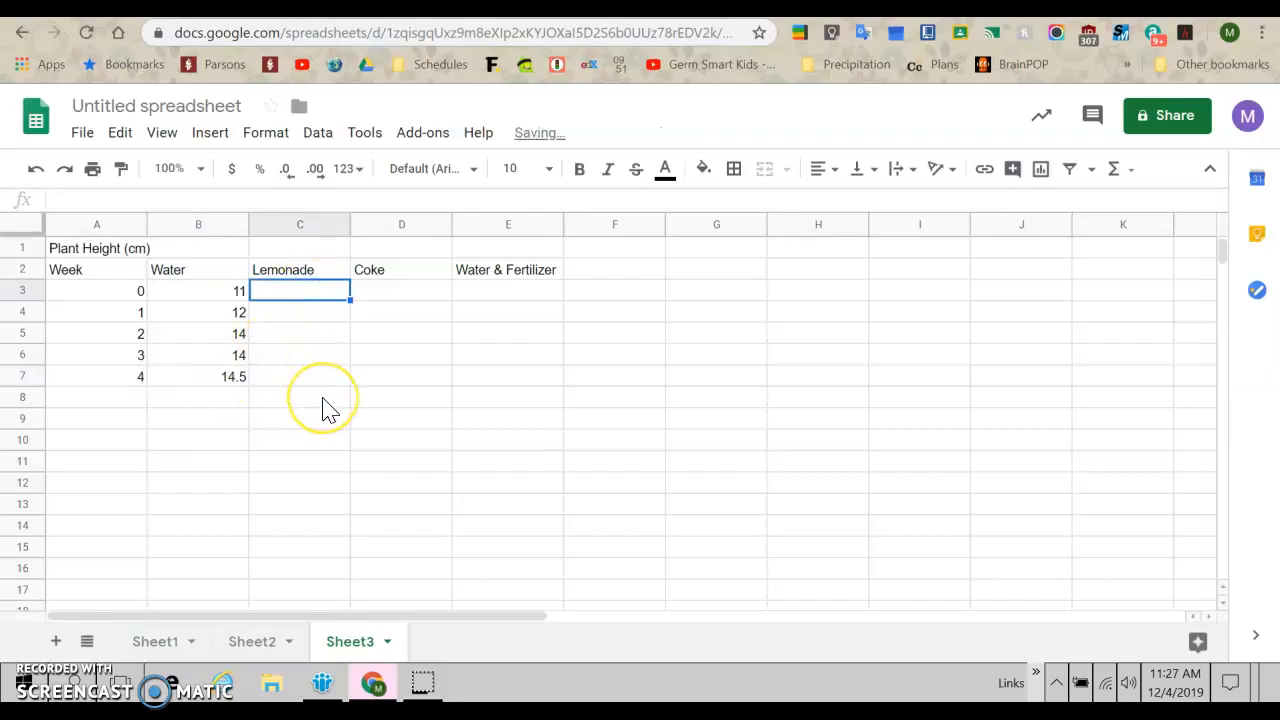
type("12")
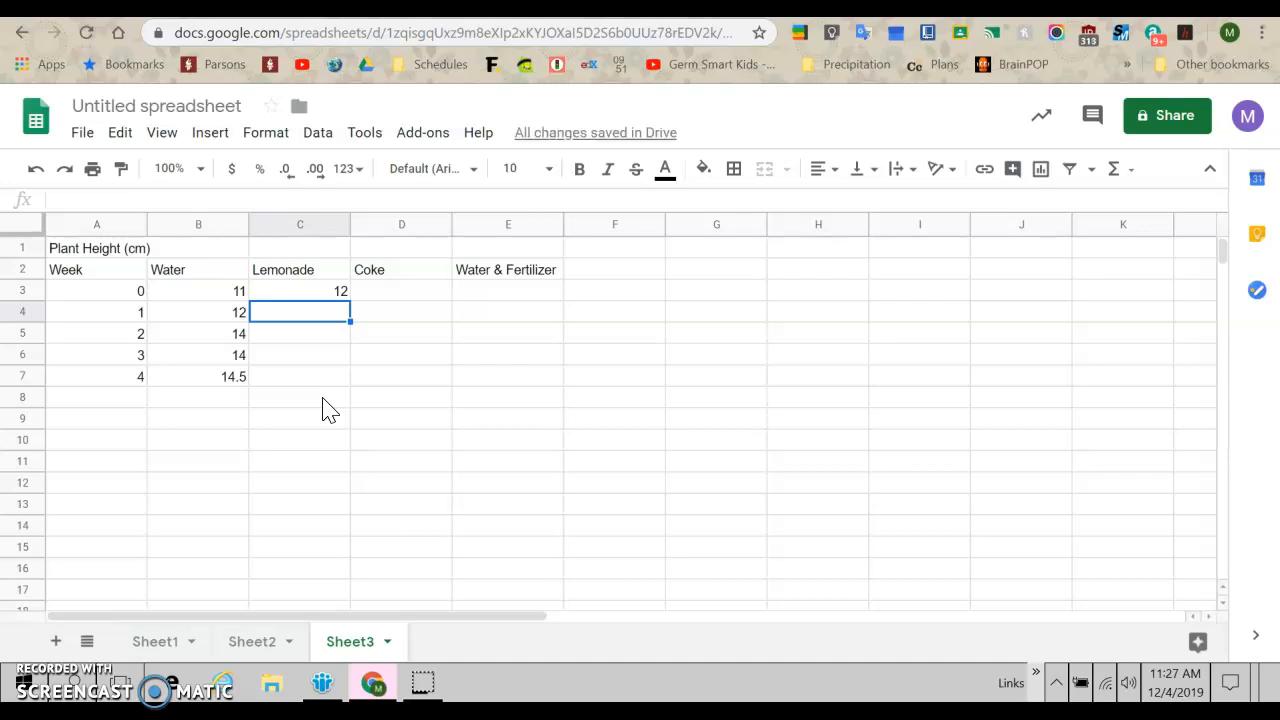
type("12.5")
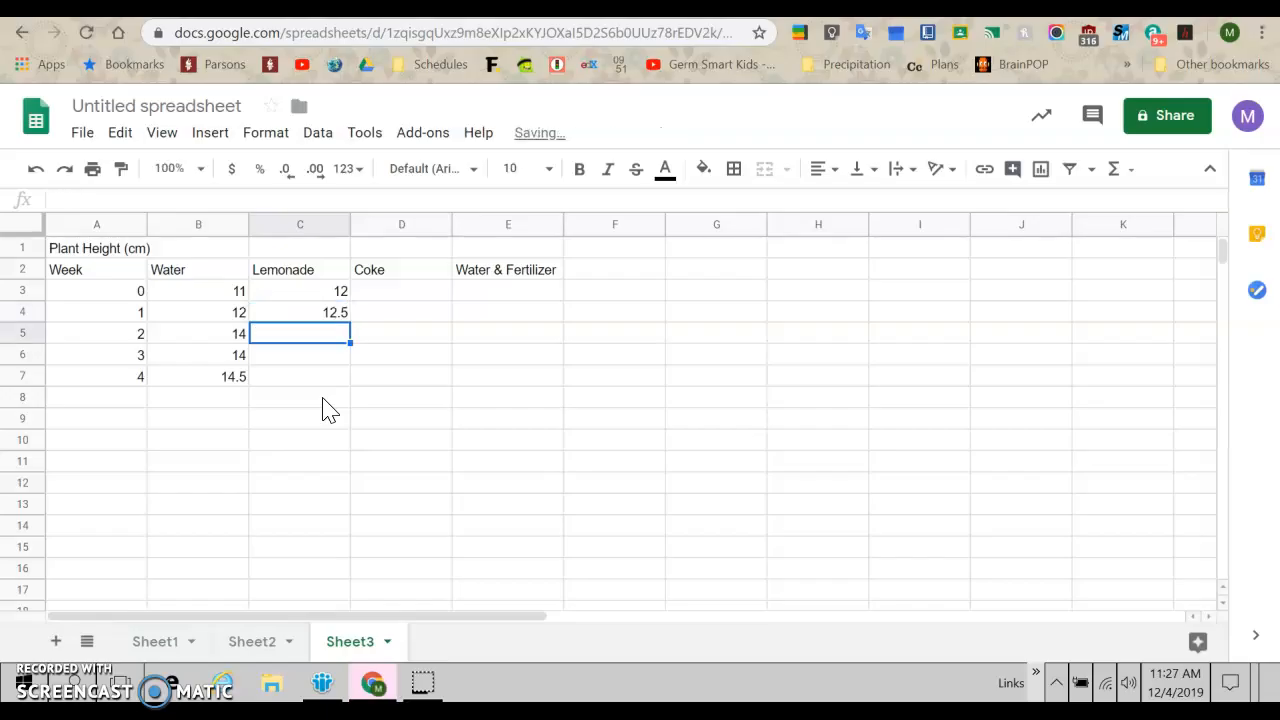
type("12")
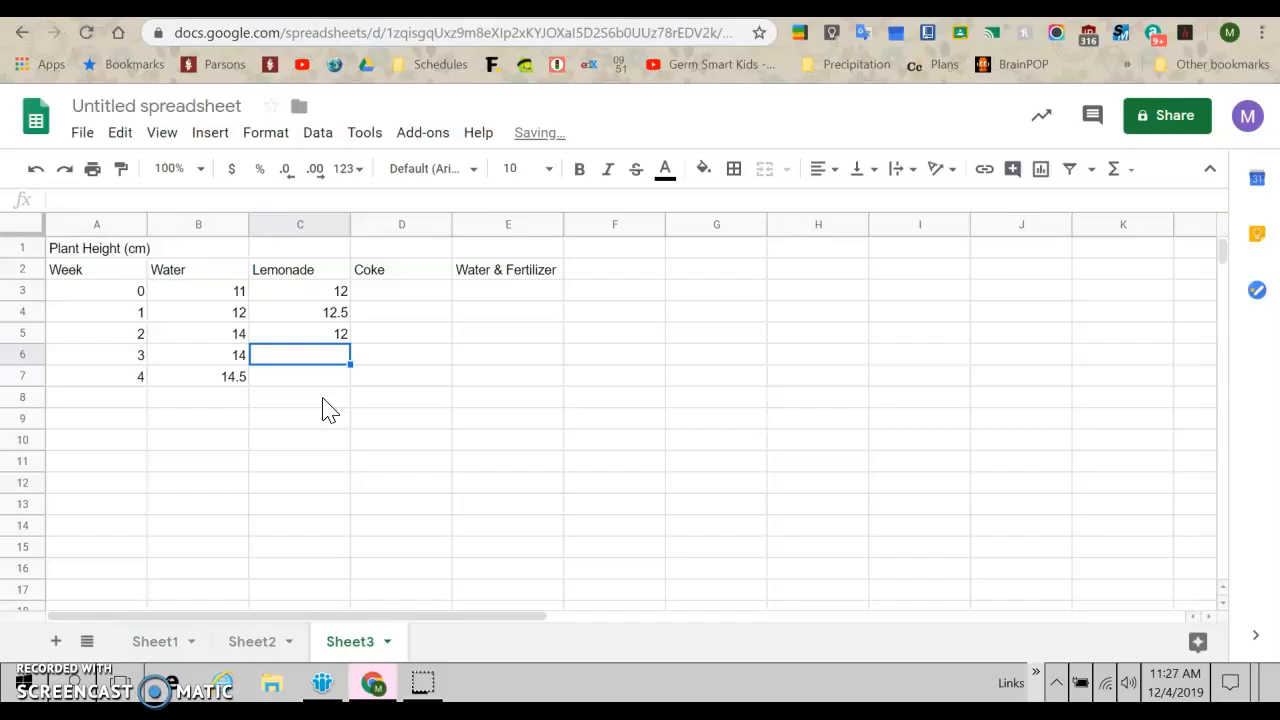
type("10")
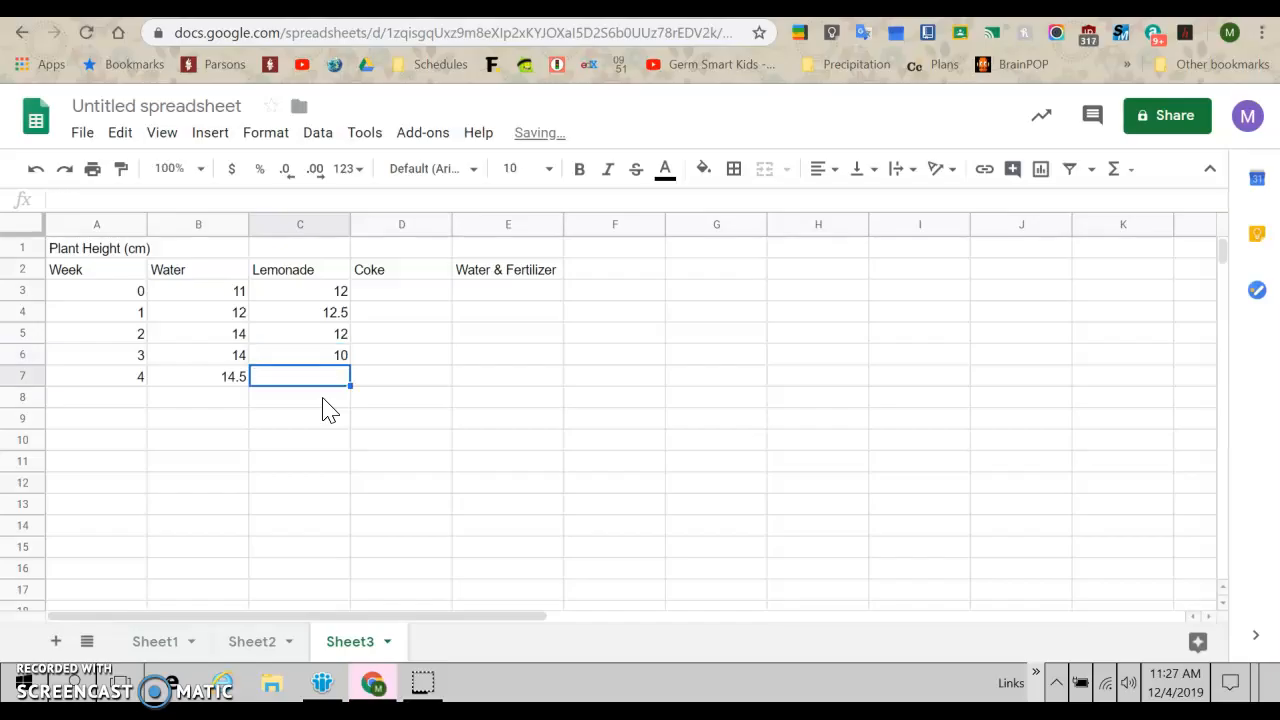
type("8")
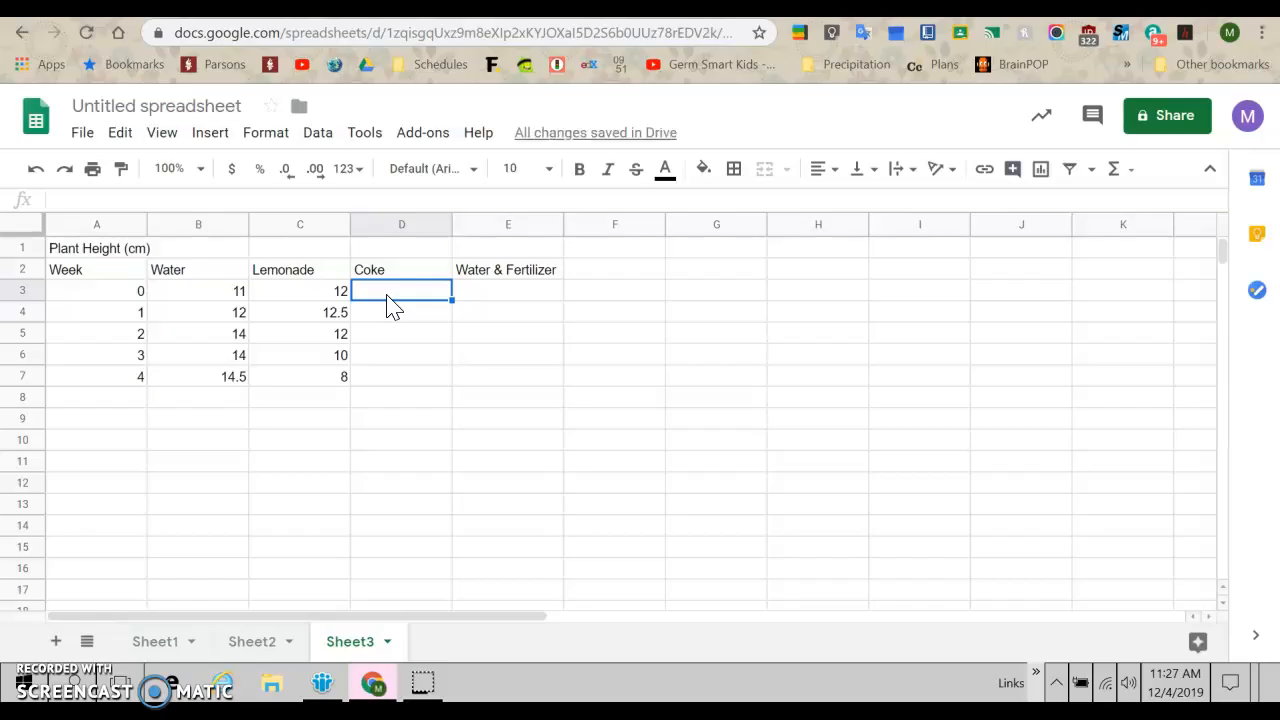
Enter Coke heights 10, 9, 7, 4 and 1 for weeks 0–4
type("10")
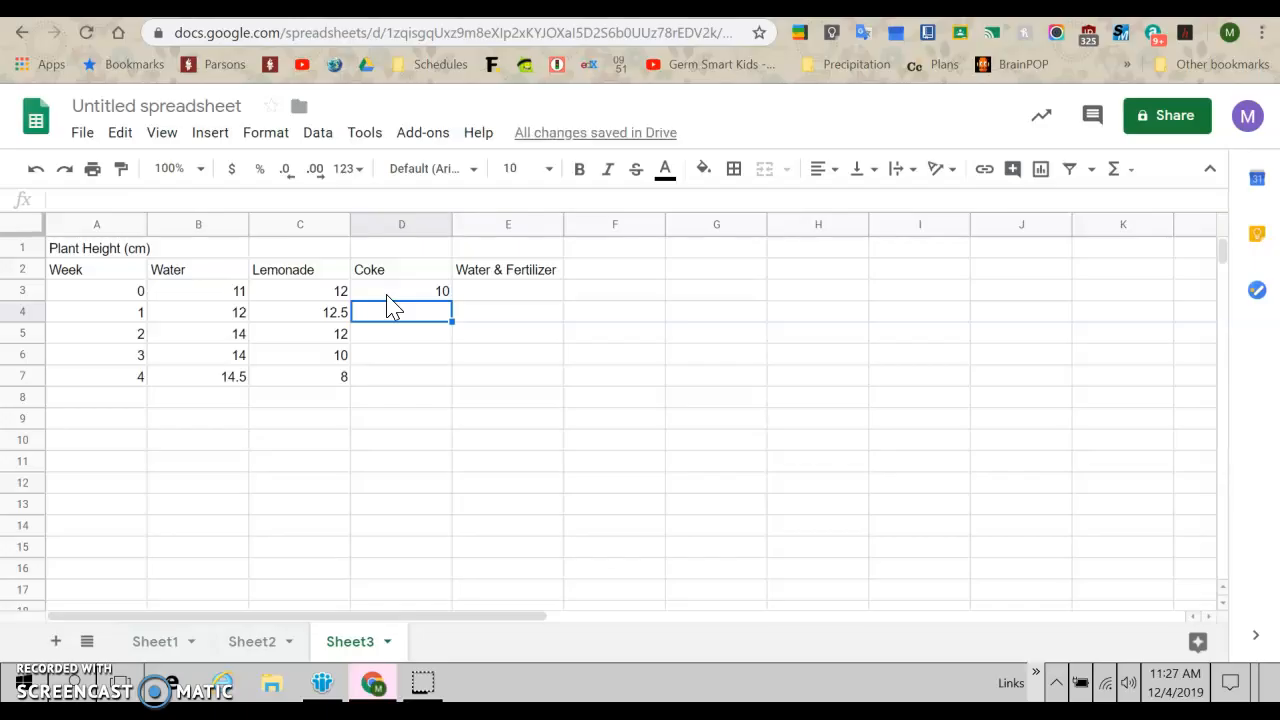
type("9")
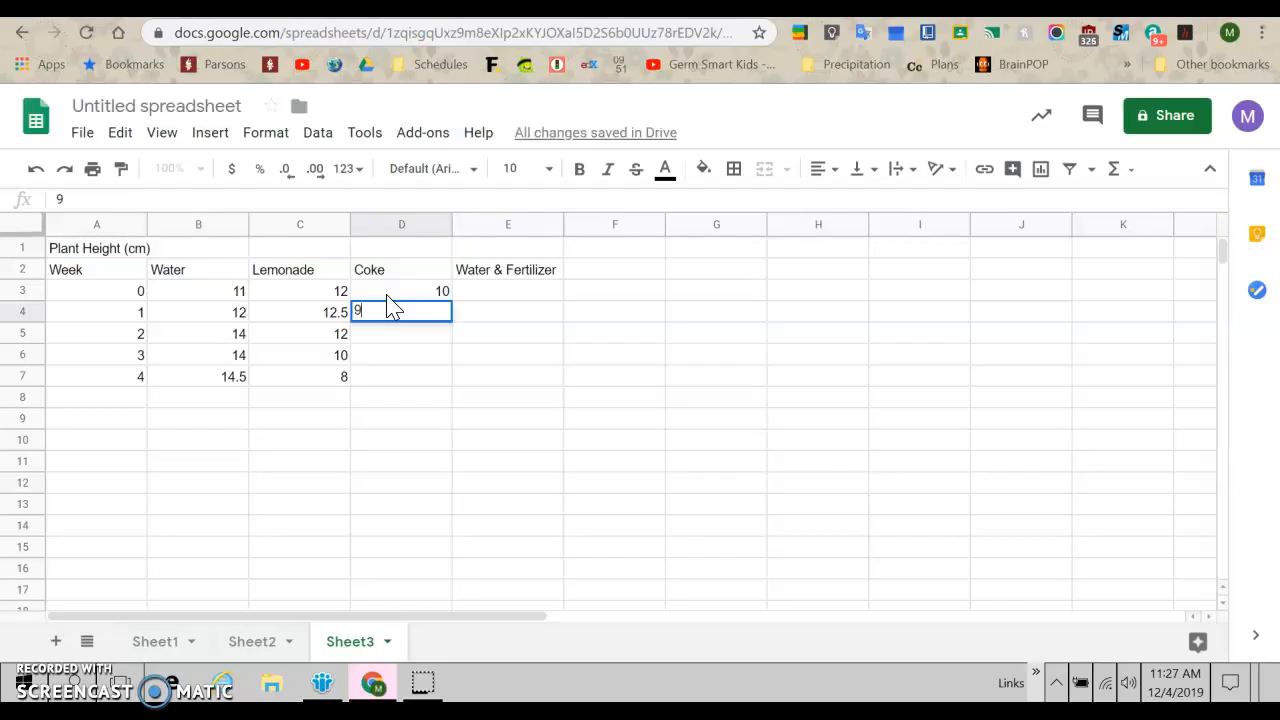
key("enter")
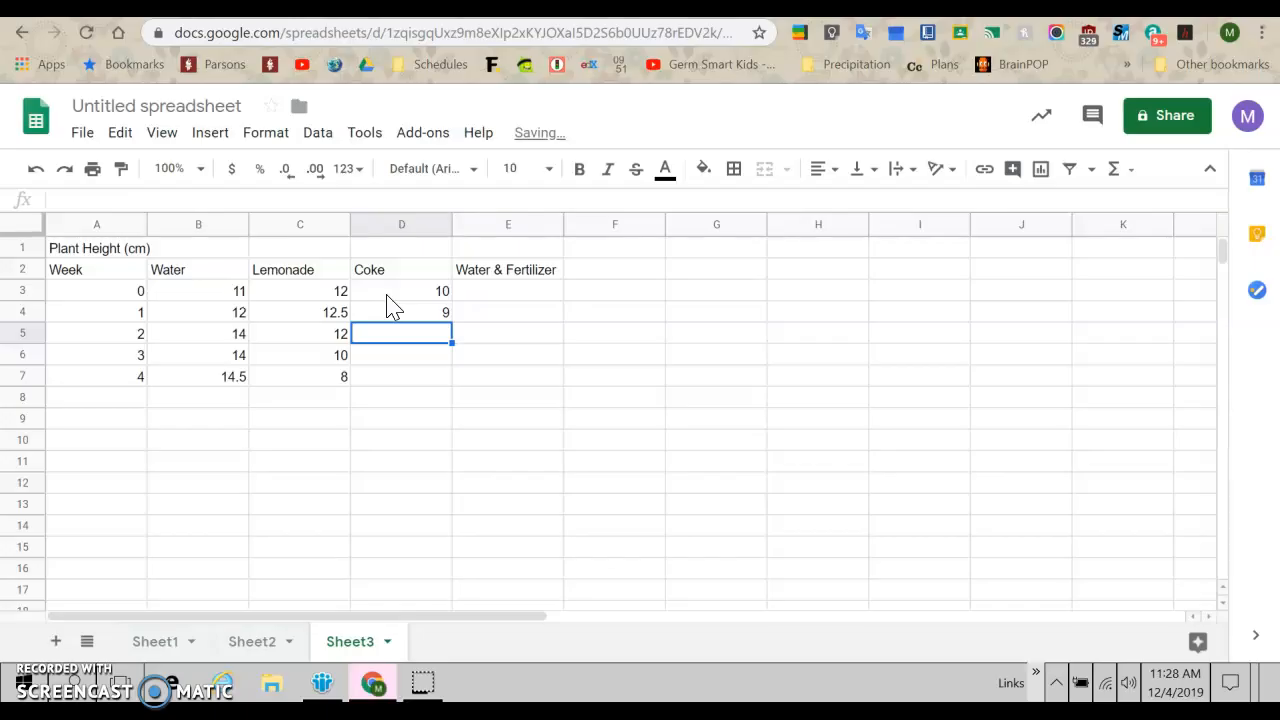
type("7")
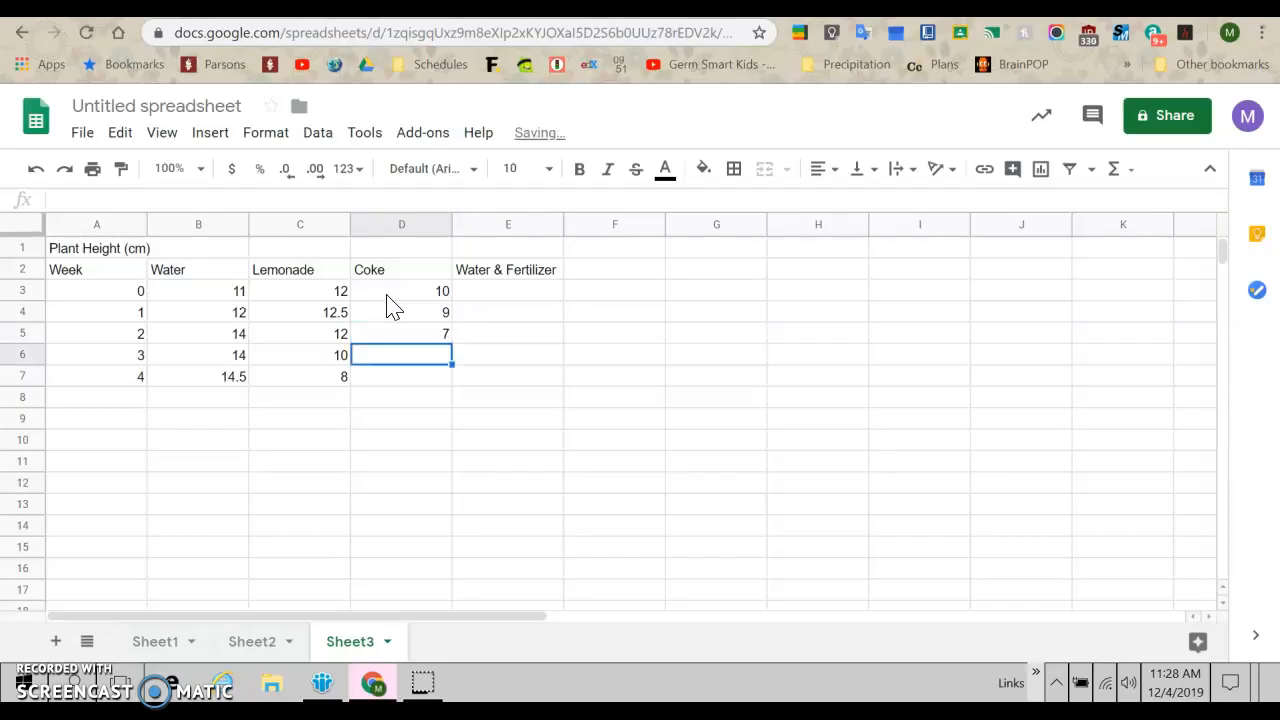
type("4")
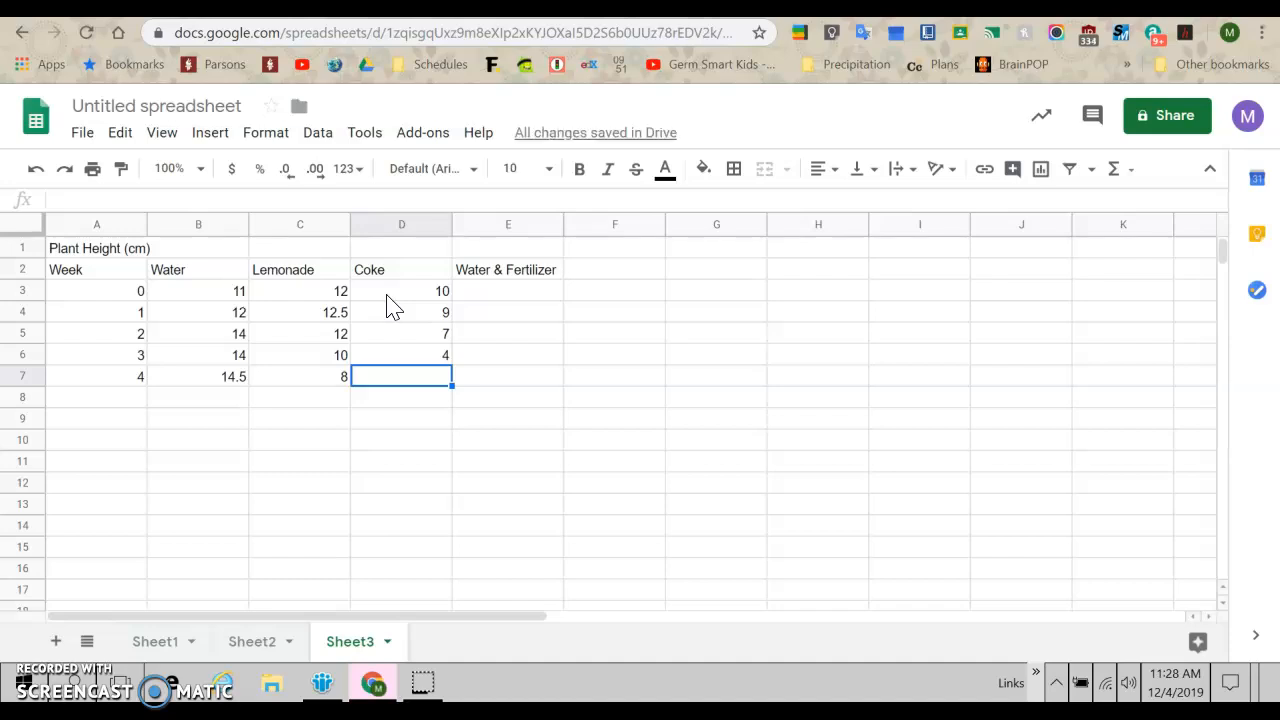
type("1")
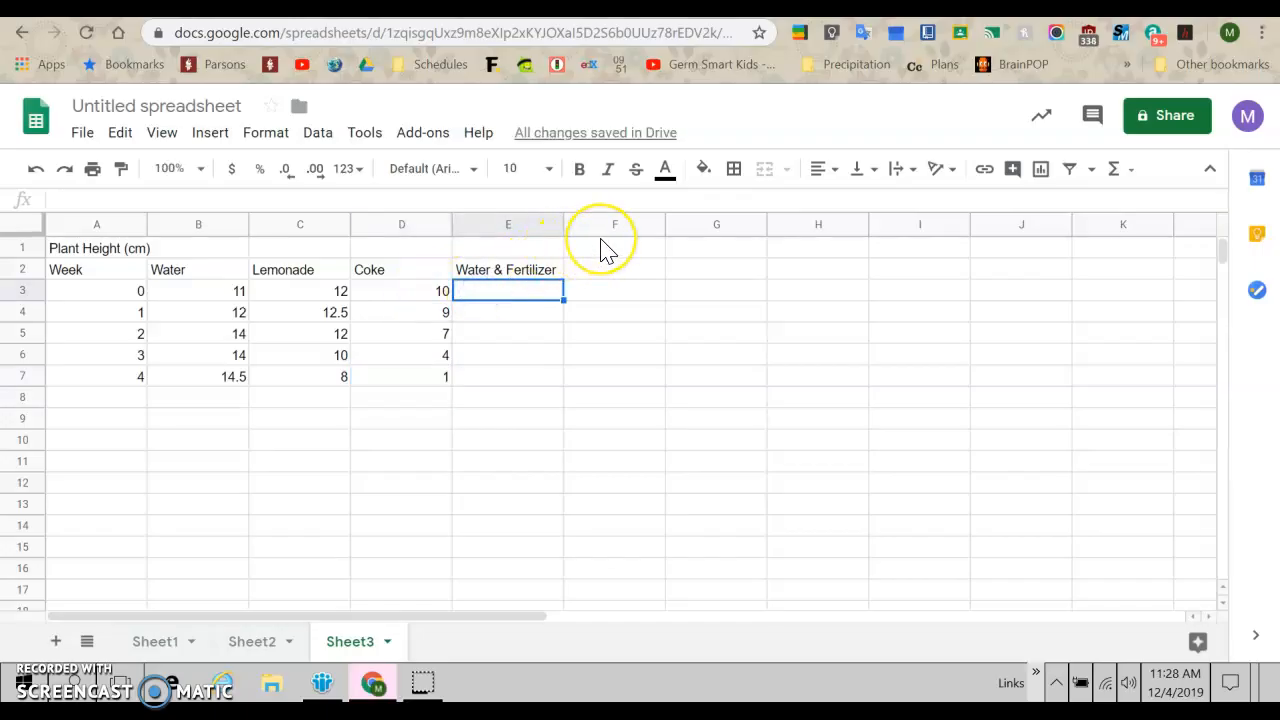
Enter the Water & Fertilizer heights for weeks 0–4, starting with 11 and 13
type("11")
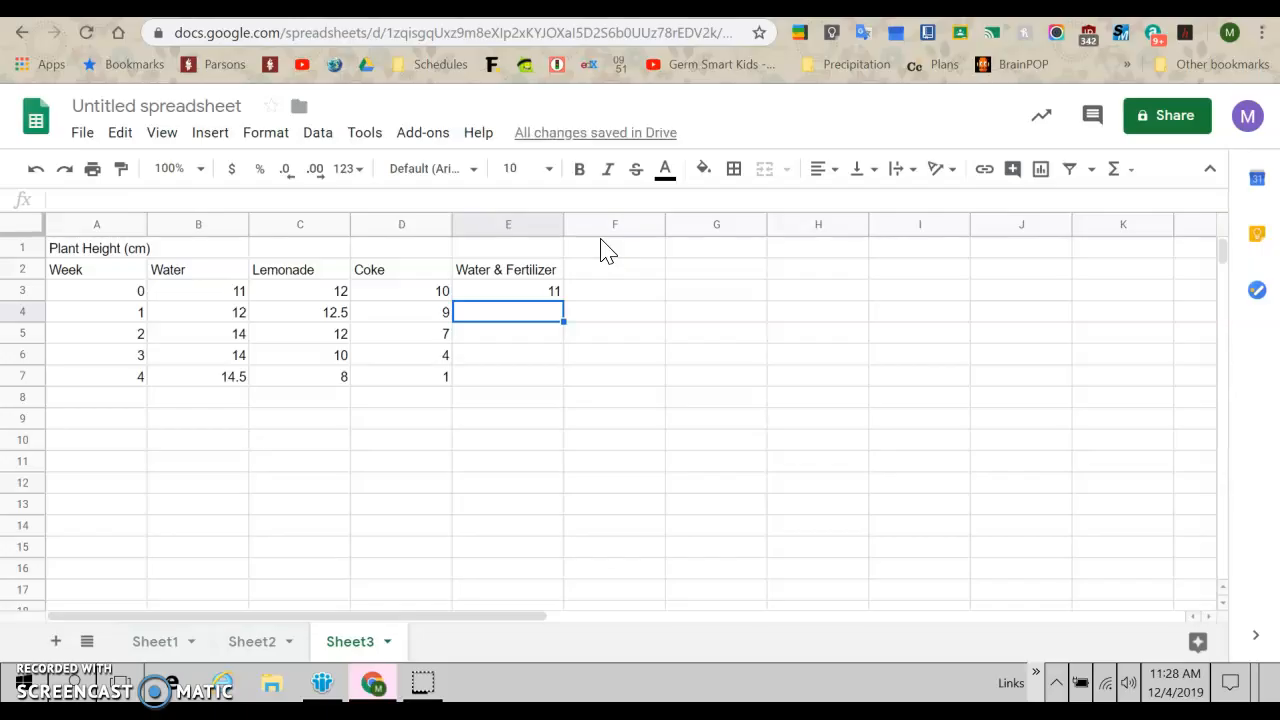
type("13")
left_click(508, 333)
type("15")
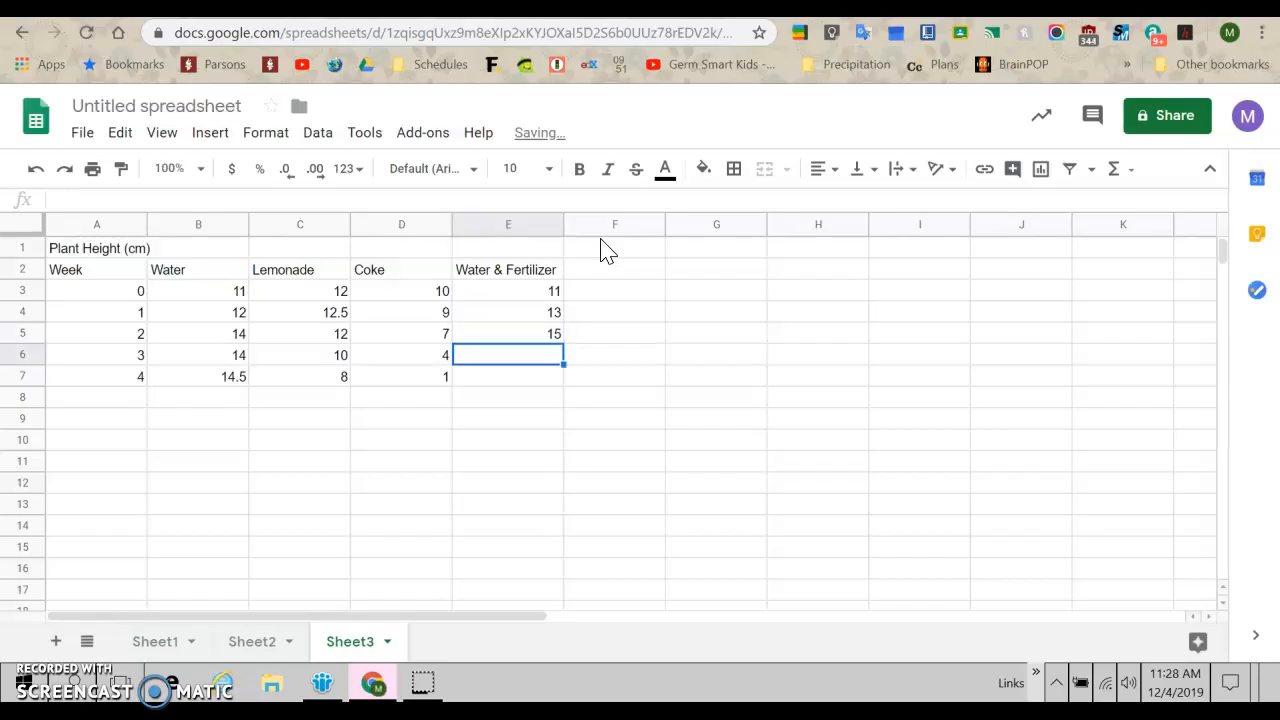
type("1")
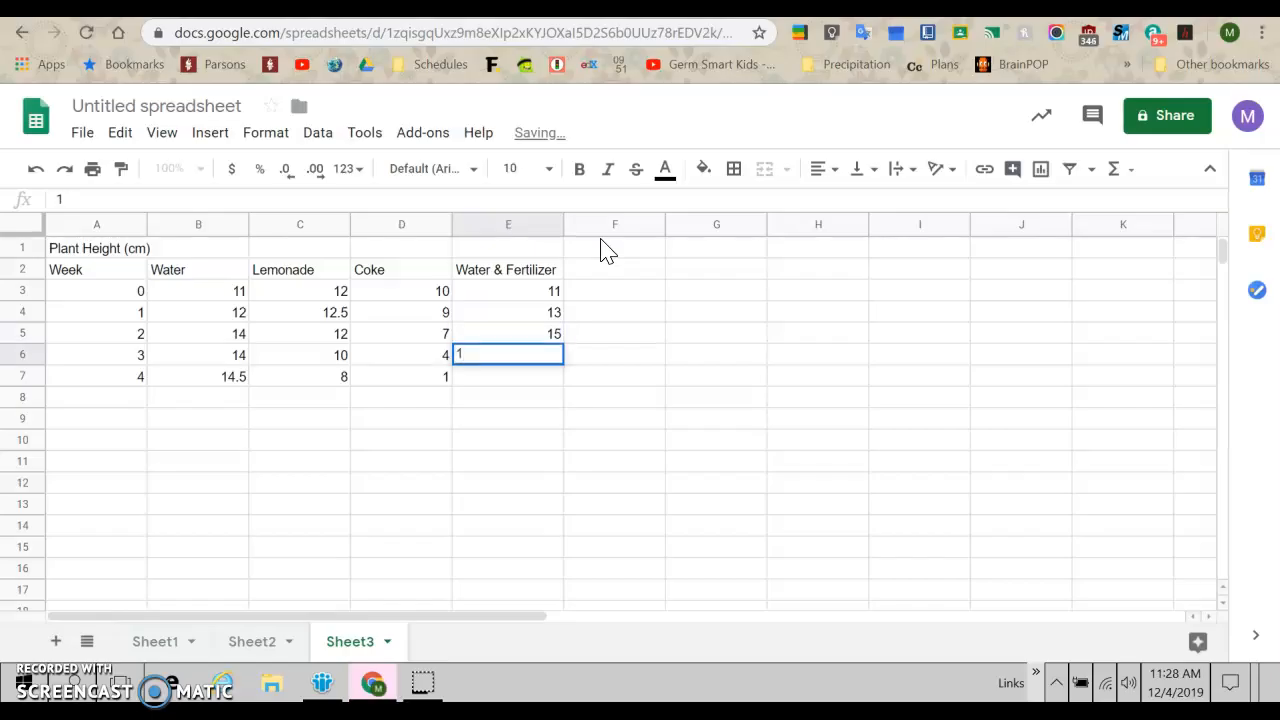
type("19")
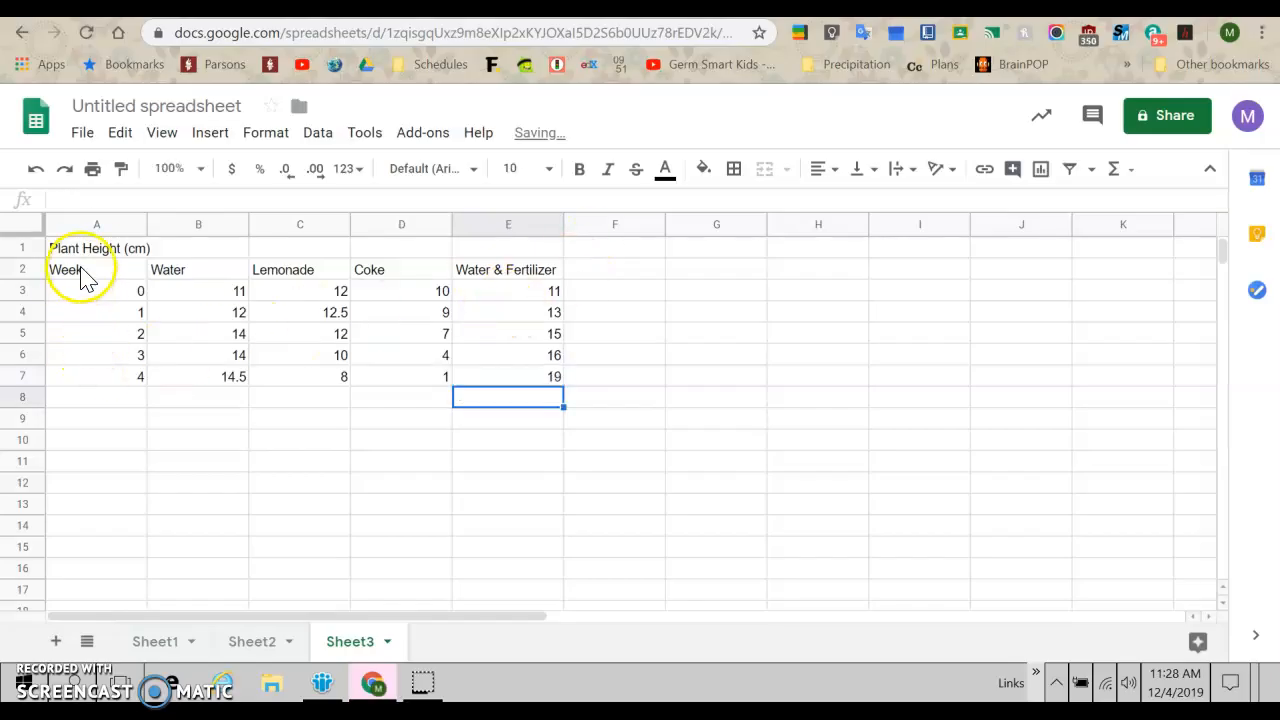
left_click(96, 248)
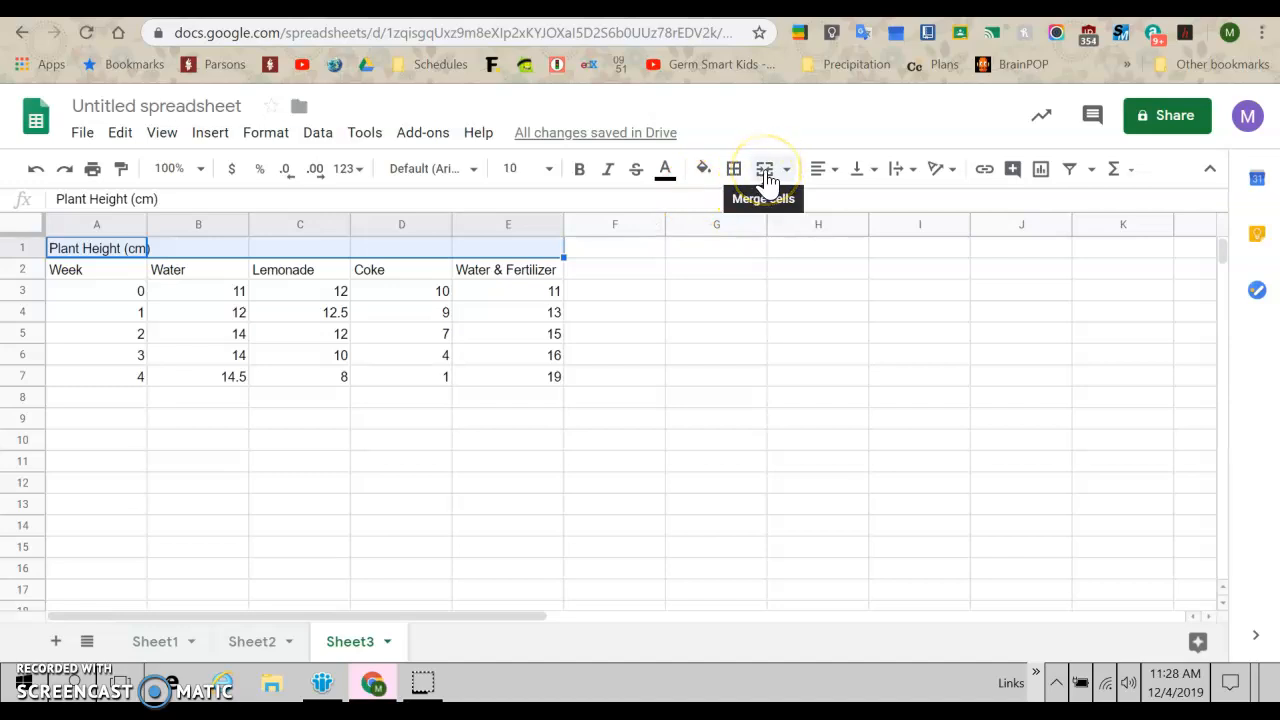
Merge the Plant Height (cm) title across A–E, center the table, and apply all borders
left_click(764, 168)
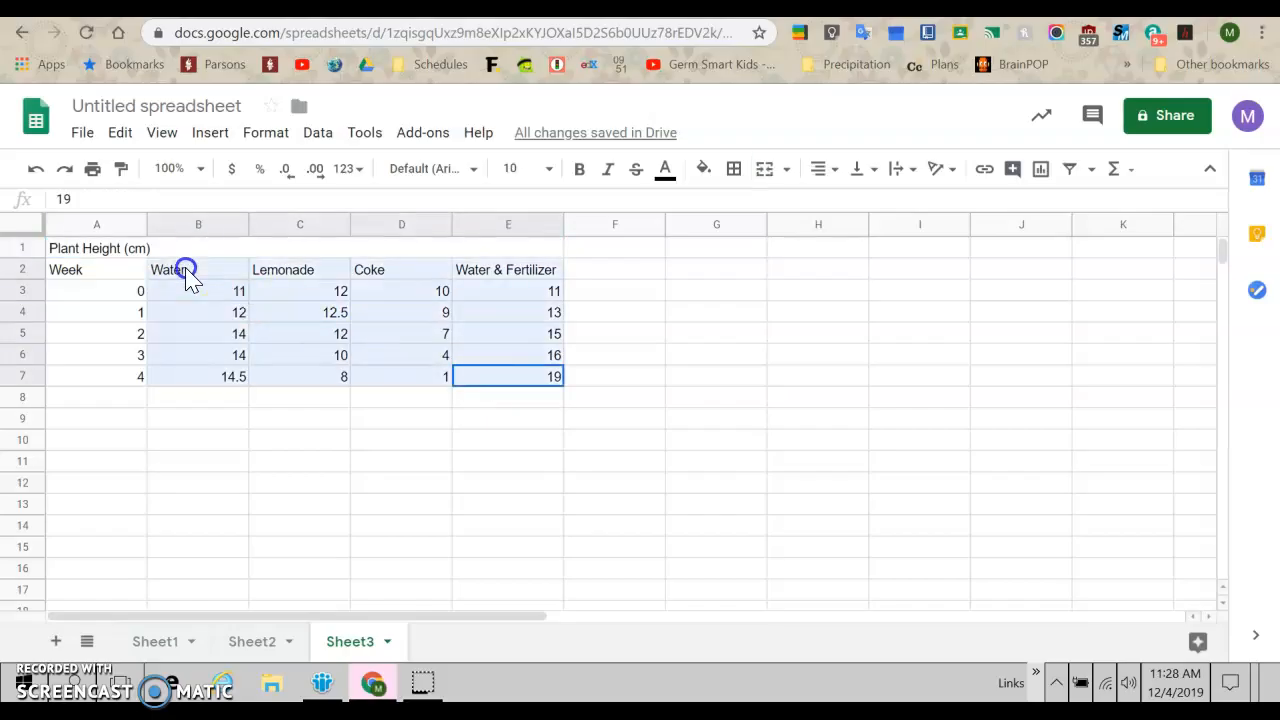
left_click(823, 168)
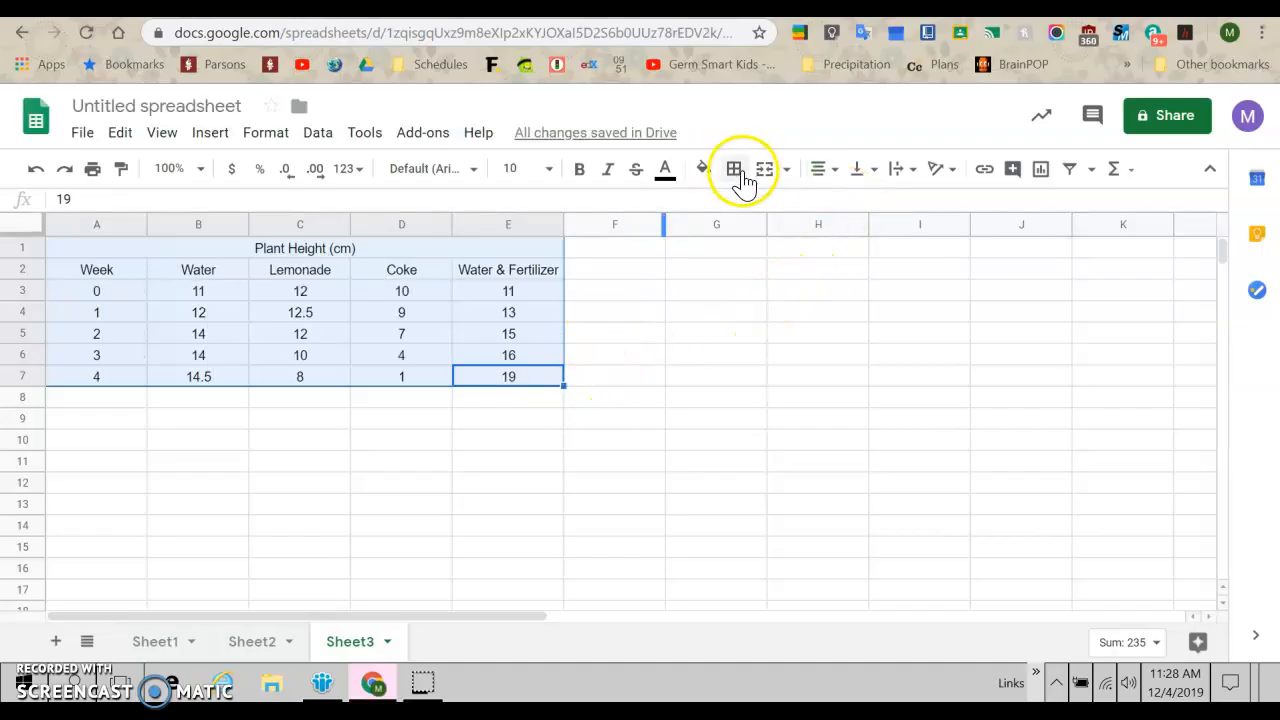
left_click(733, 168)
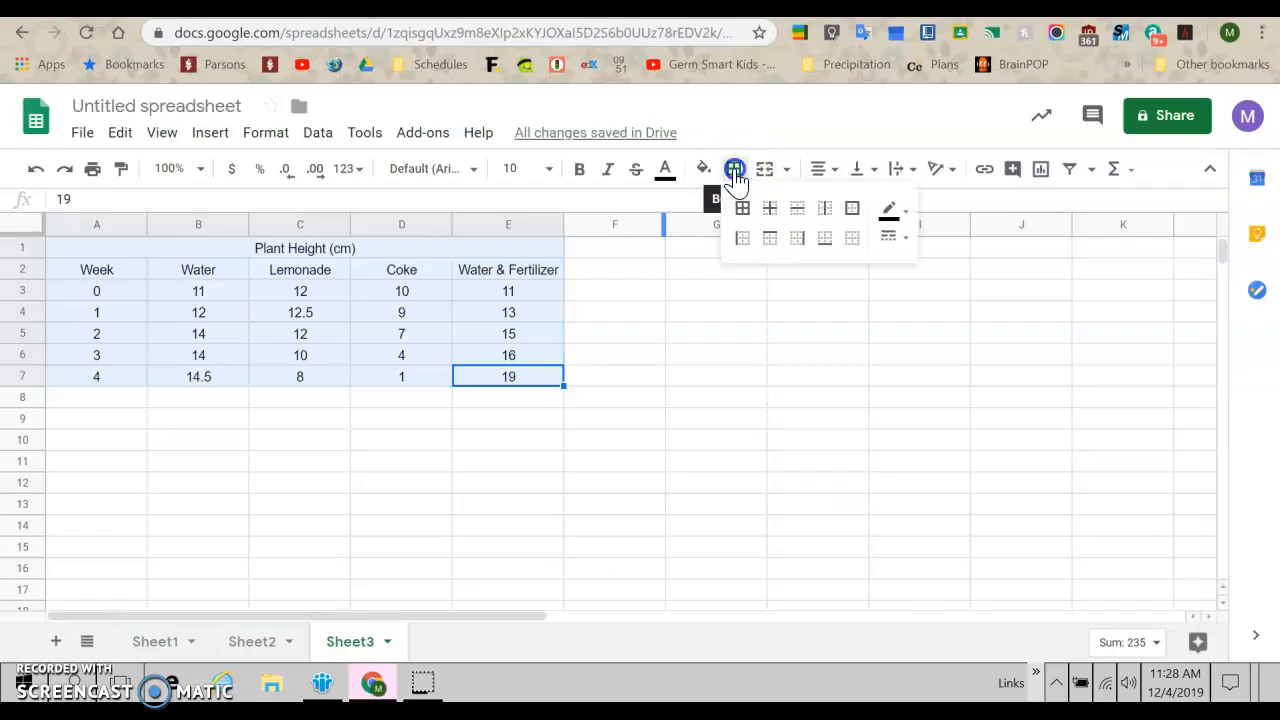
left_click(741, 208)
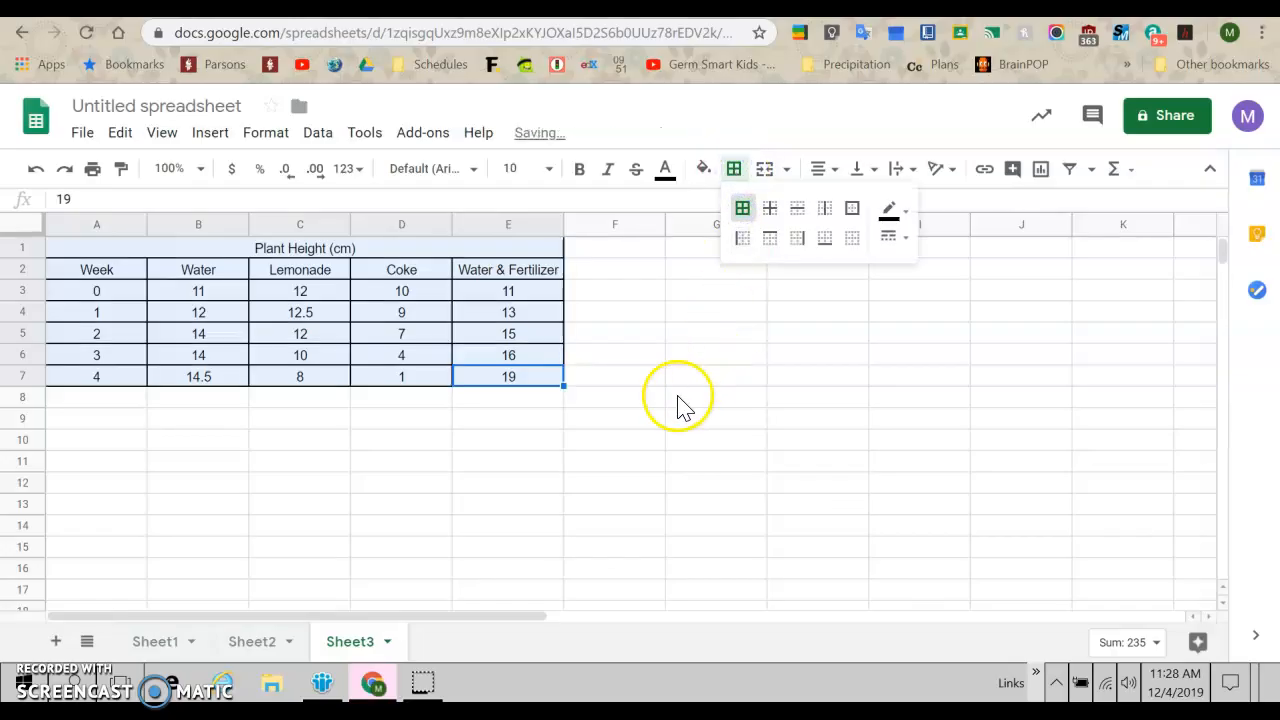
left_click(615, 376)
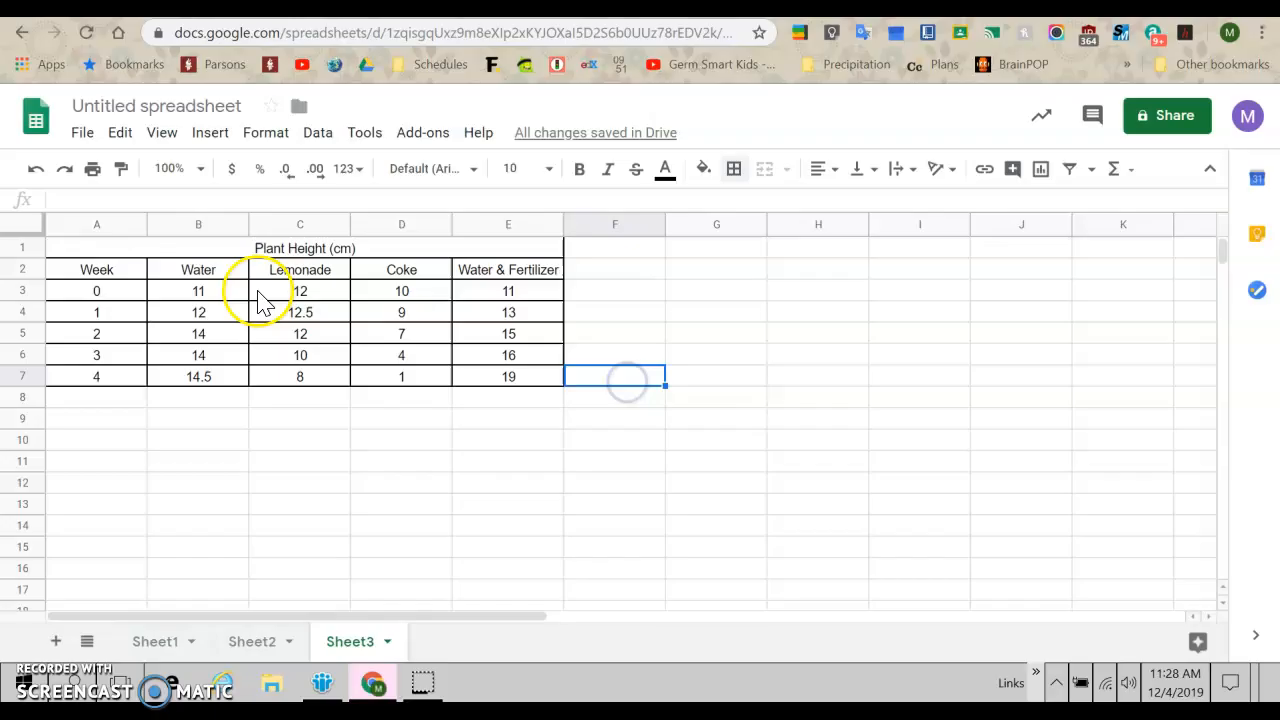
left_click(82, 132)
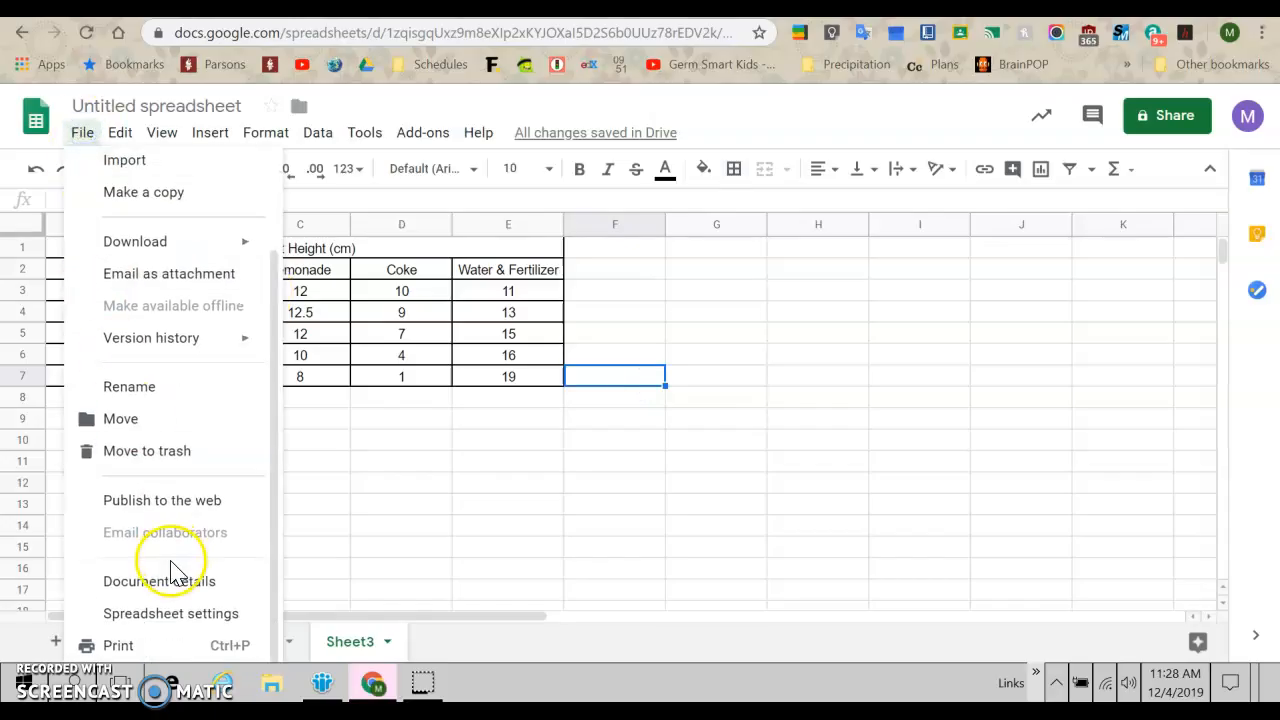
left_click(118, 645)
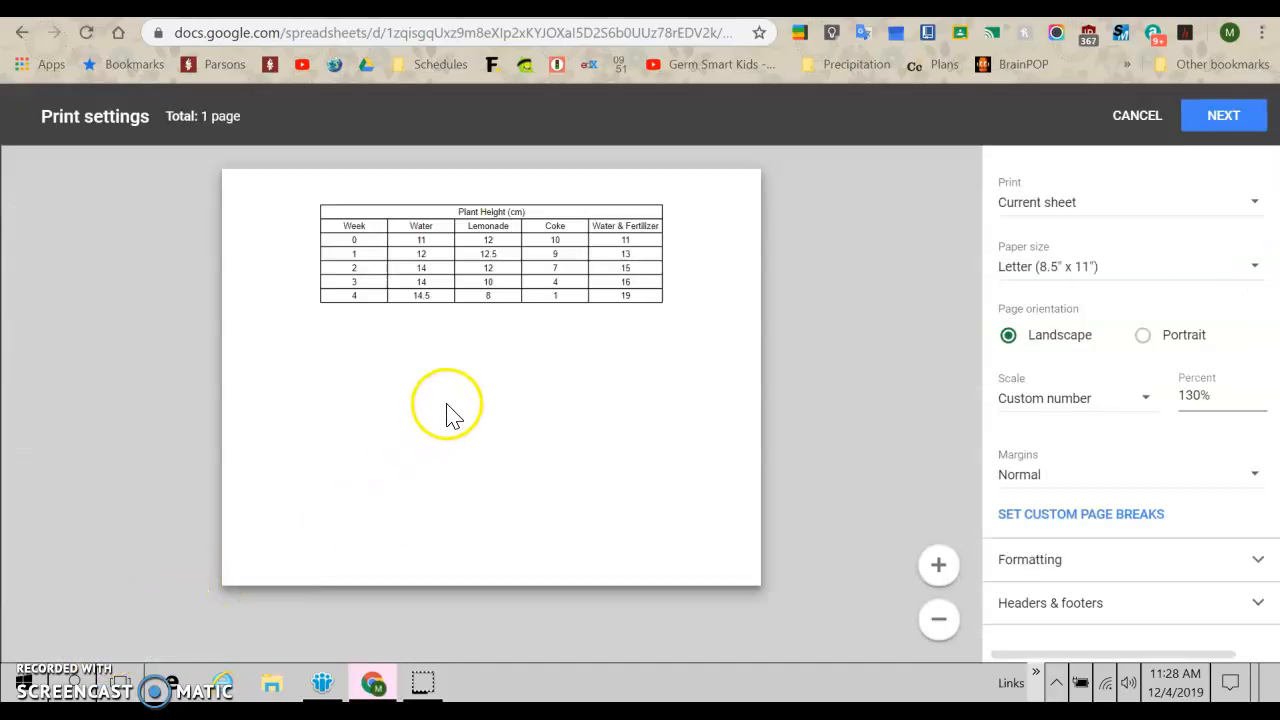
triple_click(1207, 395)
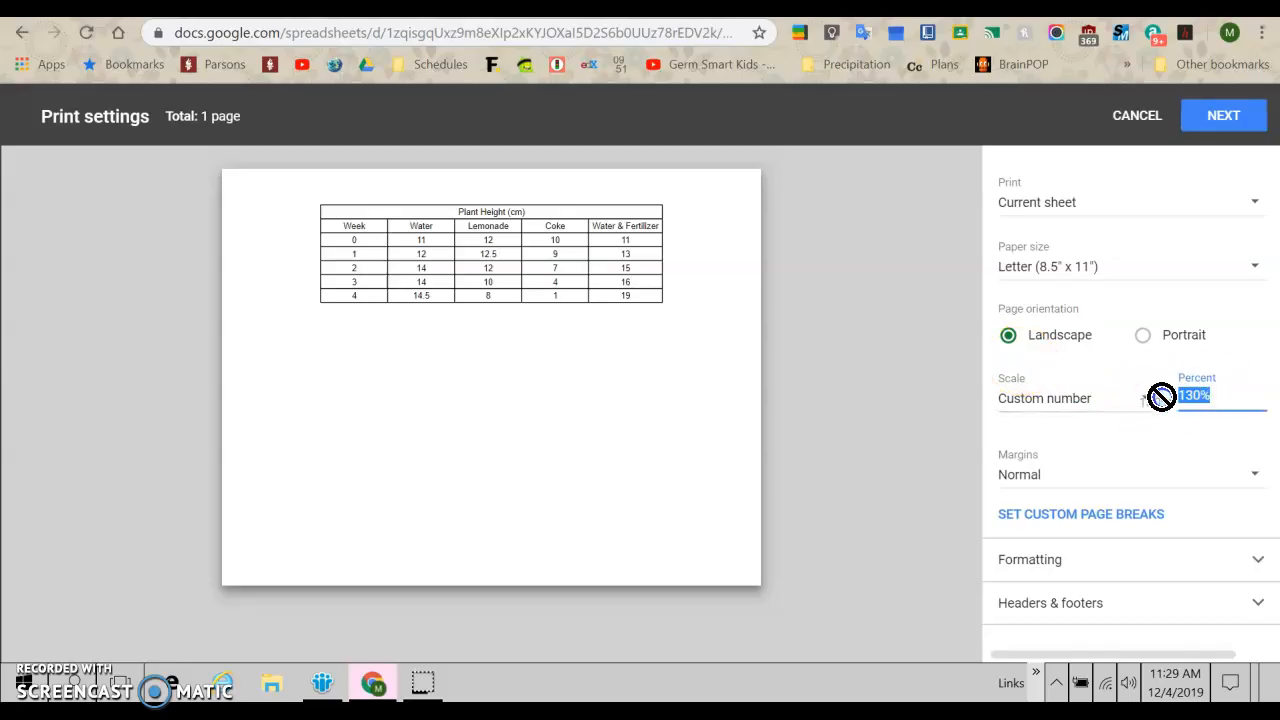
type("150")
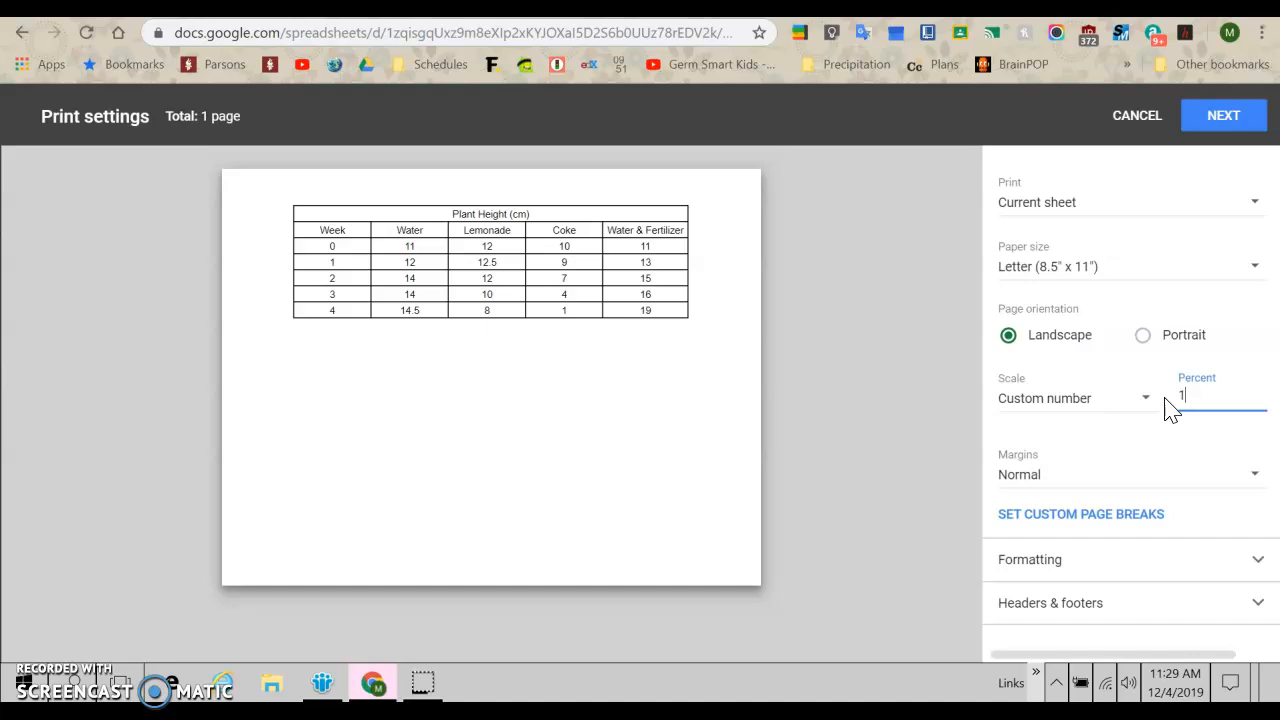
type("60")
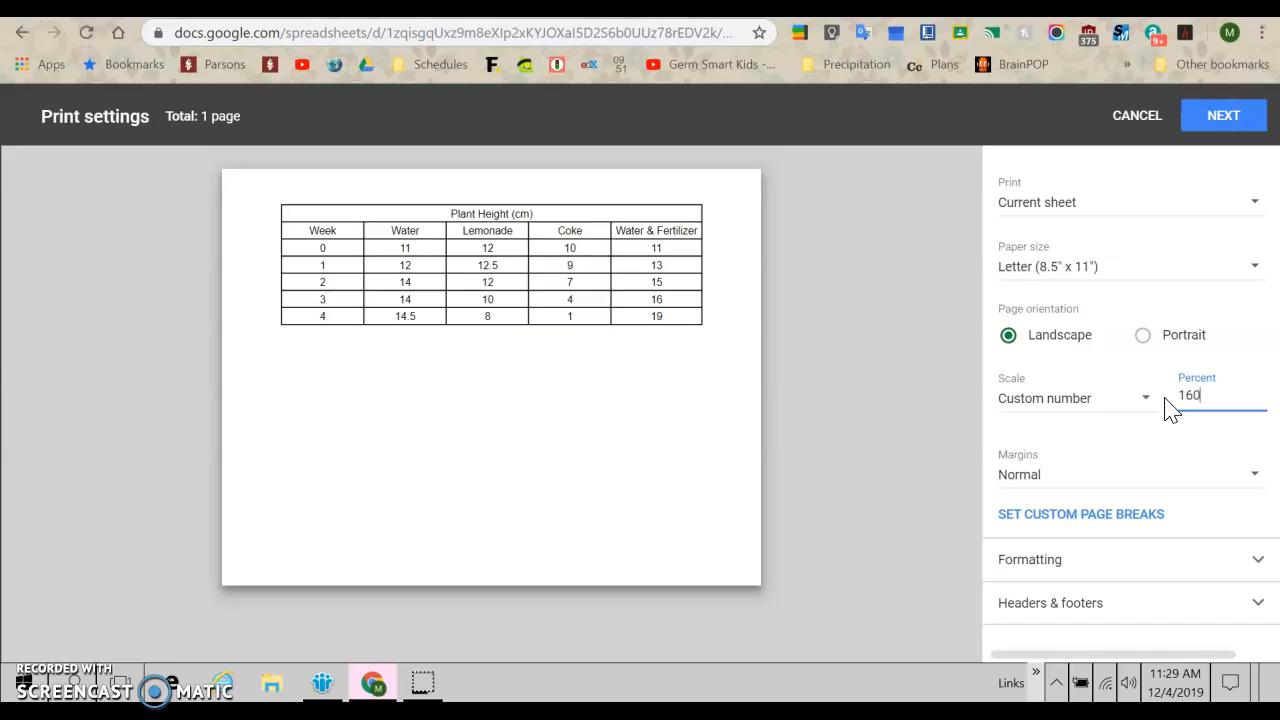
type("170")
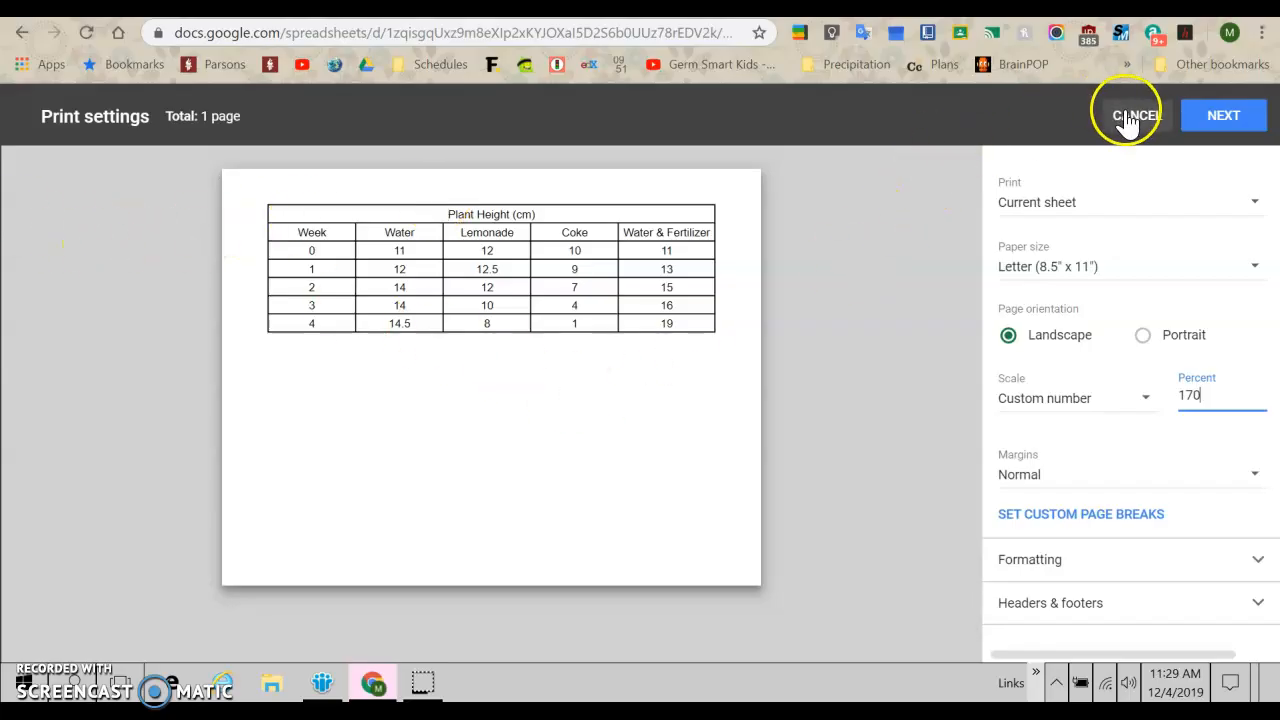
left_click(1137, 115)
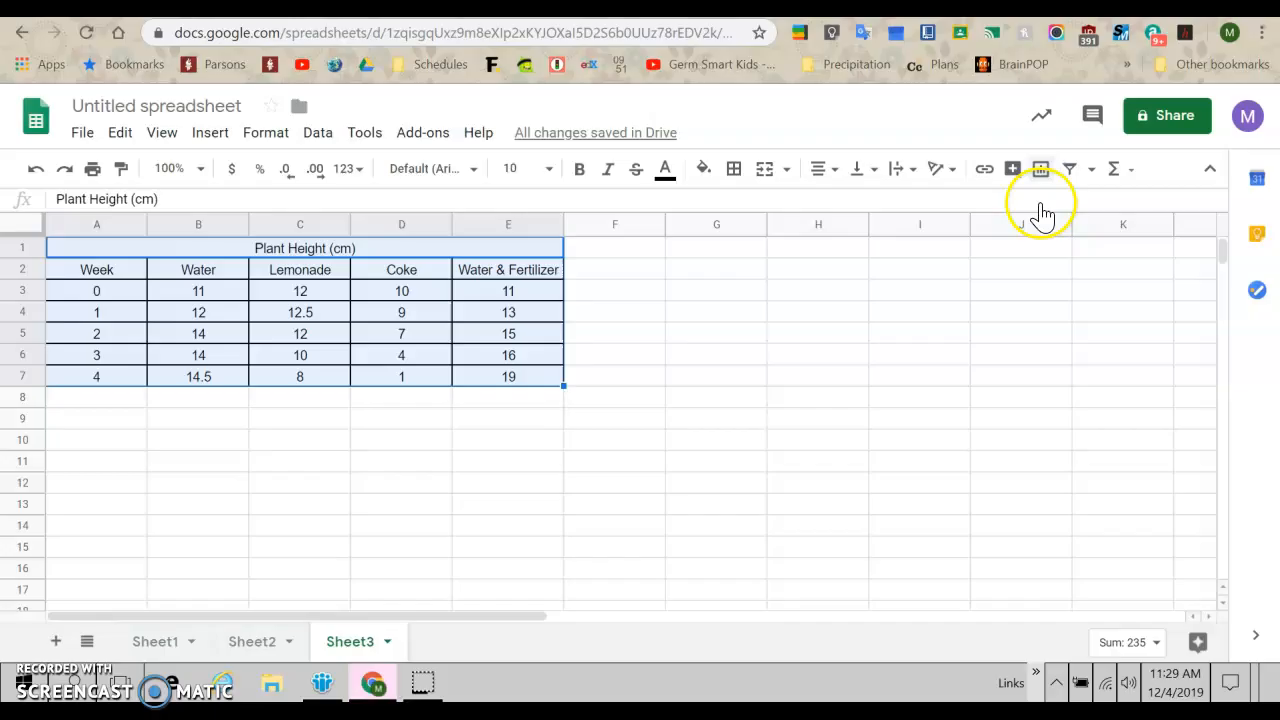
Insert a line chart of the plant-height table and title it Plant Height (cm)
left_click(1040, 168)
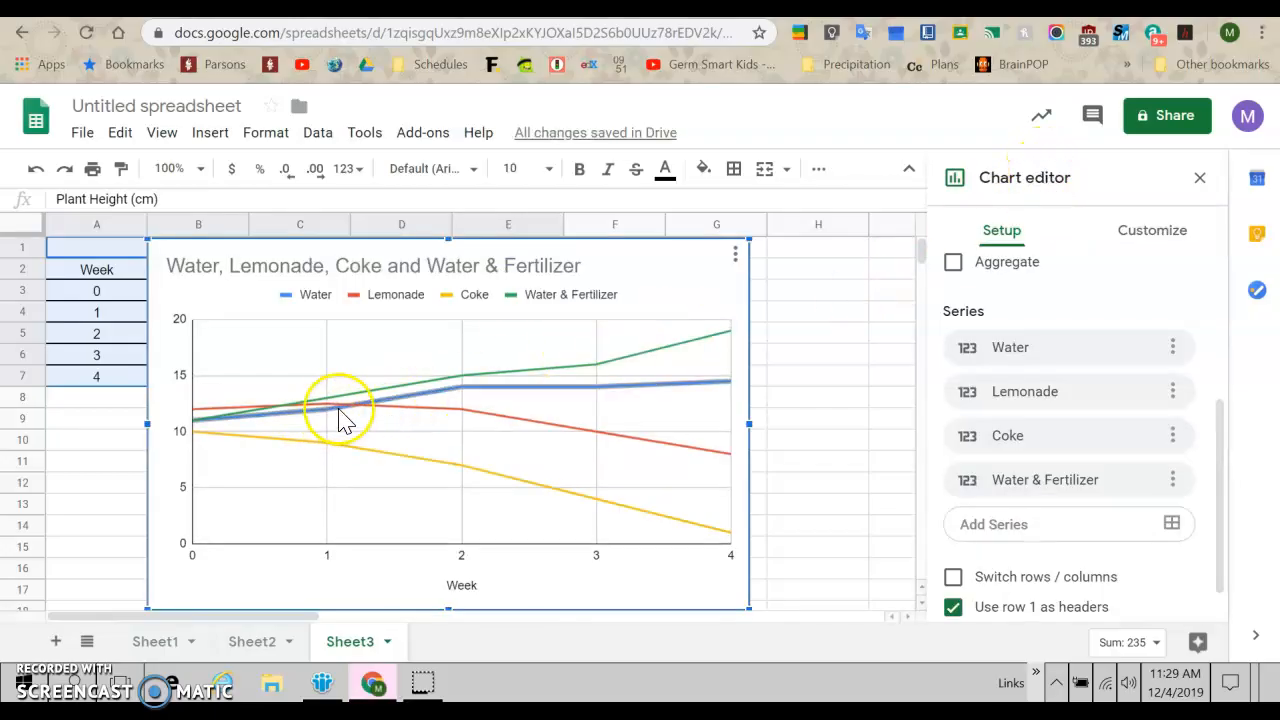
mouse_move(650, 360)
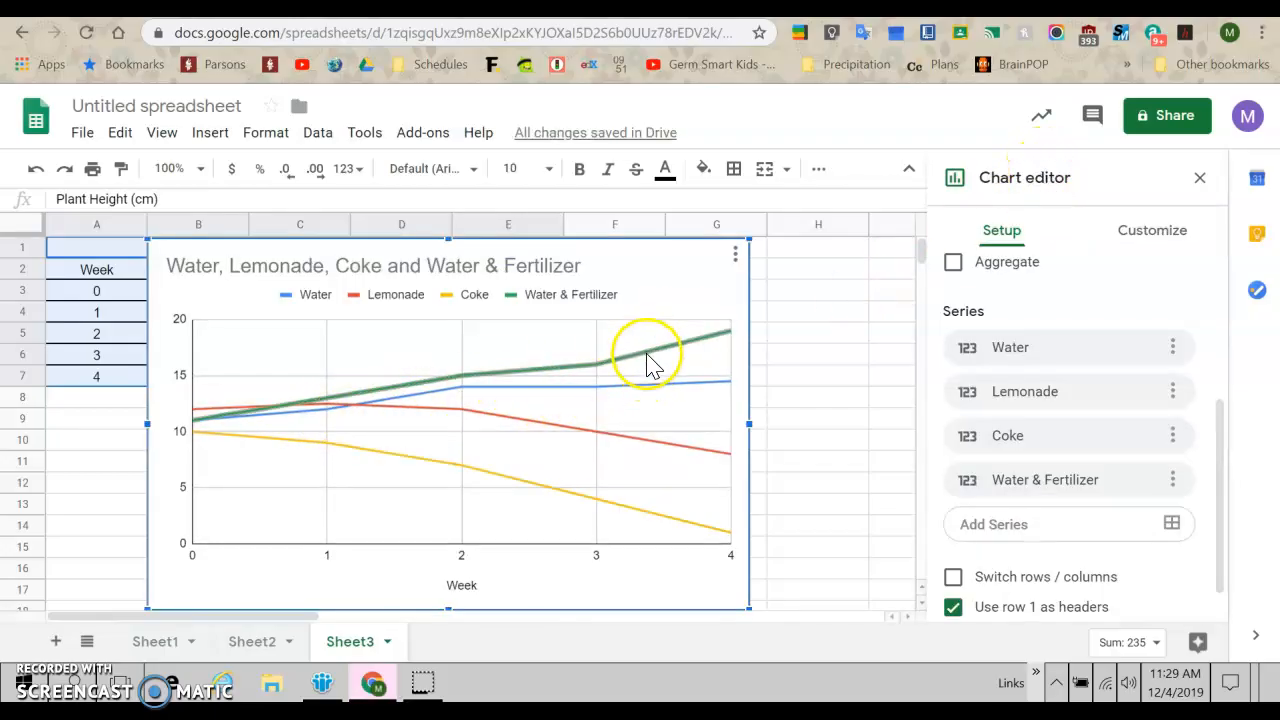
mouse_move(630, 365)
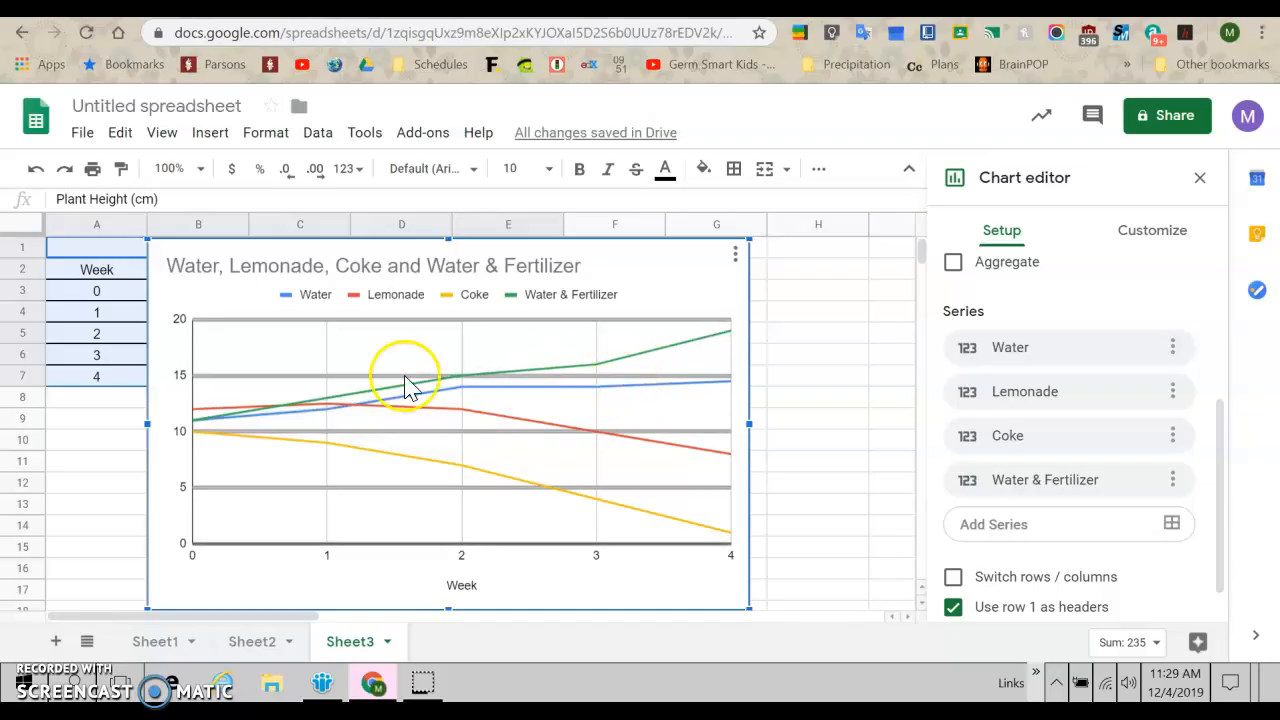
mouse_move(462, 590)
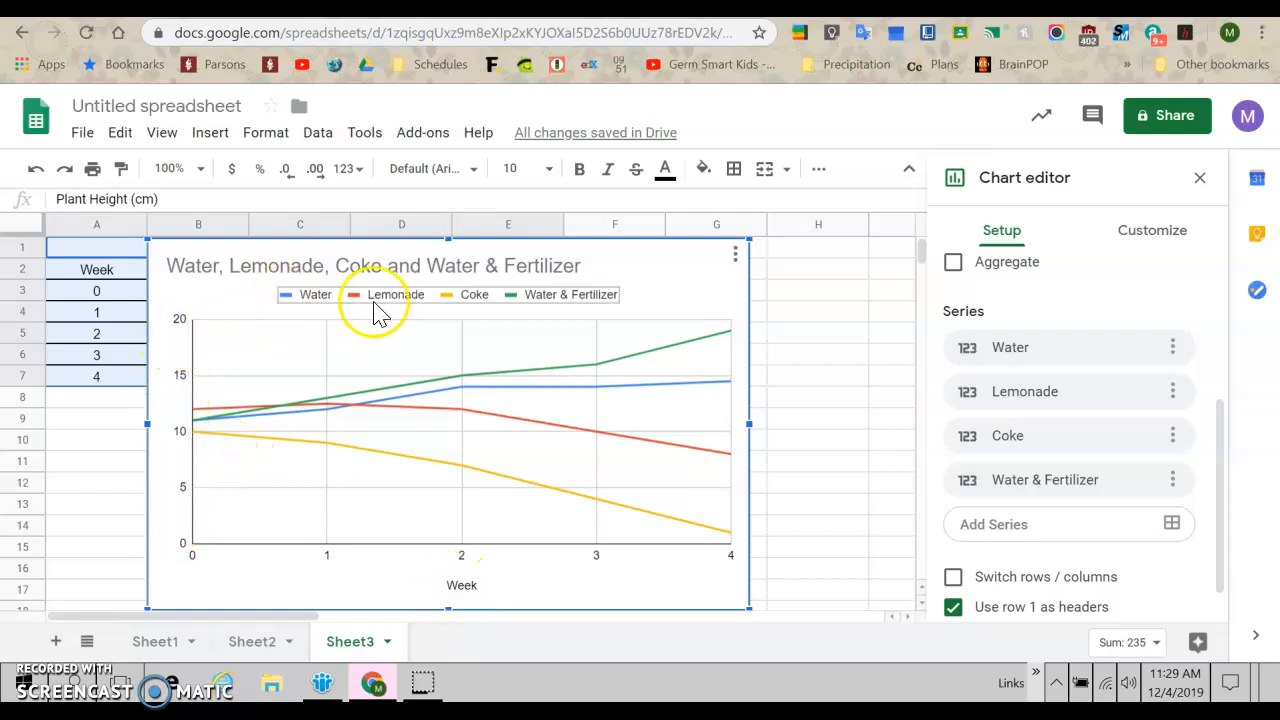
left_click(390, 265)
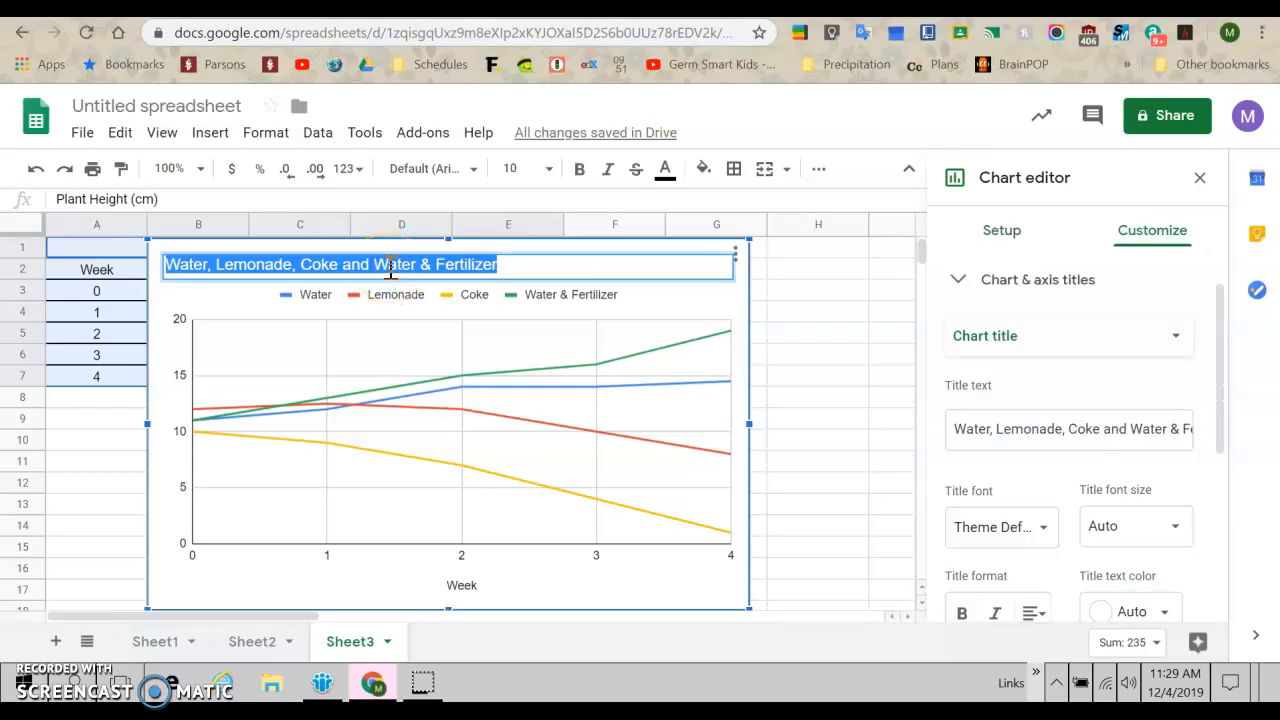
type("Plant Height")
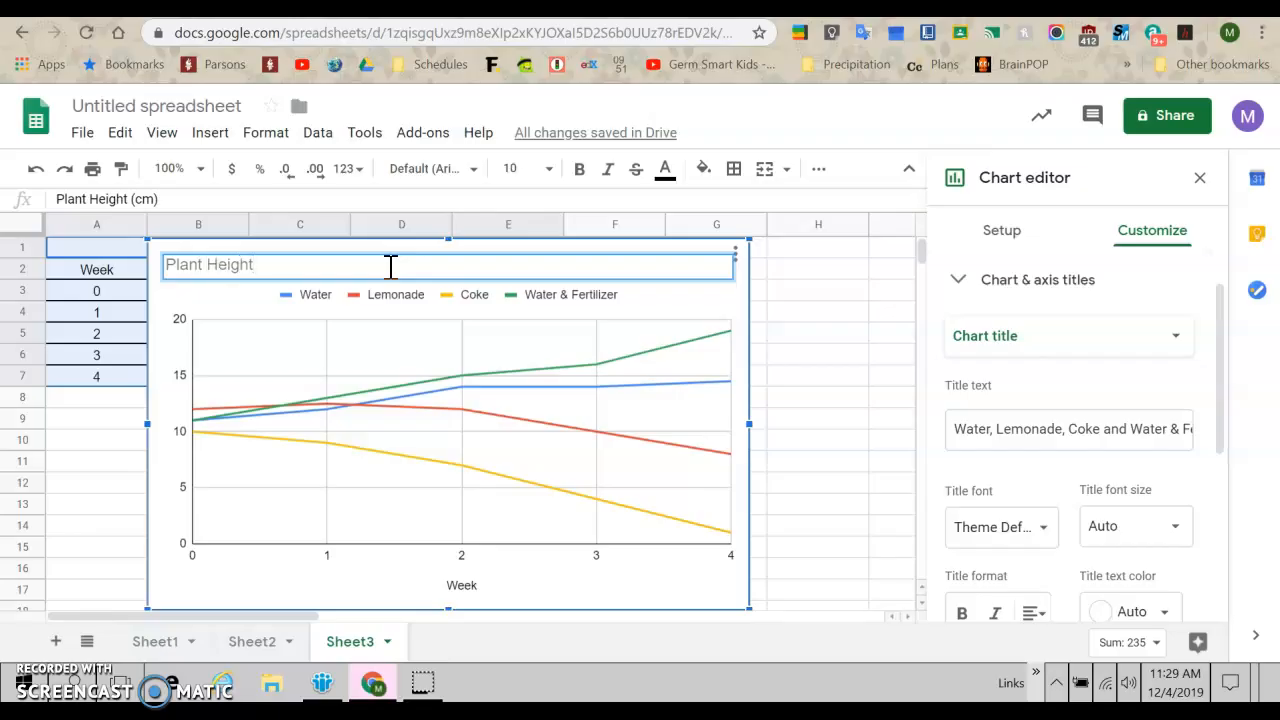
type("(")
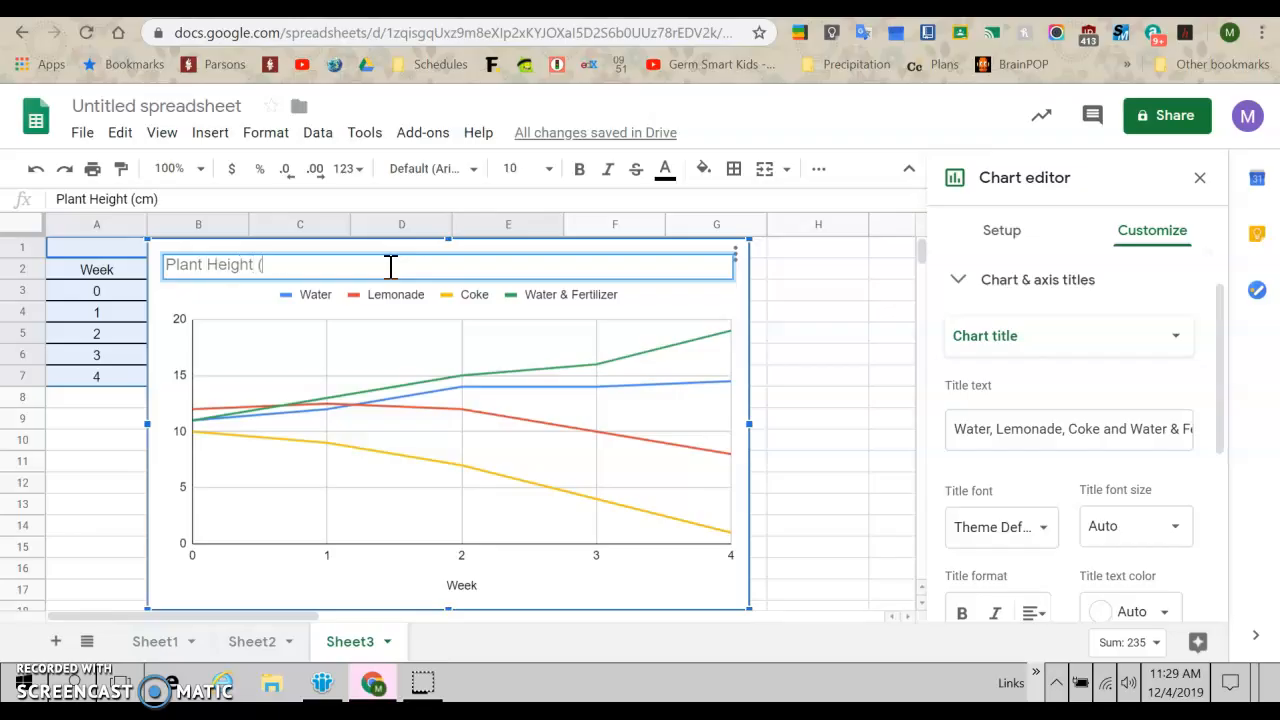
type("cm")
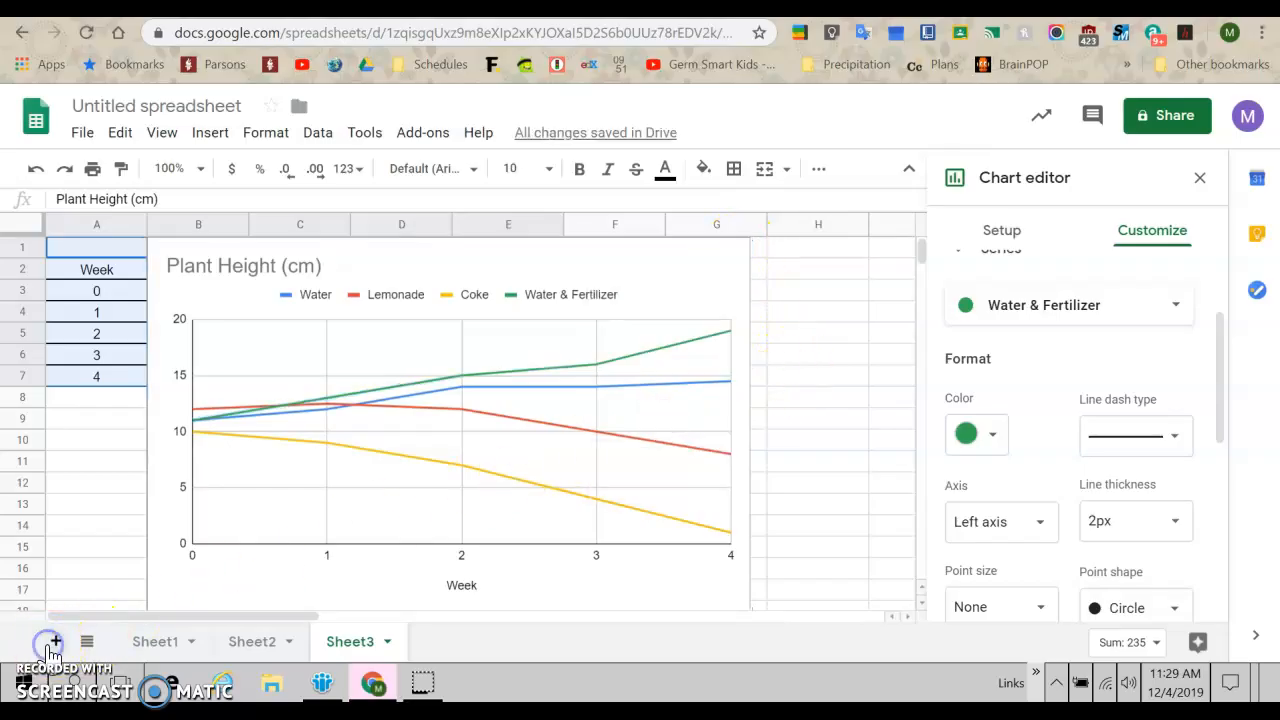
Add Sheet4 and paste the copied Plant Height (cm) line chart onto it
left_click(56, 641)
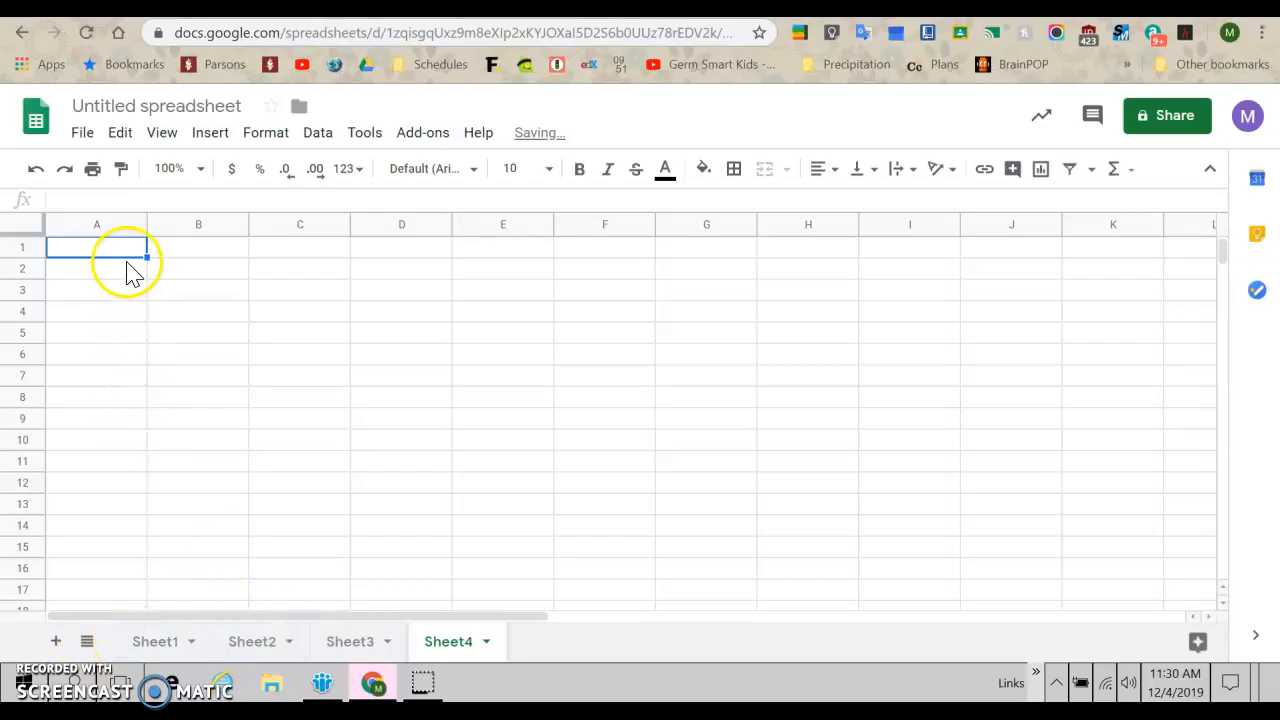
right_click(96, 247)
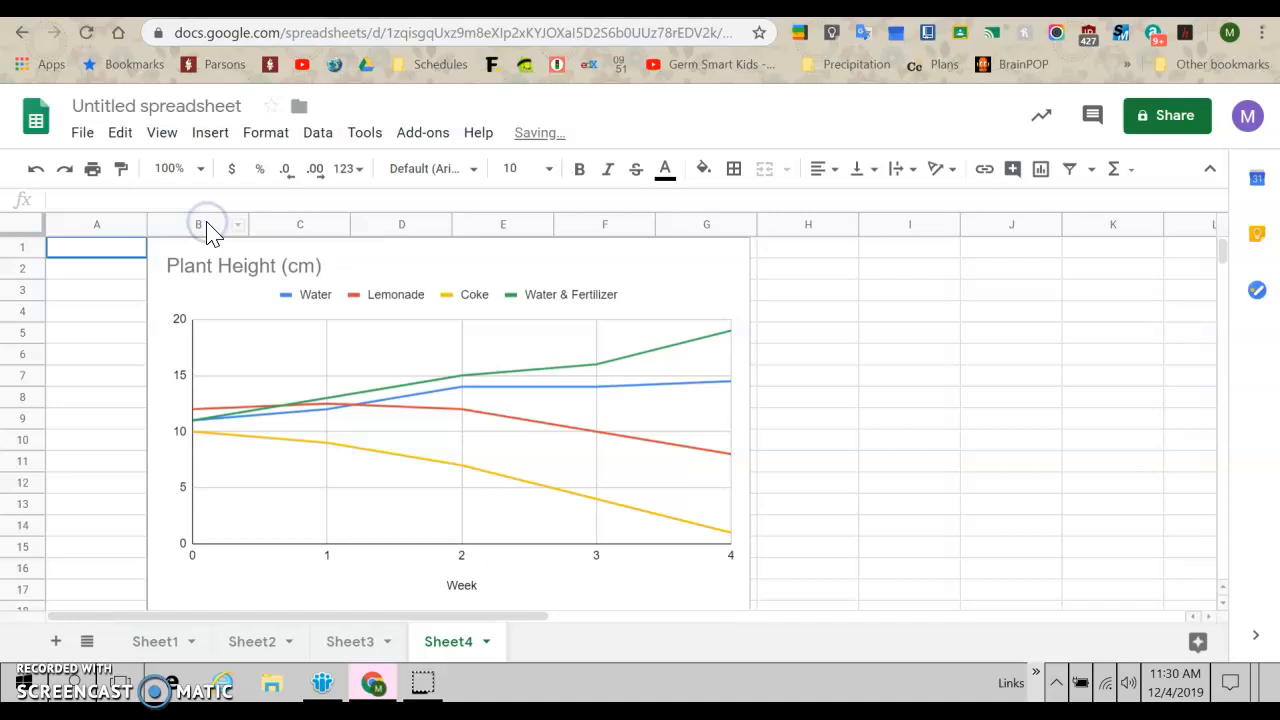
left_click(82, 132)
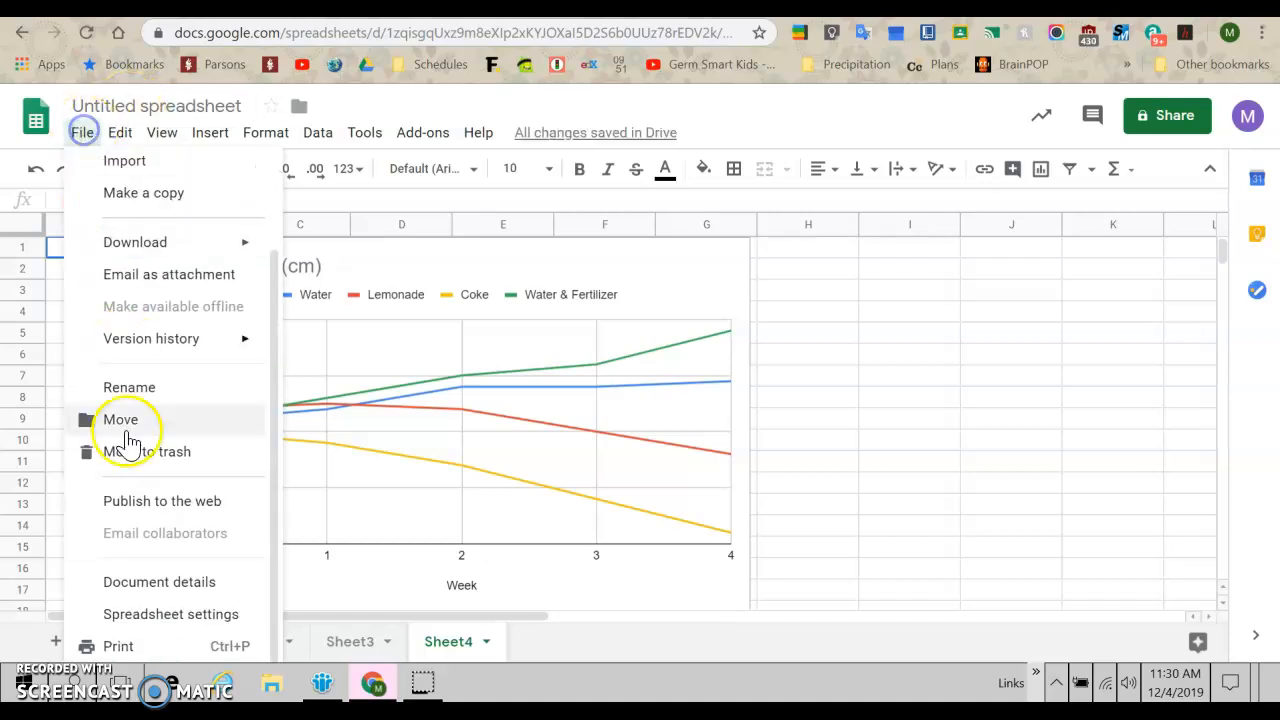
Open Sheet4's print settings and set the custom scale to 125 percent
left_click(117, 646)
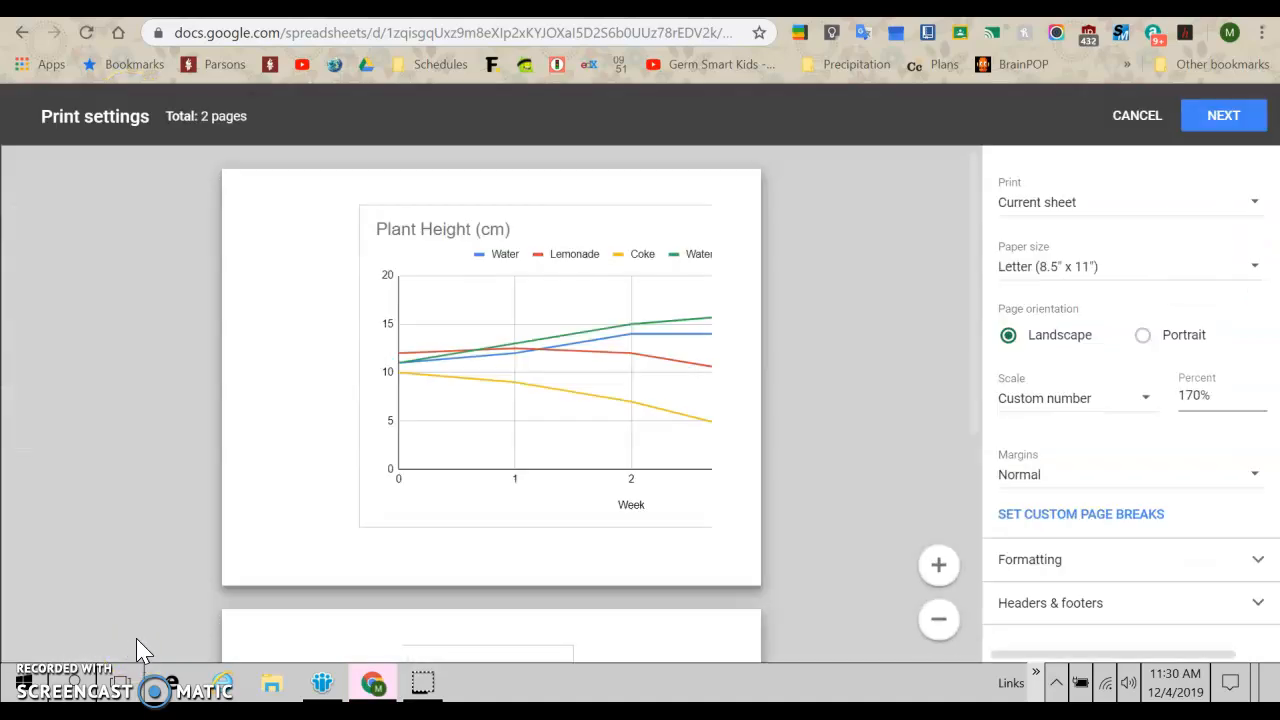
left_click(1210, 395)
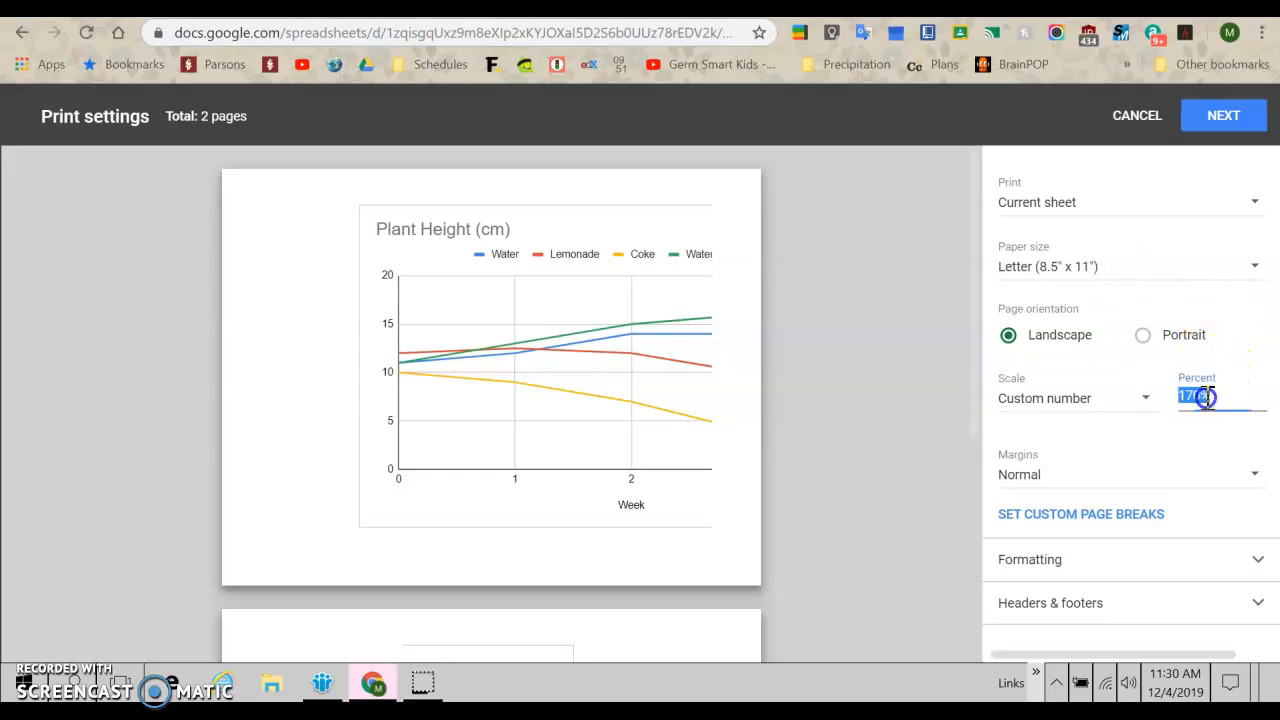
type("150")
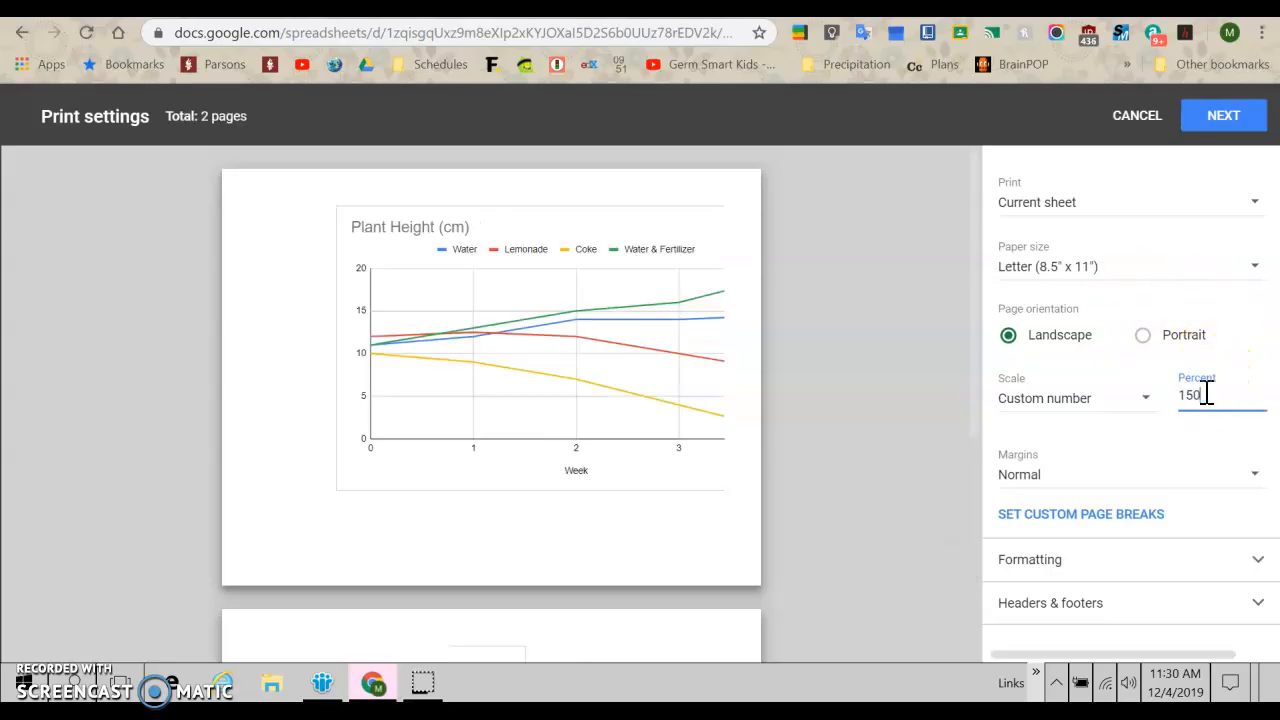
key("Backspace")
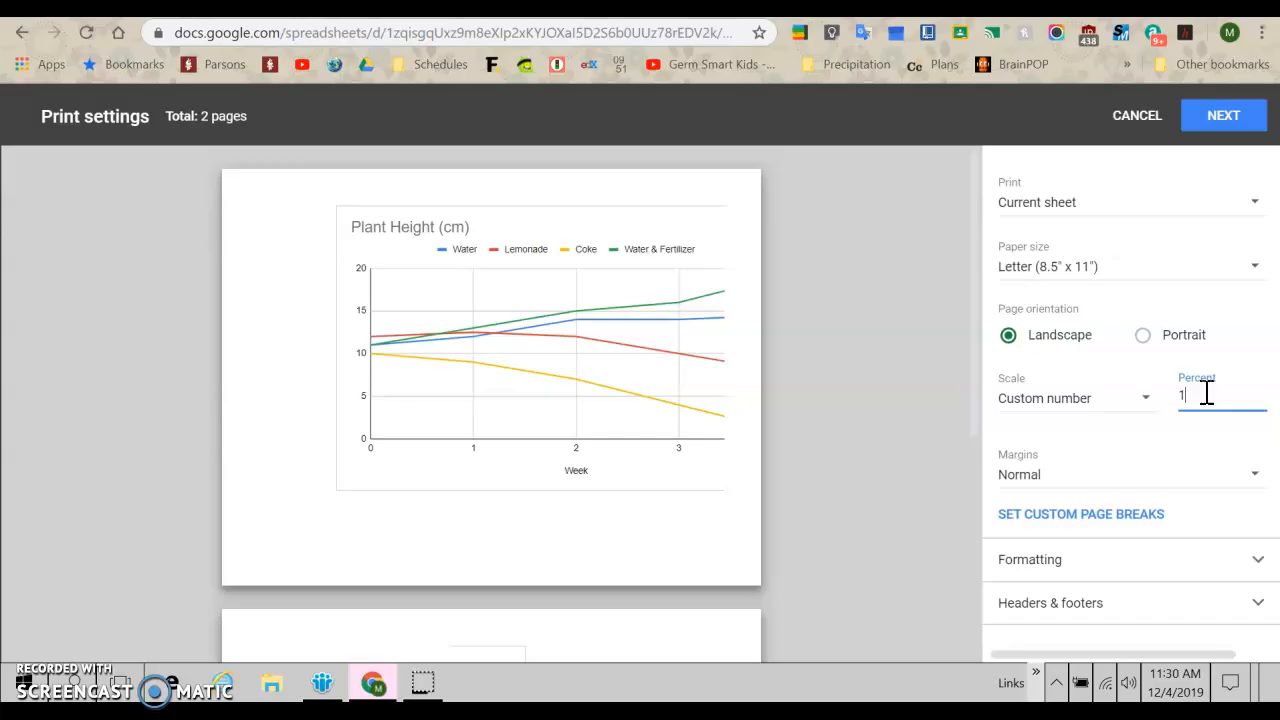
type("40")
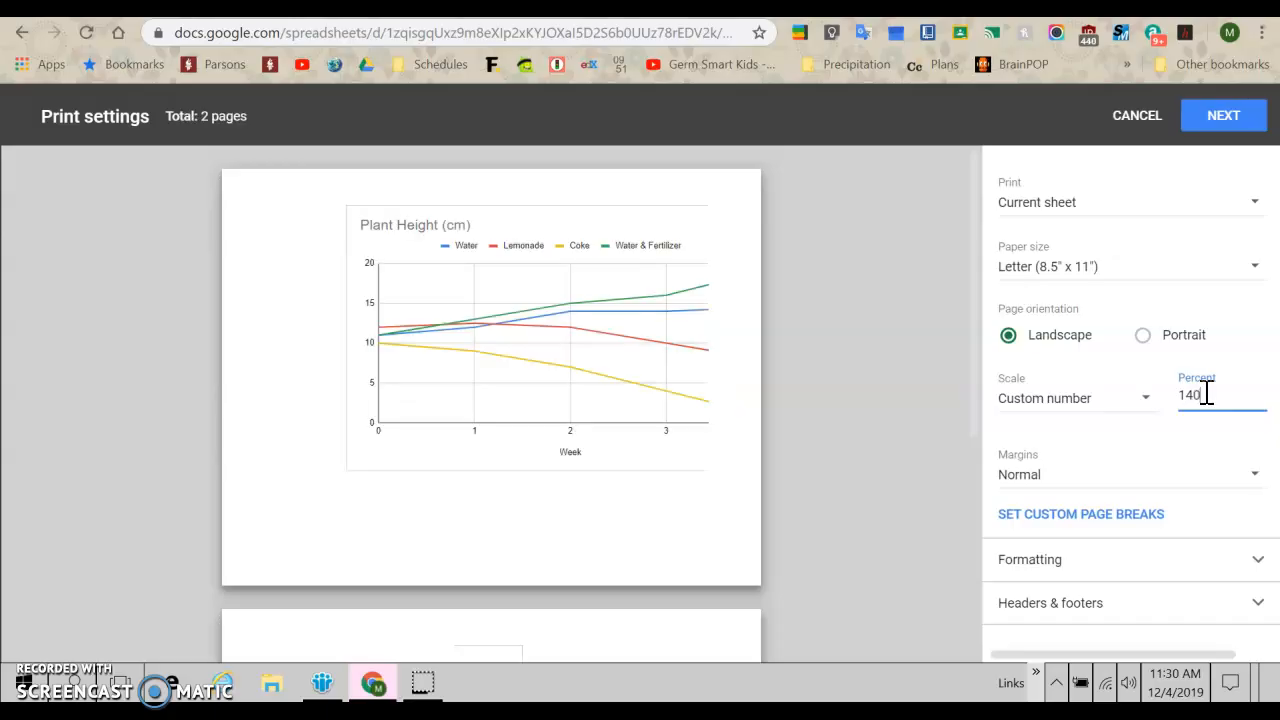
key("BackSpace")
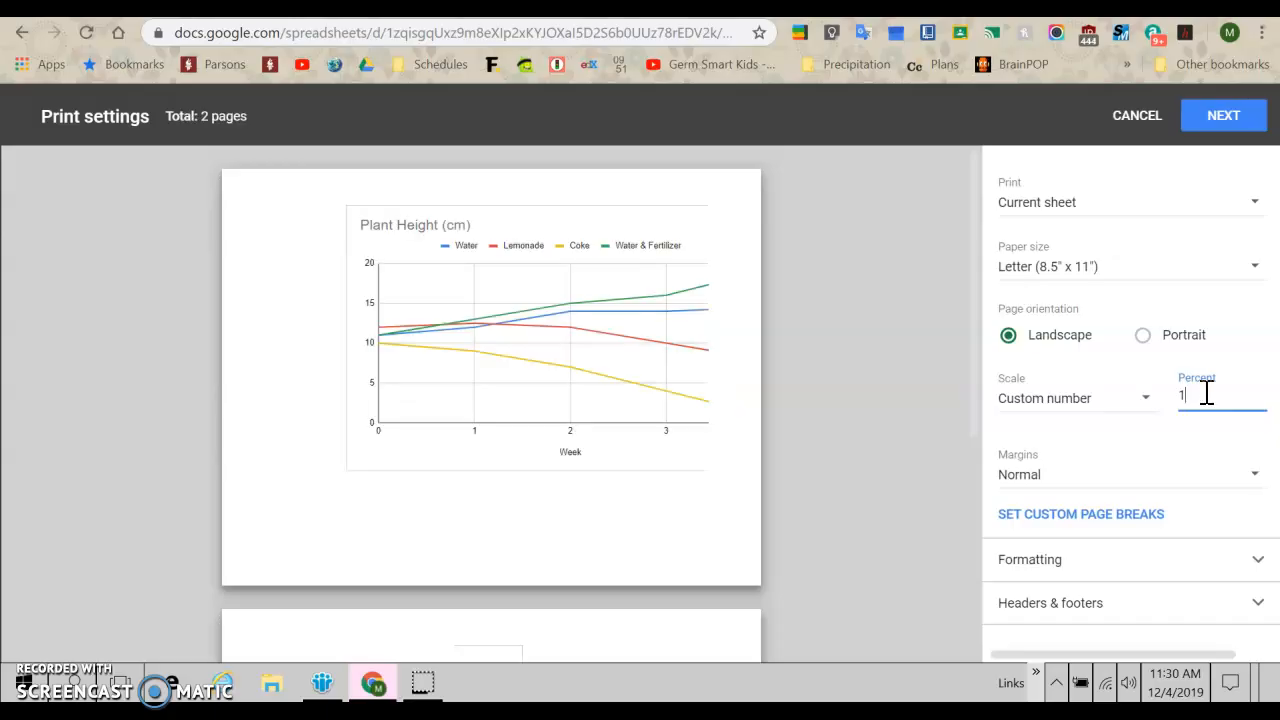
type("25")
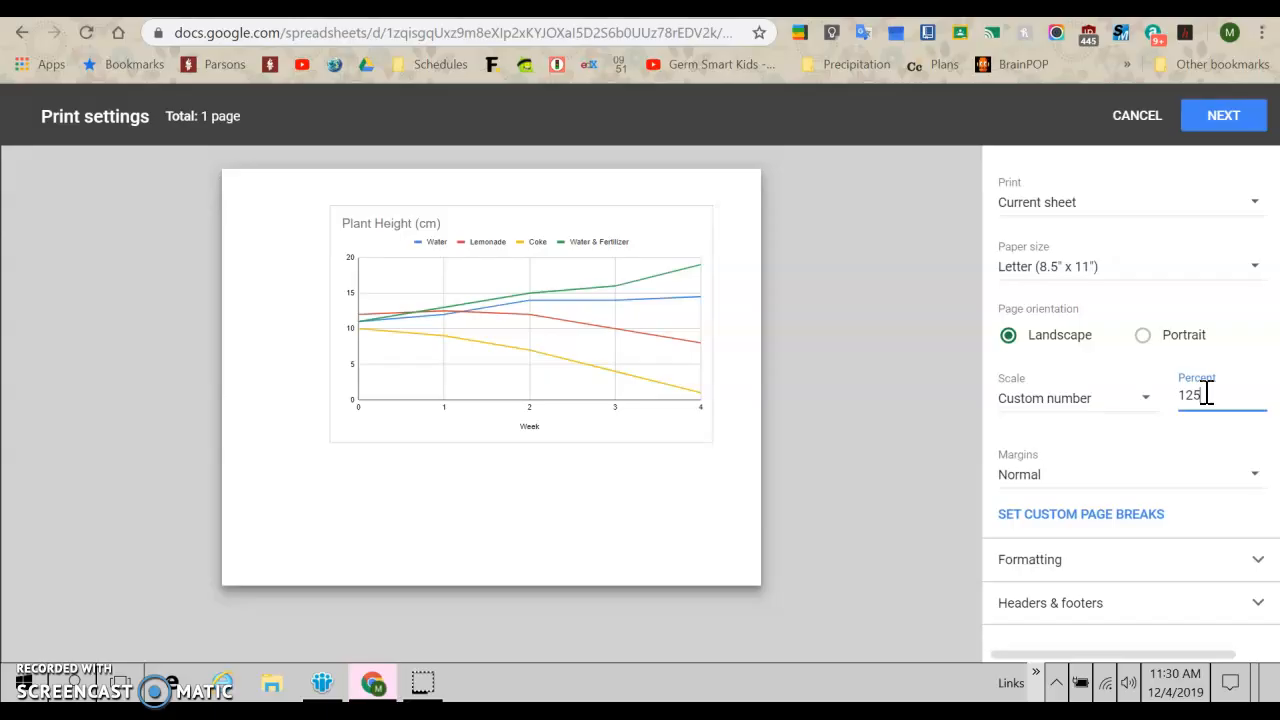
mouse_move(715, 335)
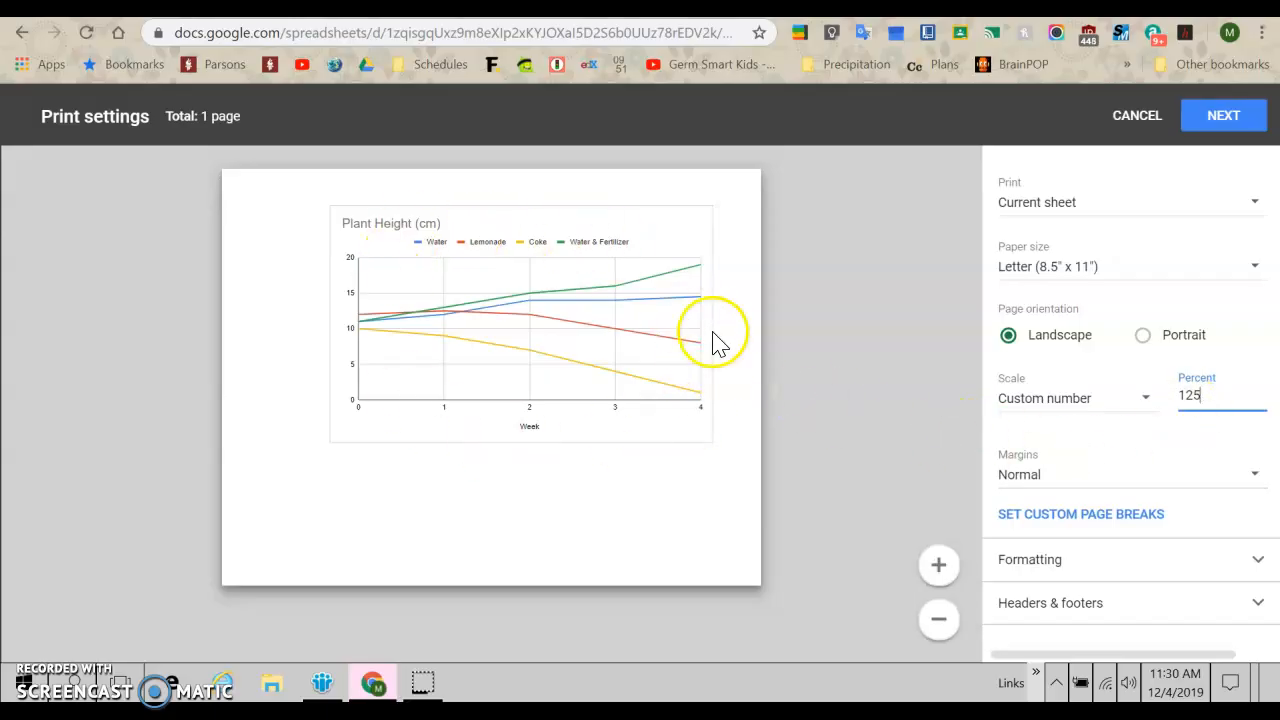
mouse_move(665, 350)
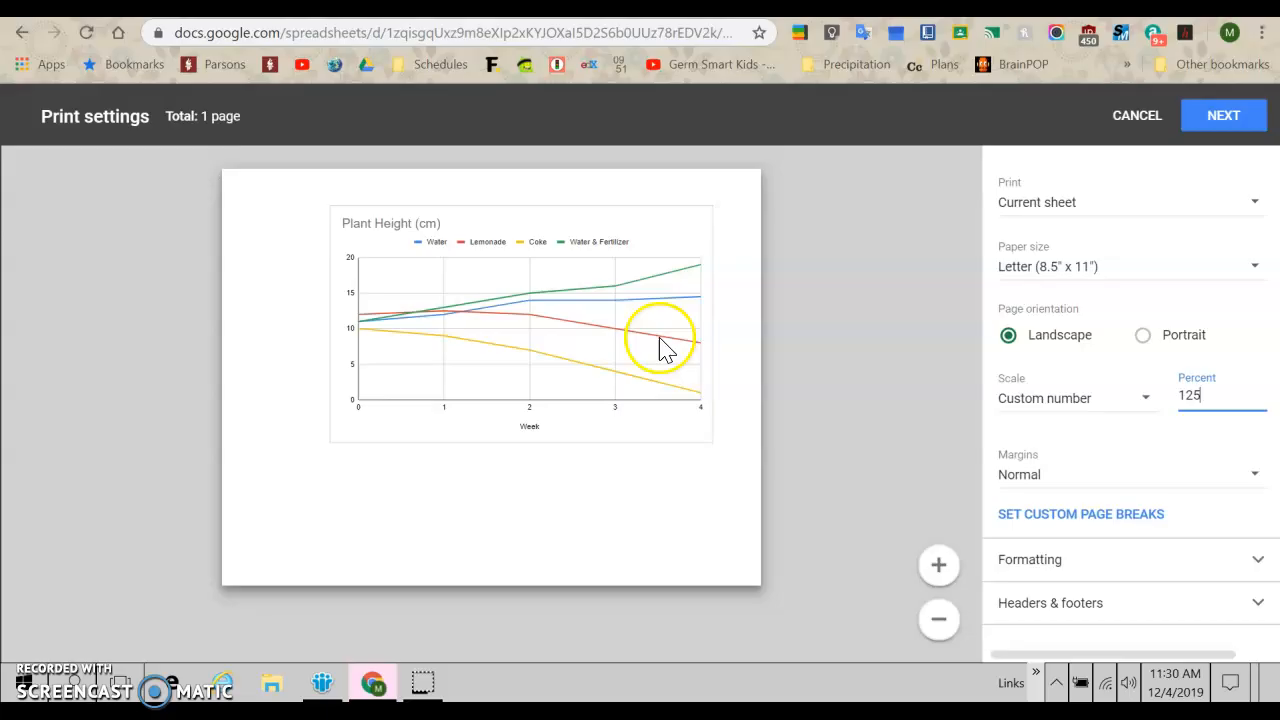
mouse_move(612, 205)
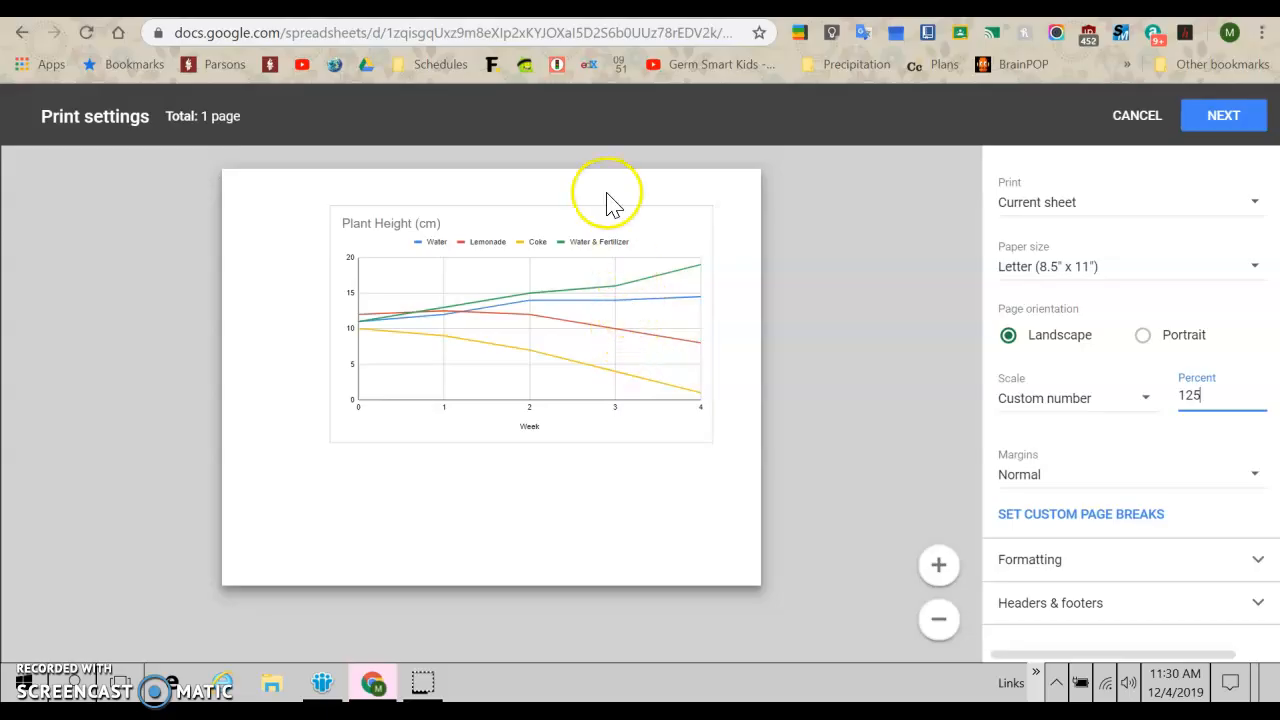
mouse_move(425, 330)
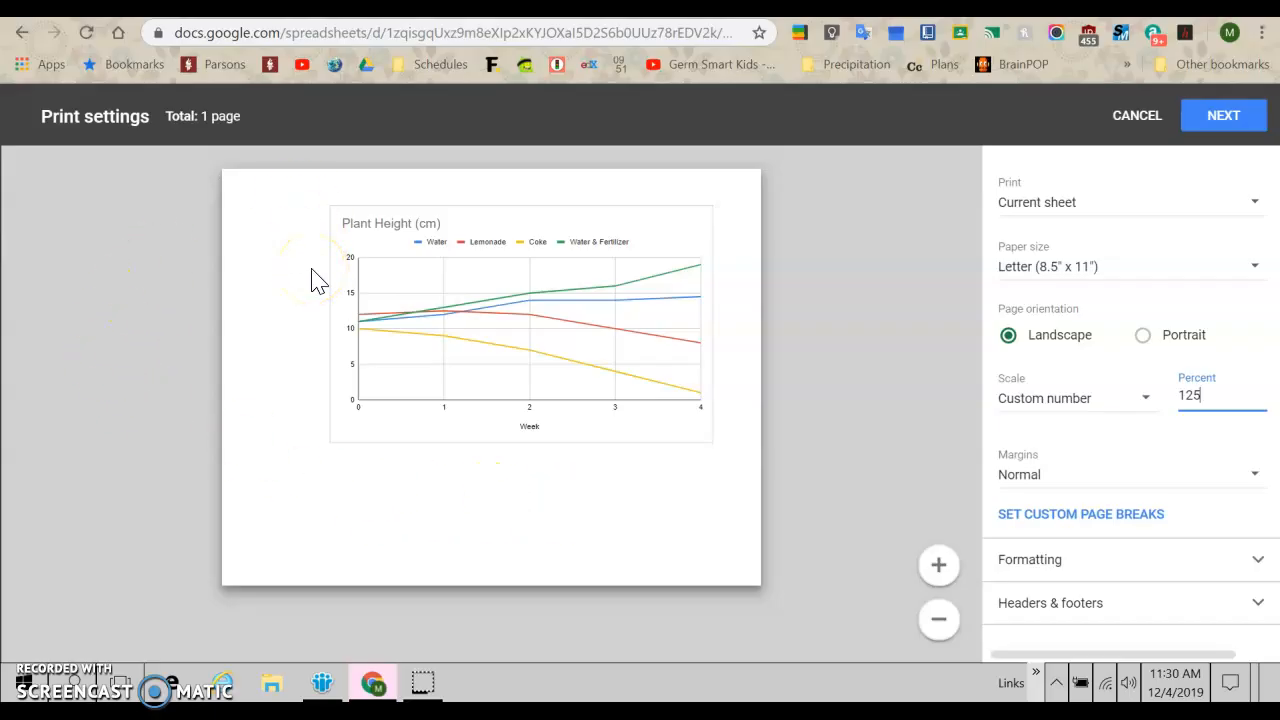
mouse_move(370, 330)
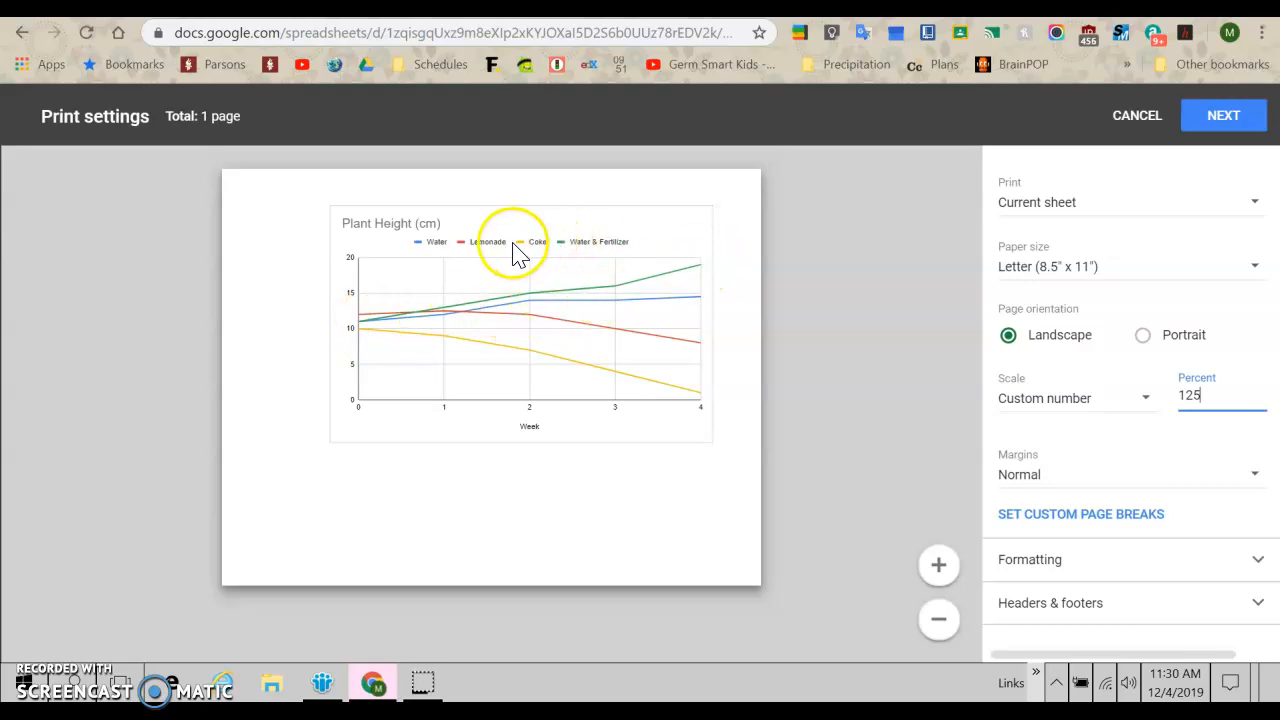
mouse_move(555, 332)
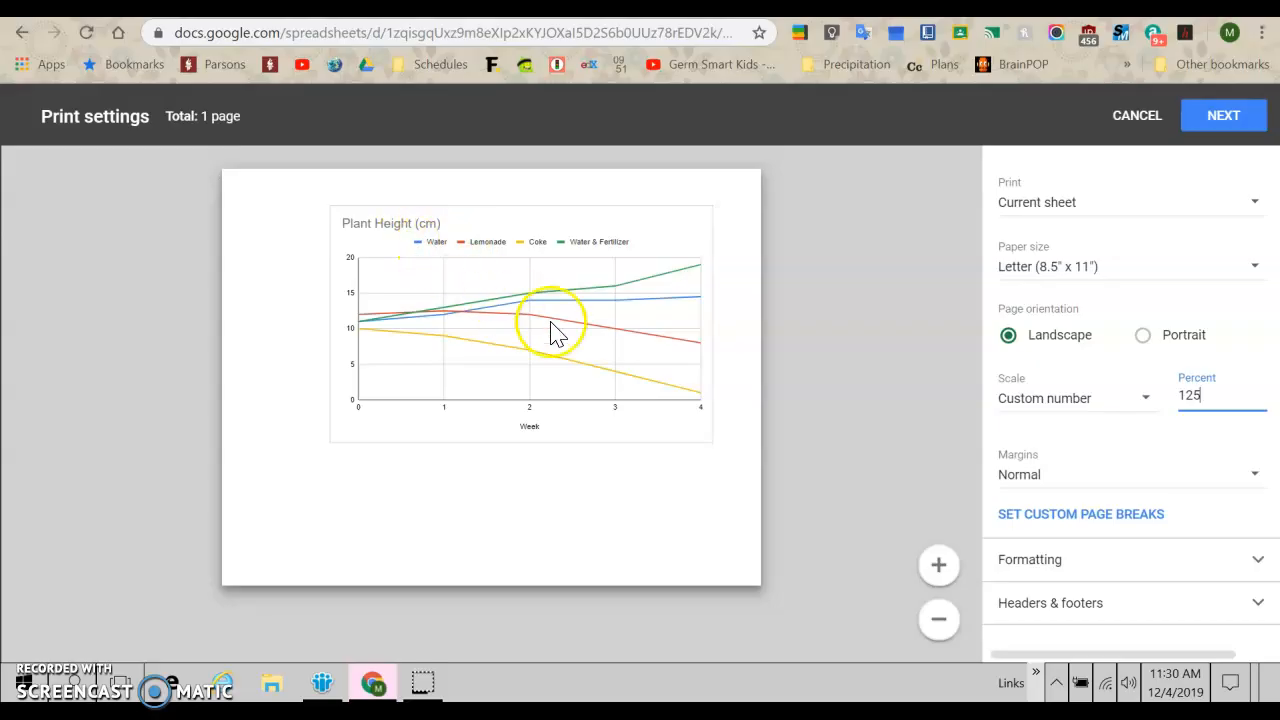
mouse_move(640, 318)
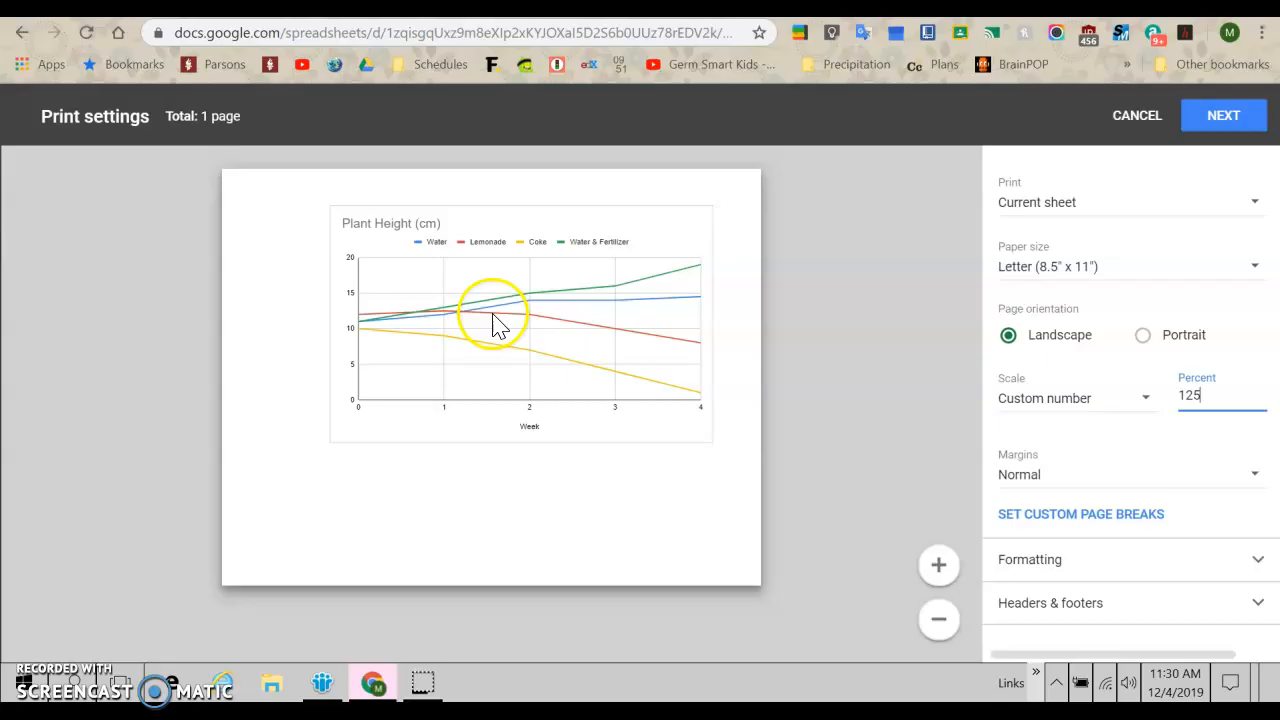
mouse_move(415, 250)
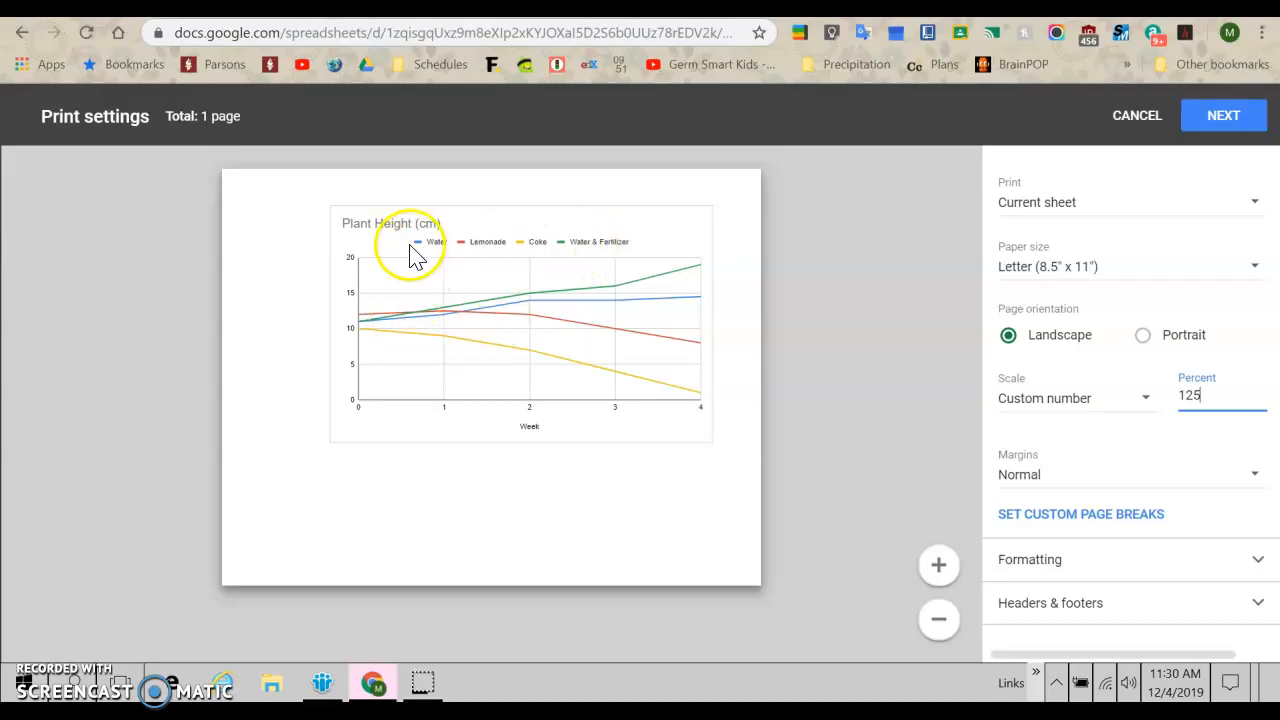
mouse_move(530, 258)
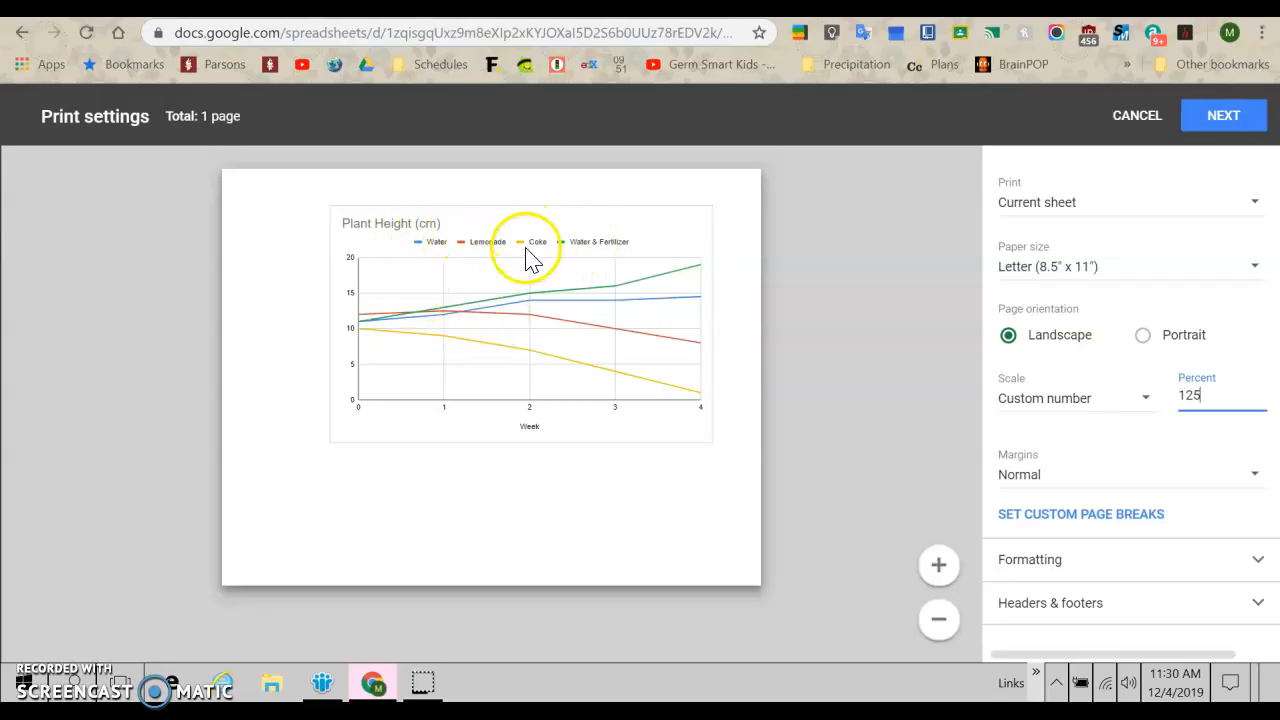
mouse_move(565, 245)
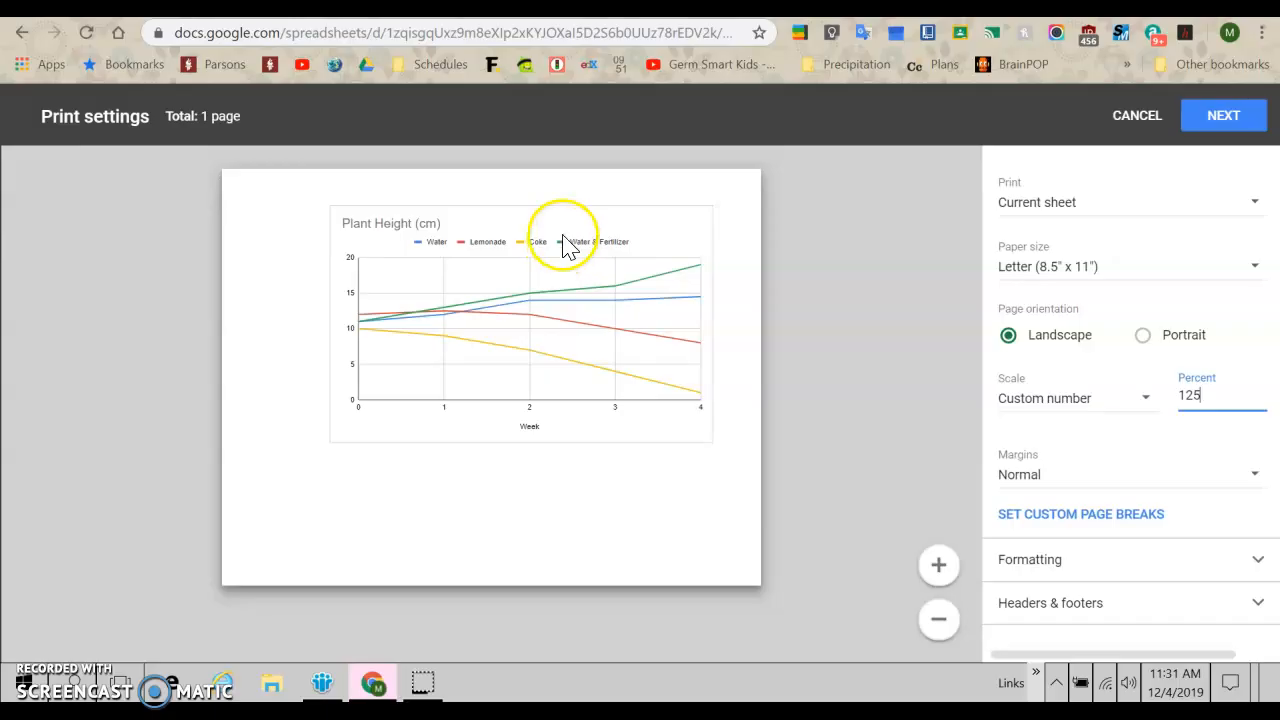
mouse_move(378, 340)
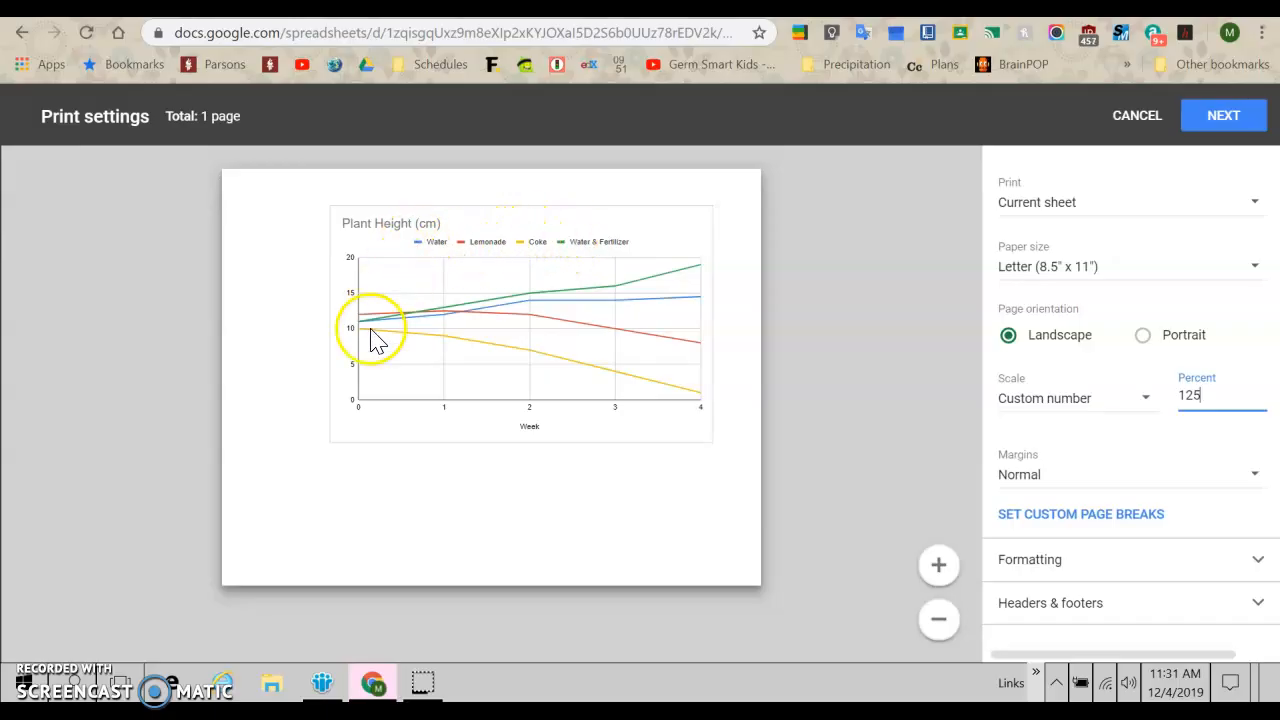
mouse_move(710, 400)
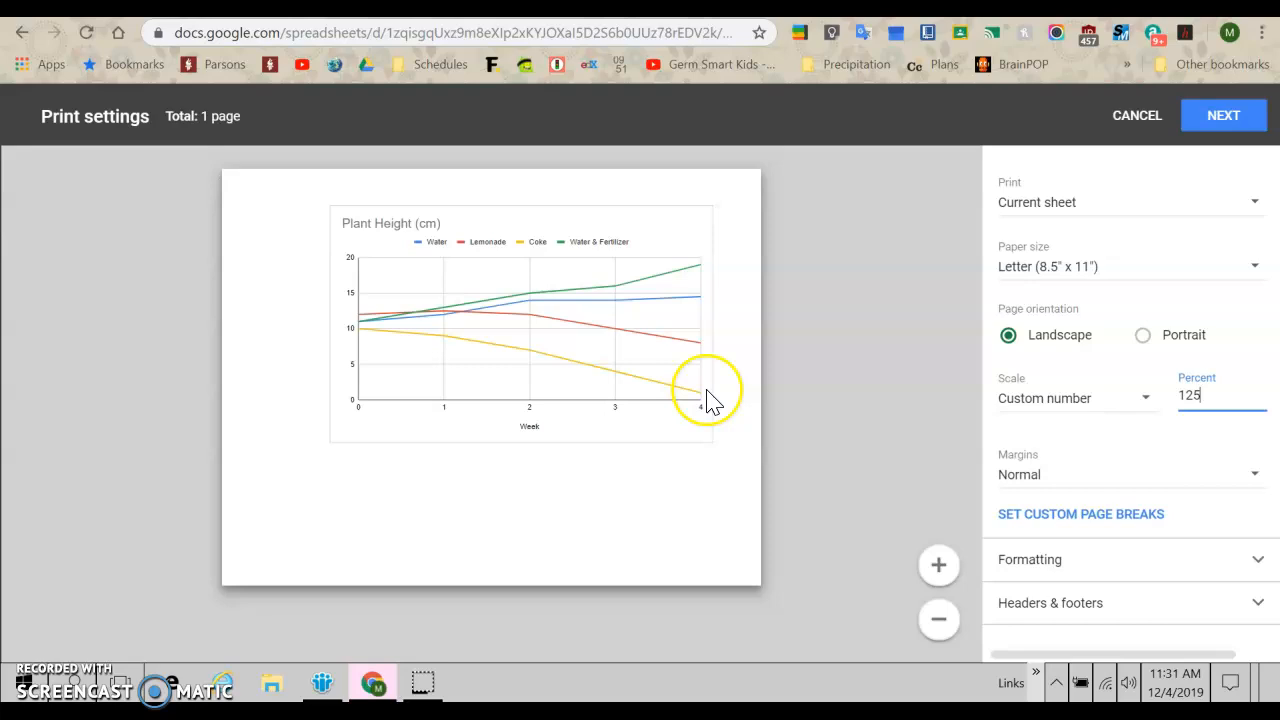
mouse_move(700, 465)
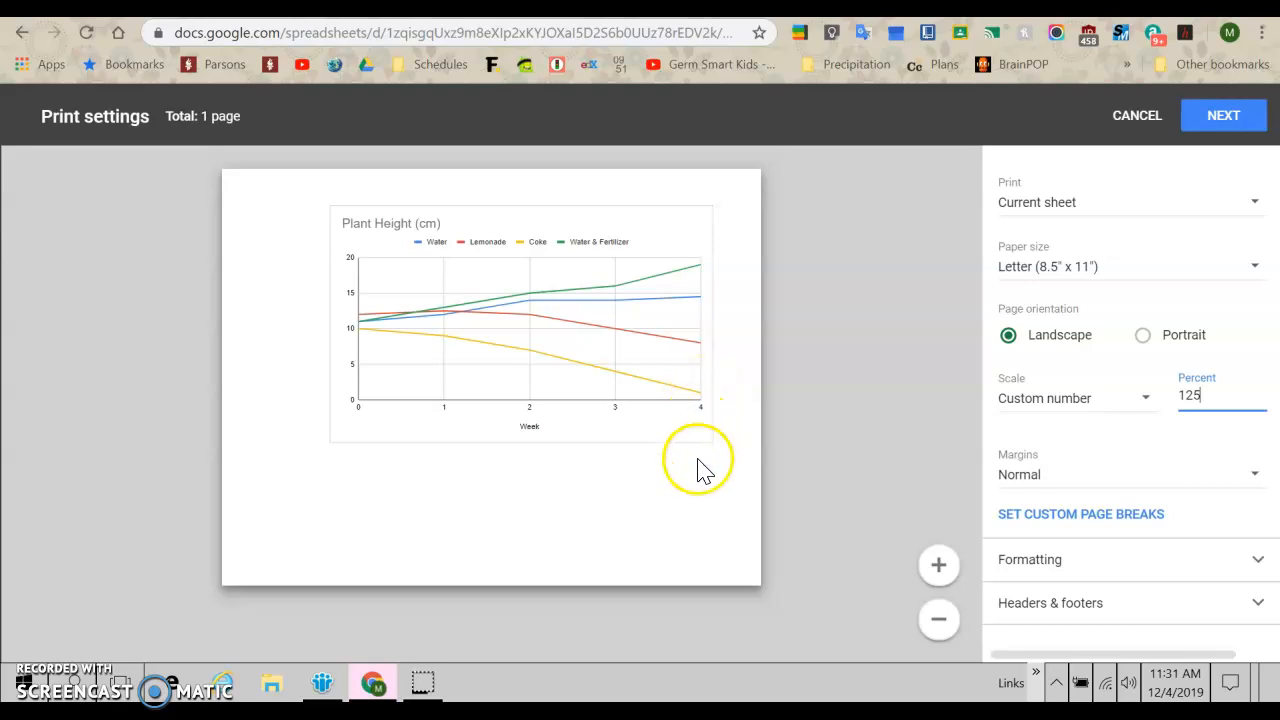